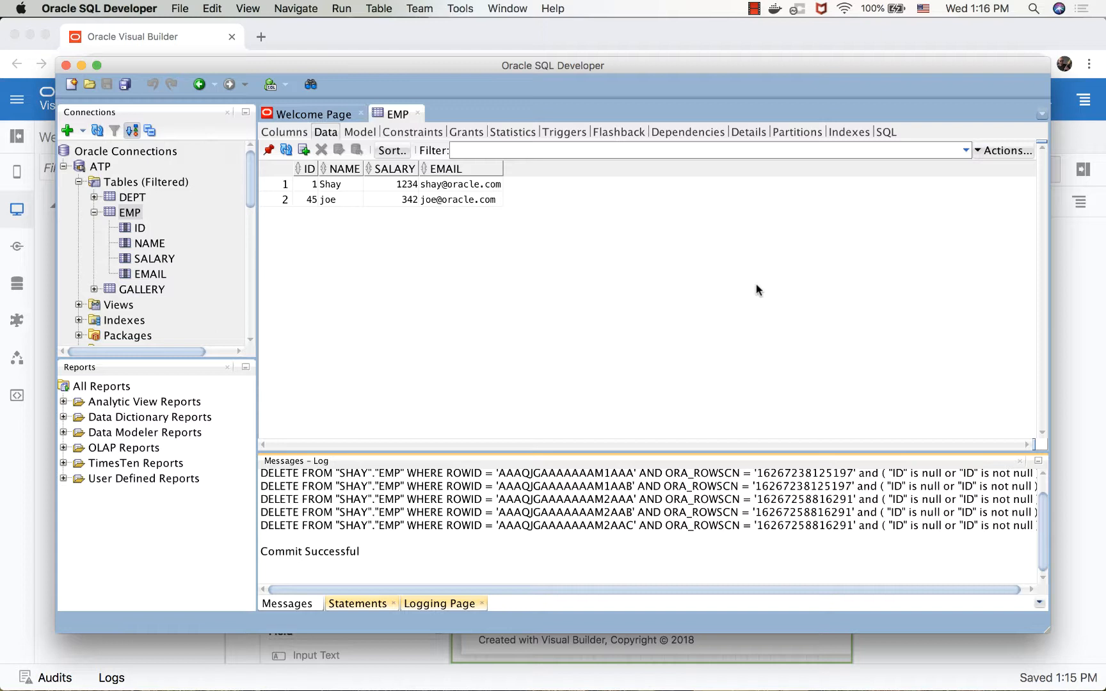
mouse_move(282, 219)
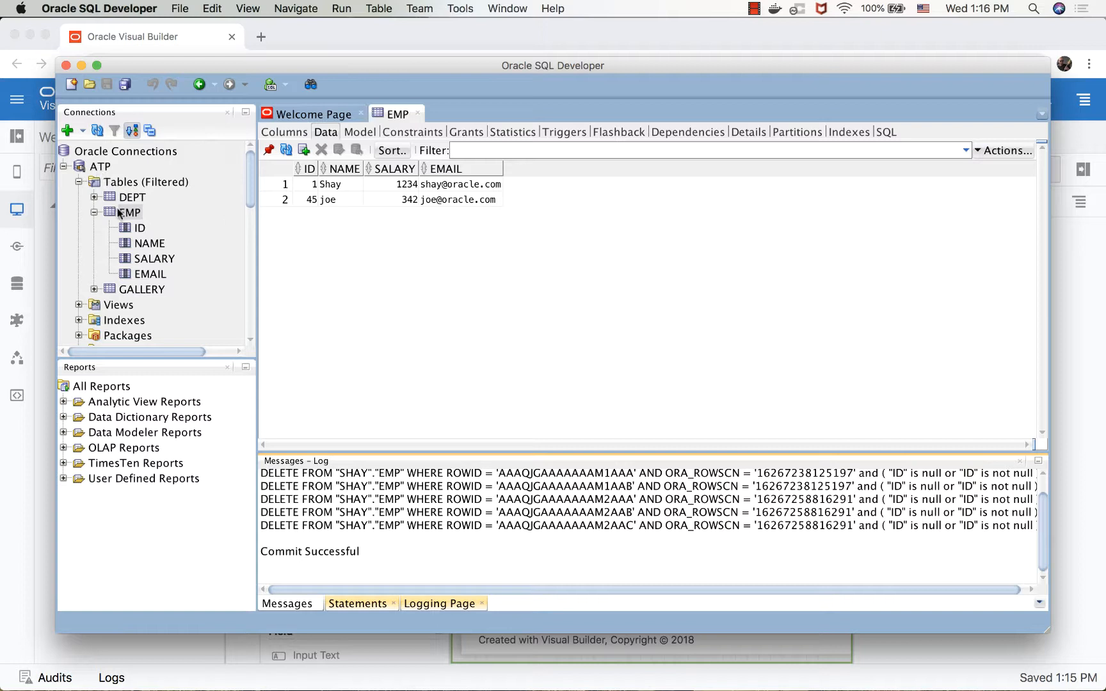
Start the Enable REST Service wizard on EMP and tick Enable object
right_click(129, 211)
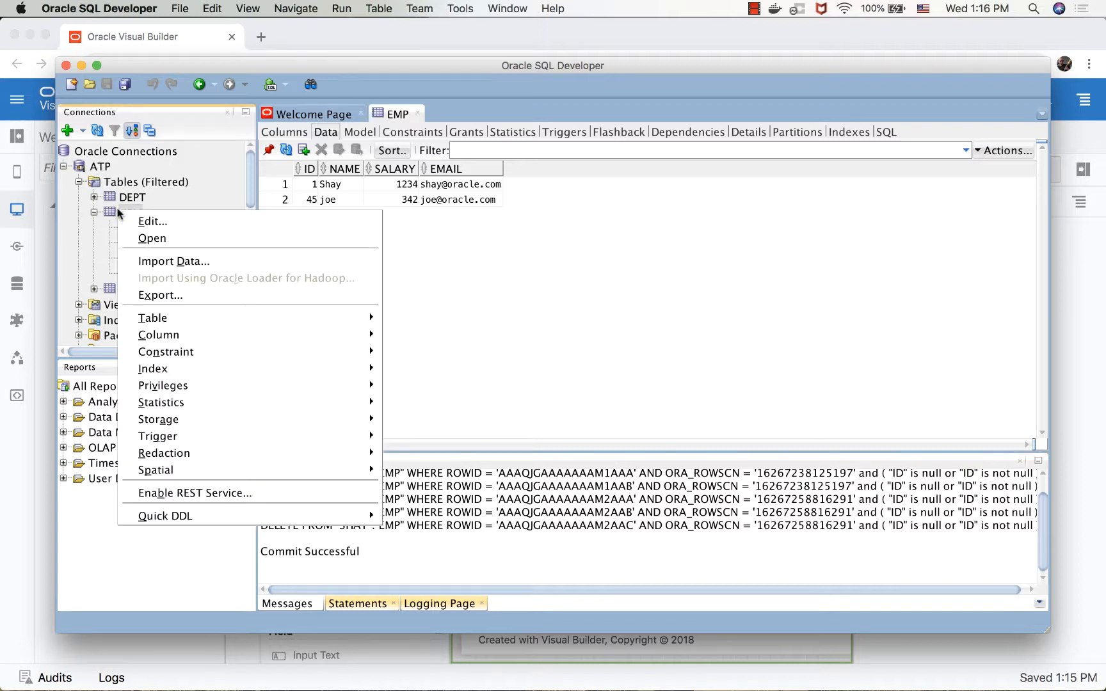
mouse_move(194, 493)
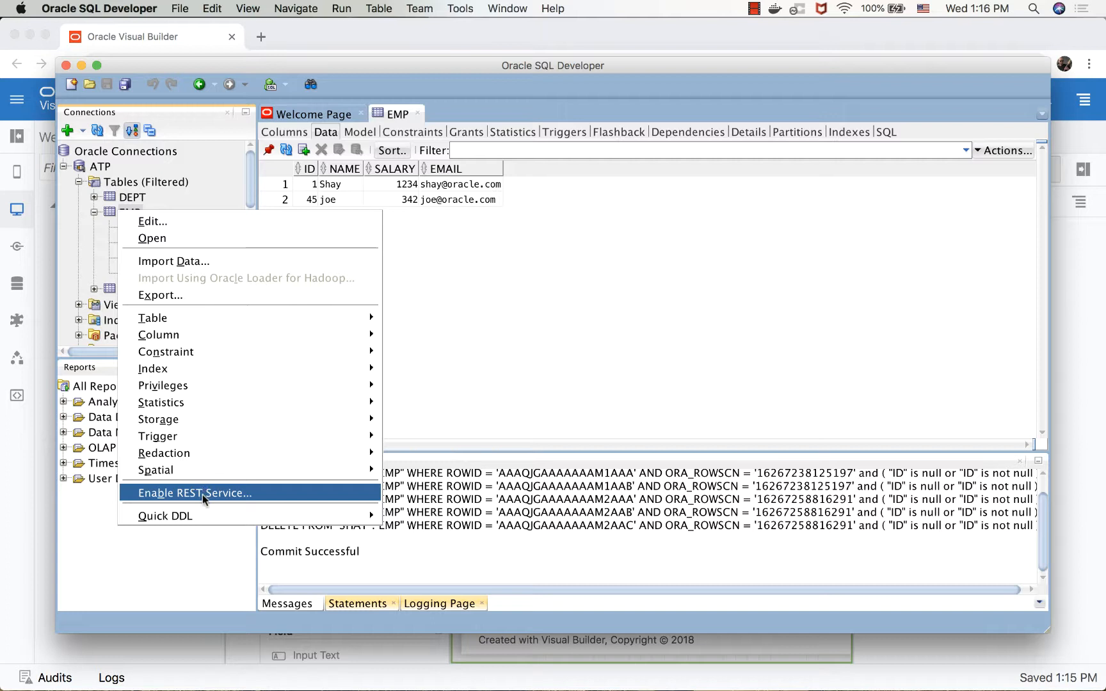
left_click(196, 492)
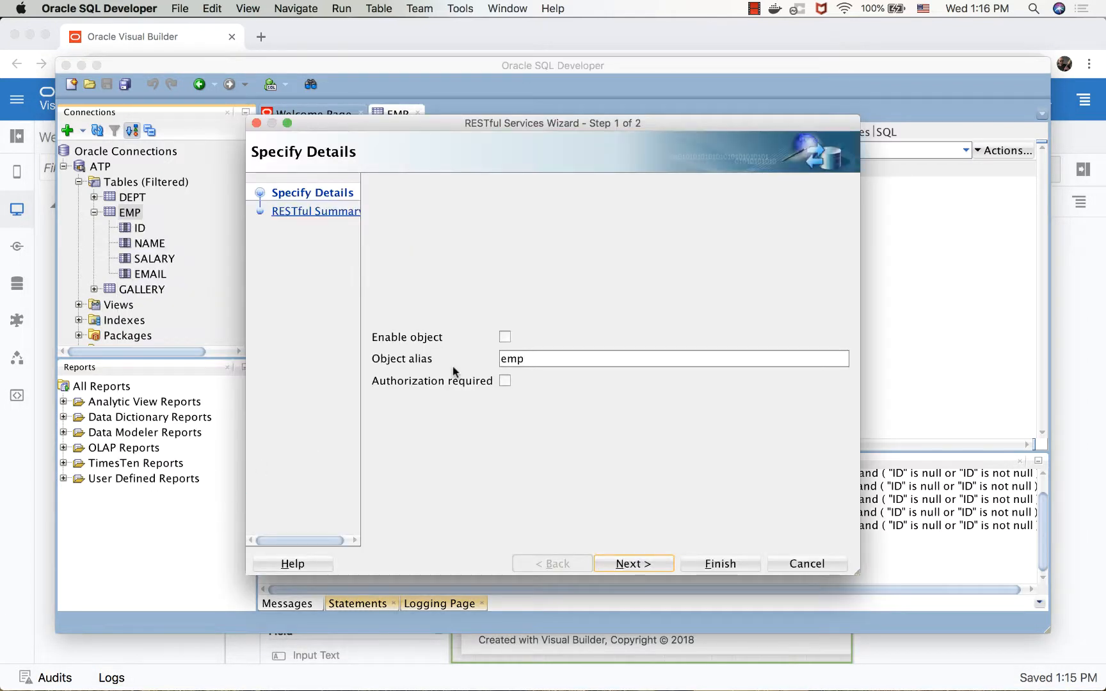
left_click(504, 336)
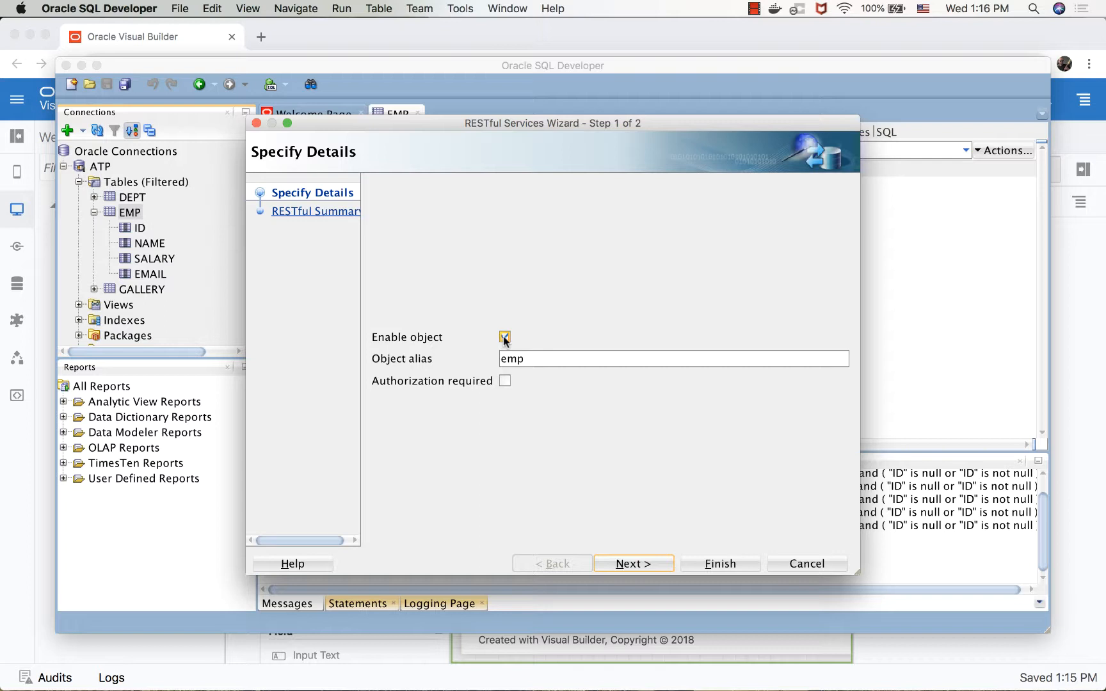
left_click(504, 336)
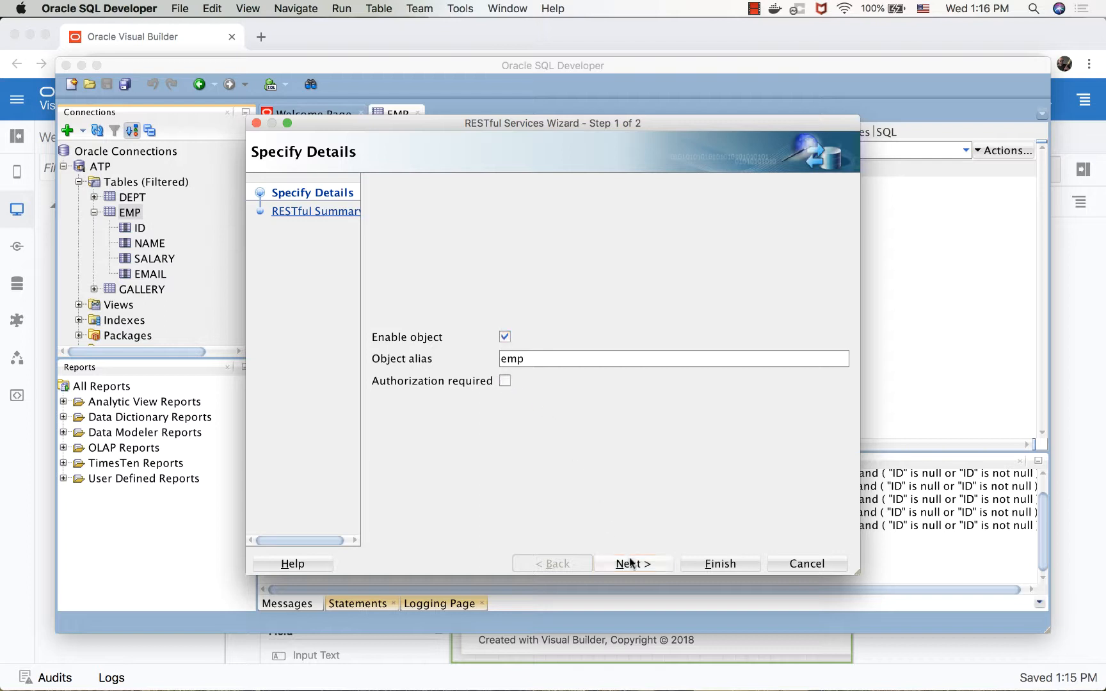
Finish the wizard so EMP is REST-enabled as alias emp, confirming the success message
left_click(632, 564)
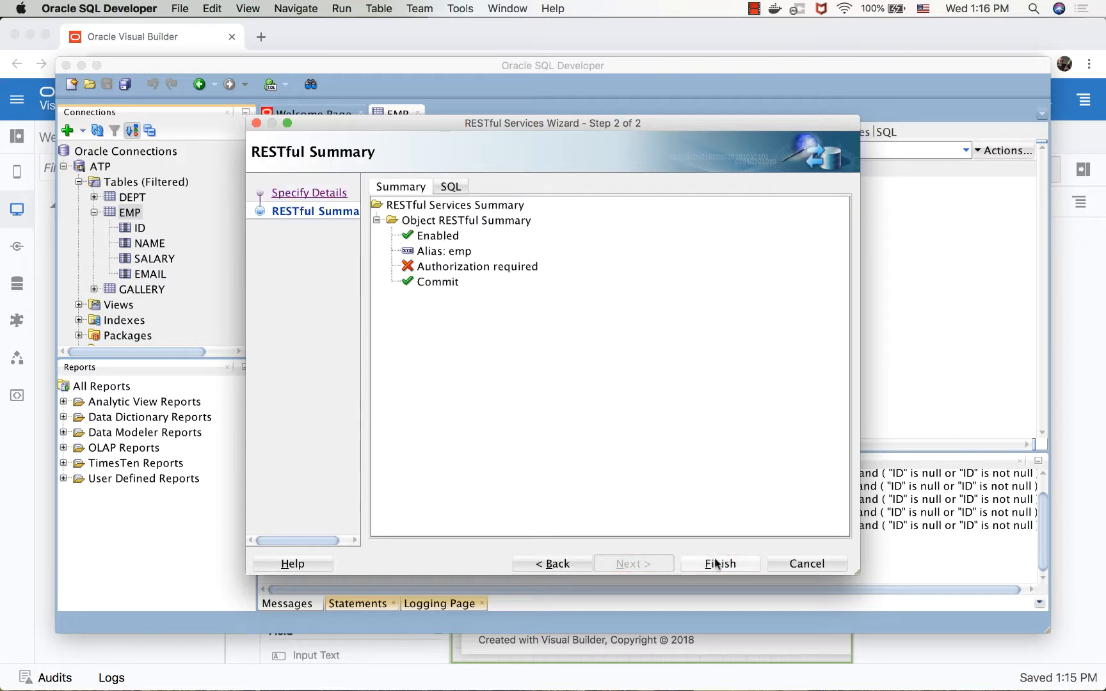
left_click(719, 563)
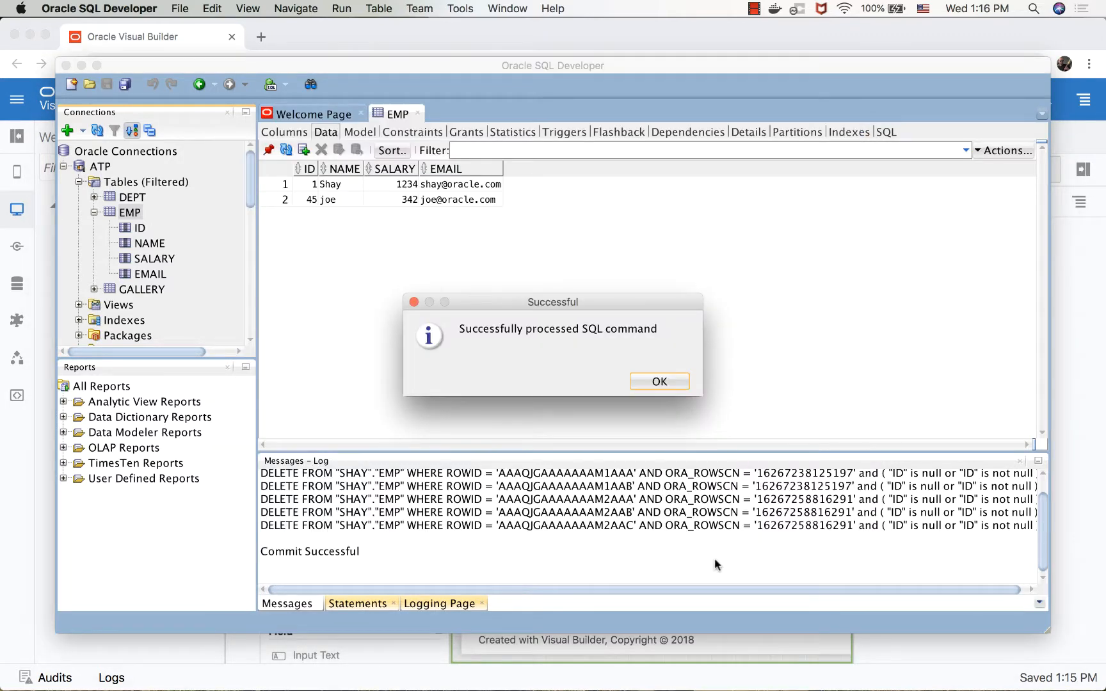
left_click(658, 382)
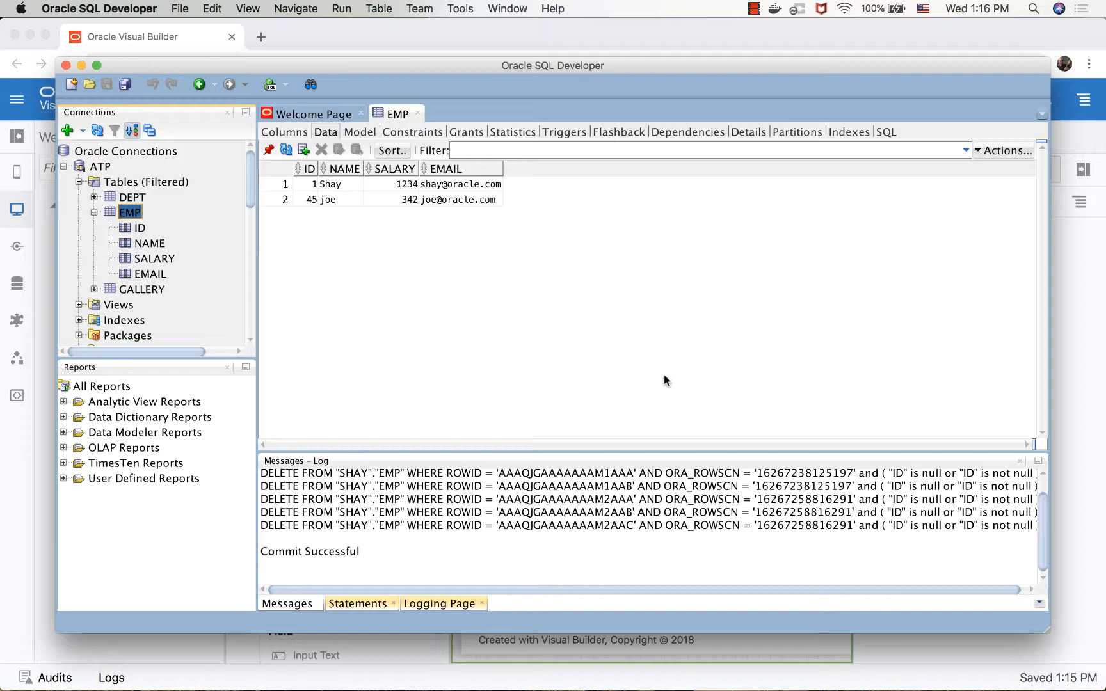
mouse_move(702, 589)
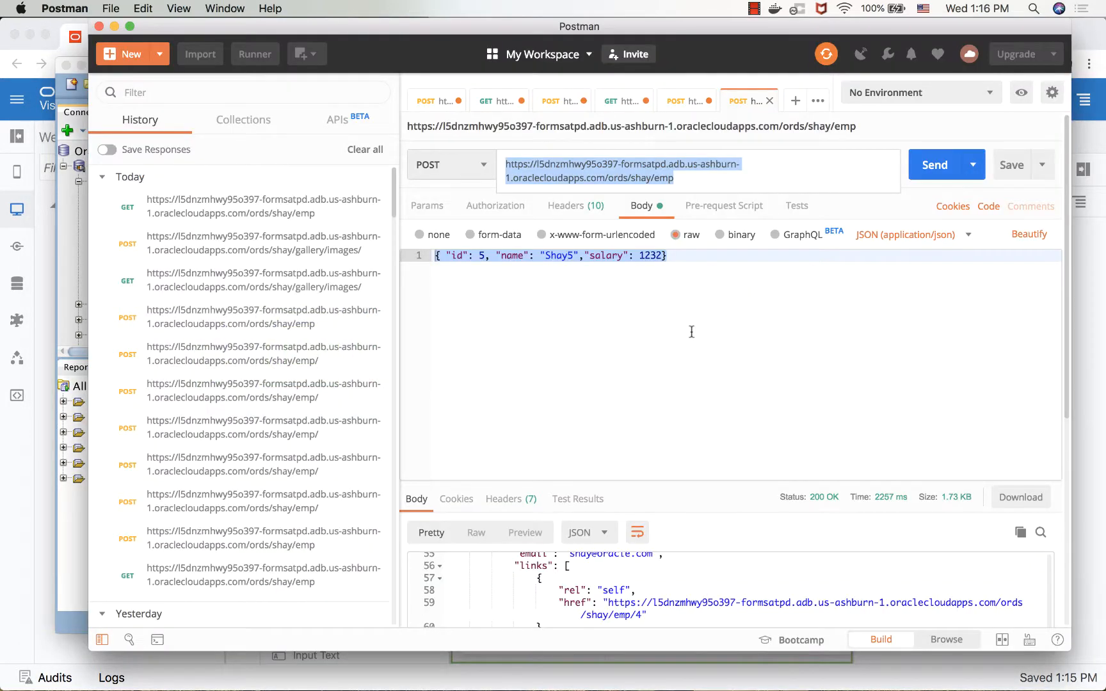
Send a GET to the emp endpoint to list the current employees
left_click(444, 164)
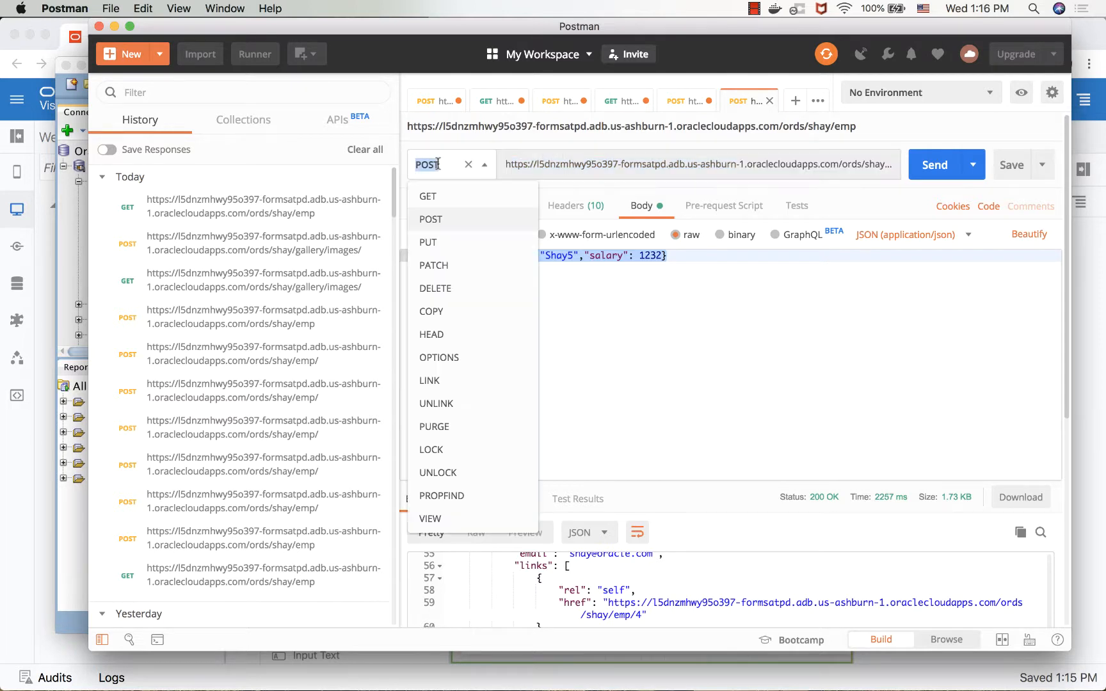
left_click(426, 196)
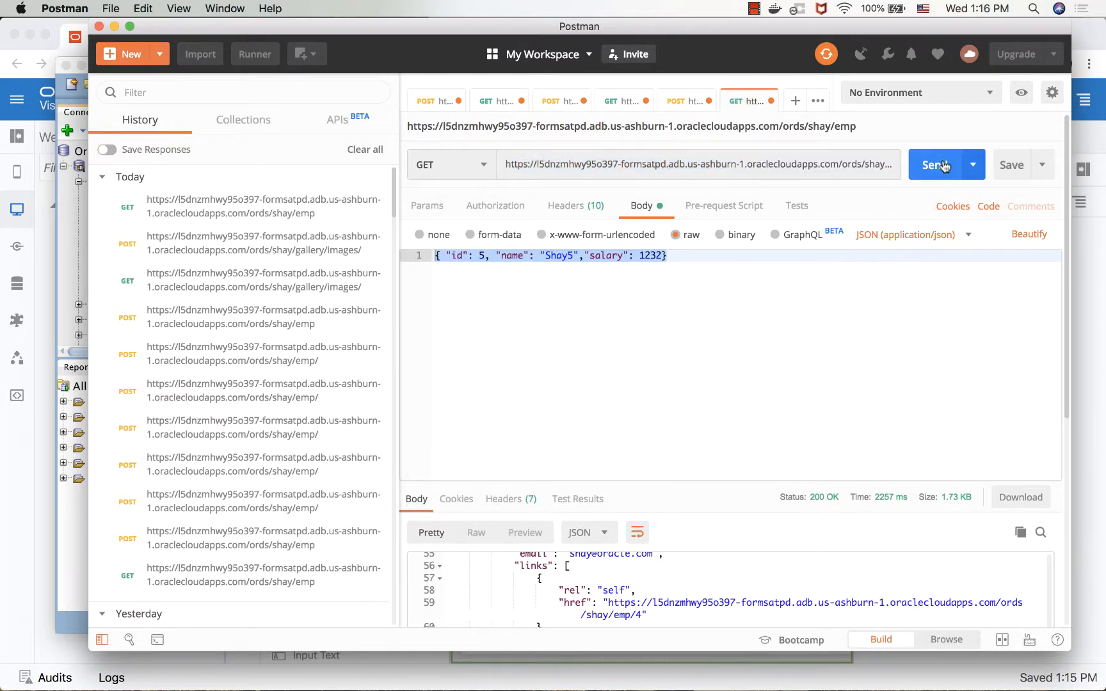
left_click(938, 164)
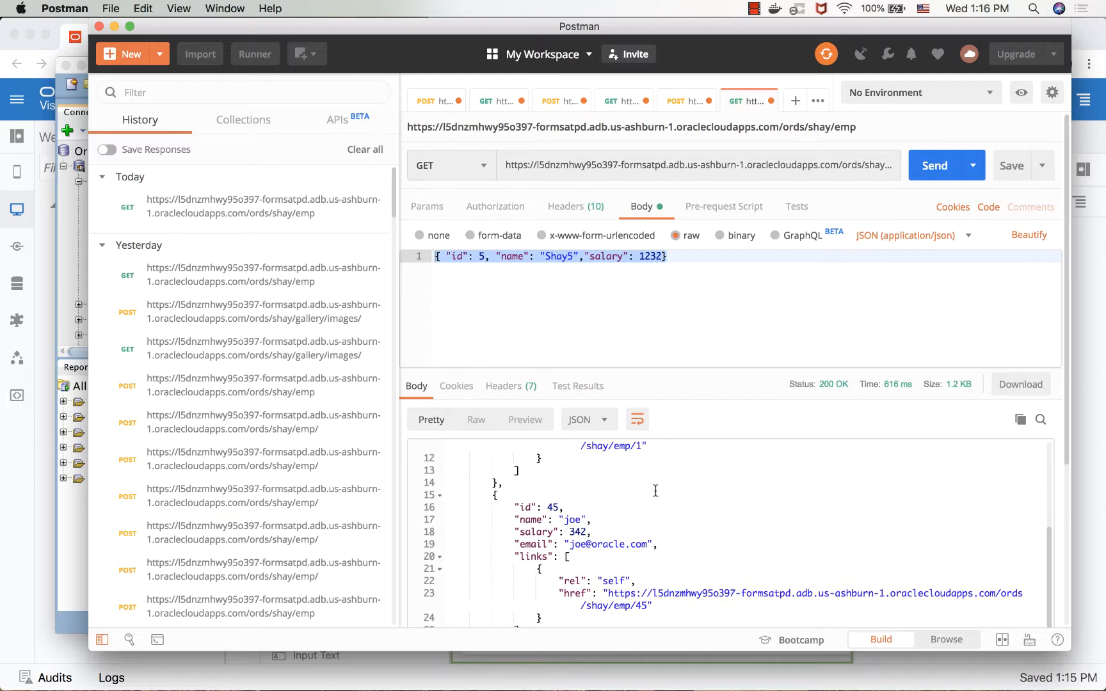
scroll("down", 3)
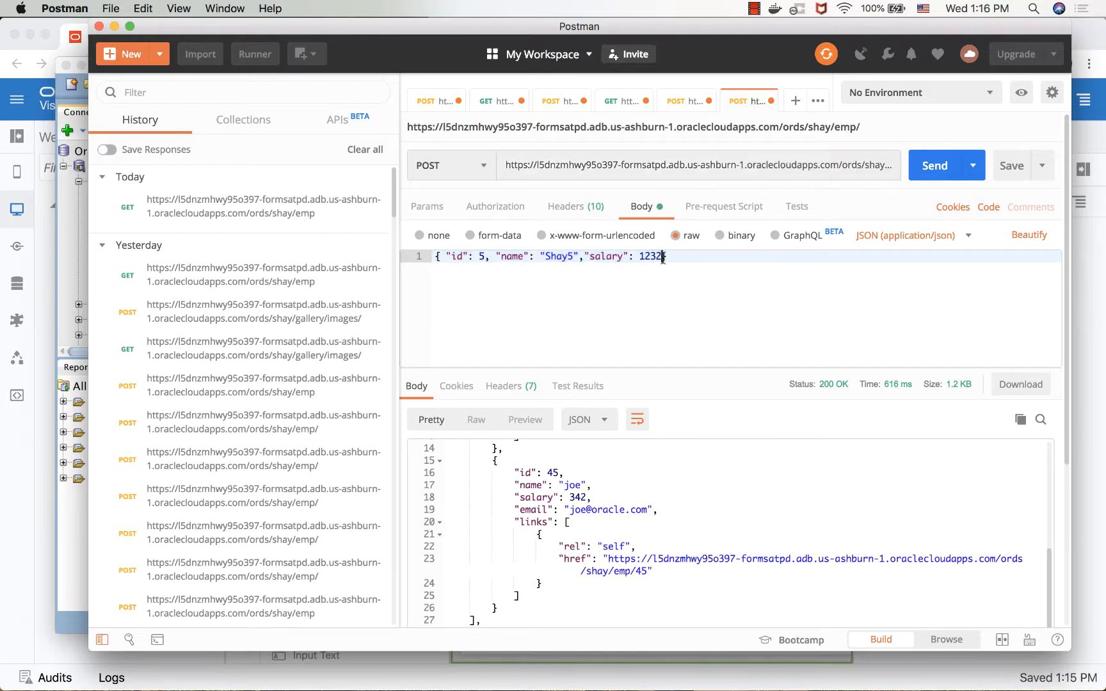
Add an email field to the new employee's JSON body and send the POST
type(", \"")
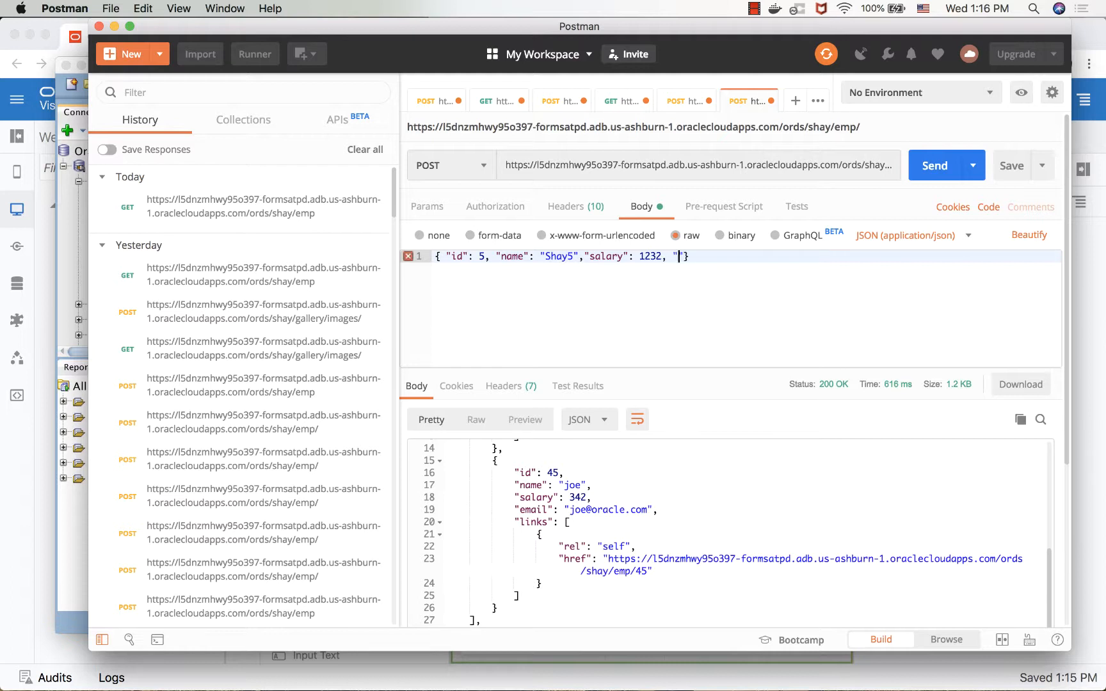
type("Email")
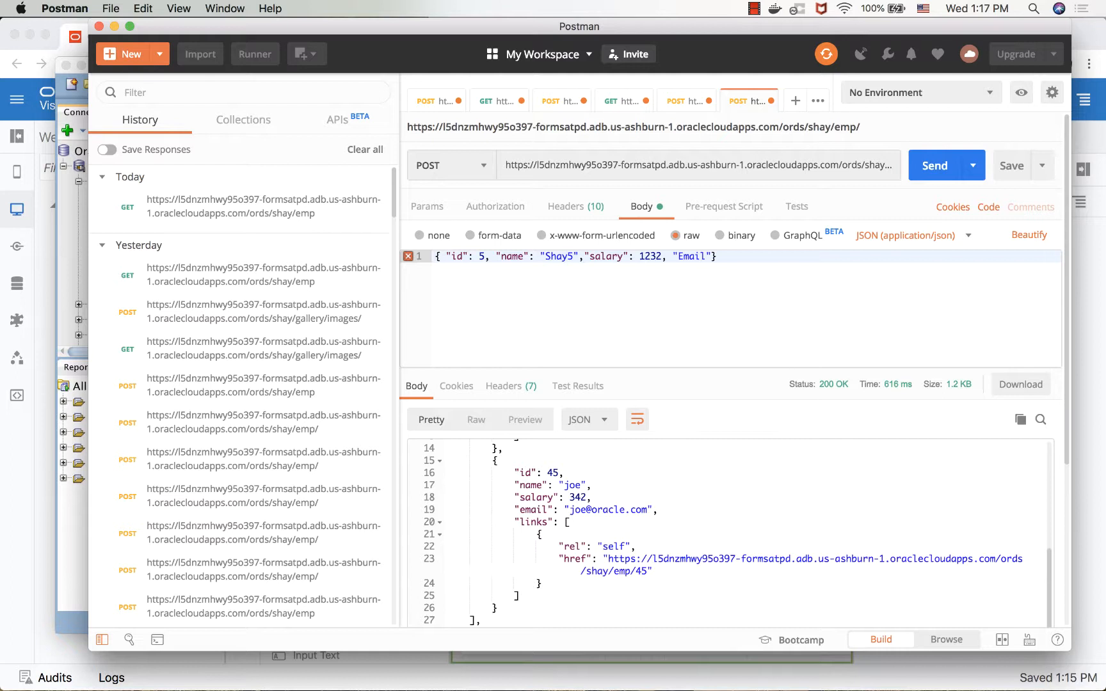
type("email")
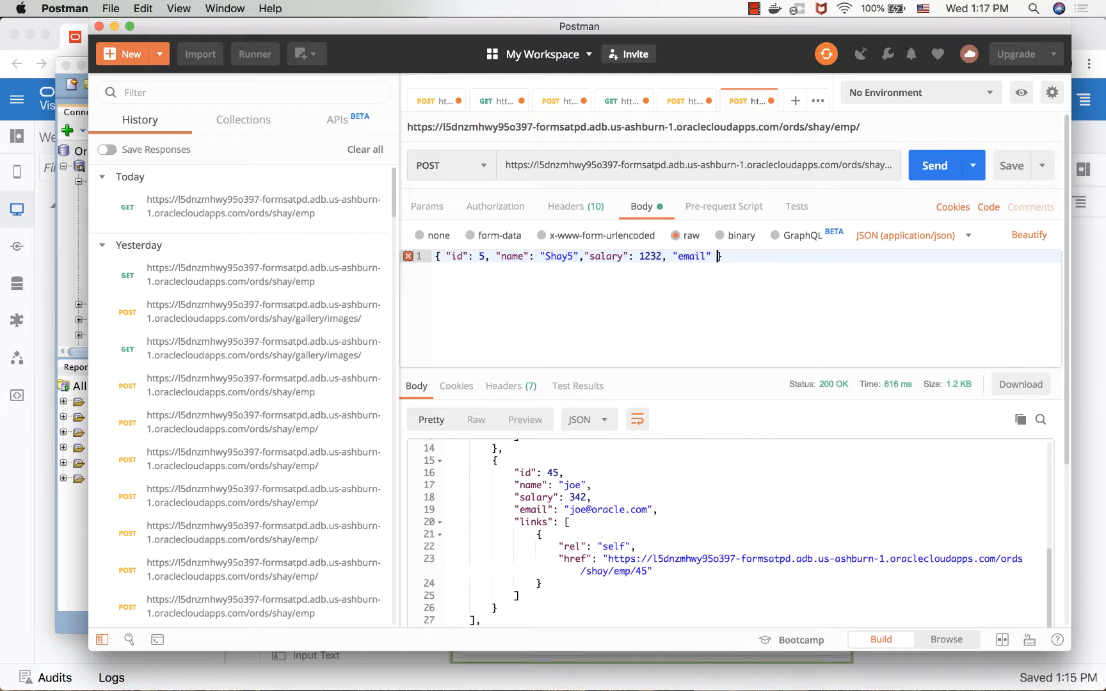
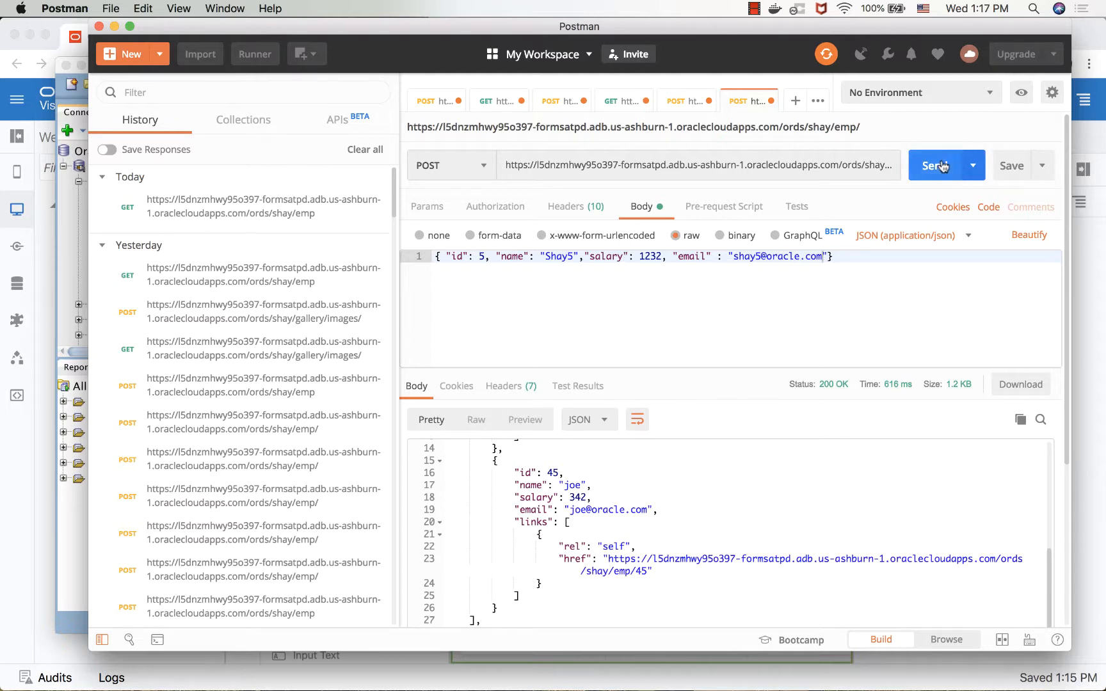
left_click(941, 165)
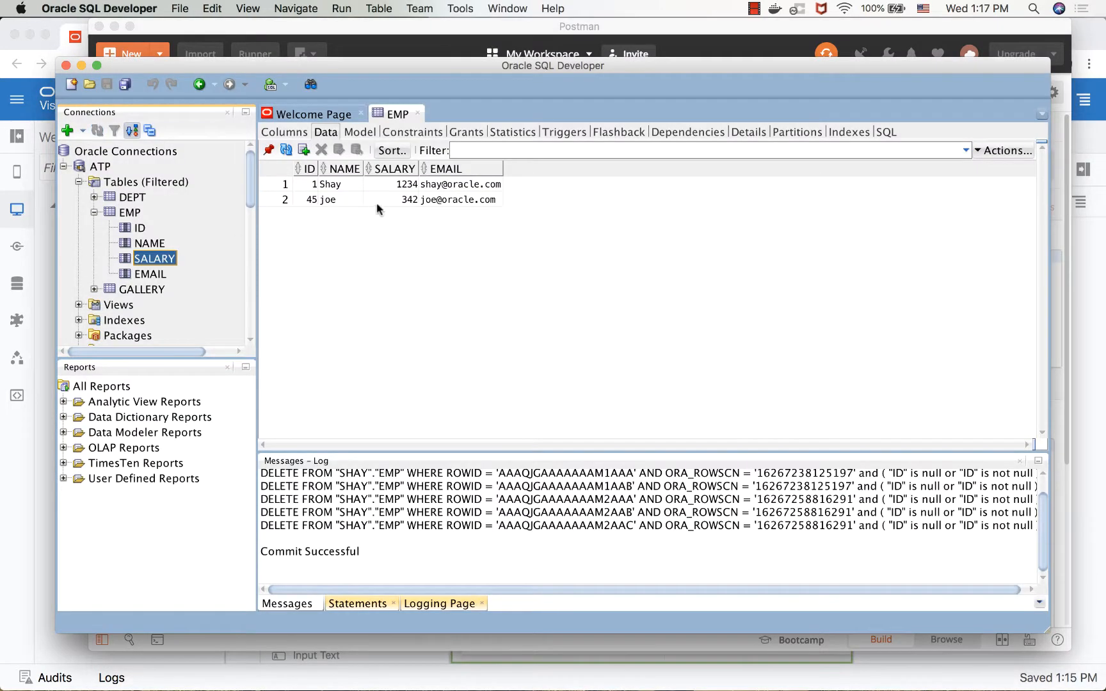
Refresh the EMP data so the new Shay5 row with id 5 and salary 1232 appears
left_click(287, 150)
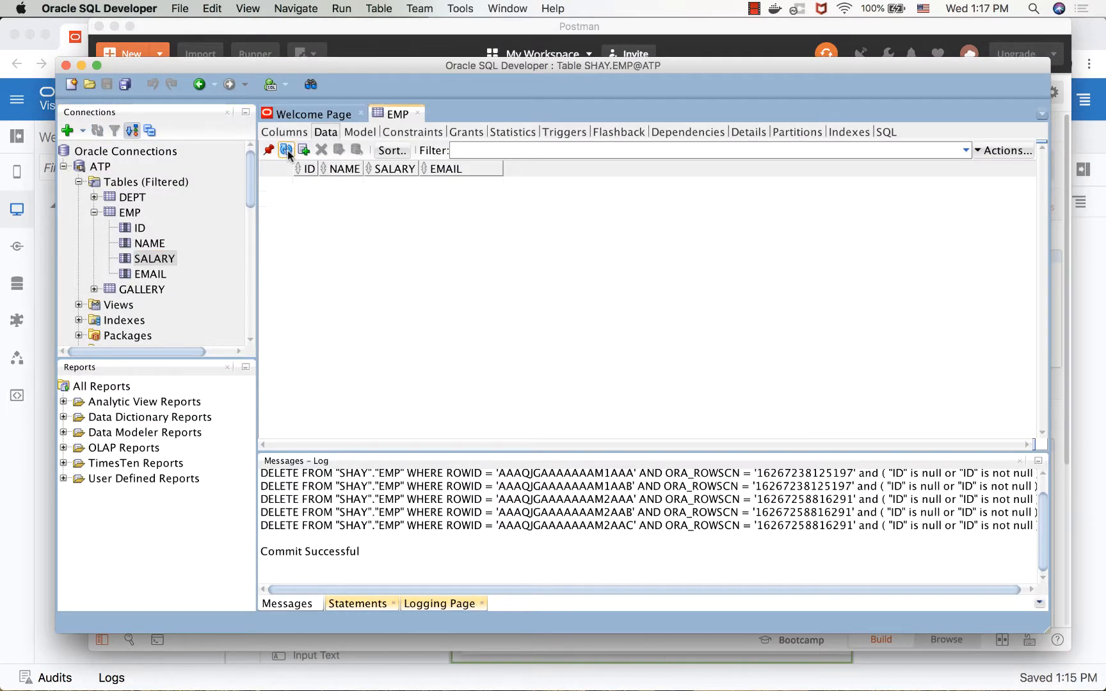
left_click(286, 150)
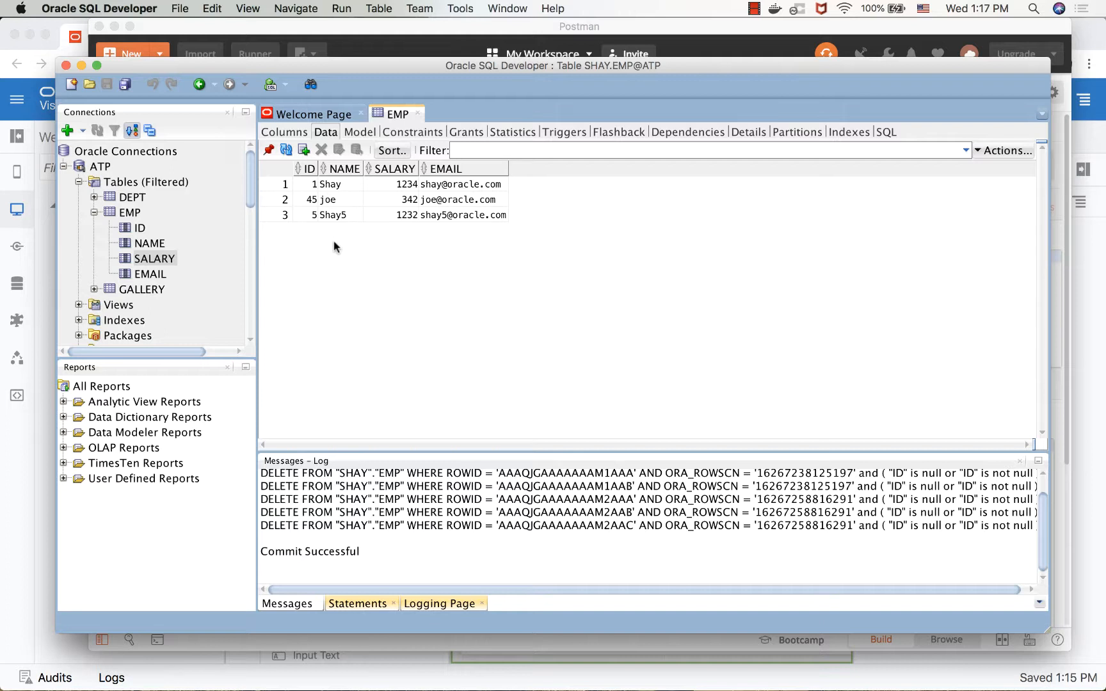
mouse_move(44, 248)
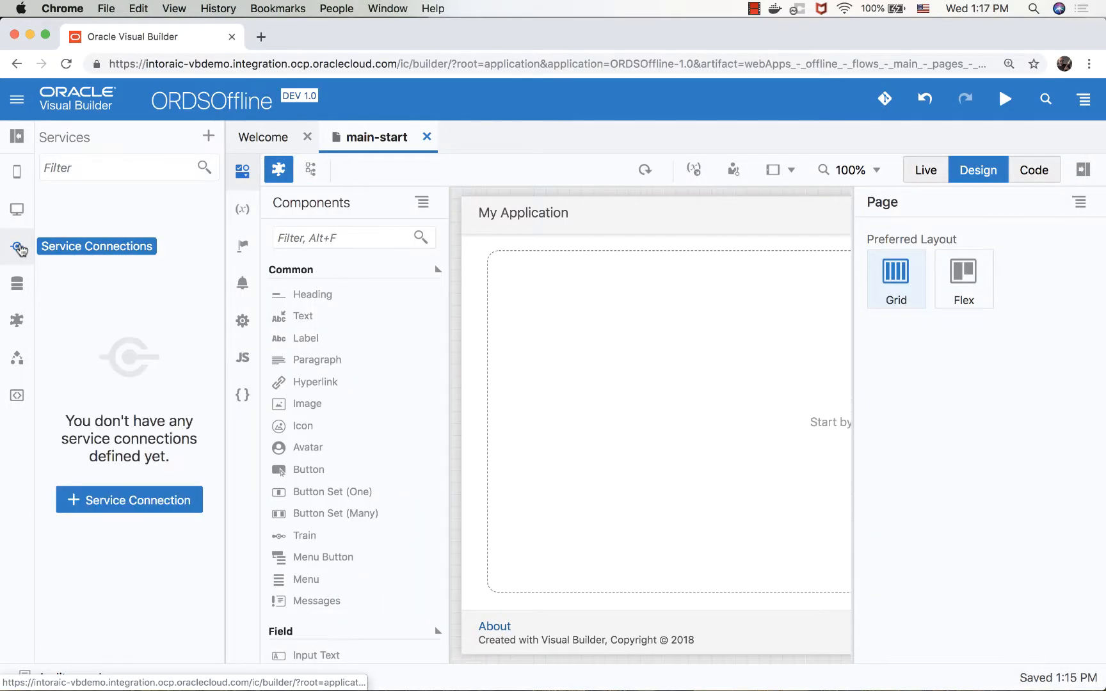
Start a new service connection defined by endpoint, ready for the ORDS emp URL
left_click(130, 500)
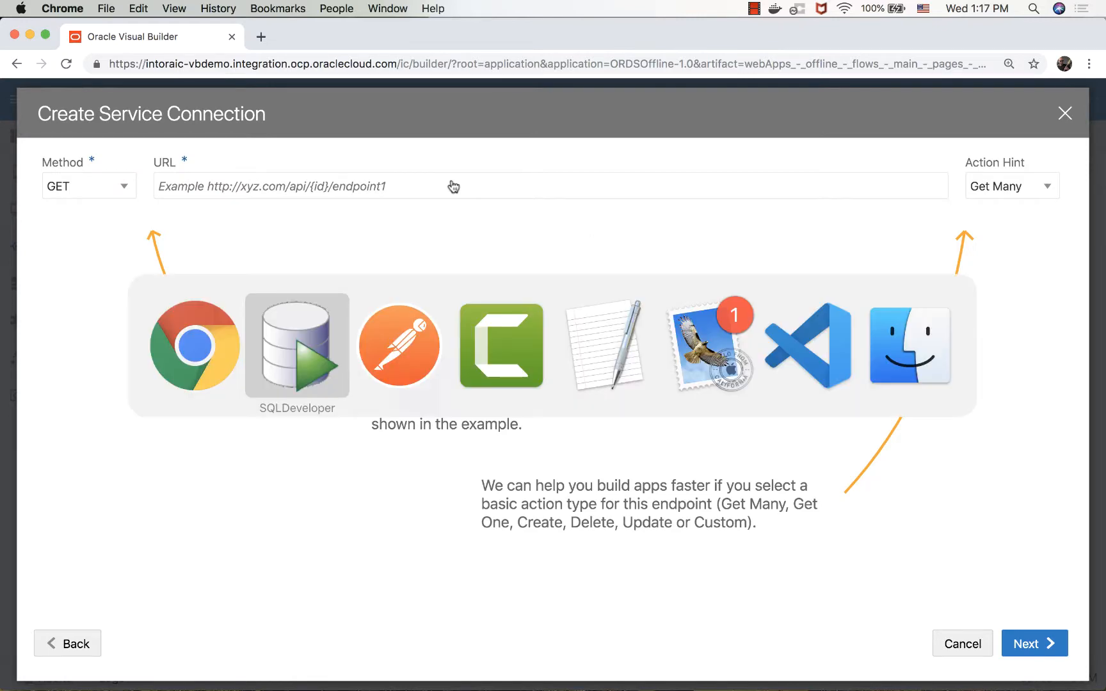
left_click(398, 345)
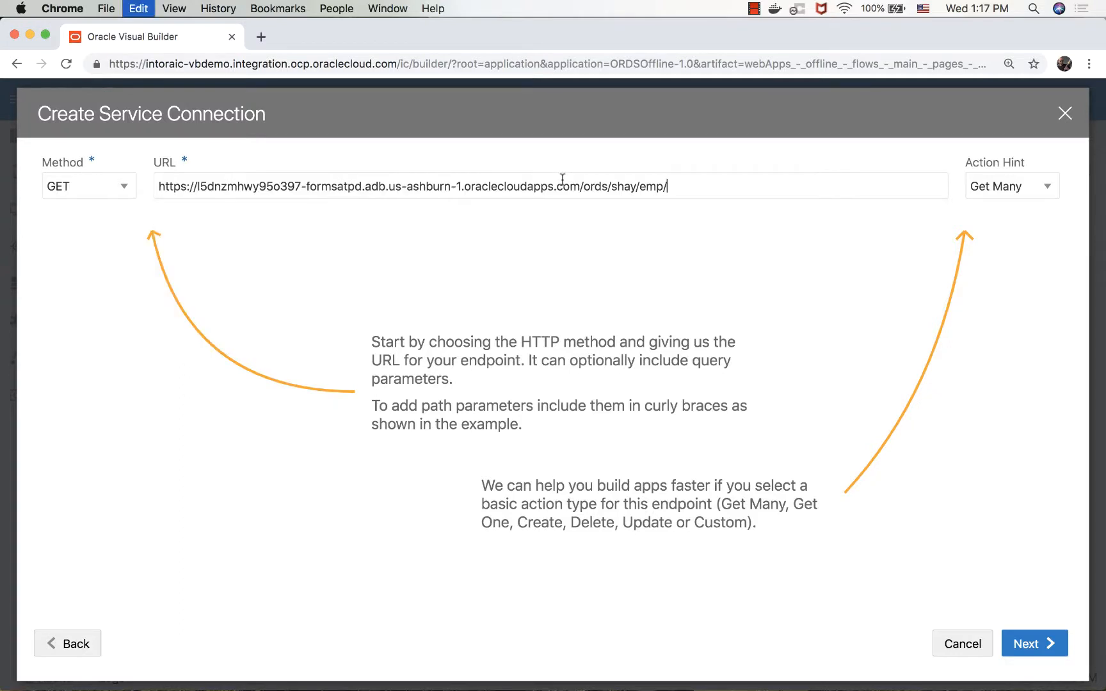
mouse_move(1026, 510)
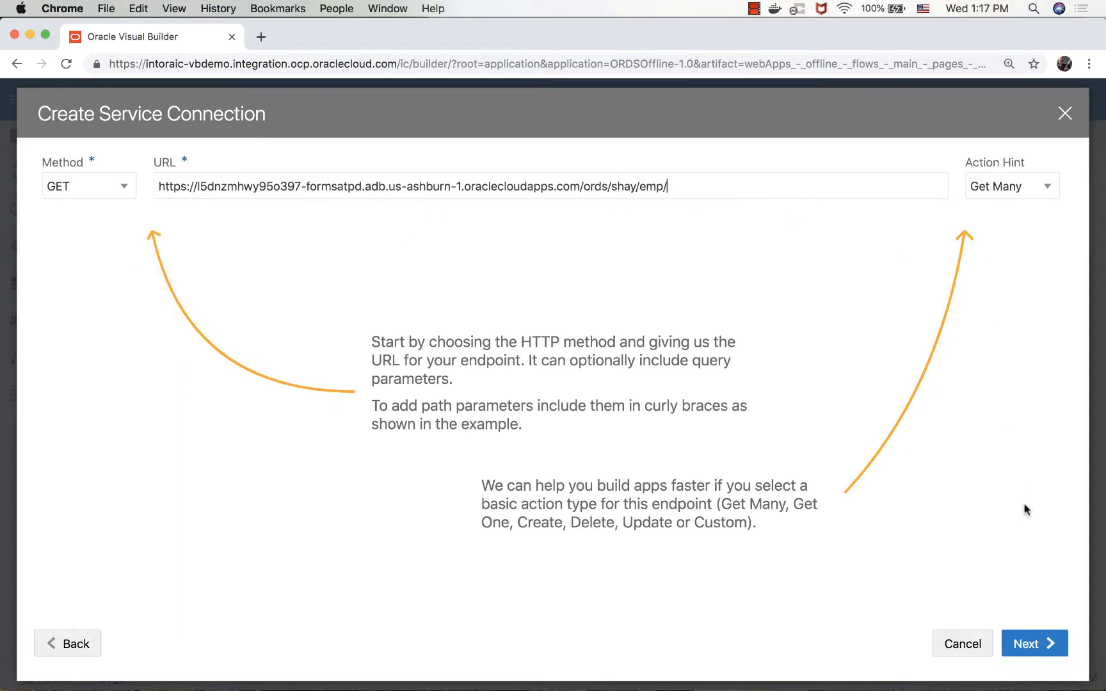
Proceed to the service details and name the connection ORDS
left_click(1033, 644)
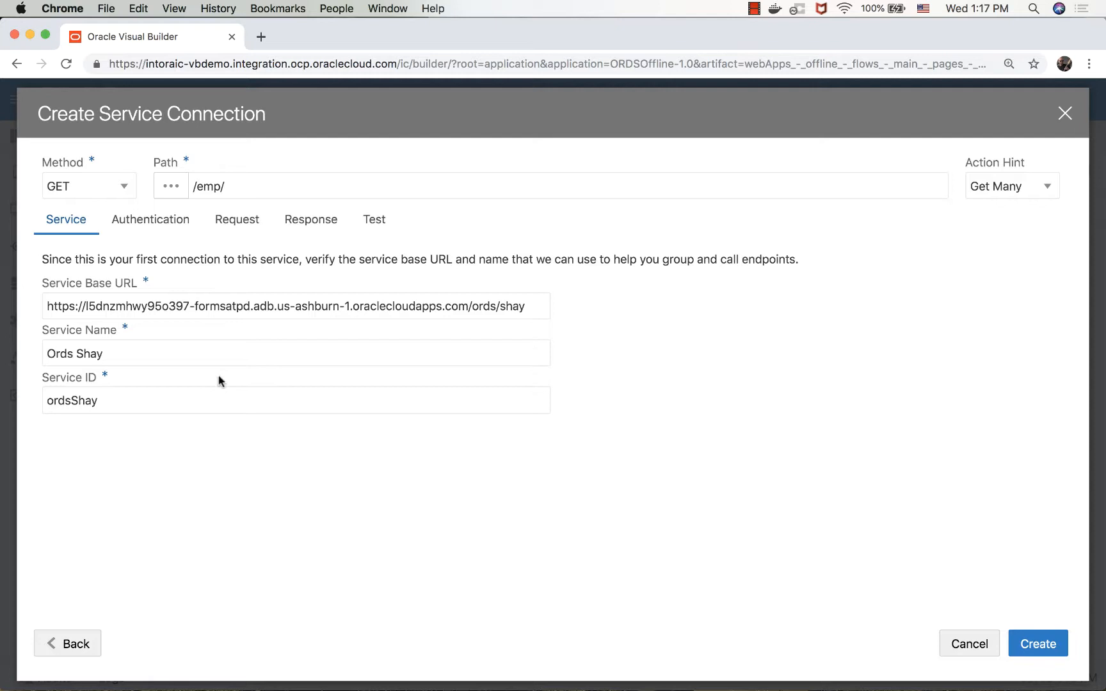
type("ORD")
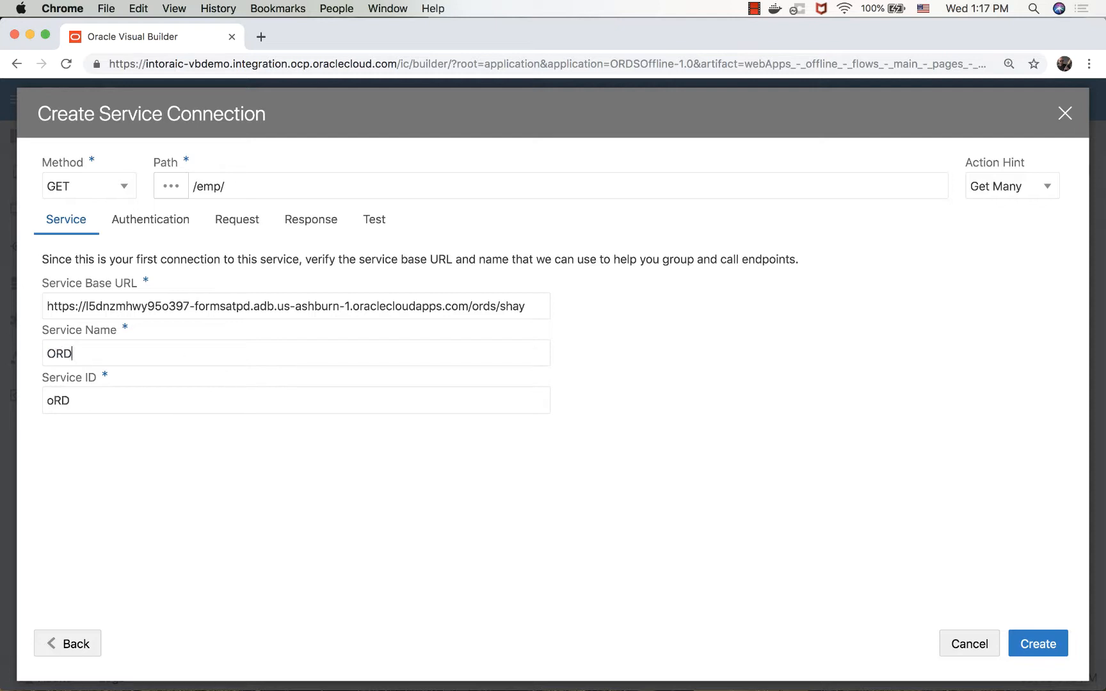
type("S")
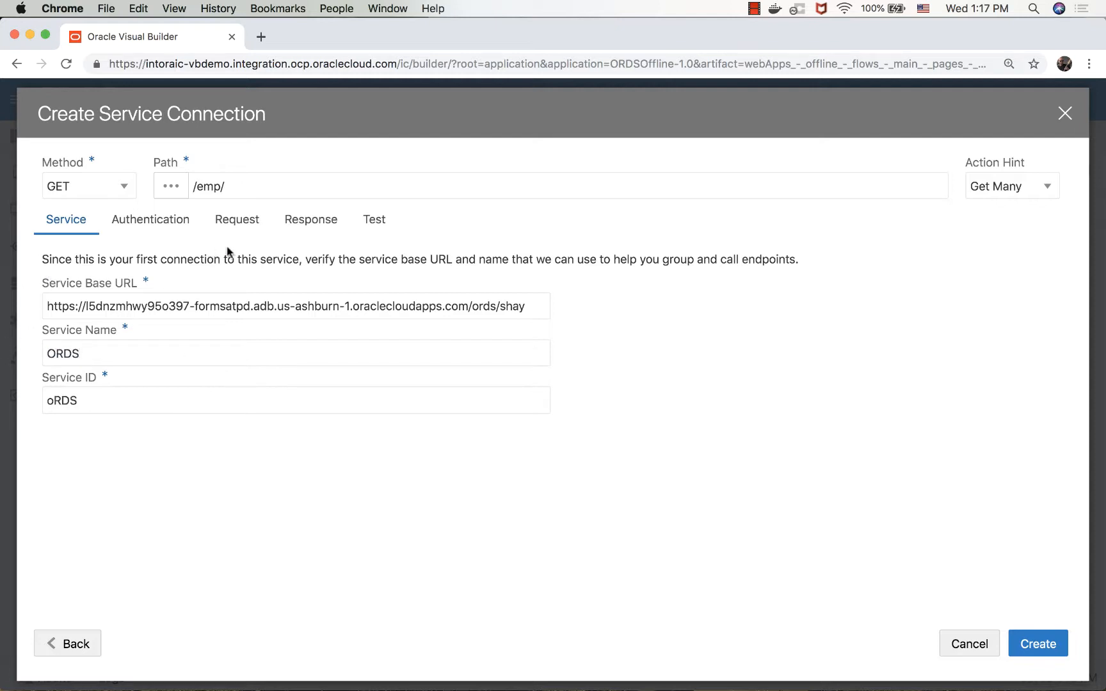
Test GET /emp/ for a 200 OK with employee data, then create the connection
left_click(374, 219)
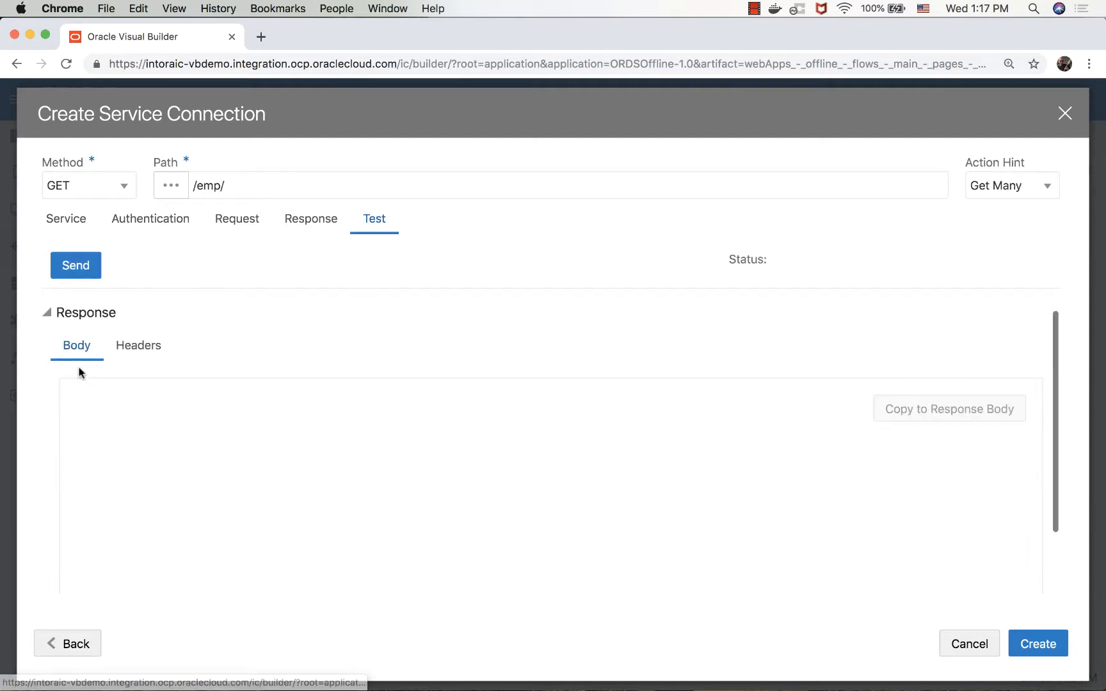
left_click(74, 265)
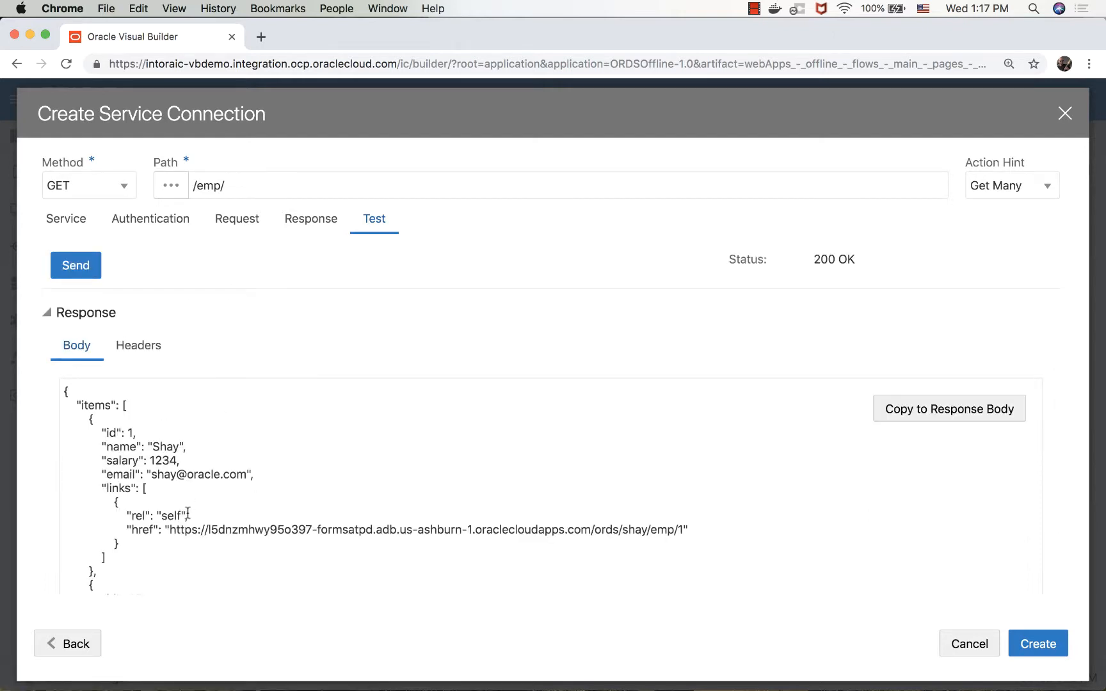
mouse_move(1038, 643)
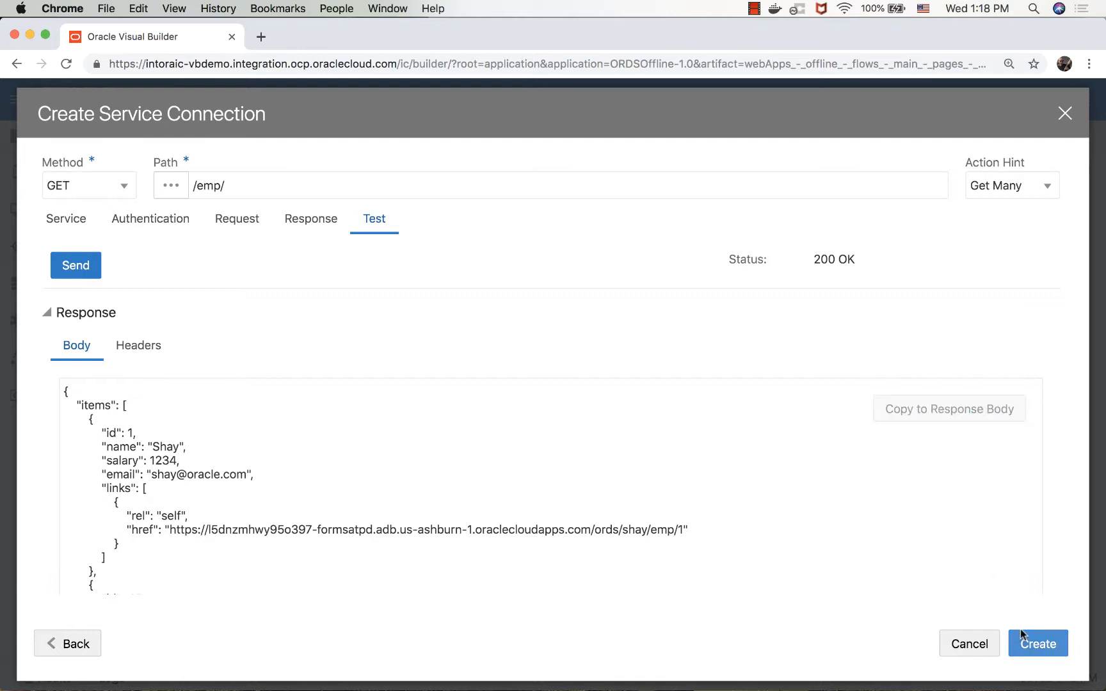
left_click(1036, 644)
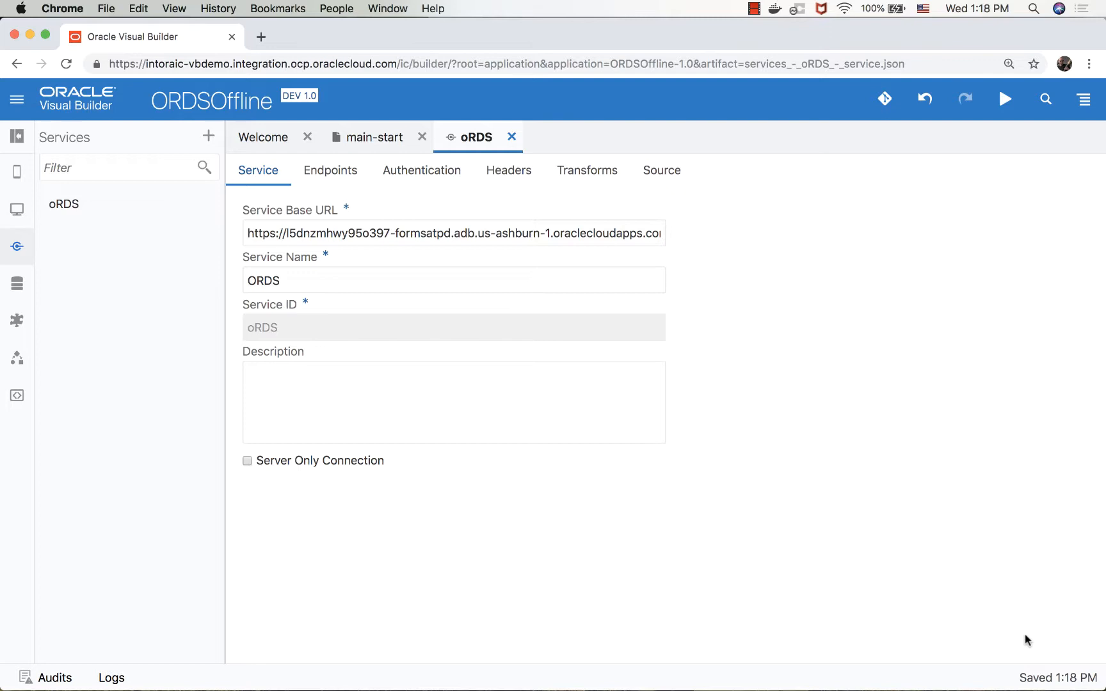
mouse_move(954, 582)
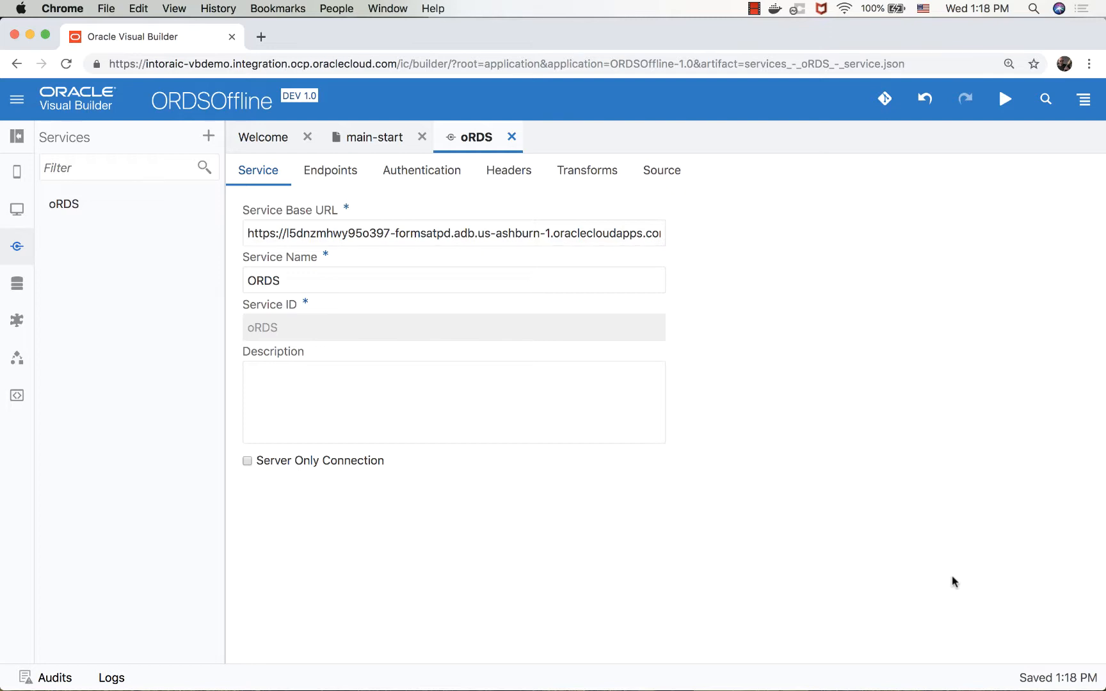
mouse_move(330, 171)
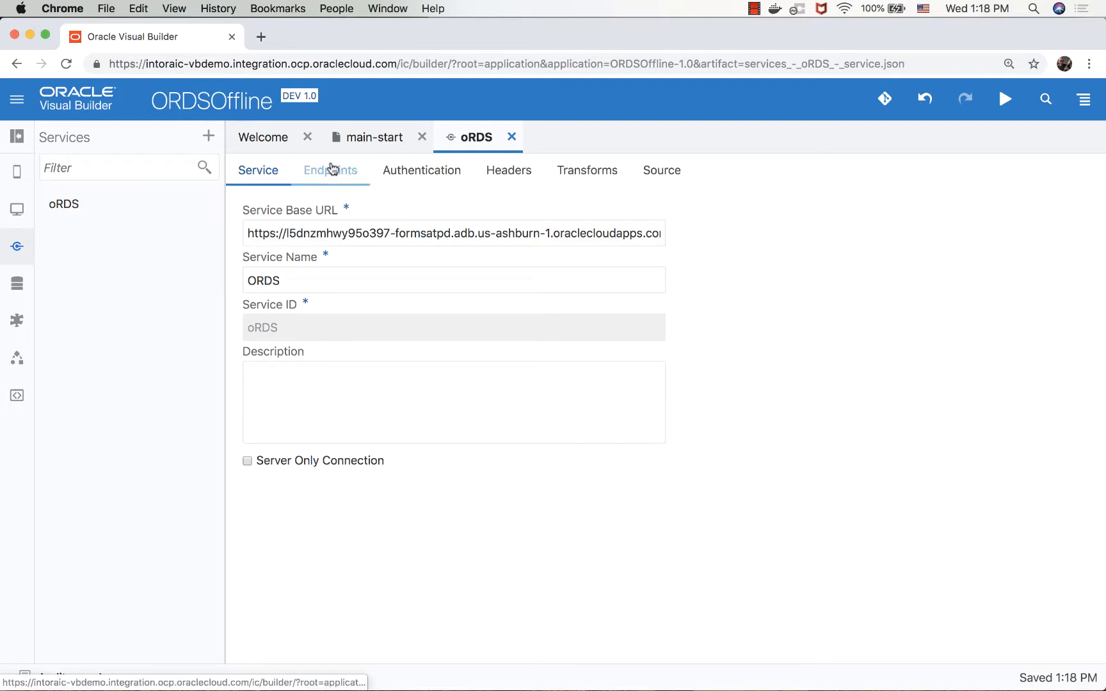
Show the Endpoints list of the oRDS service
left_click(329, 170)
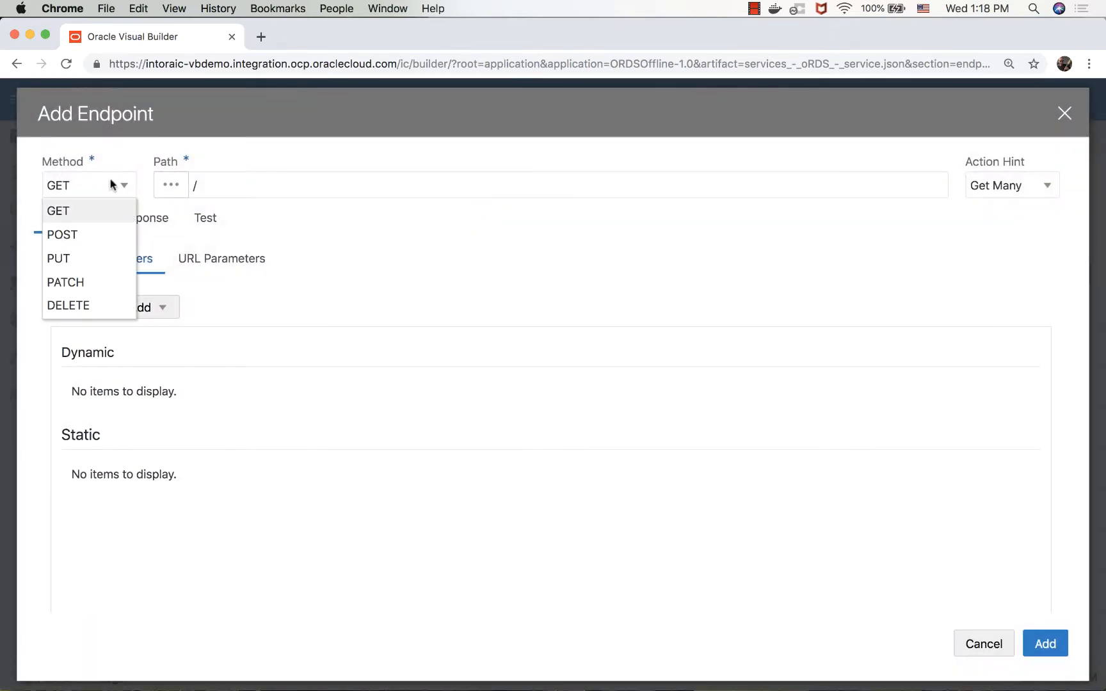
Define a POST /emp/ endpoint with the body example's sample name changed to max
left_click(61, 234)
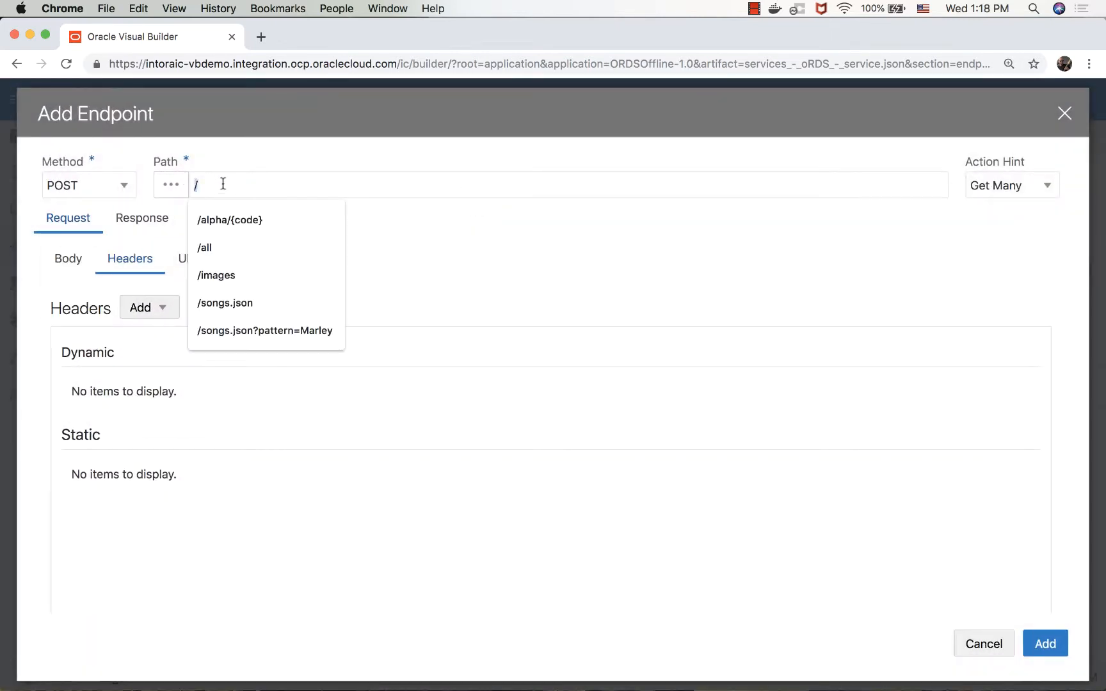
type("em")
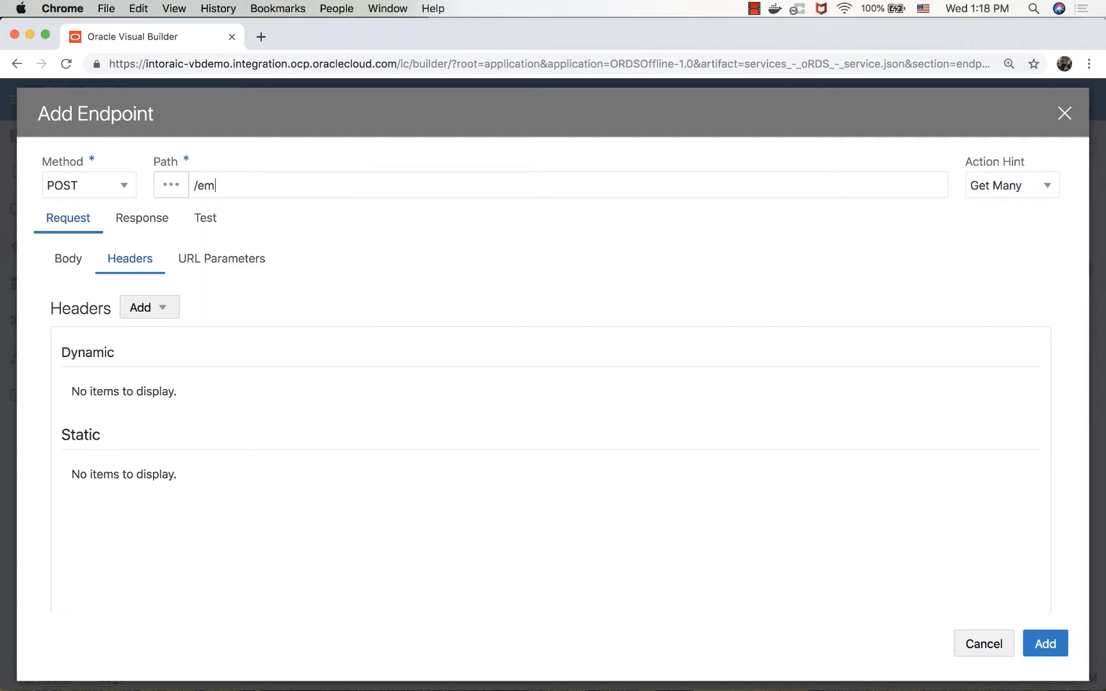
type("p/")
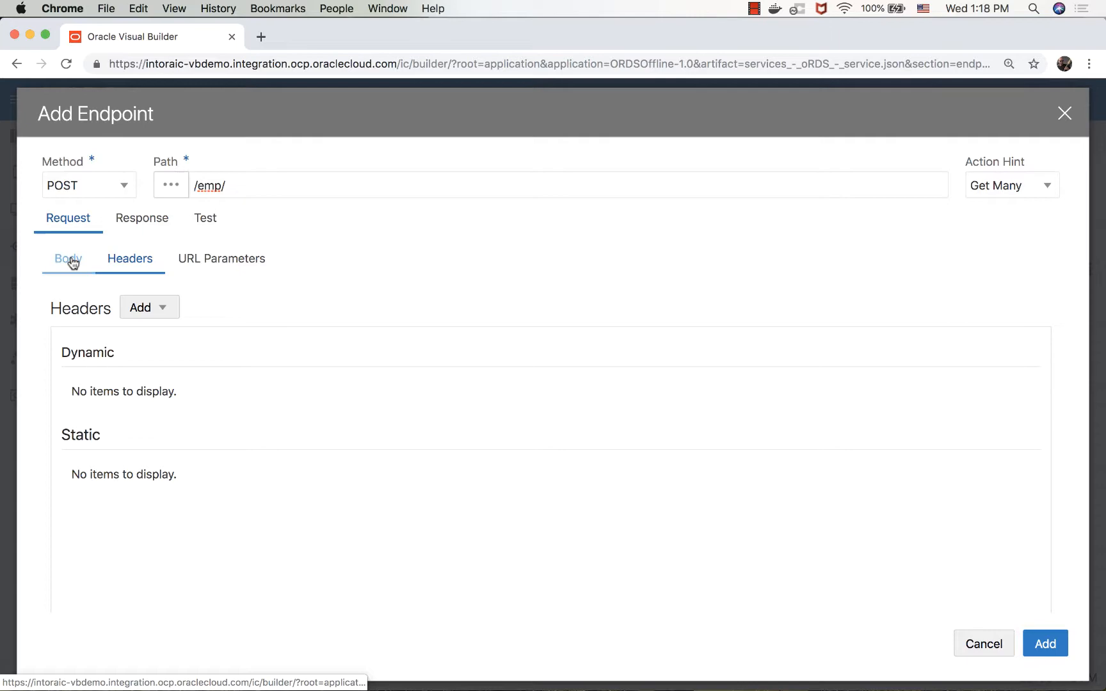
left_click(68, 258)
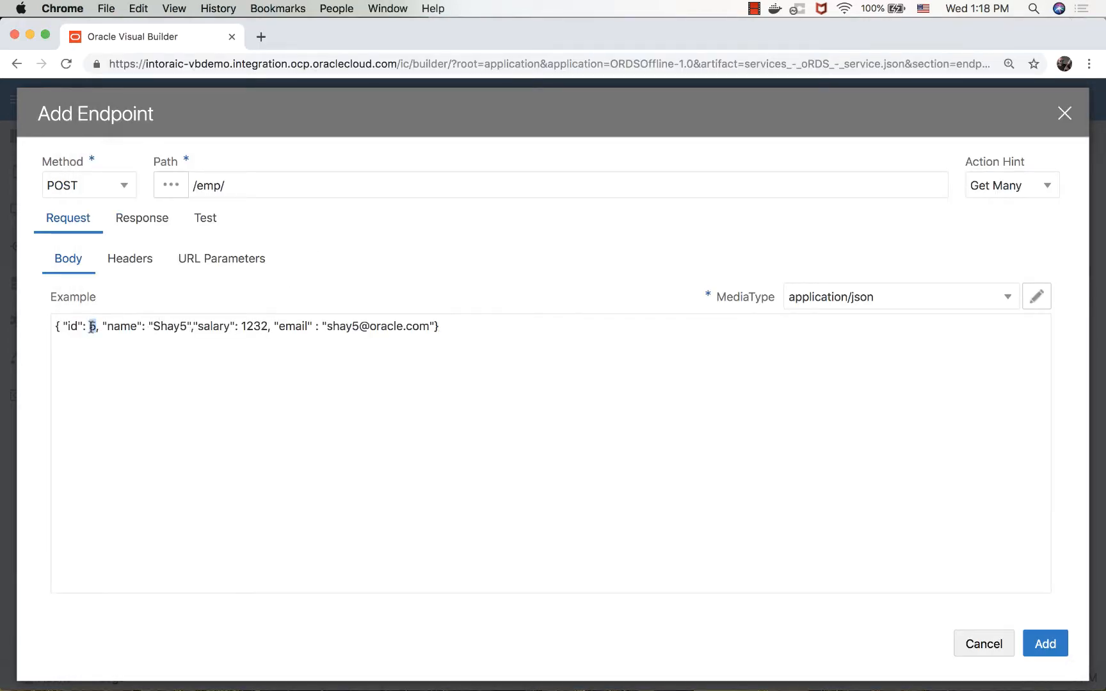
double_click(169, 326)
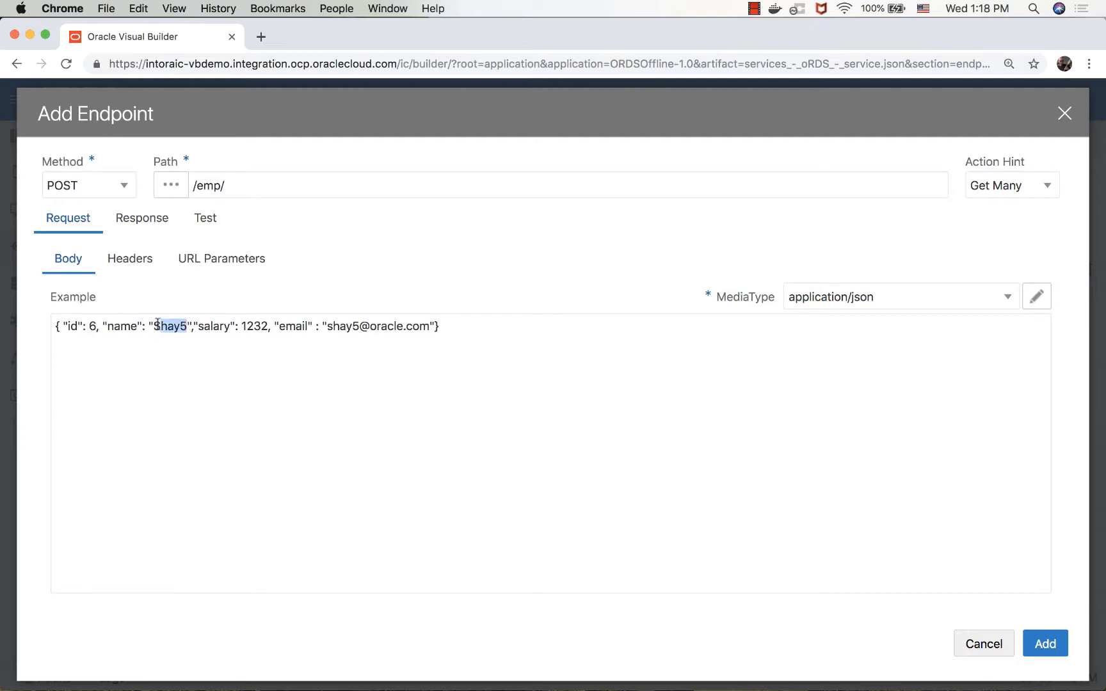
type("max")
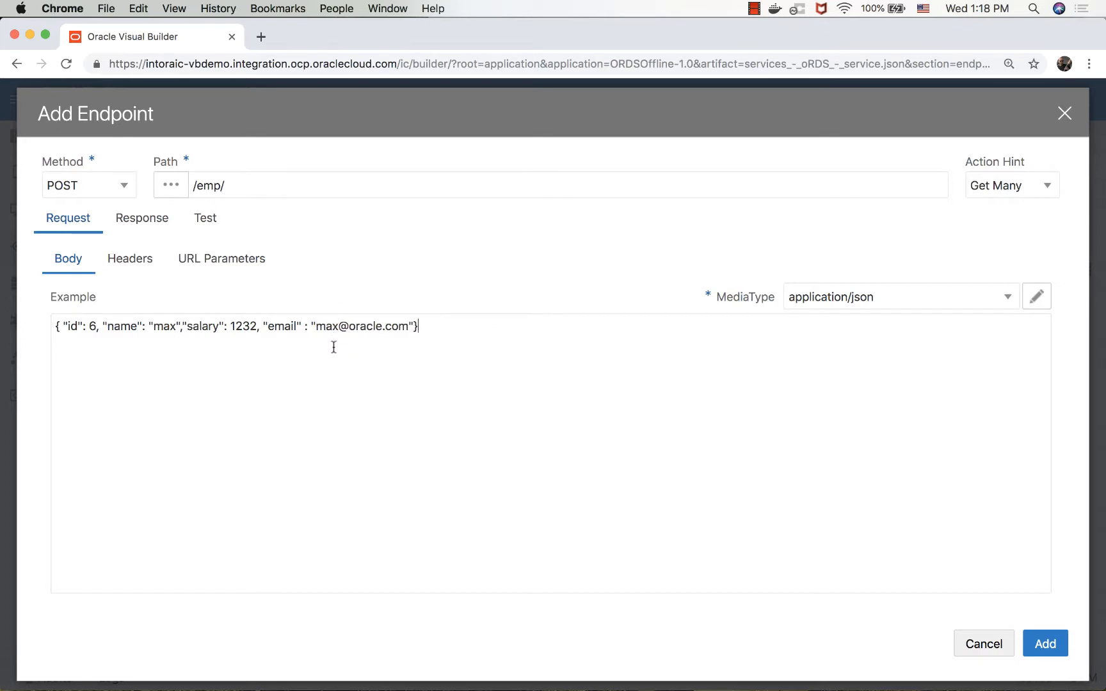
mouse_move(244, 223)
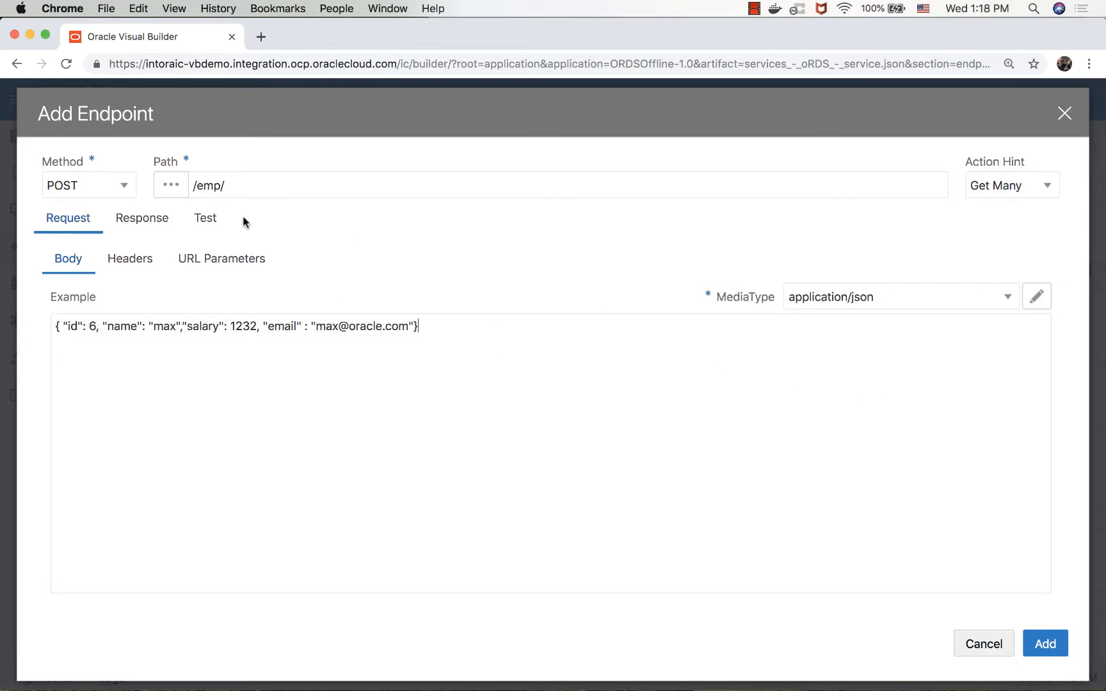
Test the POST for 201 Created, copy the result to the response body, and add the endpoint
left_click(204, 217)
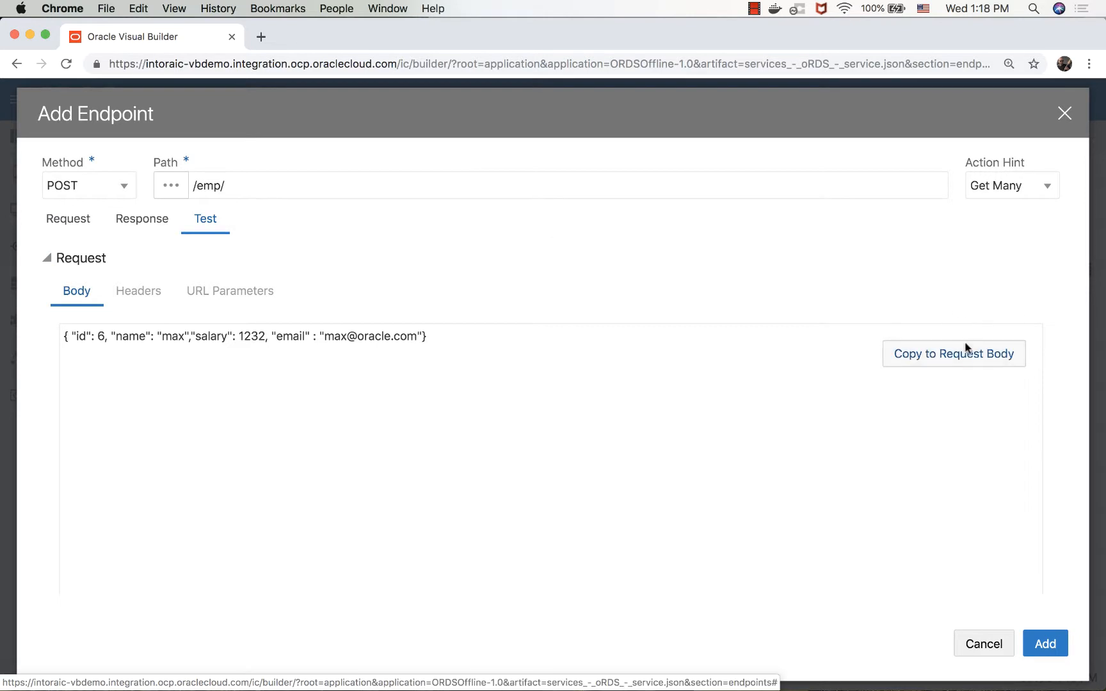
mouse_move(370, 300)
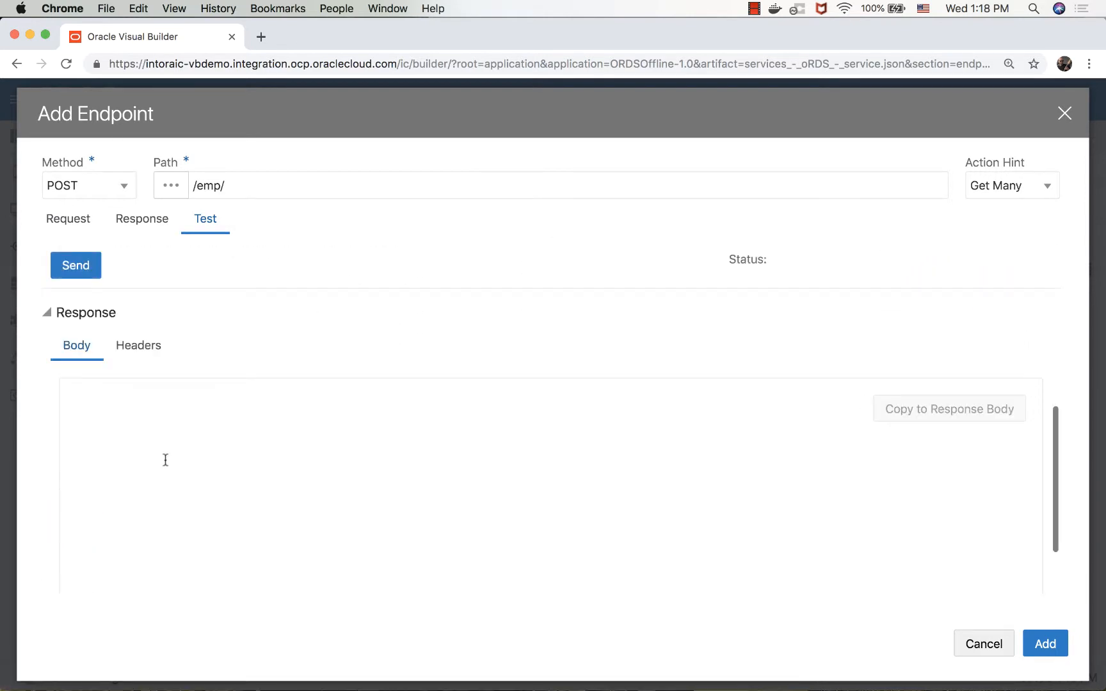
left_click(74, 265)
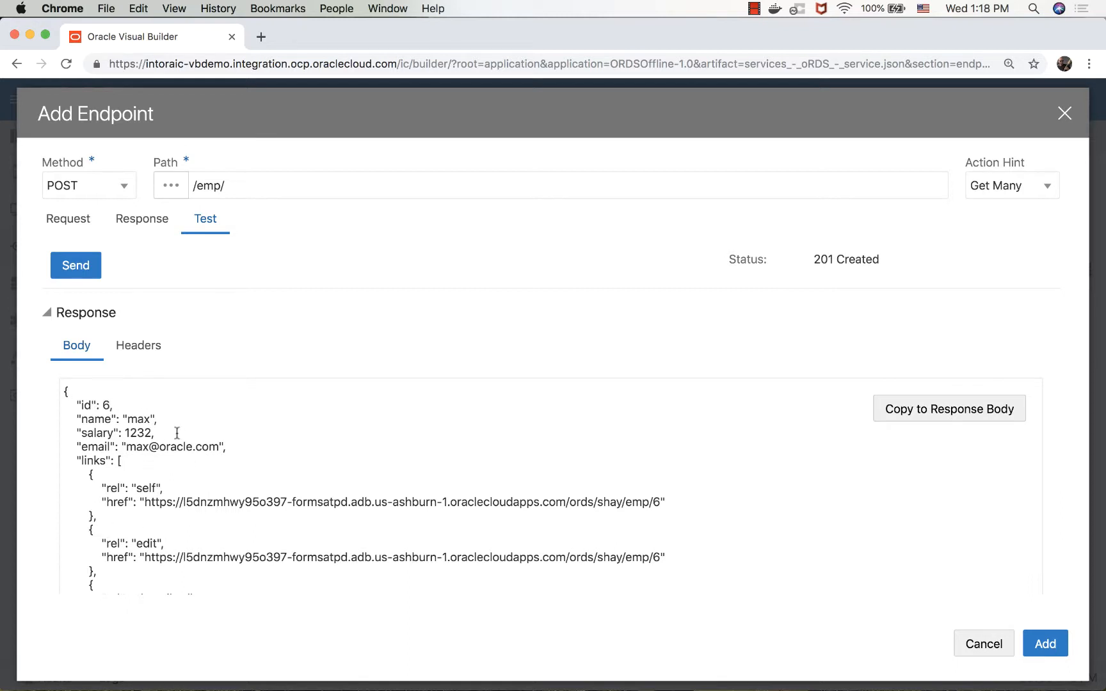
left_click(949, 410)
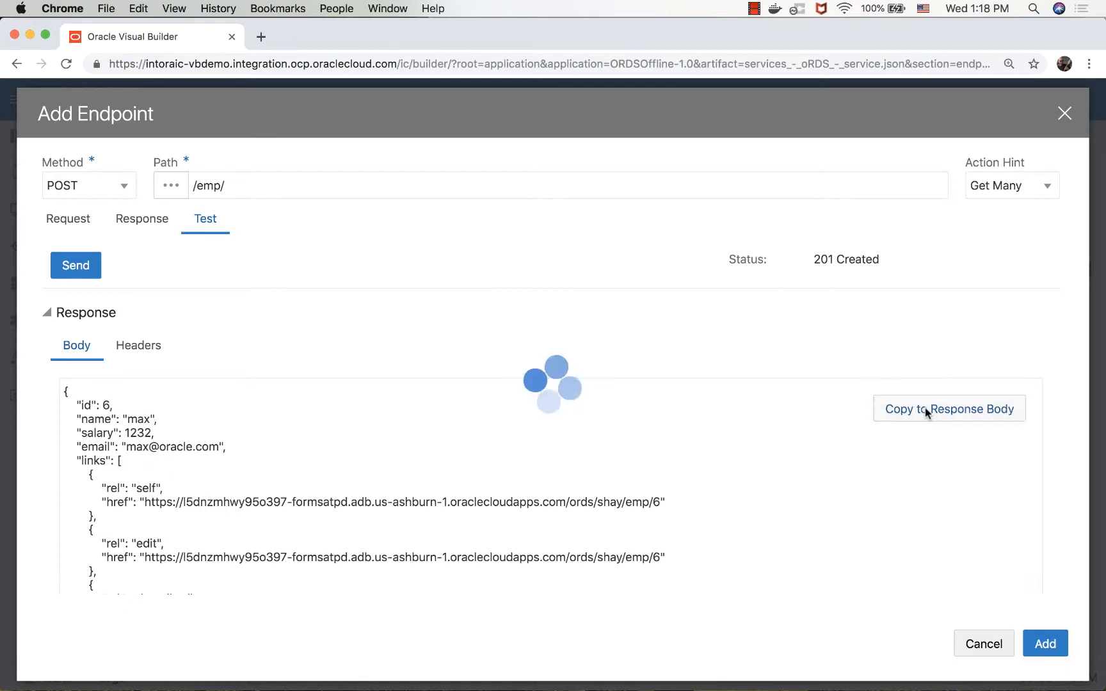
left_click(1044, 644)
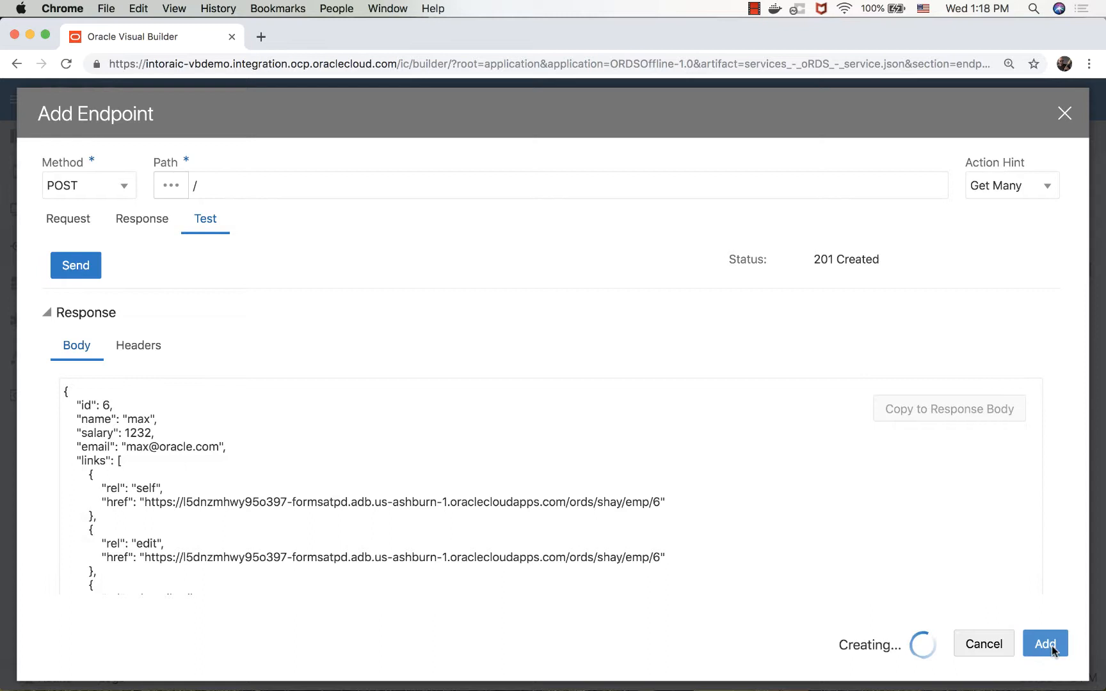
left_click(1045, 643)
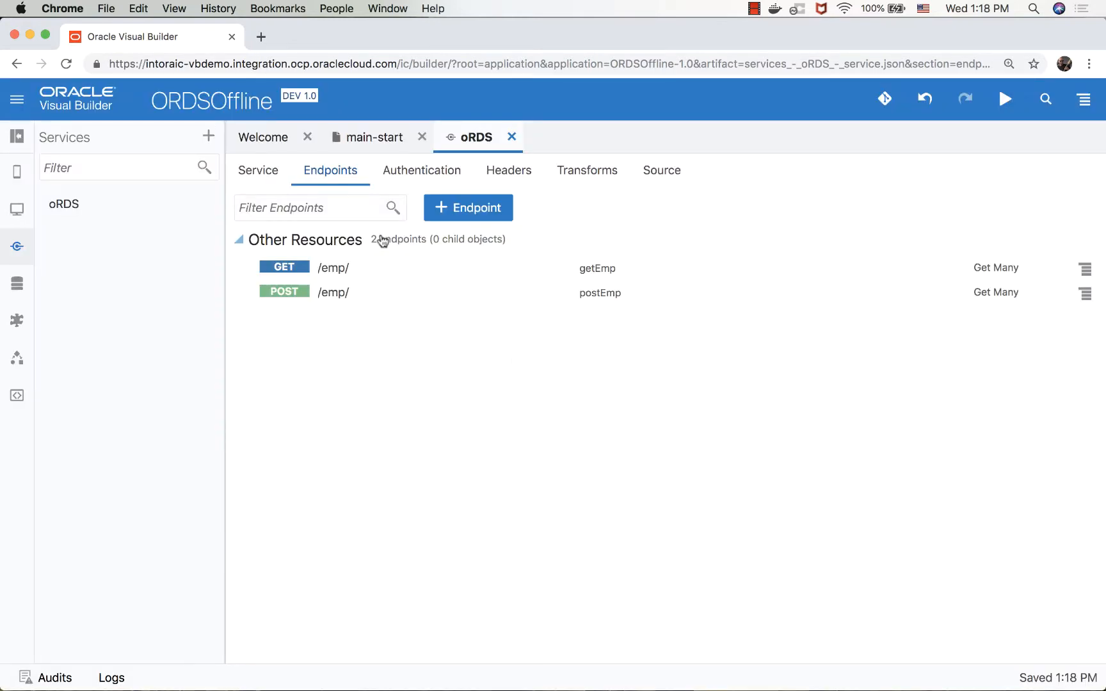
mouse_move(17, 211)
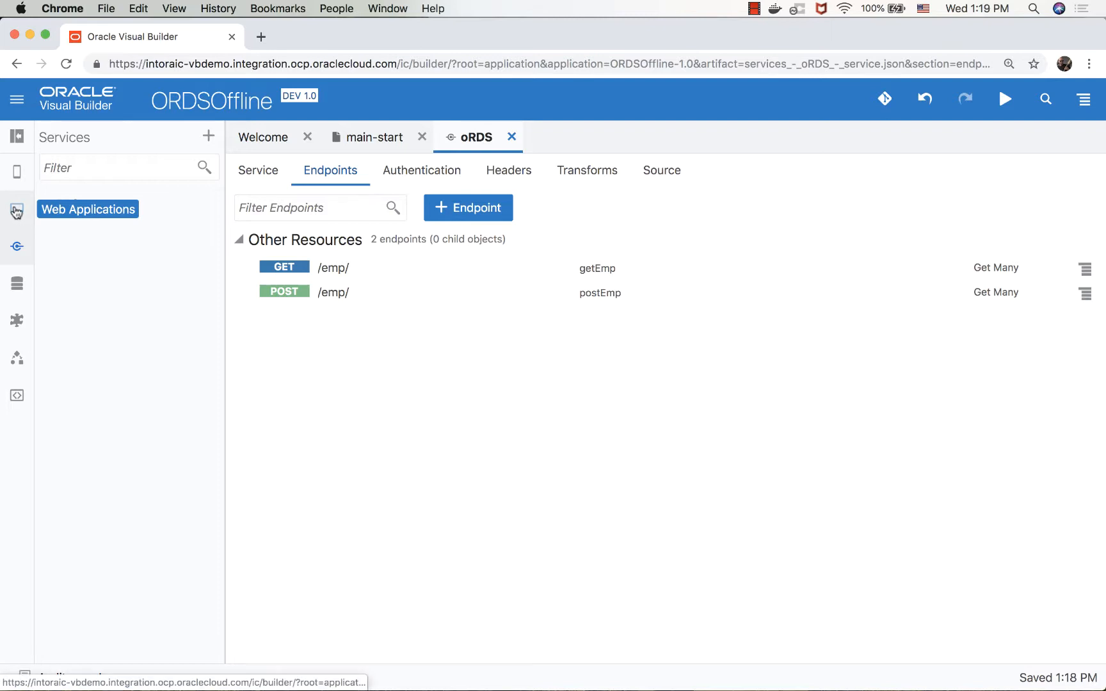
Open offline > flows > main > main-start in the designer and collapse the navigator
left_click(16, 210)
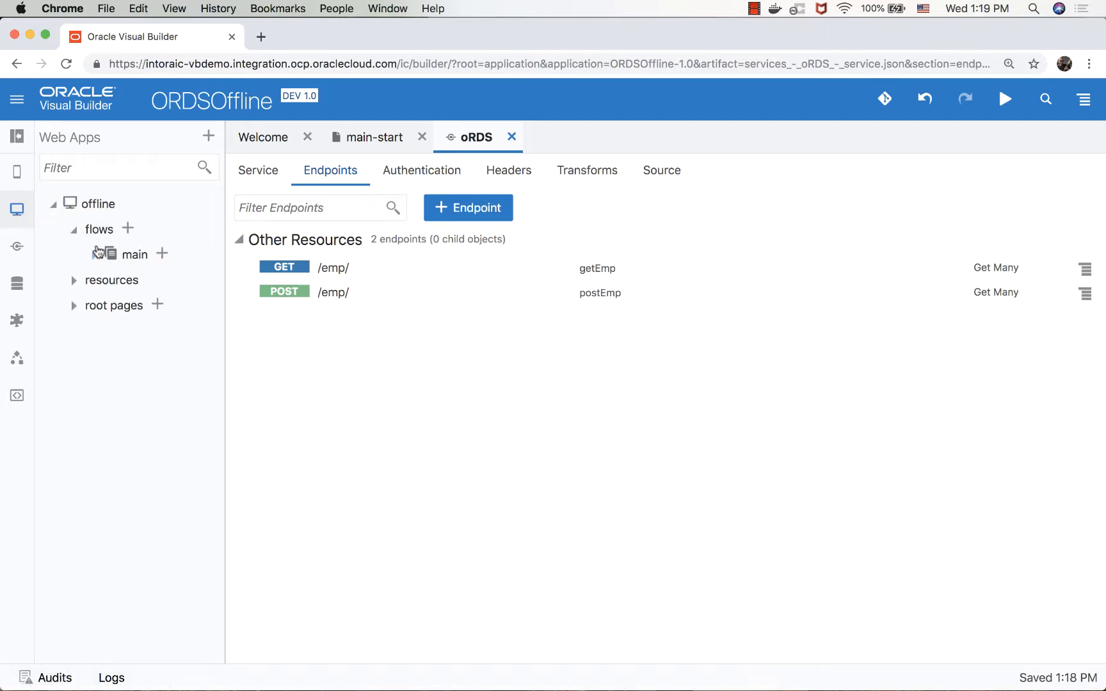
left_click(377, 137)
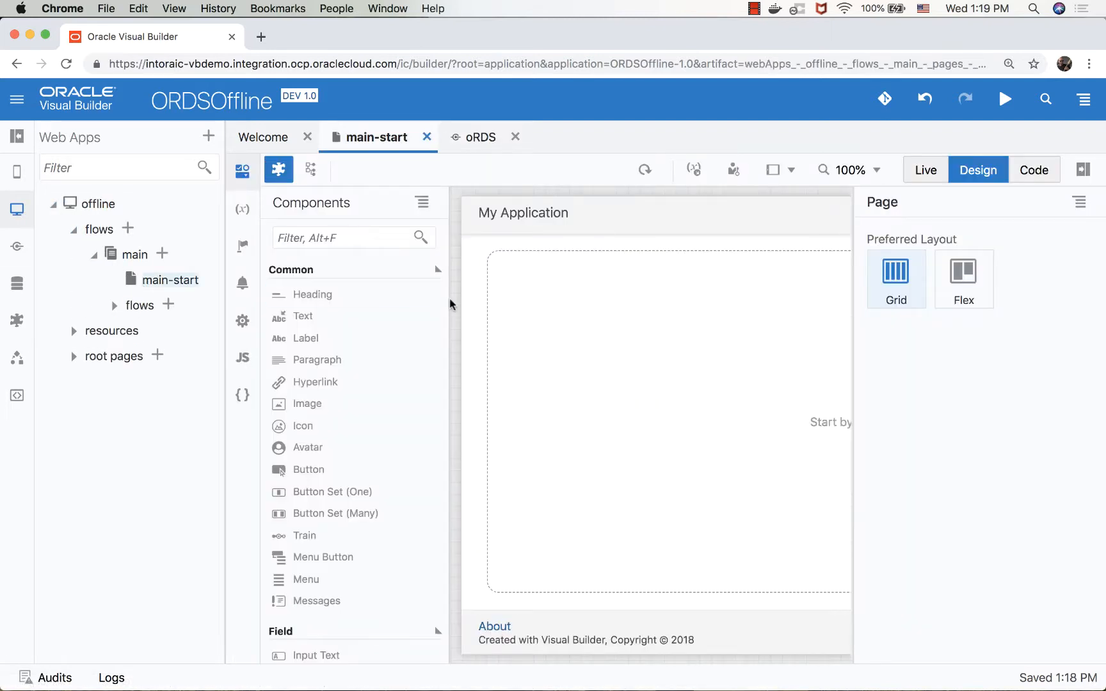
left_click(20, 136)
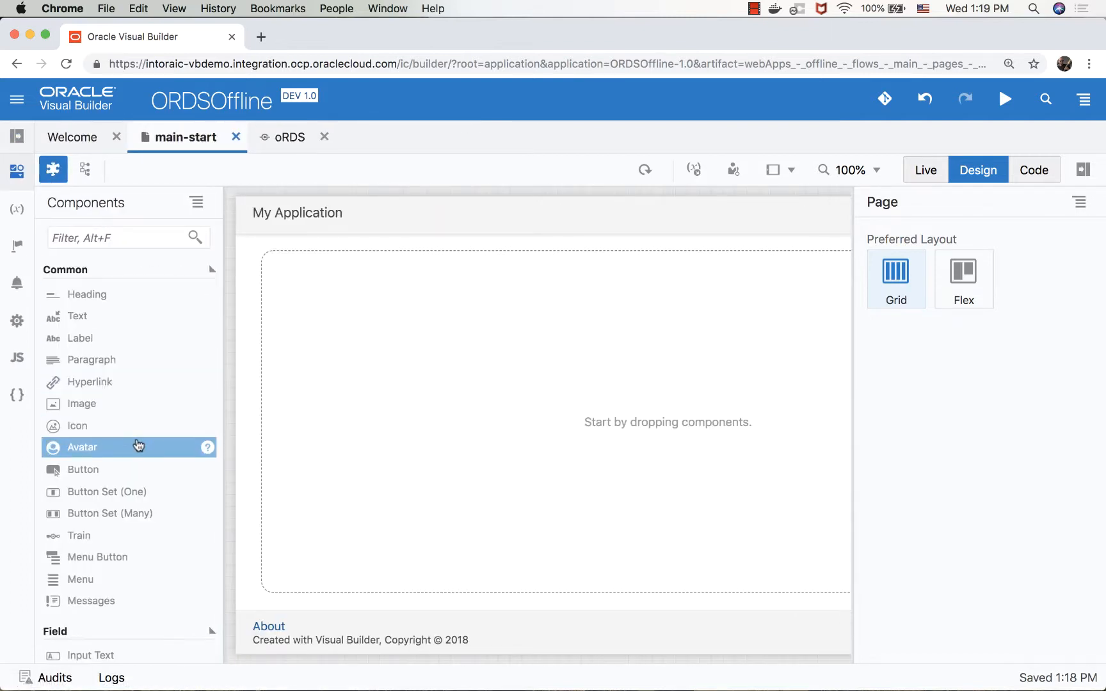
scroll("down", 3)
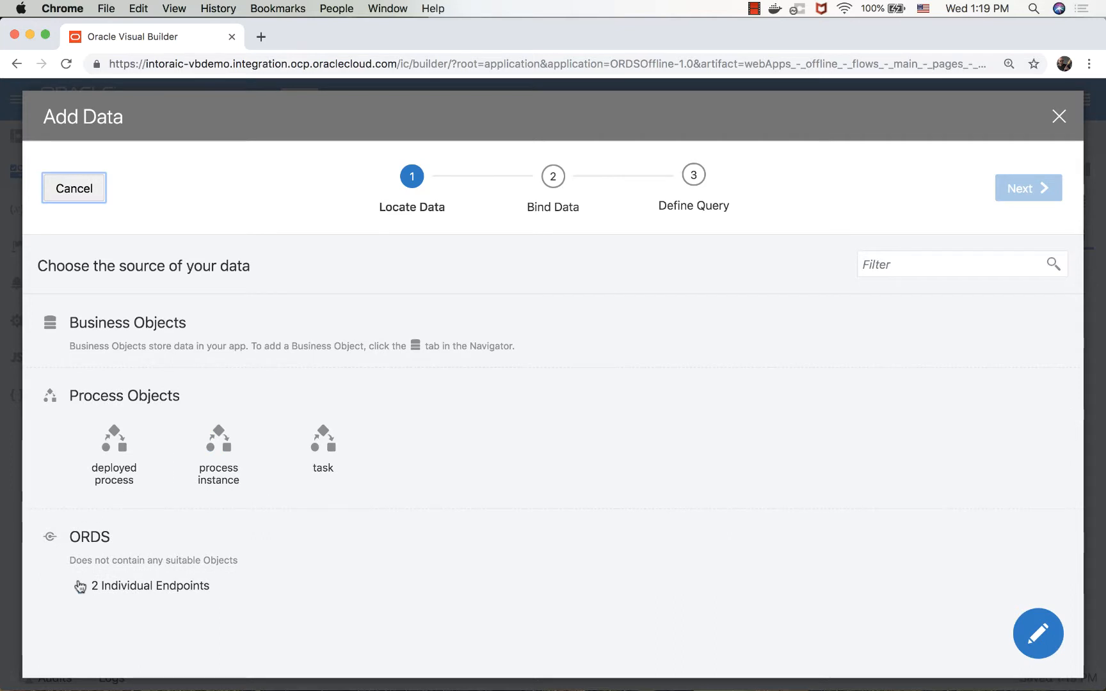
Bind the table to ORDS GET /emp/ with id, name, salary and email columns, primary key id
left_click(149, 585)
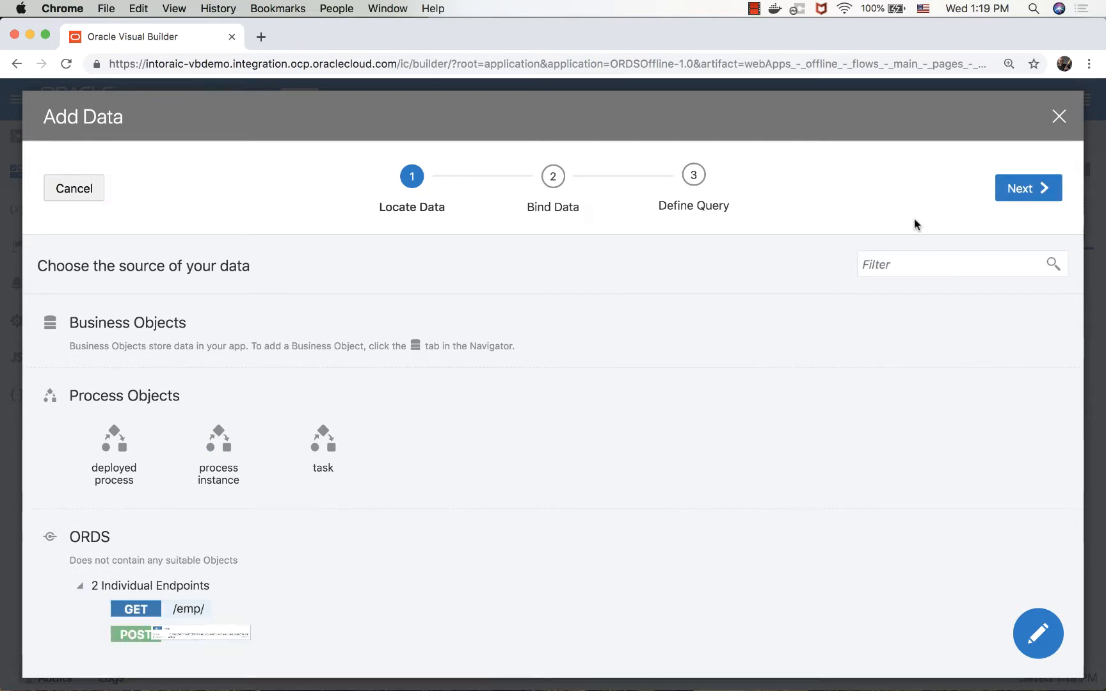
left_click(1027, 188)
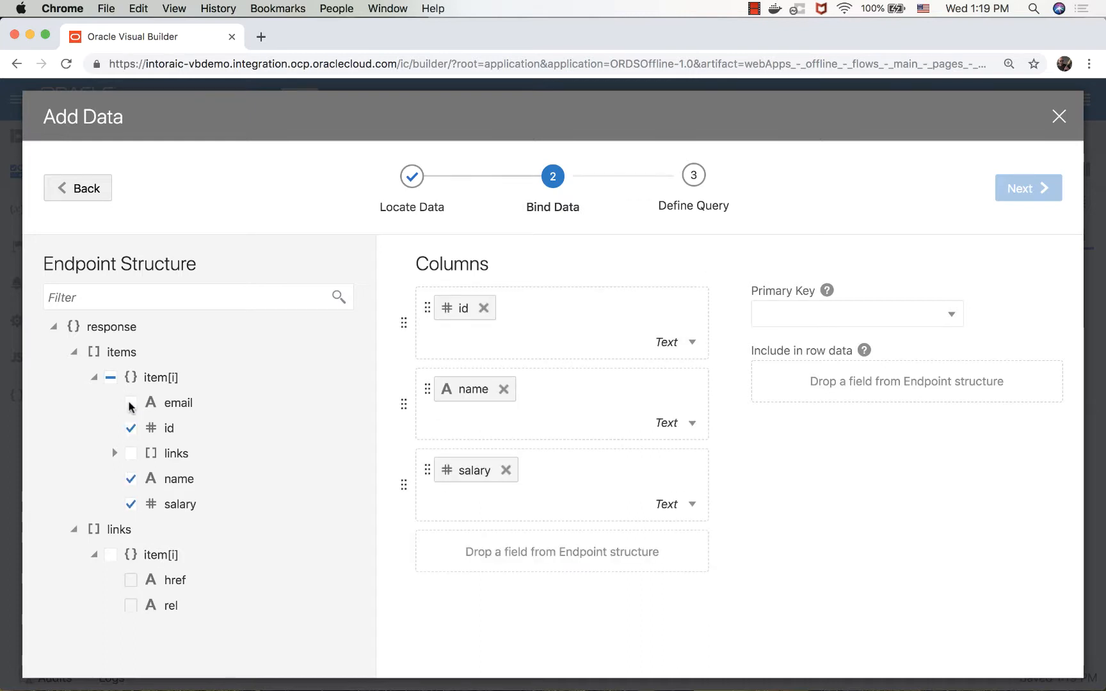
left_click(131, 403)
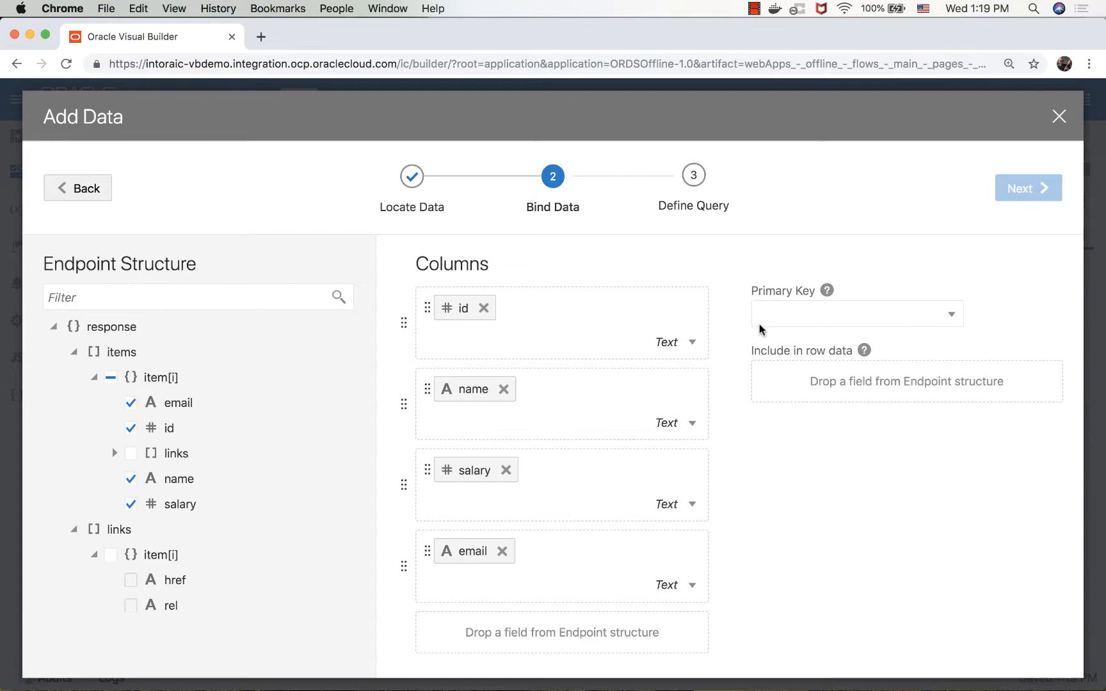
left_click(855, 314)
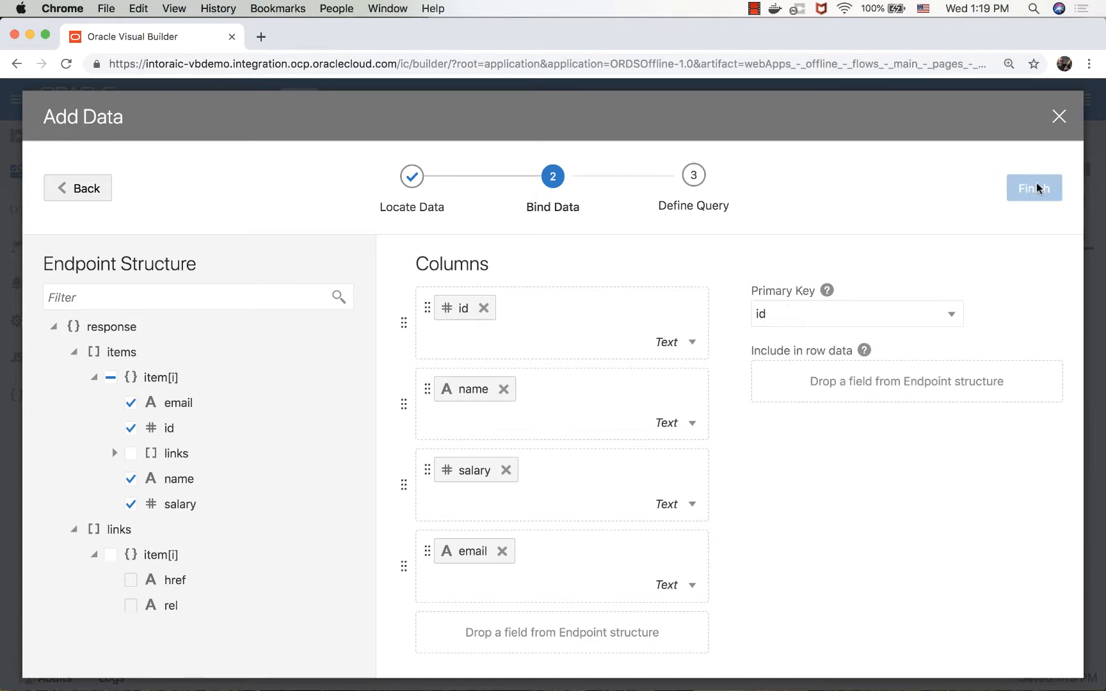
left_click(1033, 188)
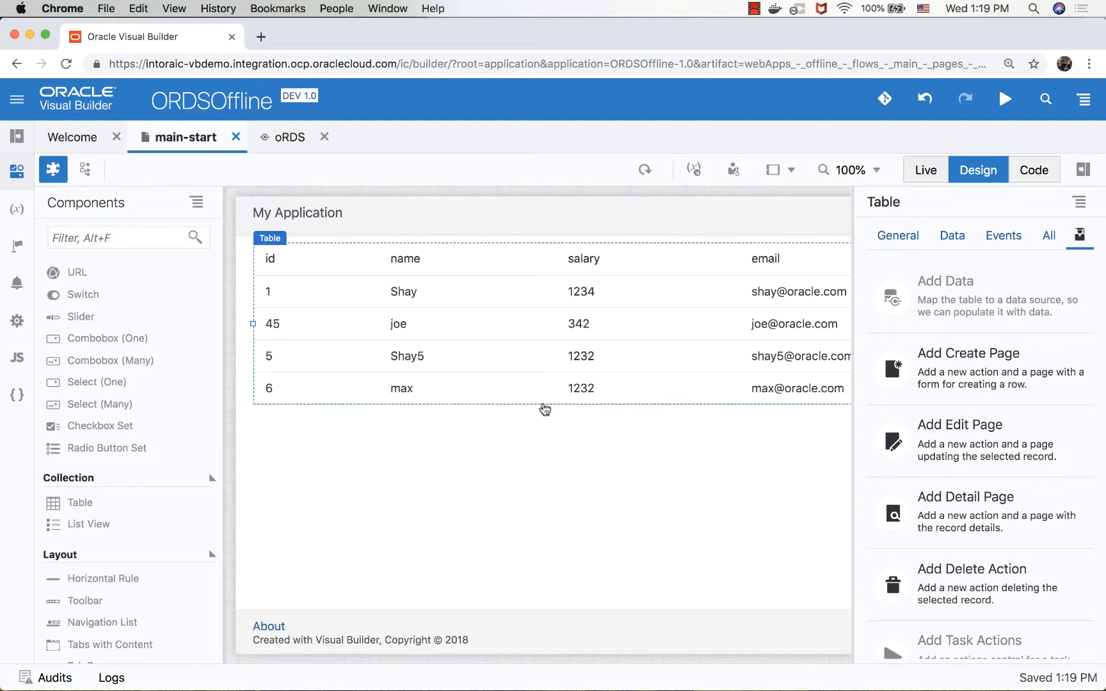
mouse_move(280, 205)
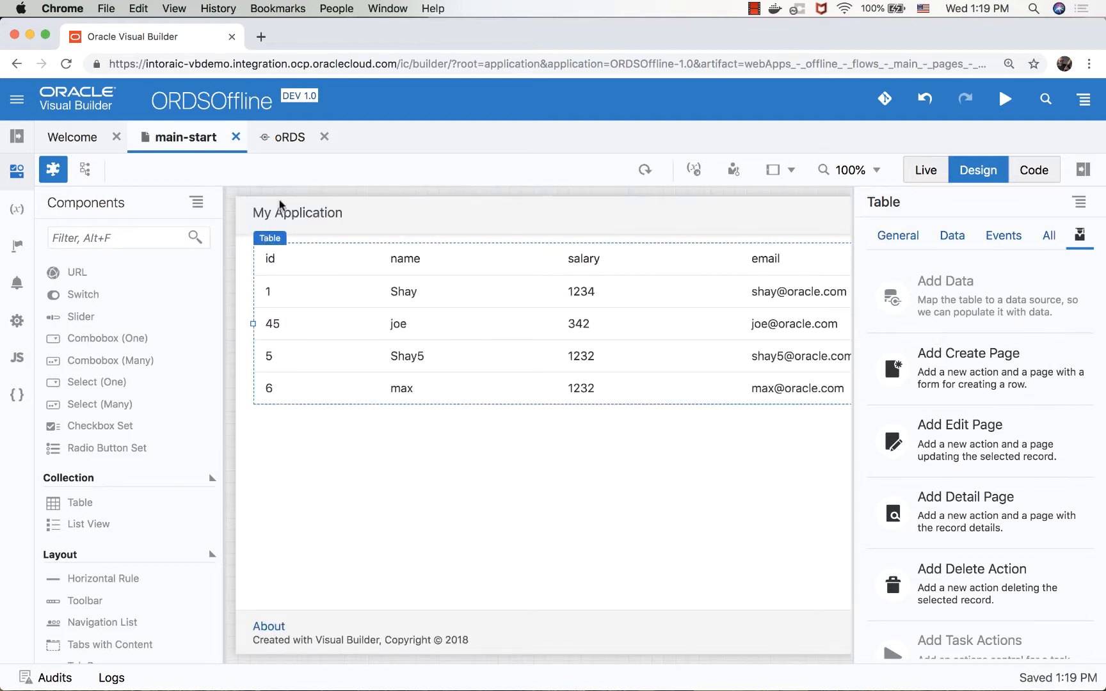
Give the oRDS POST /emp/ endpoint a Create action hint, then return to main-start
left_click(286, 137)
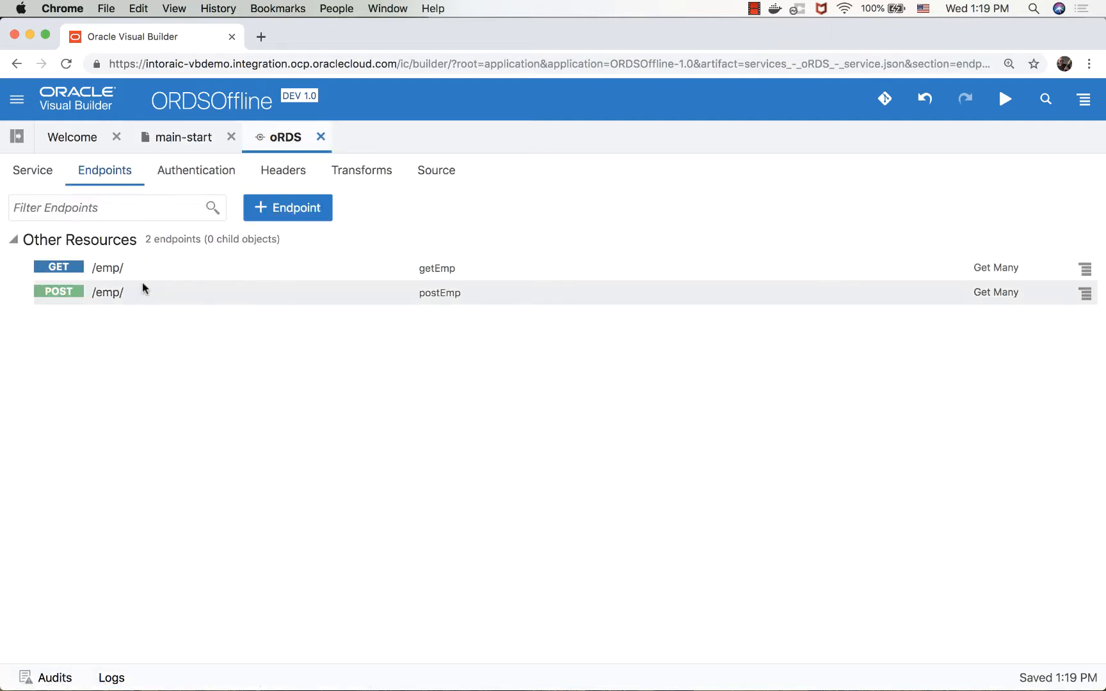
mouse_move(983, 300)
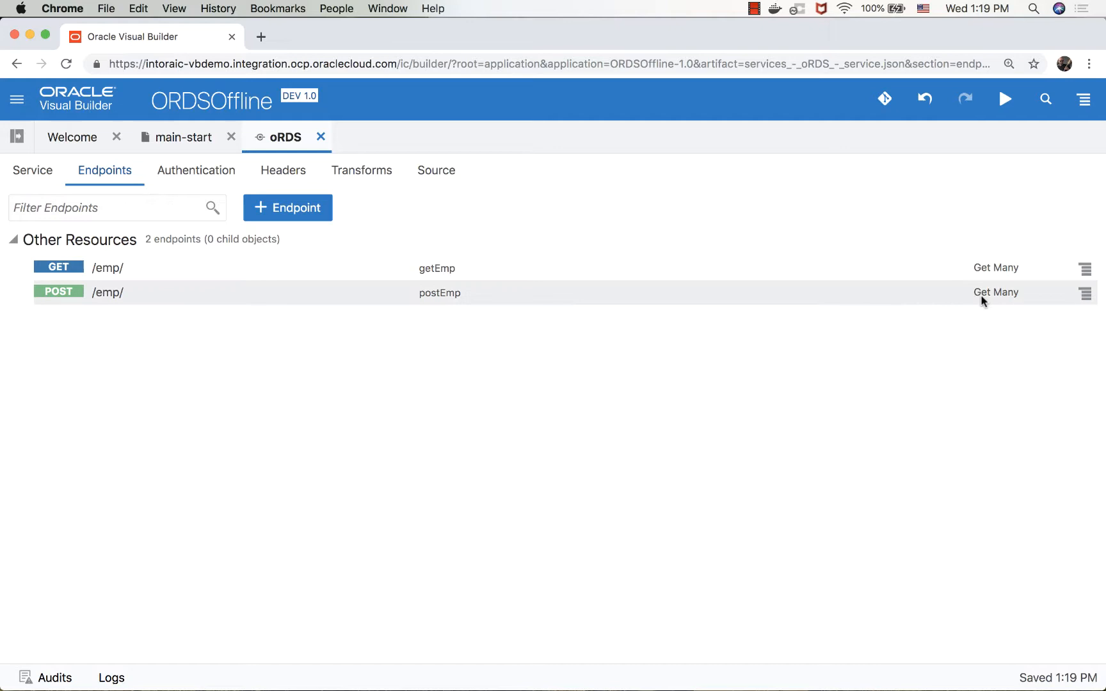
mouse_move(116, 293)
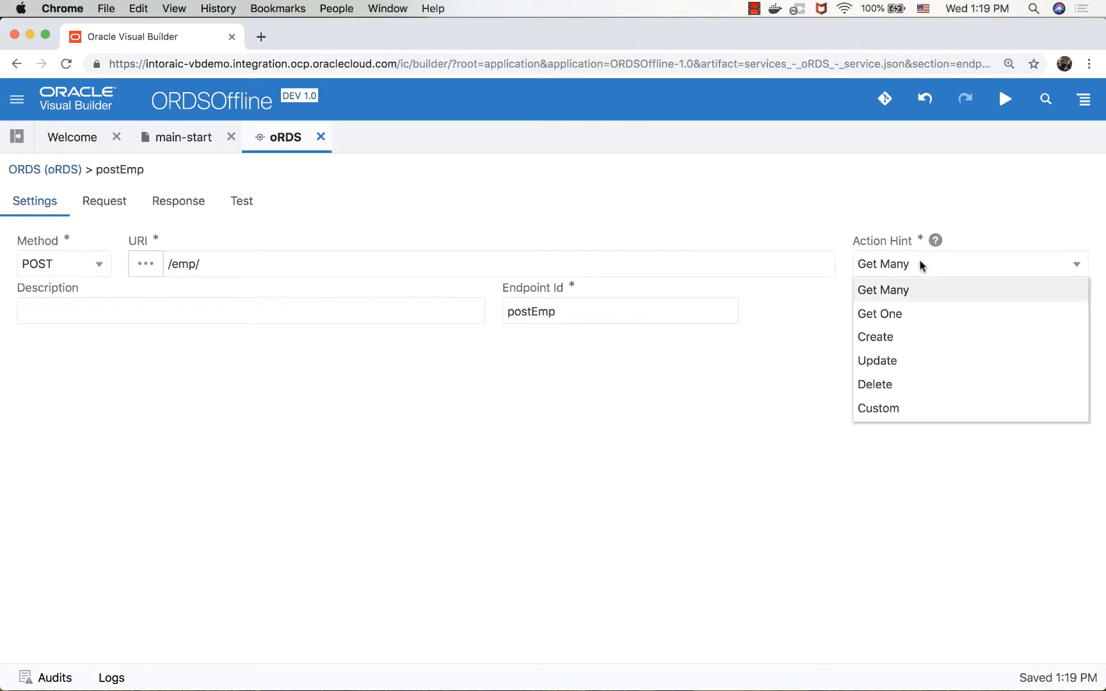
left_click(875, 337)
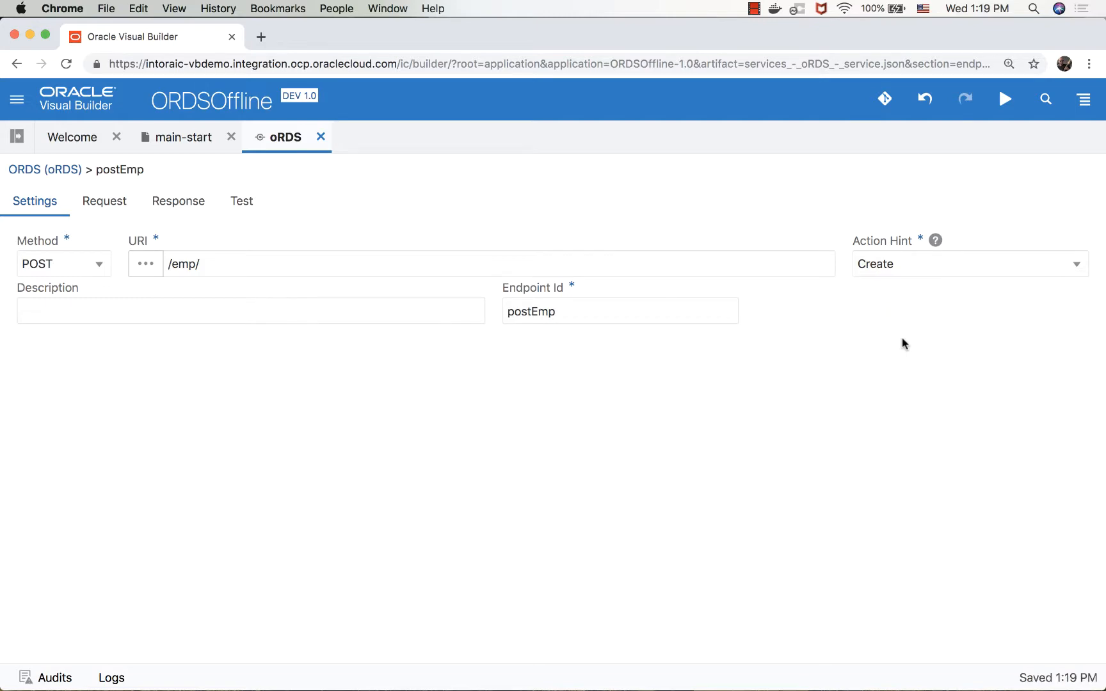
mouse_move(343, 192)
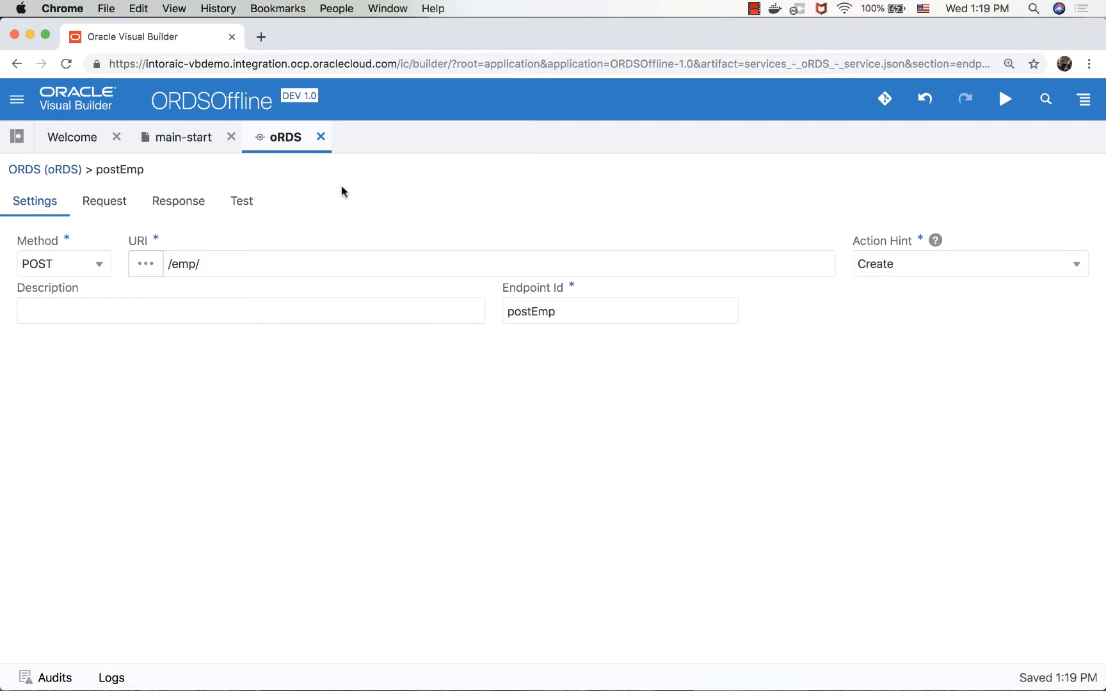
left_click(184, 137)
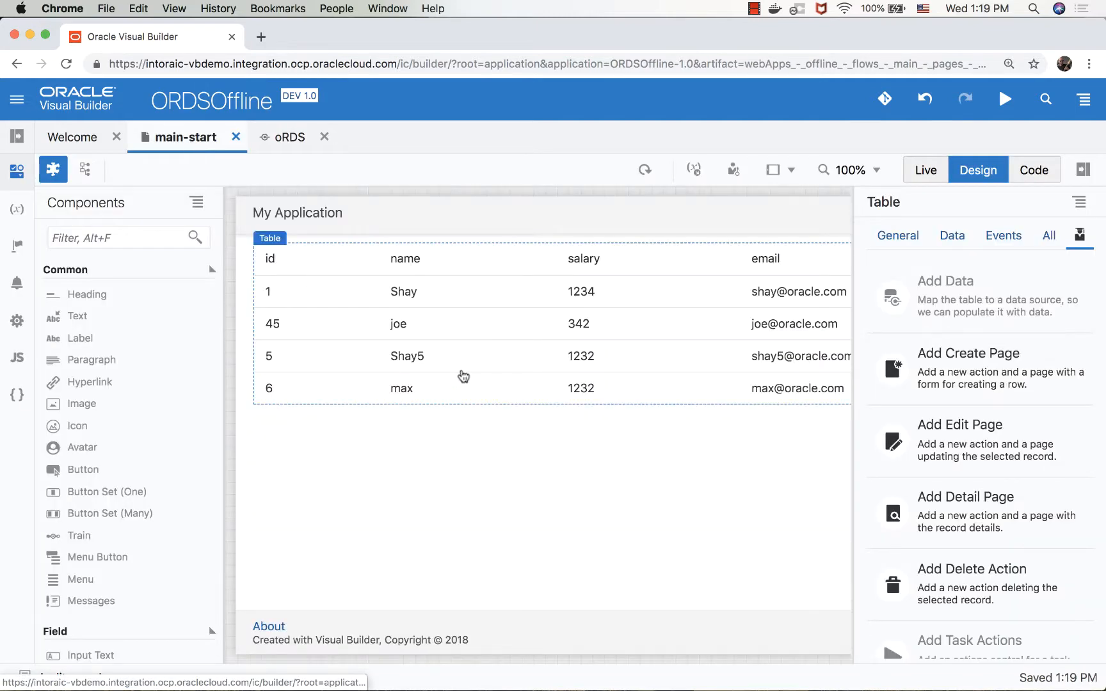
mouse_move(967, 369)
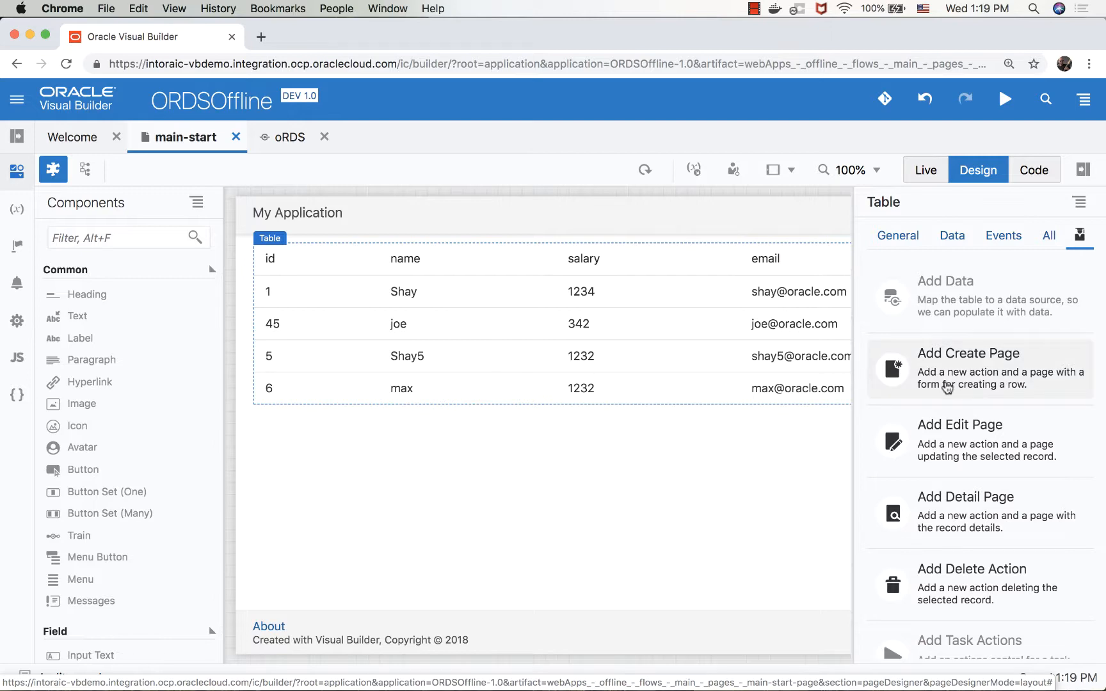
Add a create page for POST /emp/ with id, name, salary and email fields, id first
left_click(968, 353)
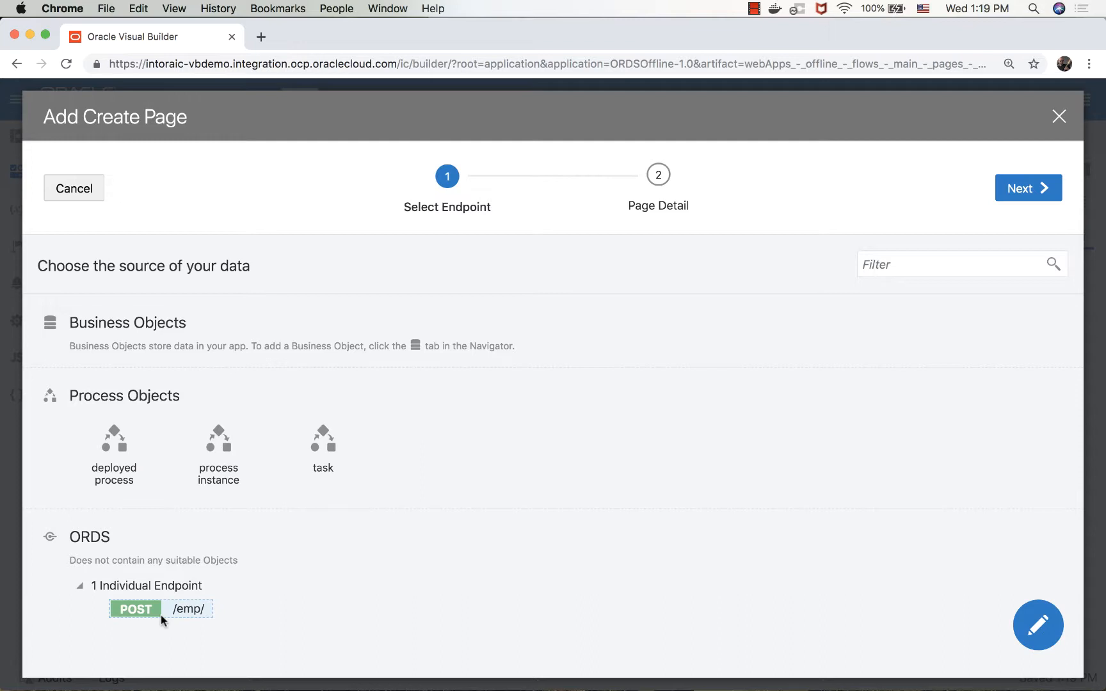
left_click(1027, 188)
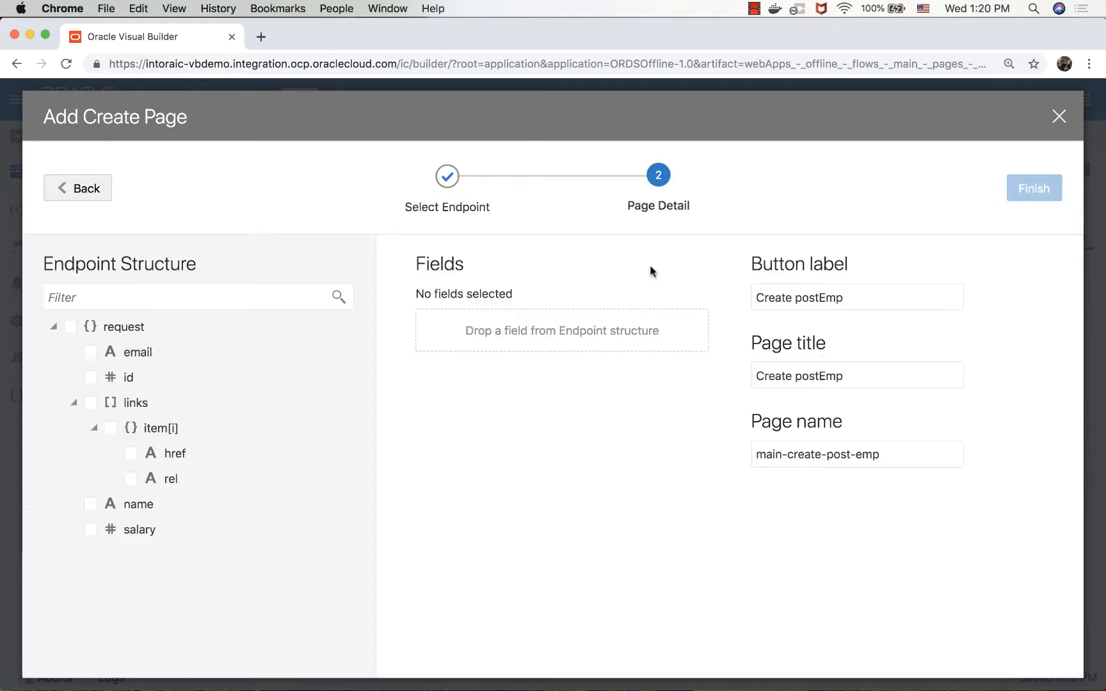
left_click(91, 503)
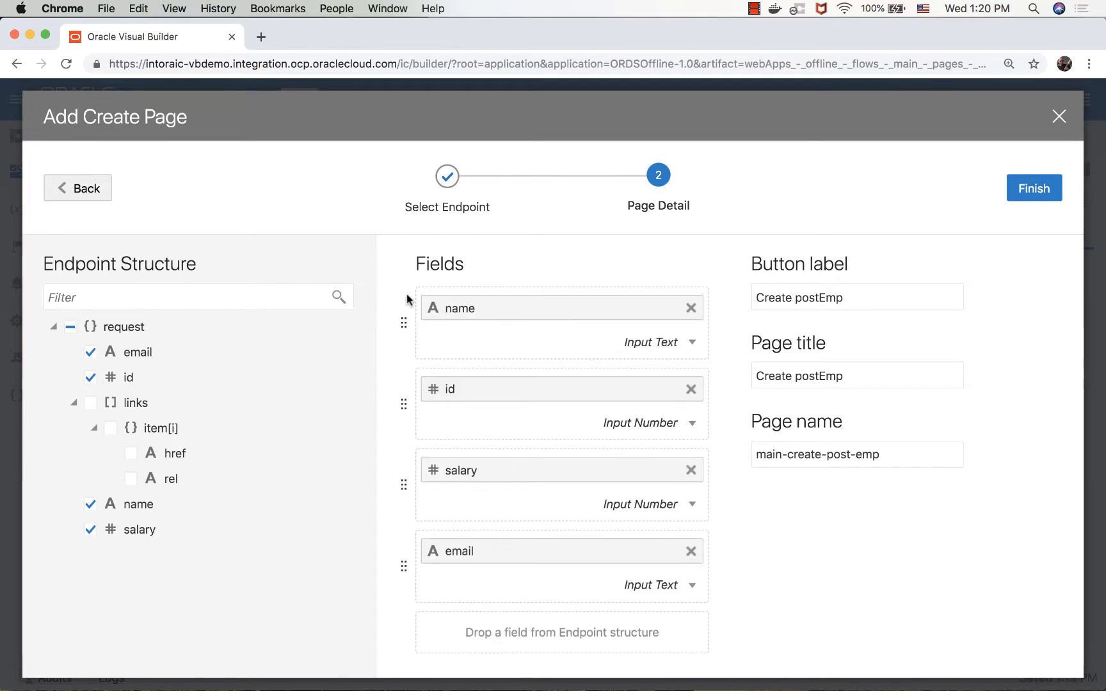
mouse_move(430, 307)
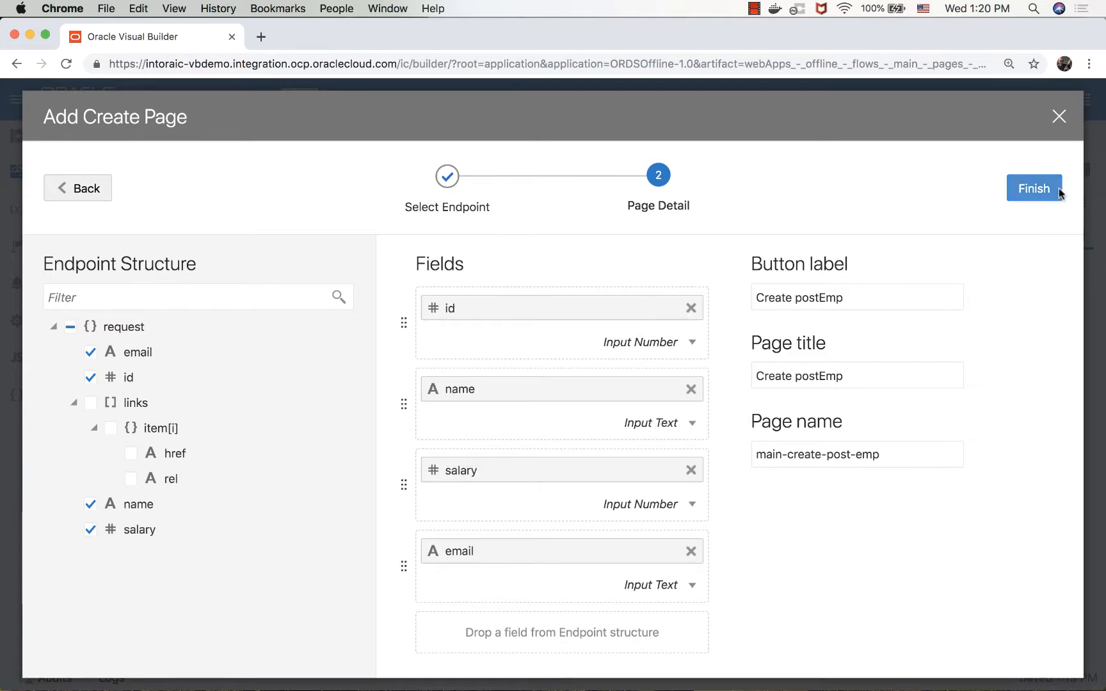
left_click(1032, 188)
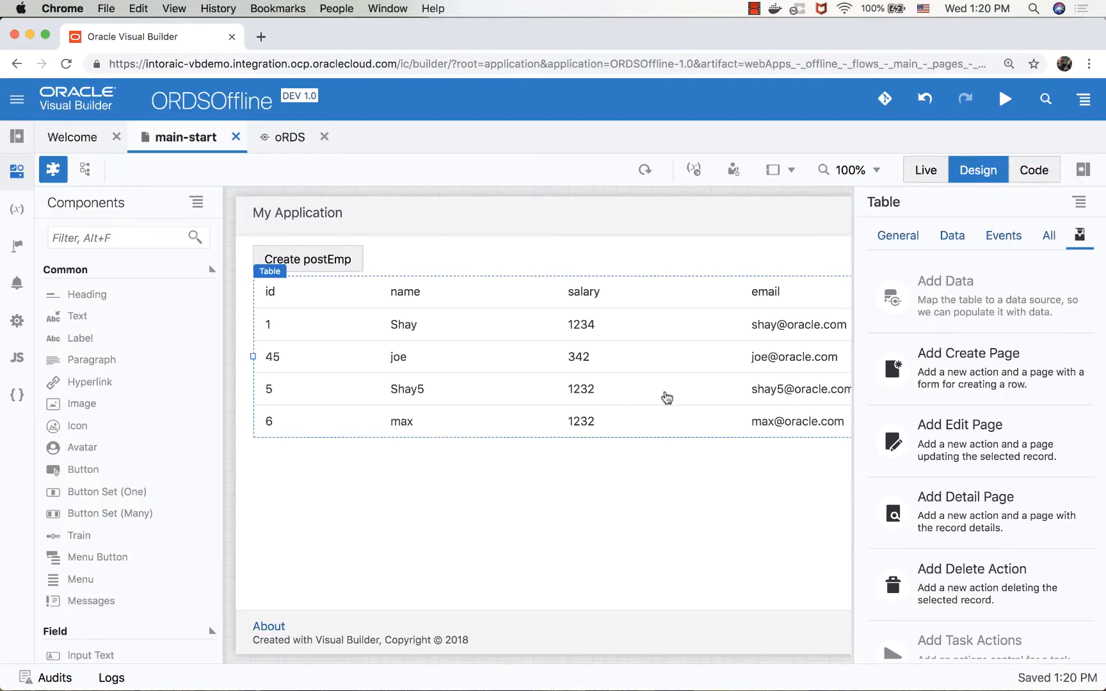
Set the Create postEmp button's text to Create and run the app preview
left_click(307, 259)
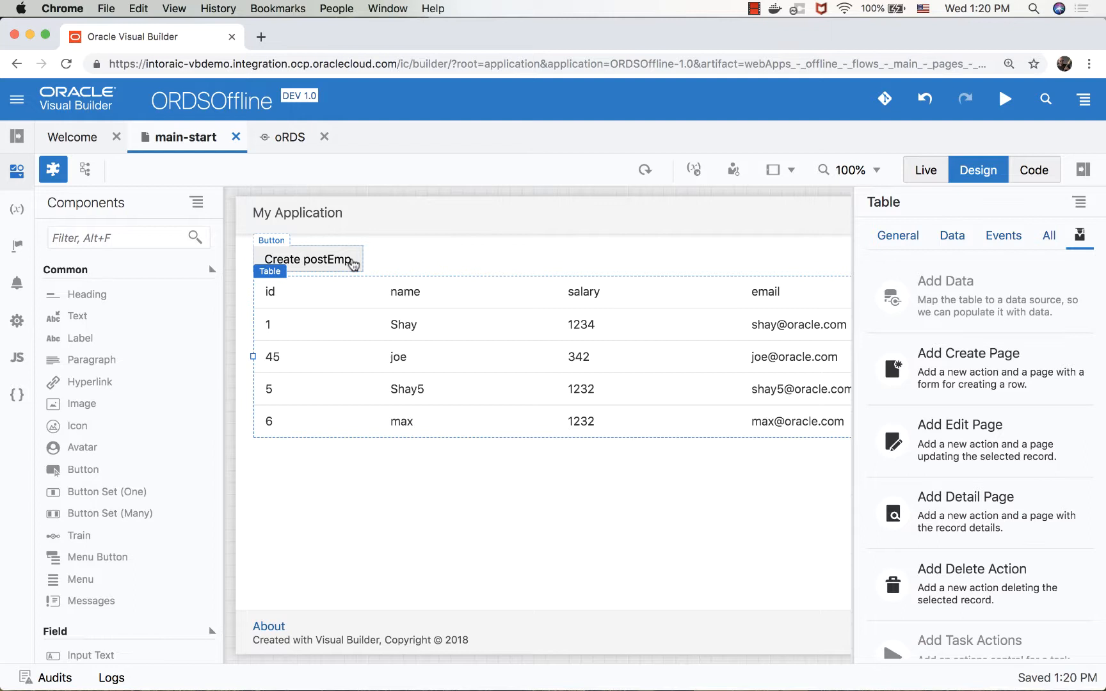
left_click(307, 258)
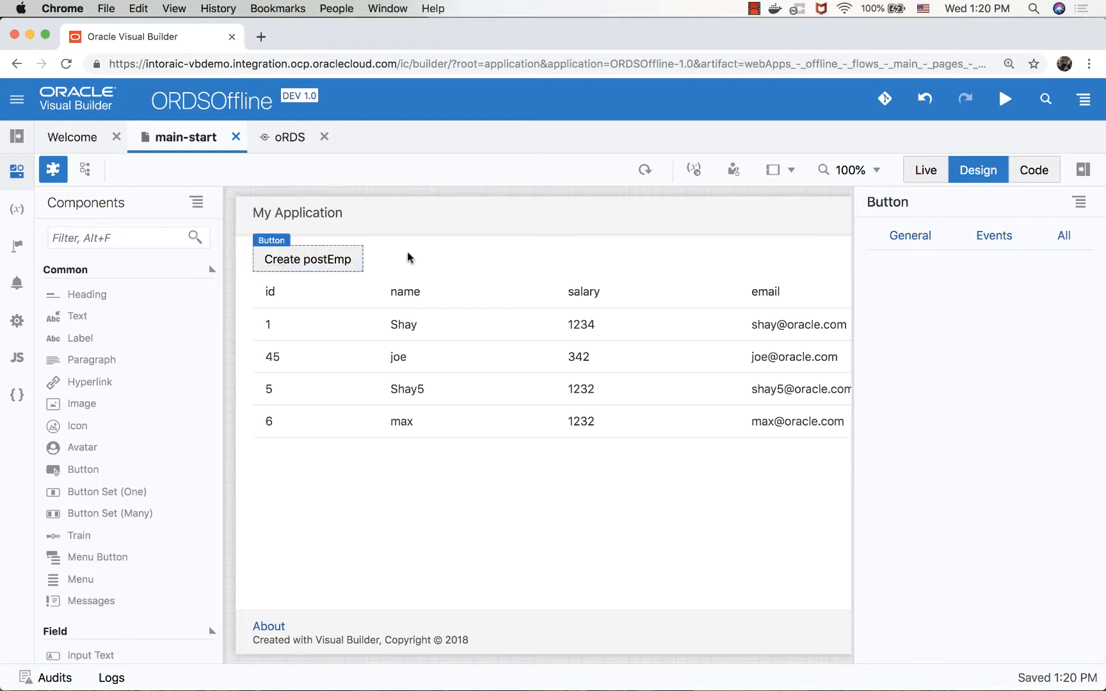
left_click(909, 234)
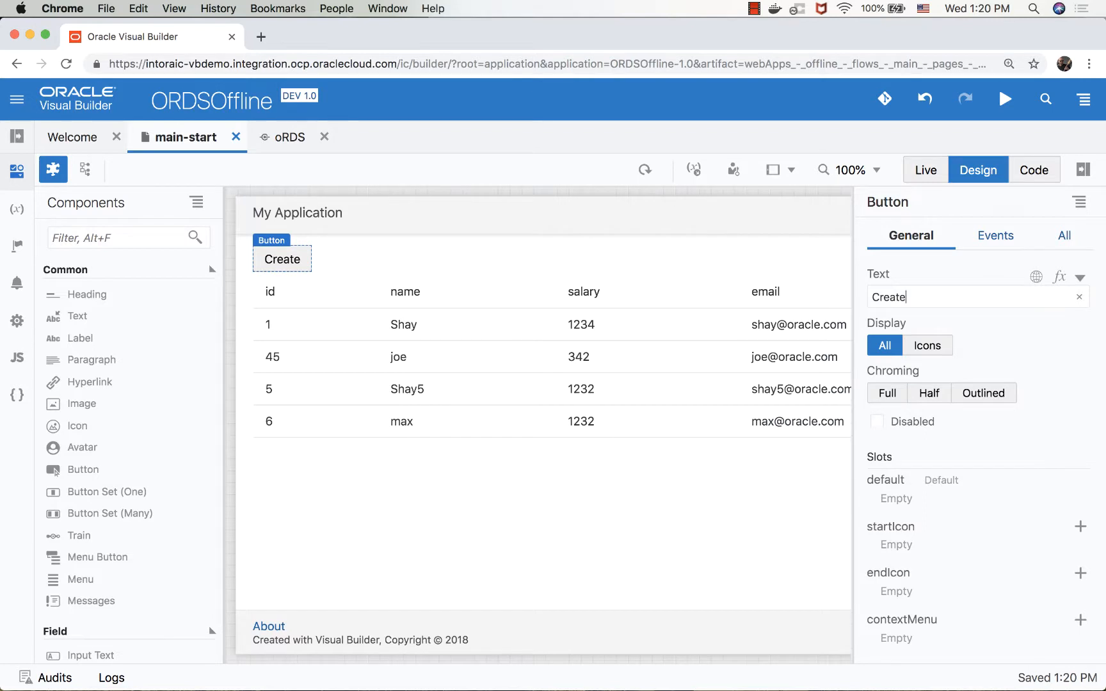
left_click(1005, 99)
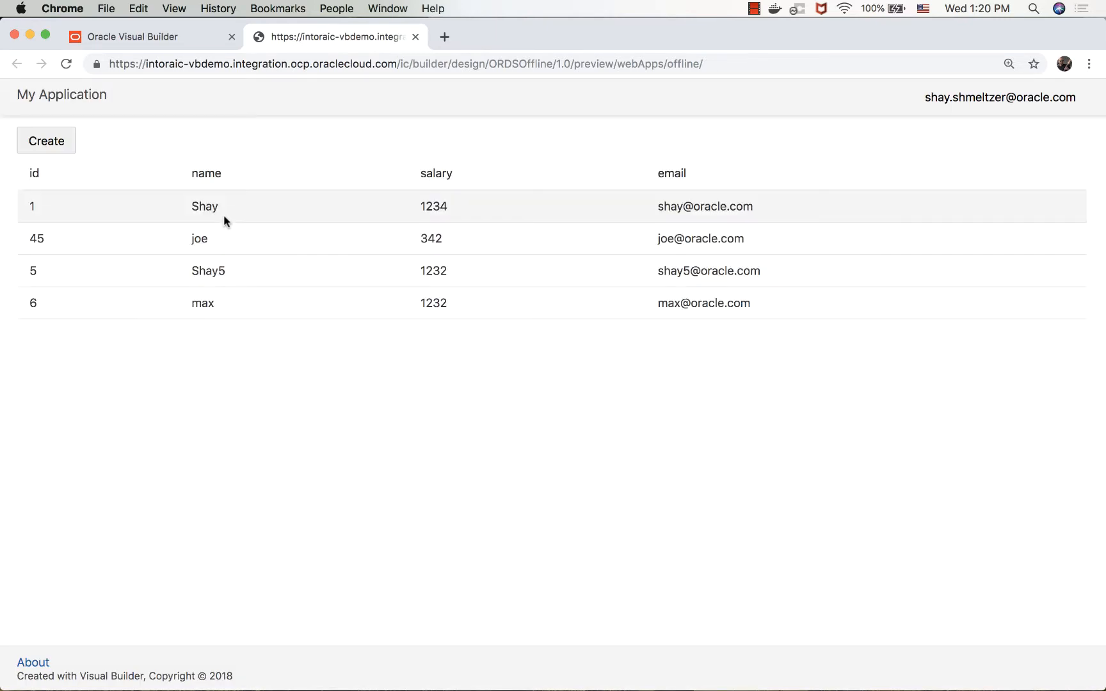
mouse_move(47, 141)
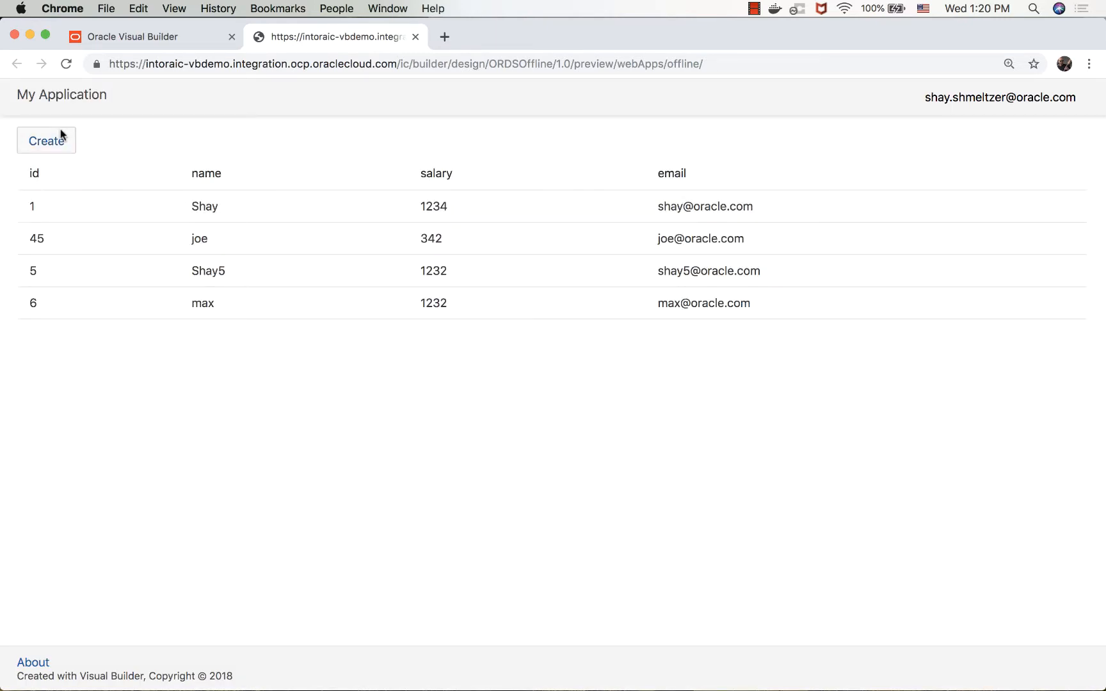
Save a new employee id 7, Jane, with email in the preview form, then return to the builder
left_click(46, 140)
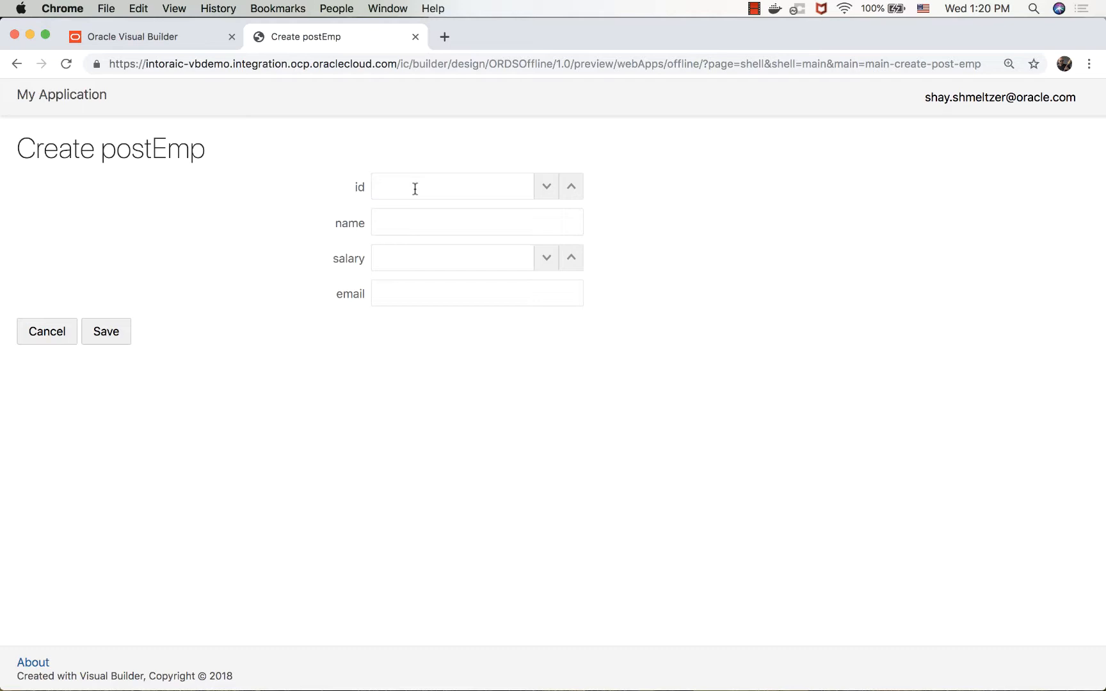
type("7")
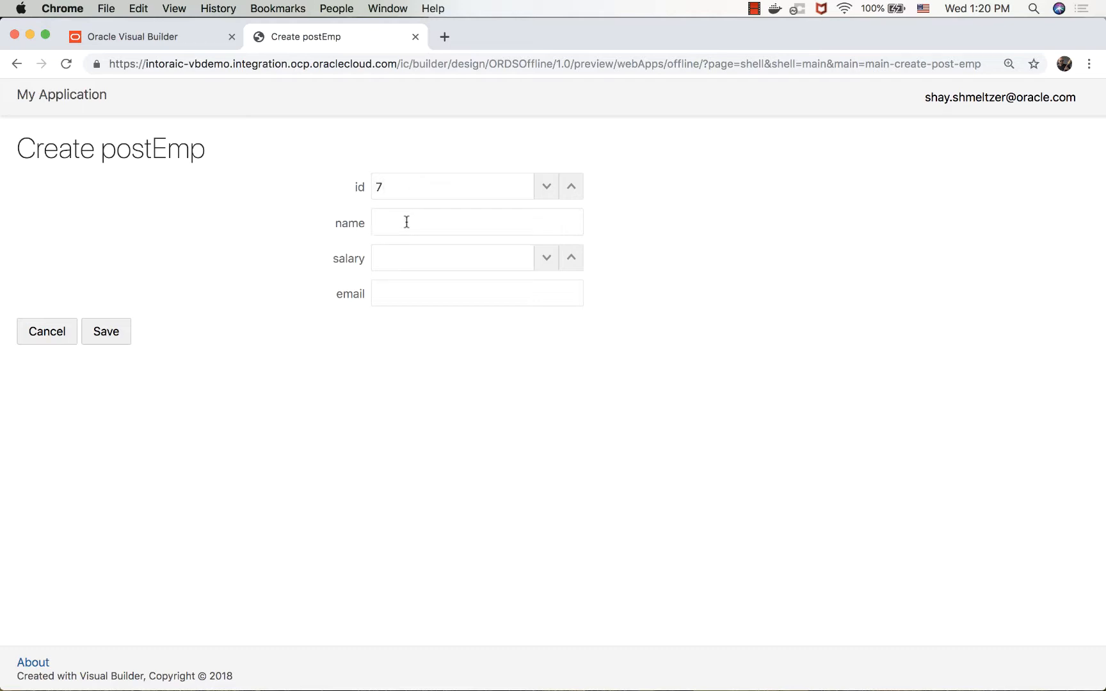
type("Jane")
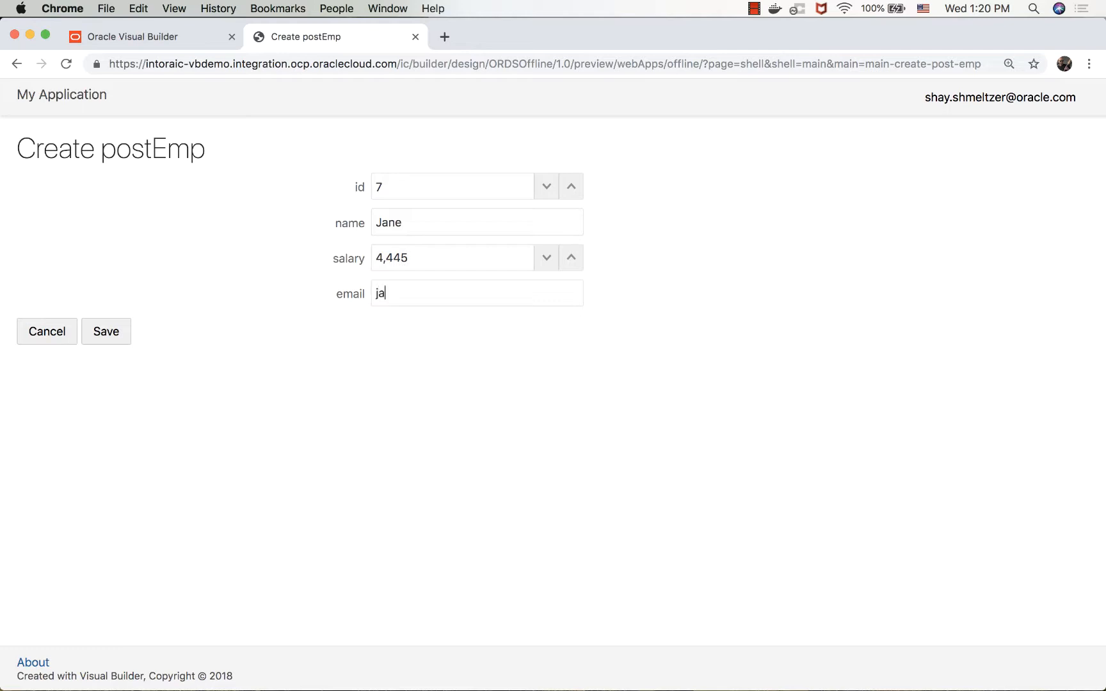
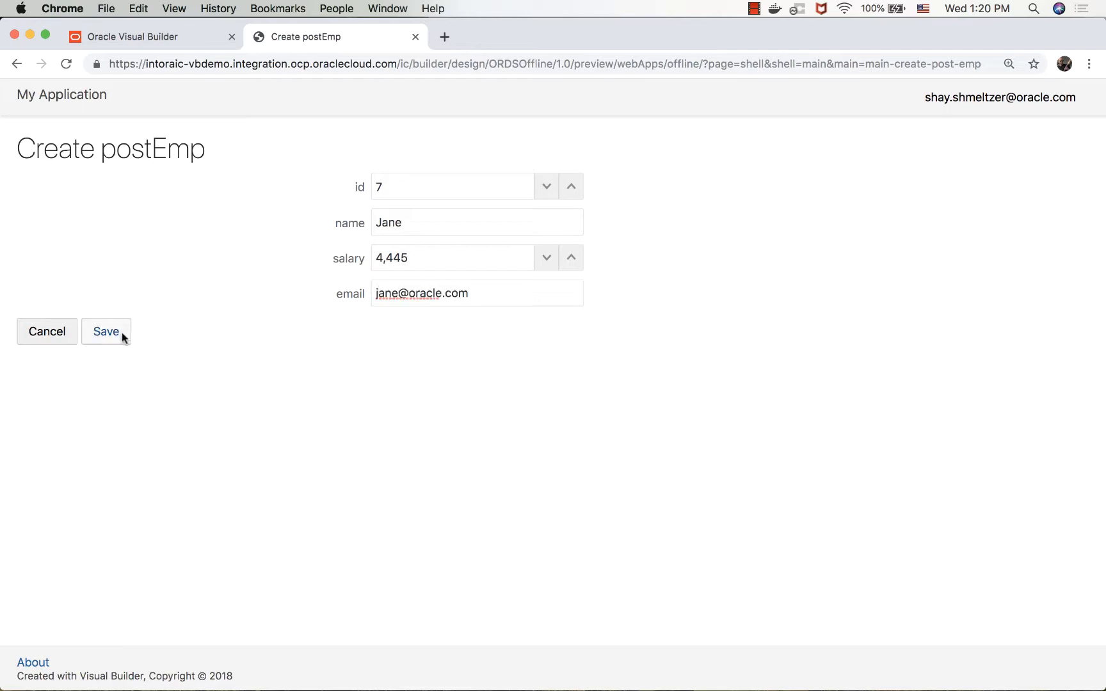
left_click(107, 331)
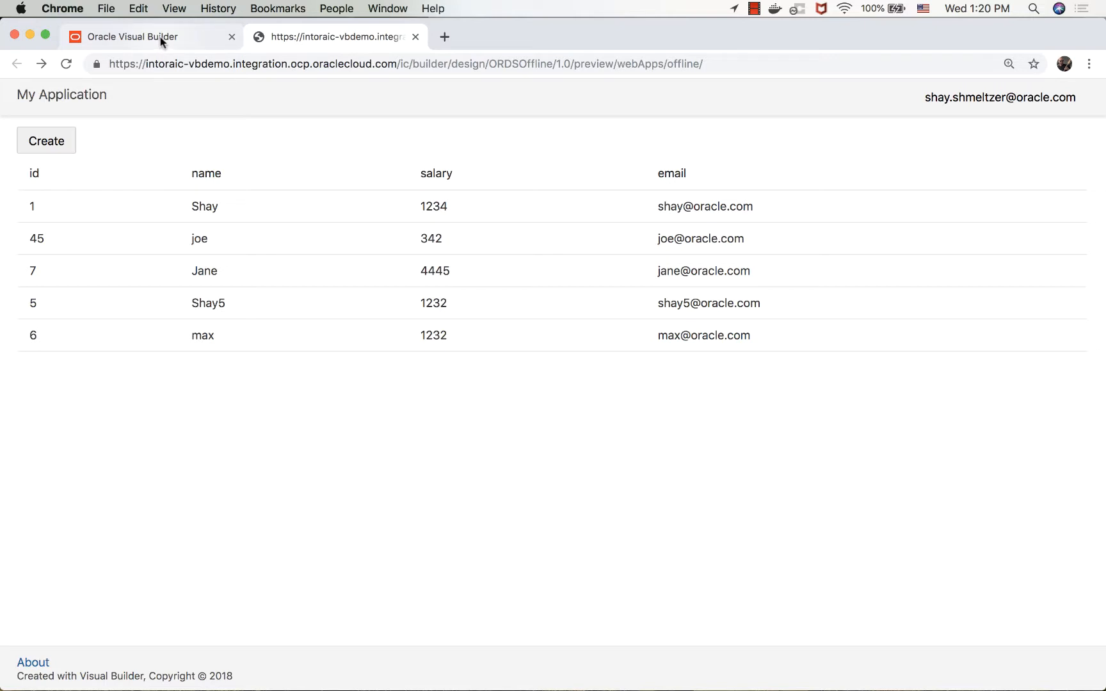
mouse_move(148, 36)
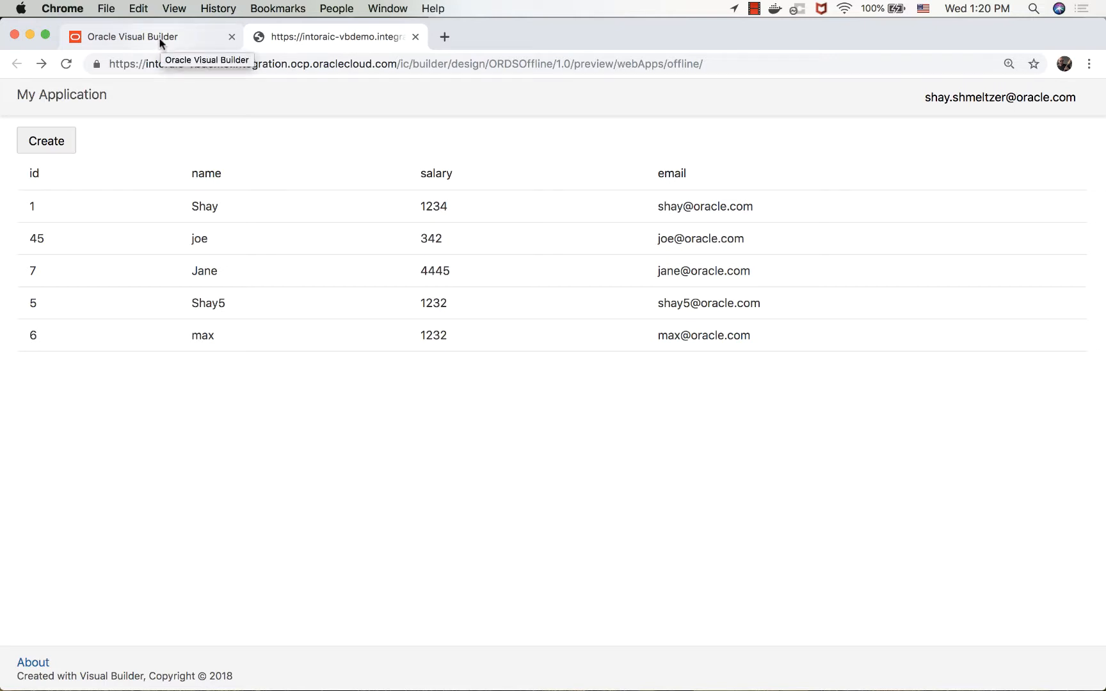
left_click(148, 37)
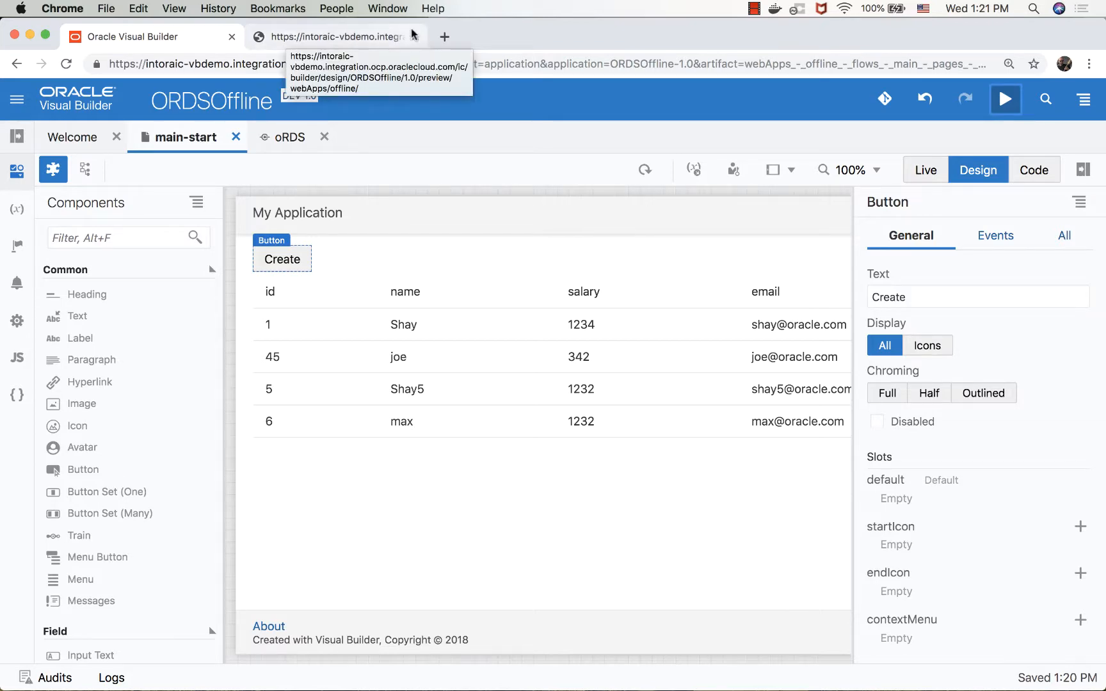
Search Google for 'vbcs offline' and open Configure Data Cache and Offline Support at its code sample
left_click(444, 38)
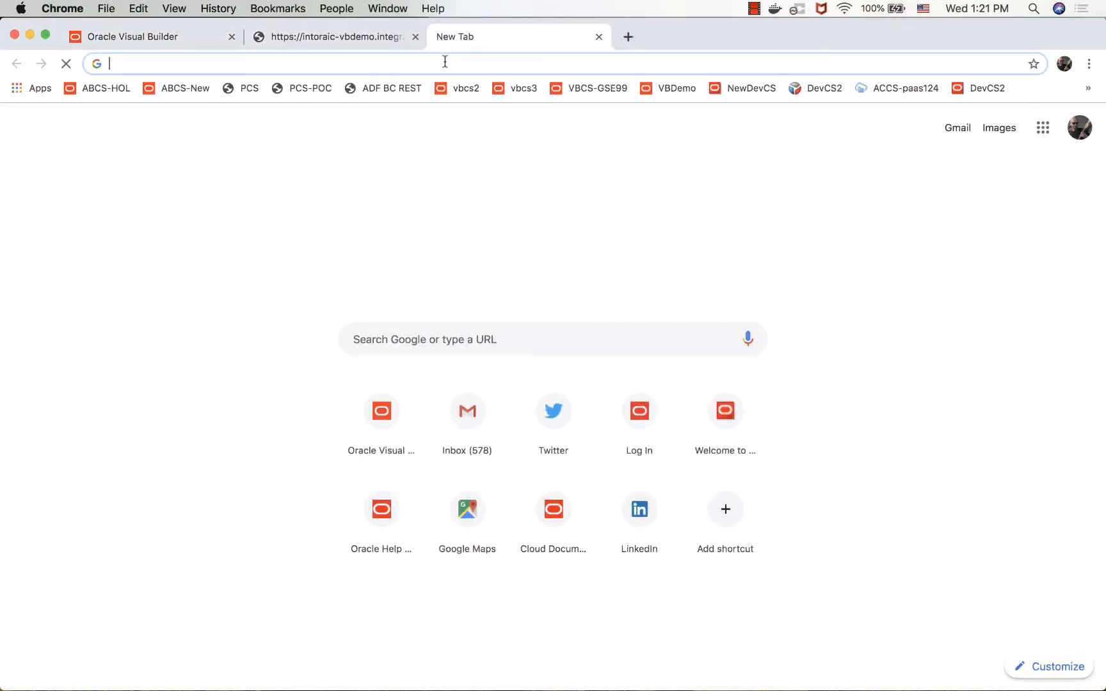
type("vbcs offline")
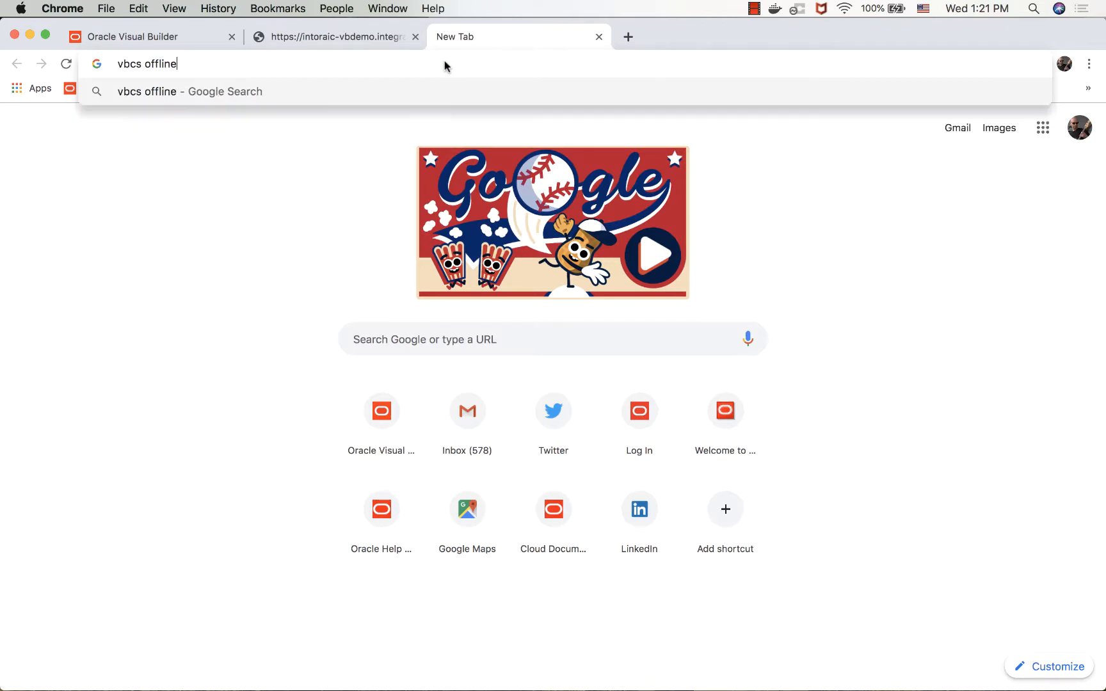
key("Return")
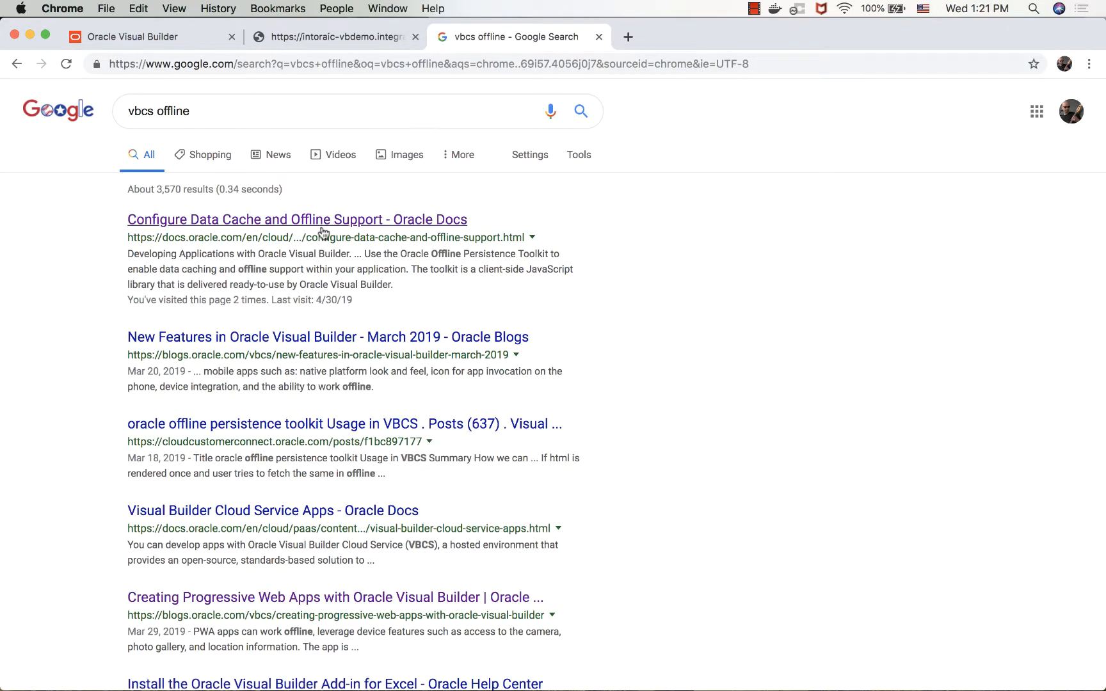
left_click(297, 218)
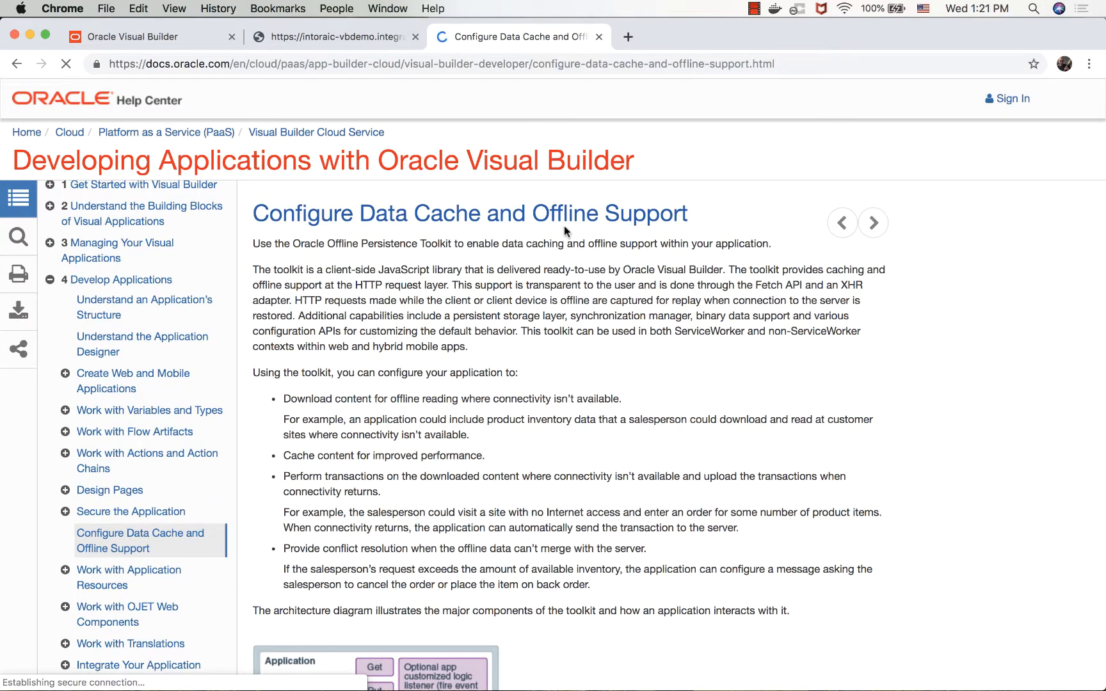
scroll("down", 3)
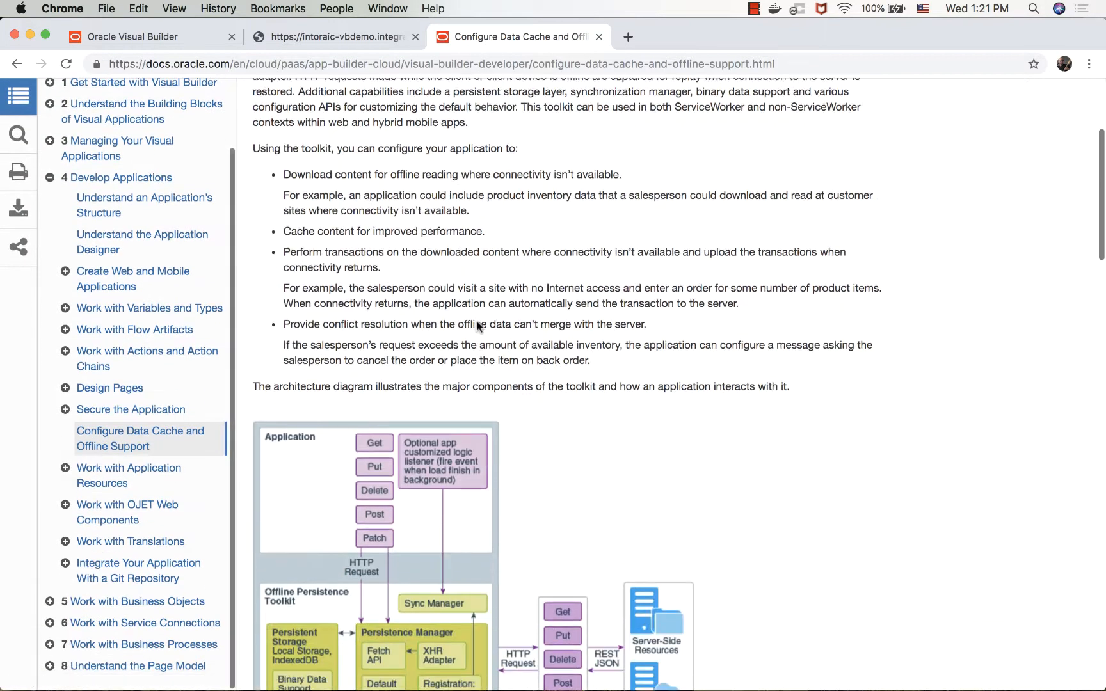
scroll("down", 3)
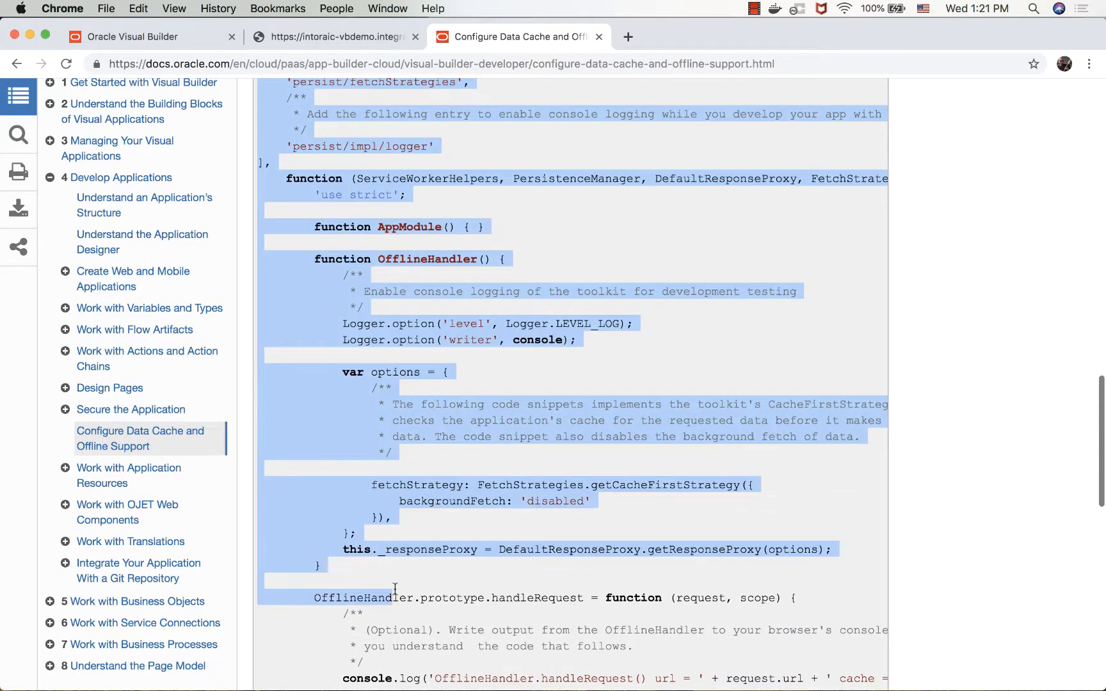
scroll("down", 3)
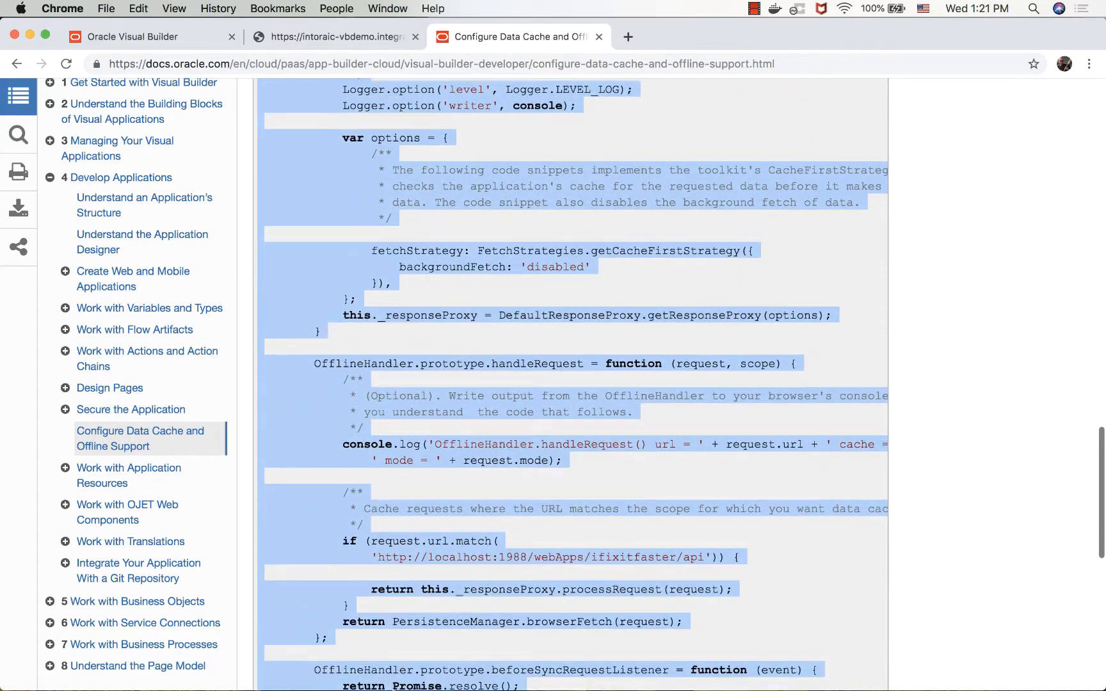
scroll("down", 3)
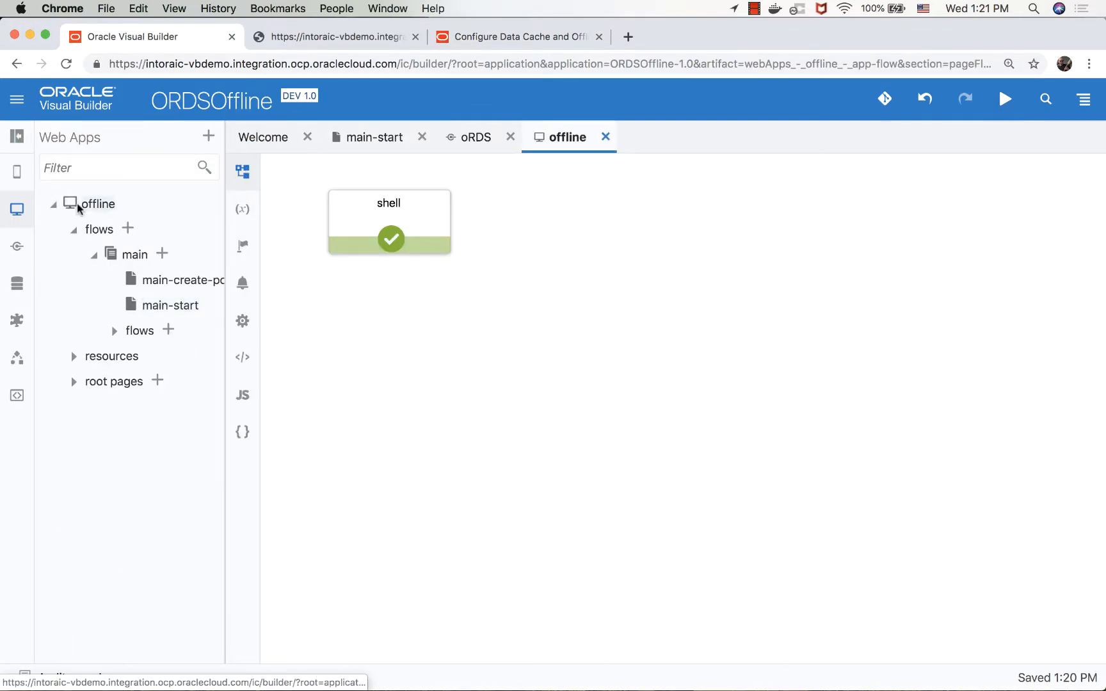
Paste the sample offline handler into the app's JavaScript and select 'localhost' in the cache URL match
left_click(241, 395)
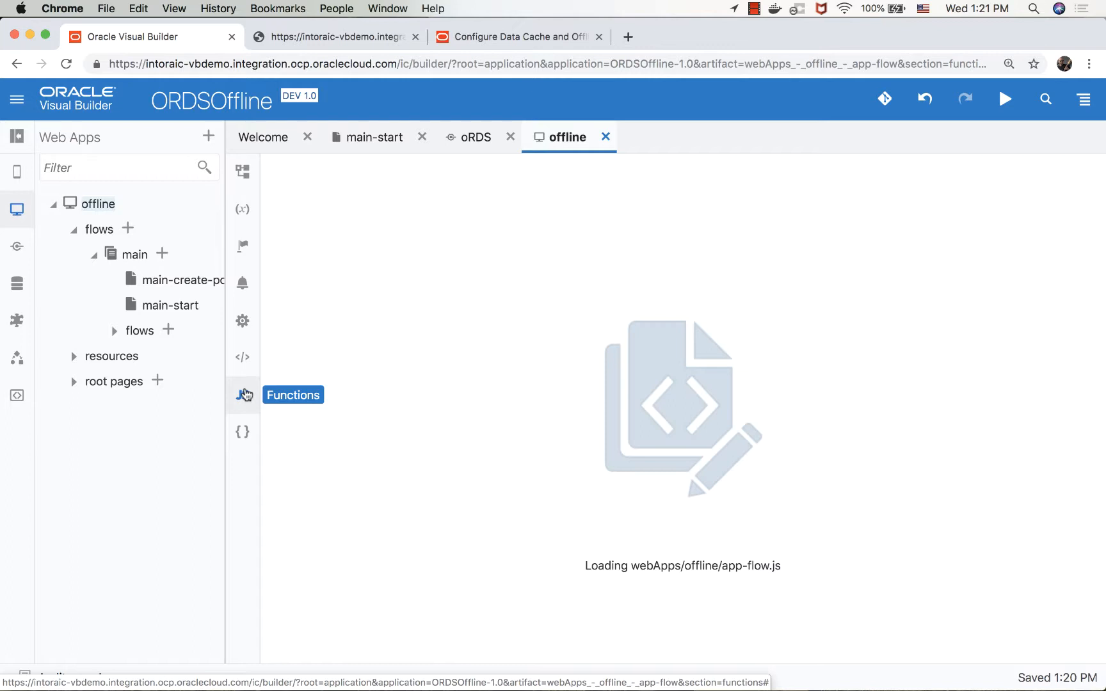
left_click(242, 394)
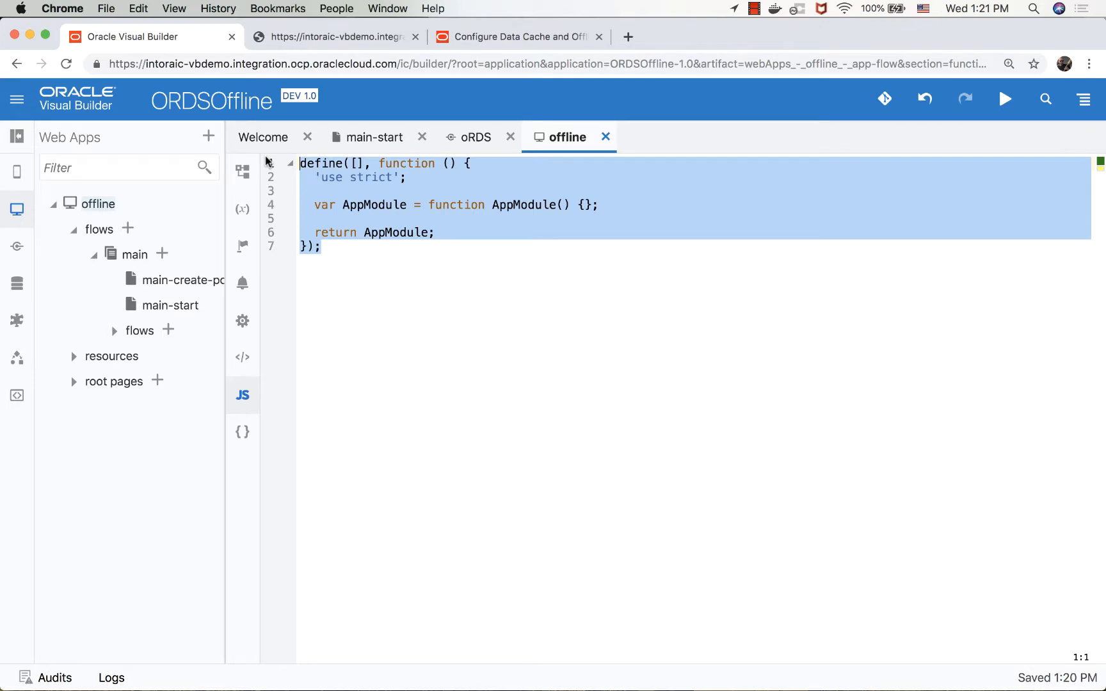
scroll("down", 3)
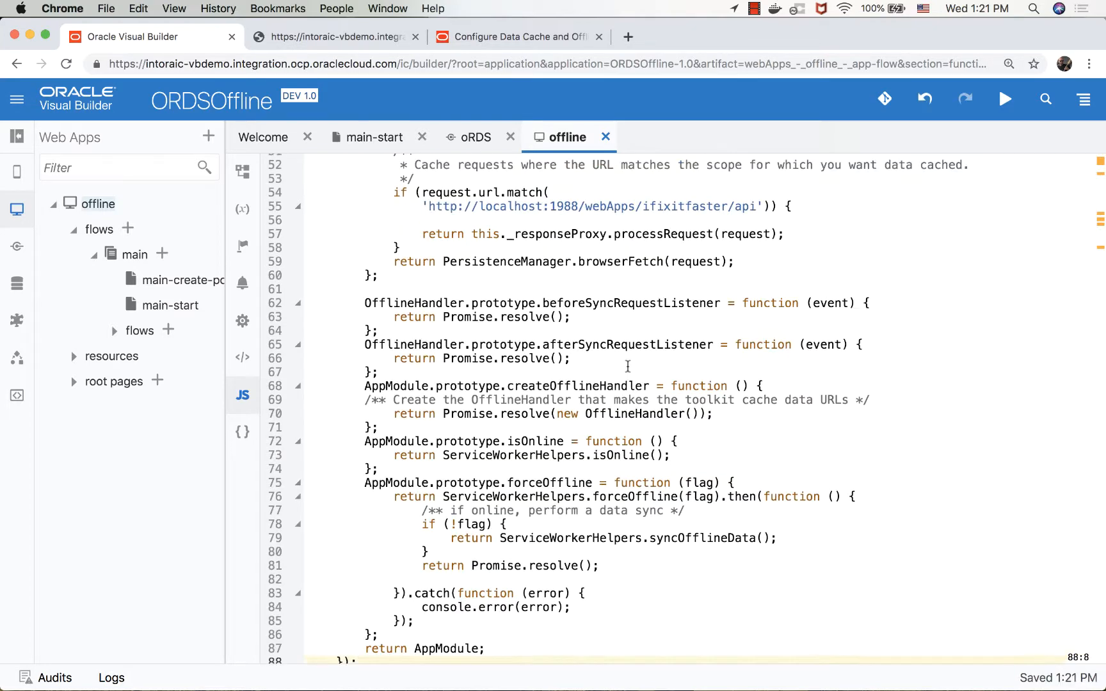
scroll("up", 3)
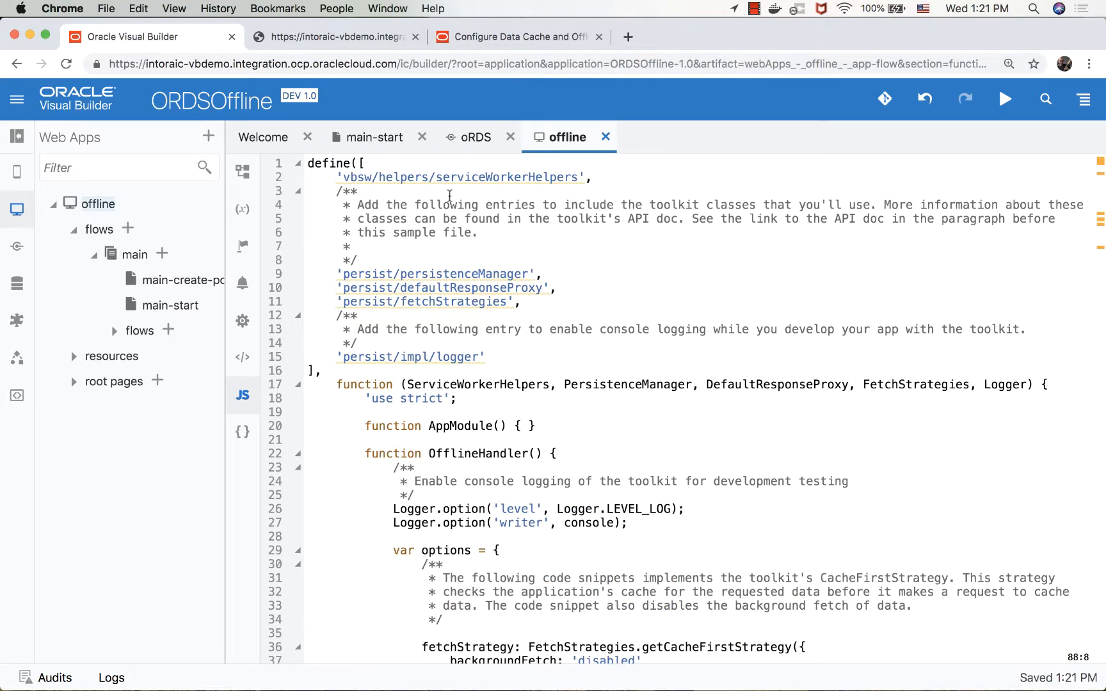
mouse_move(437, 274)
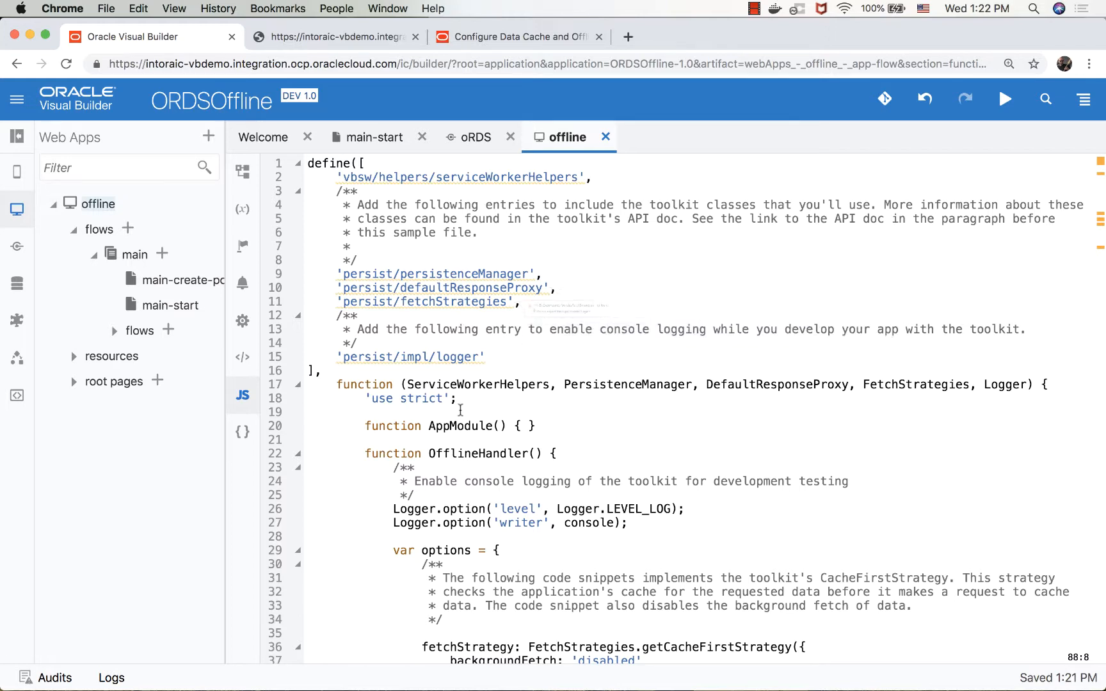
scroll("down", 3)
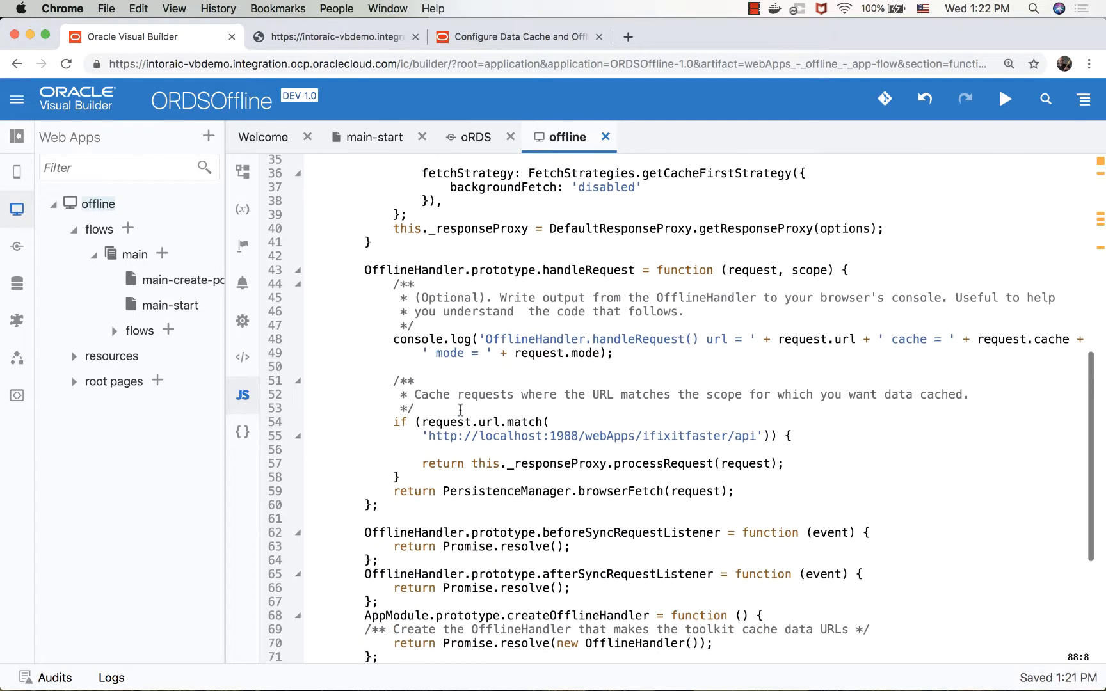
scroll("down", 3)
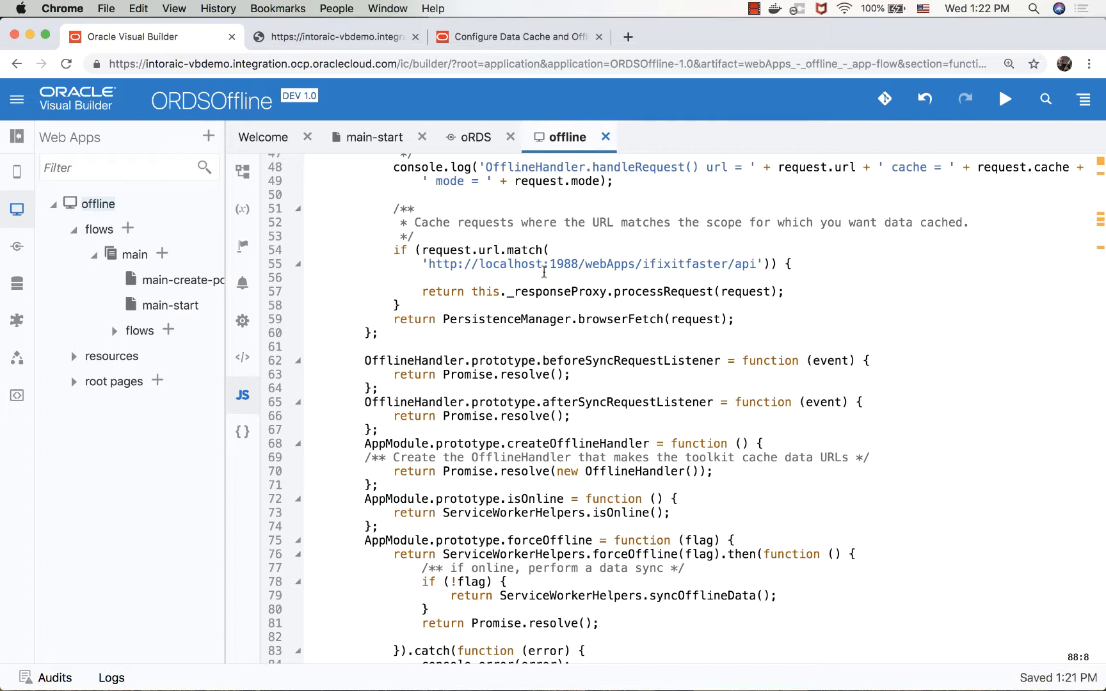
double_click(509, 263)
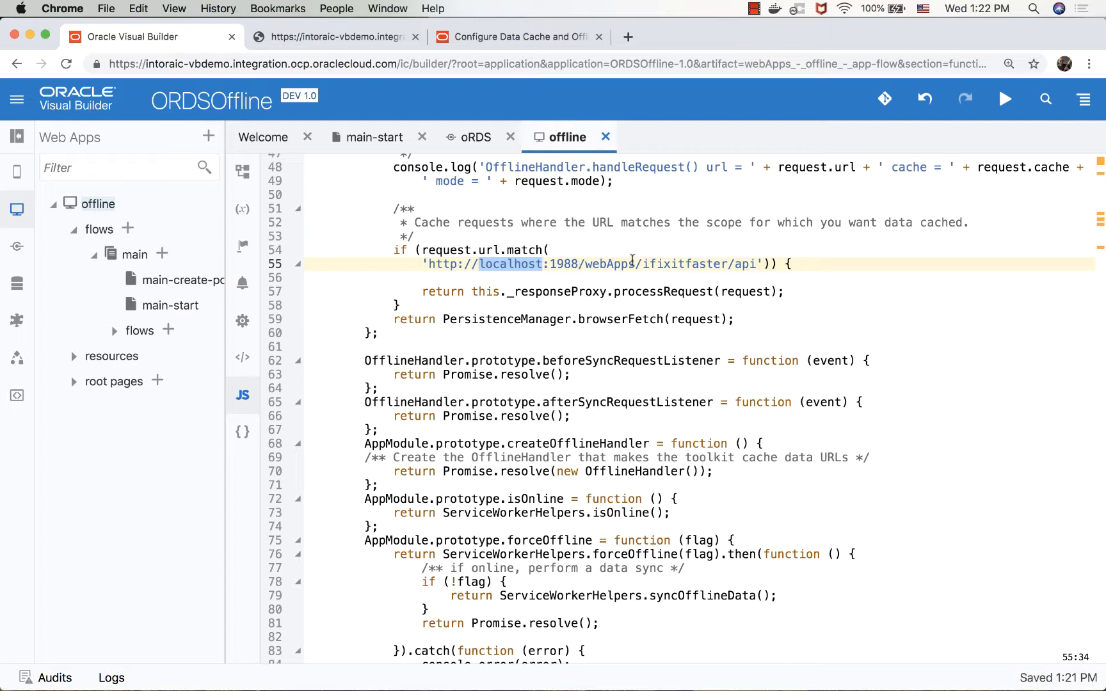
mouse_move(337, 37)
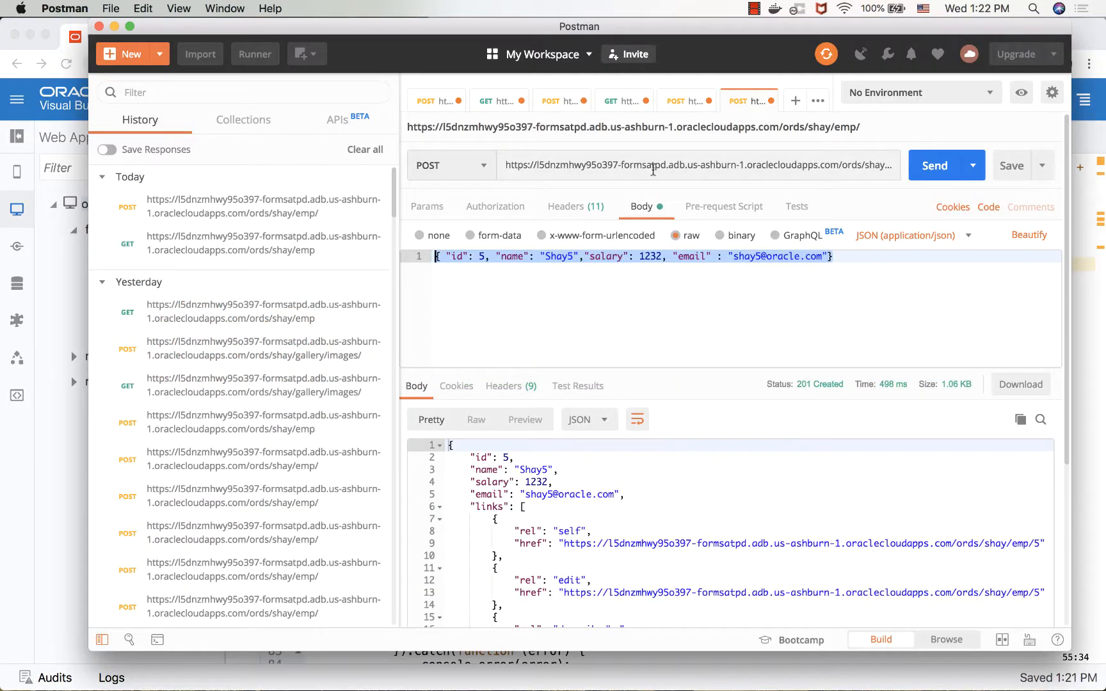
Replace the cache URL with the ORDS address from Postman and return to main-start design
left_click(626, 178)
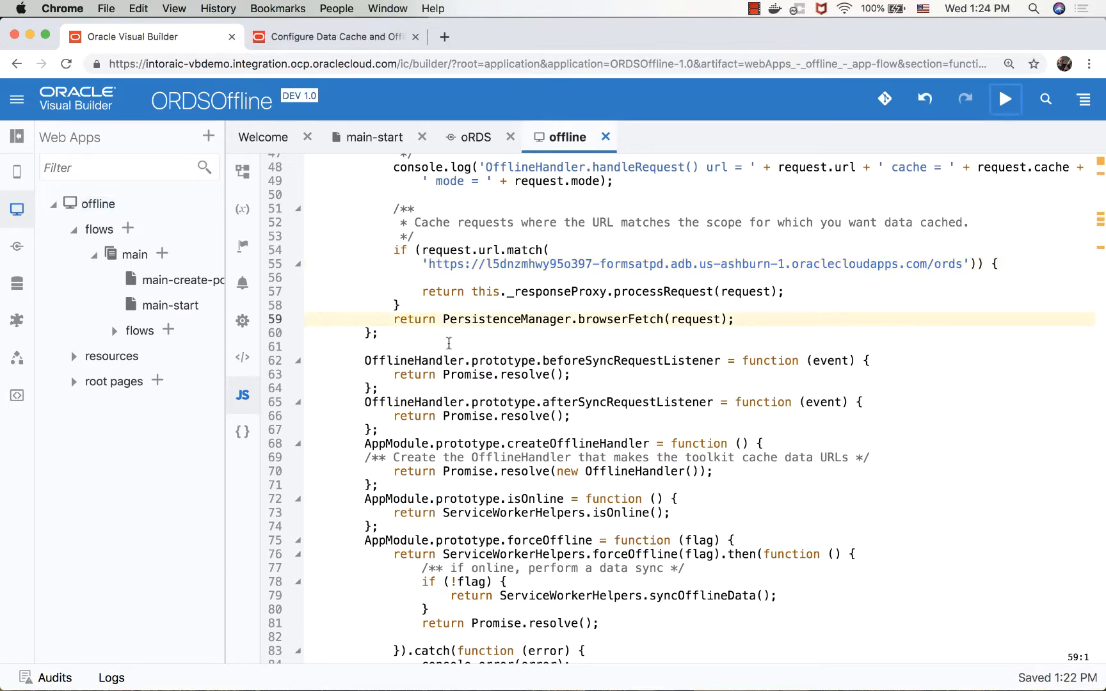
left_click(376, 137)
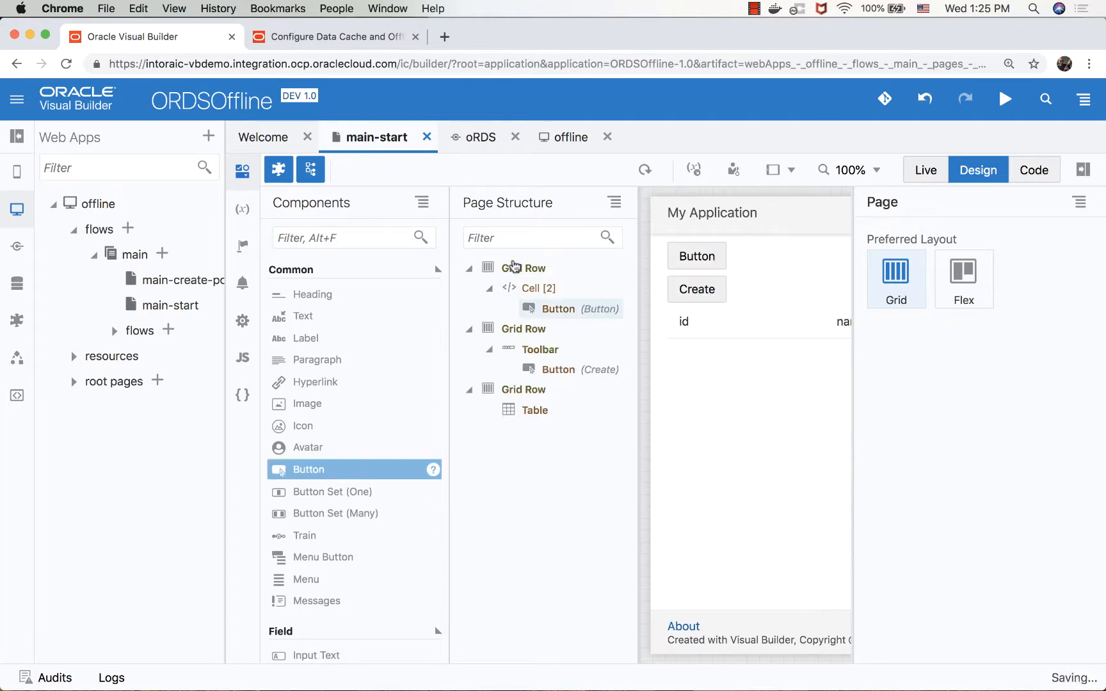
Label the first button Refresh and create a new event firing a getEmpListSDP refresh
left_click(697, 256)
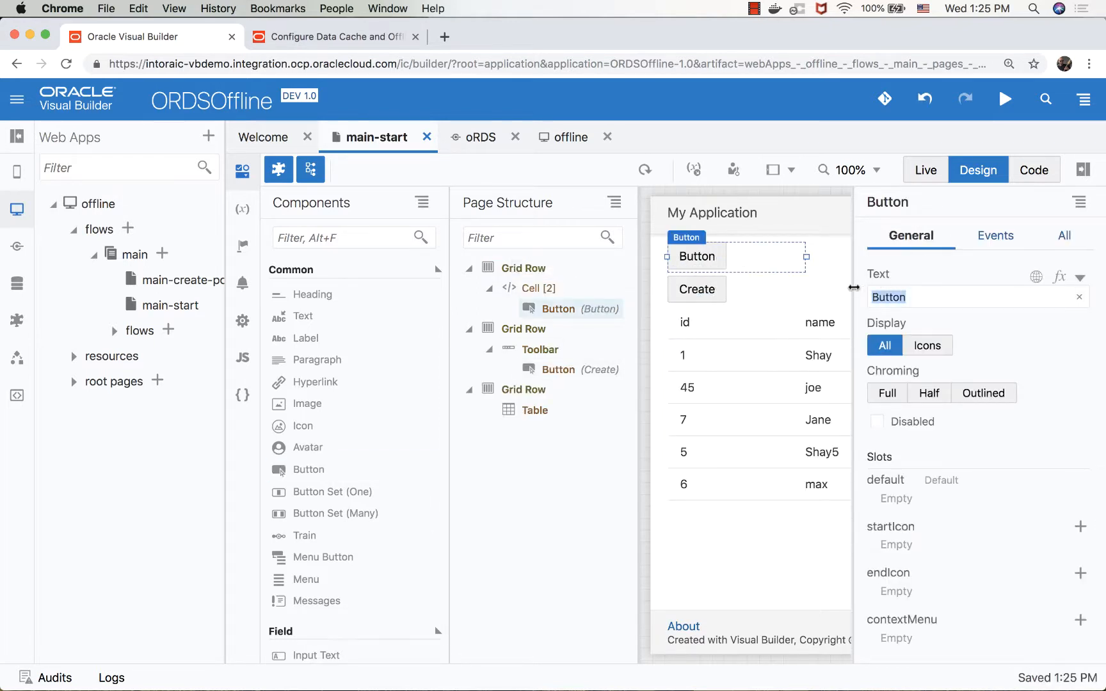
type("Refre")
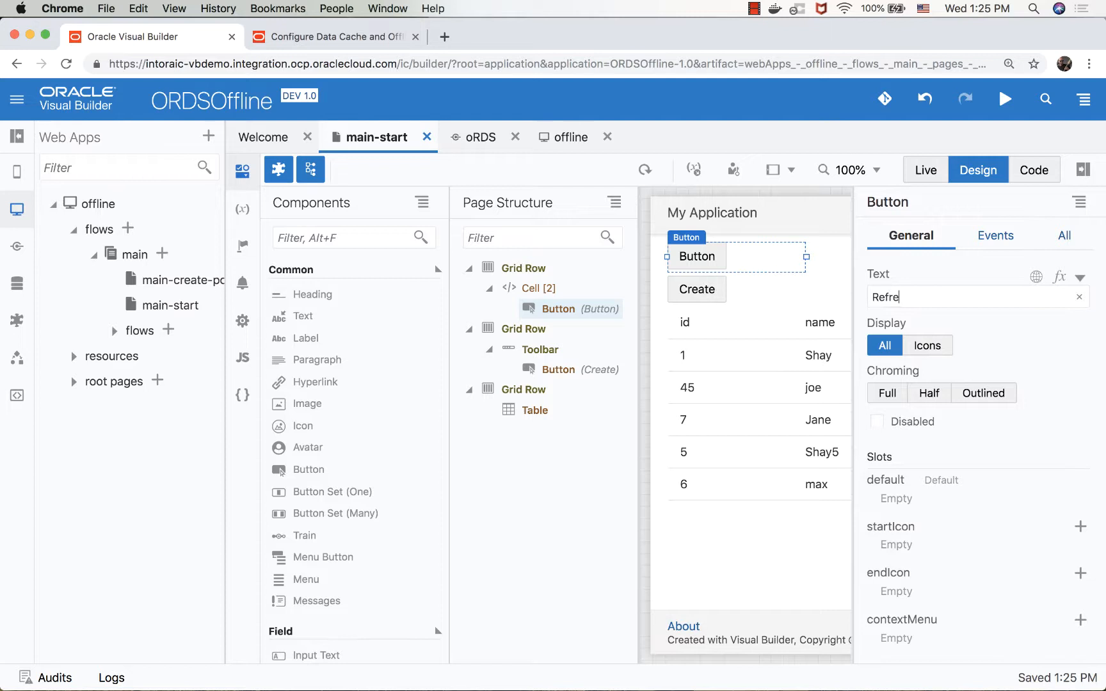
type("sh")
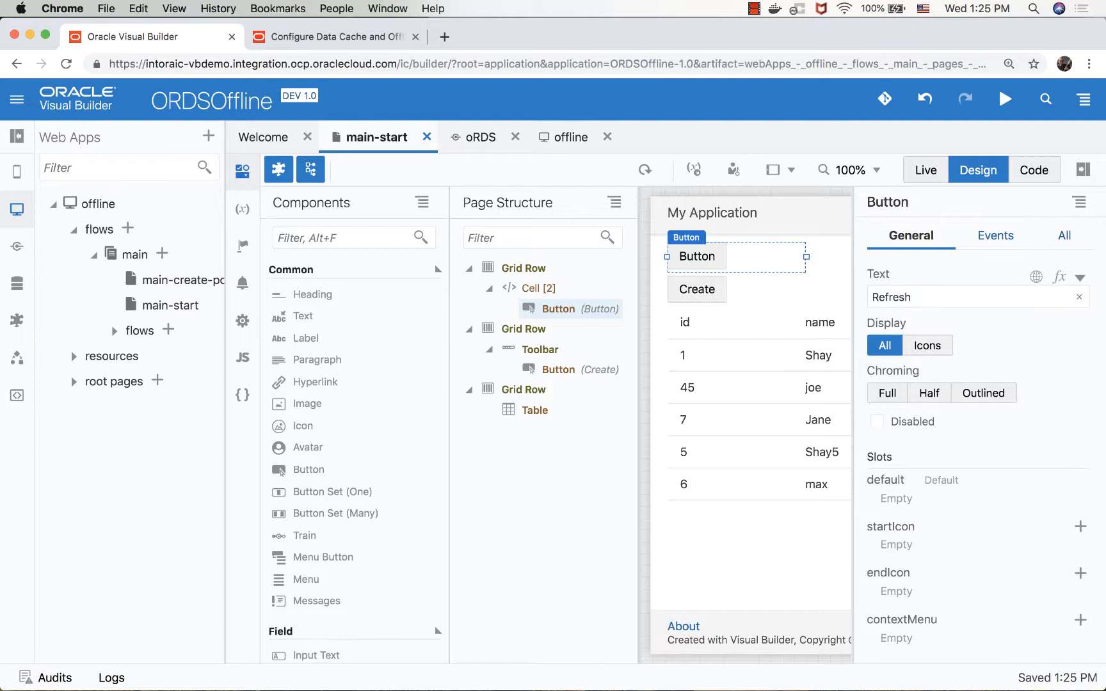
left_click(994, 235)
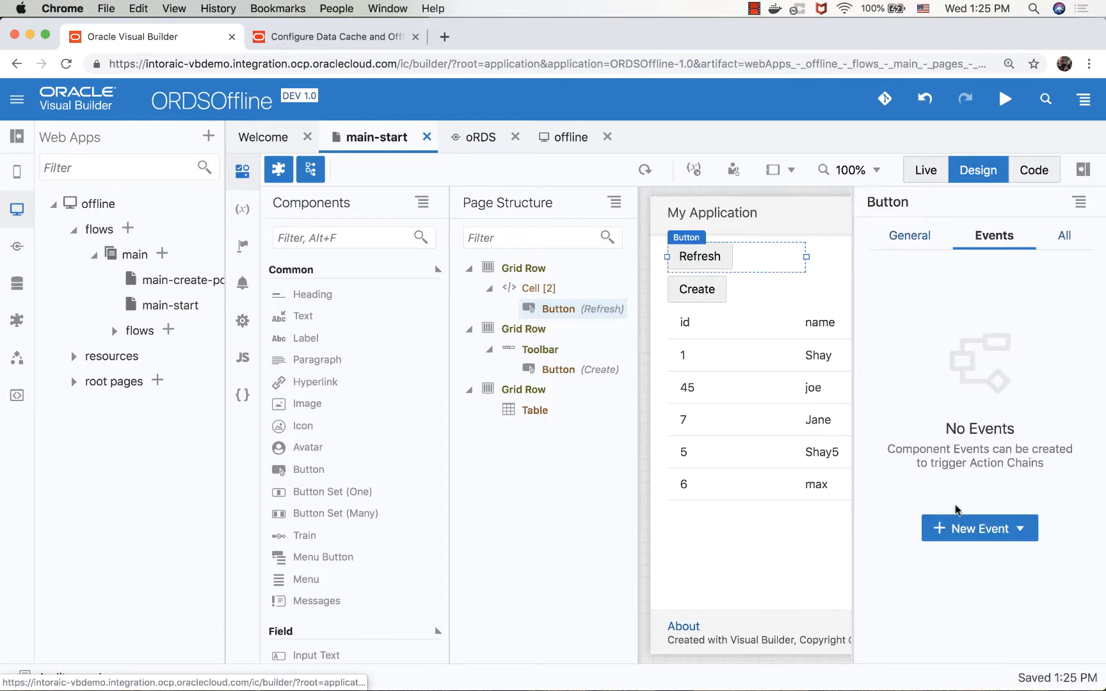
left_click(979, 528)
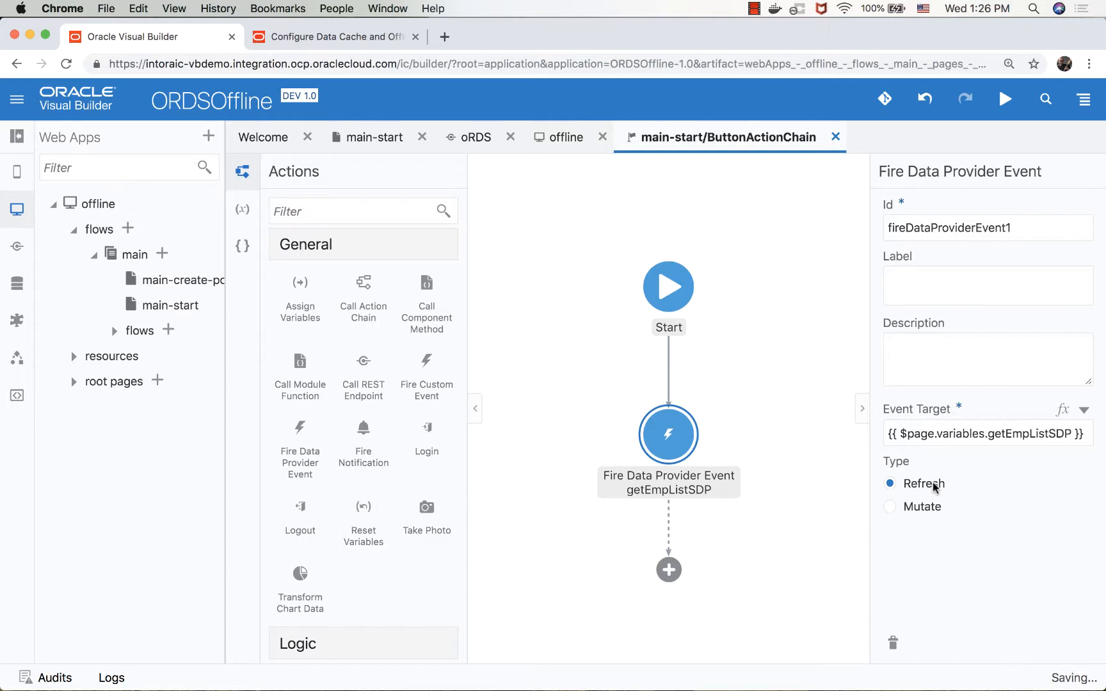
mouse_move(807, 334)
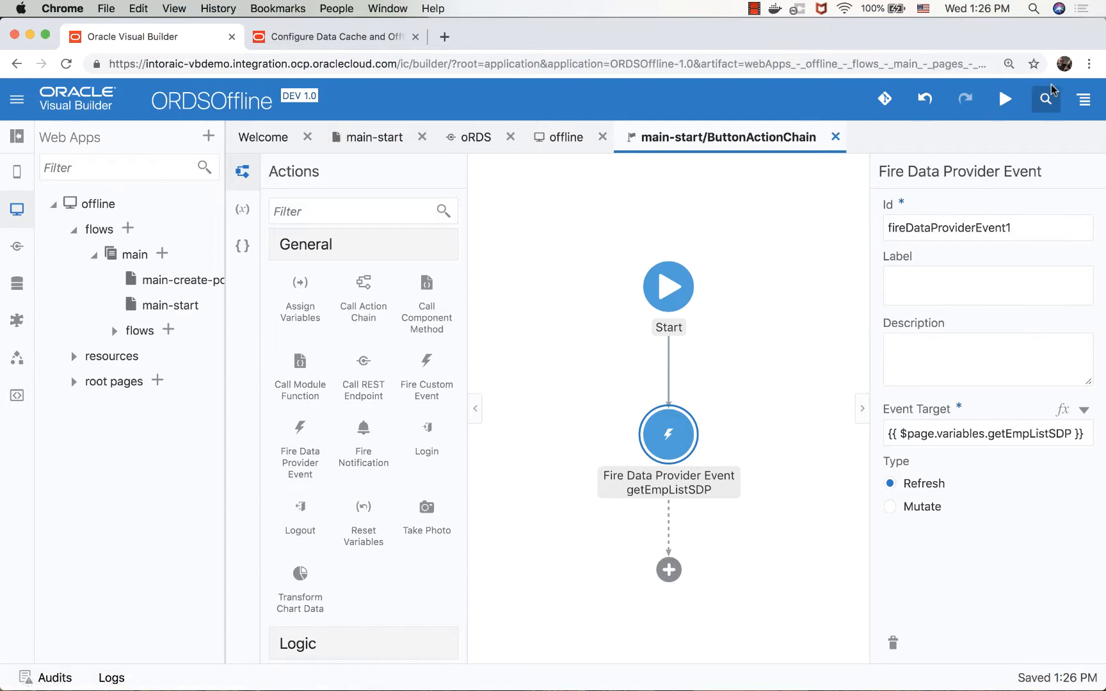
Run the app, watch Network in dev tools, hit Refresh and inspect the emp/ request served 200 by the ServiceWorker
left_click(1005, 98)
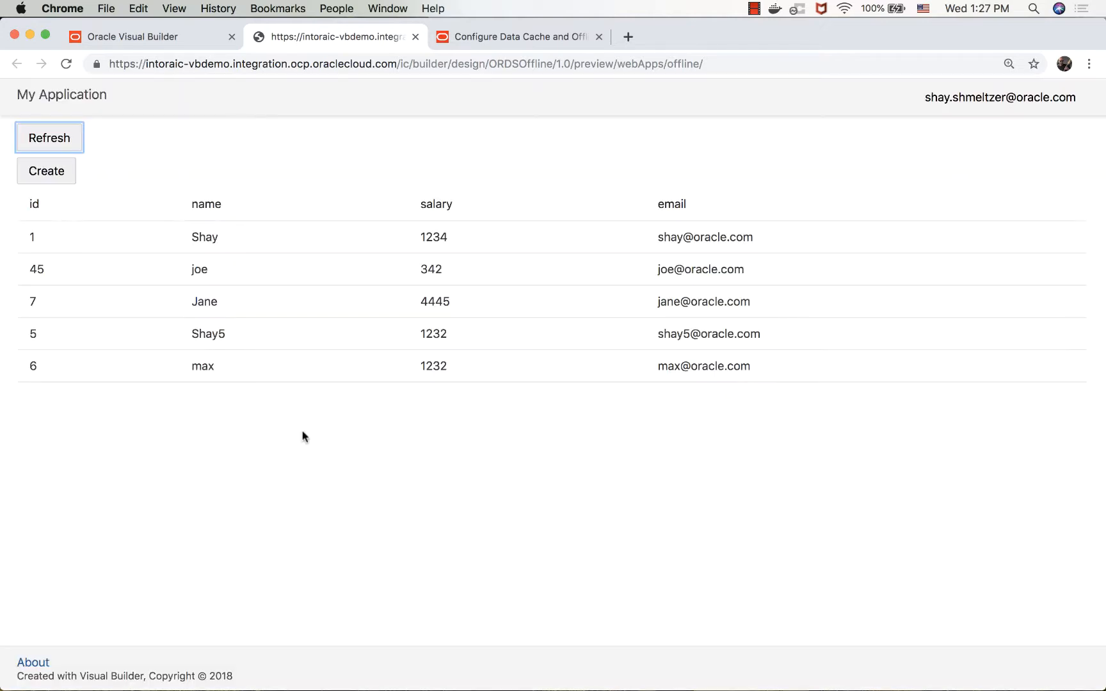
right_click(304, 436)
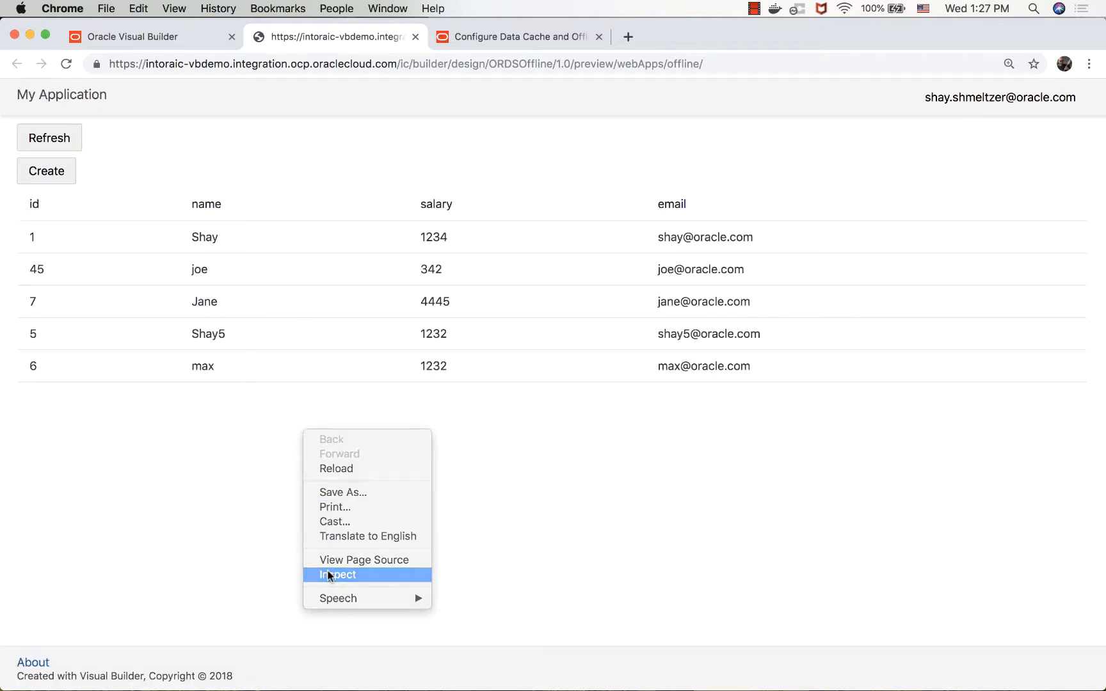
left_click(338, 574)
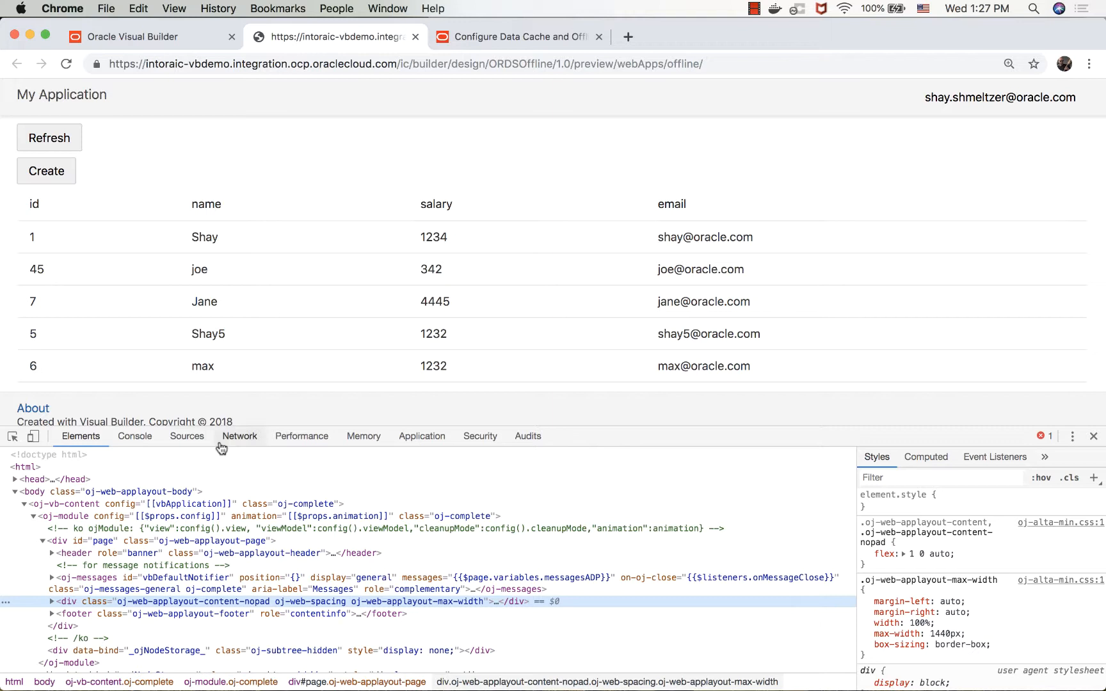
left_click(239, 437)
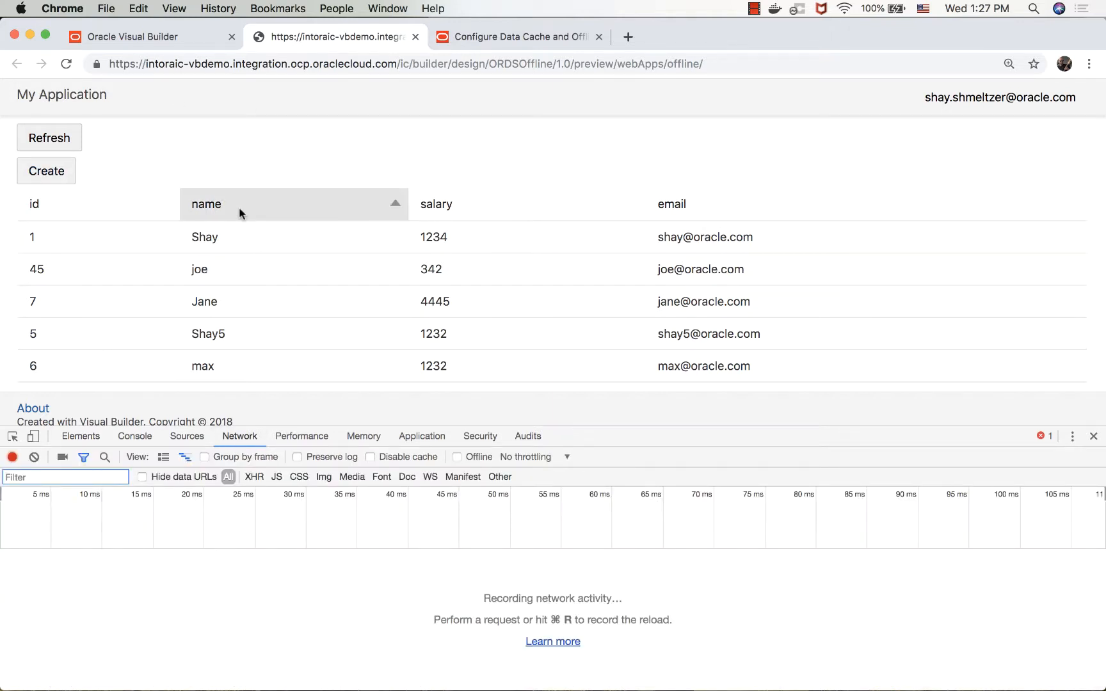
mouse_move(148, 147)
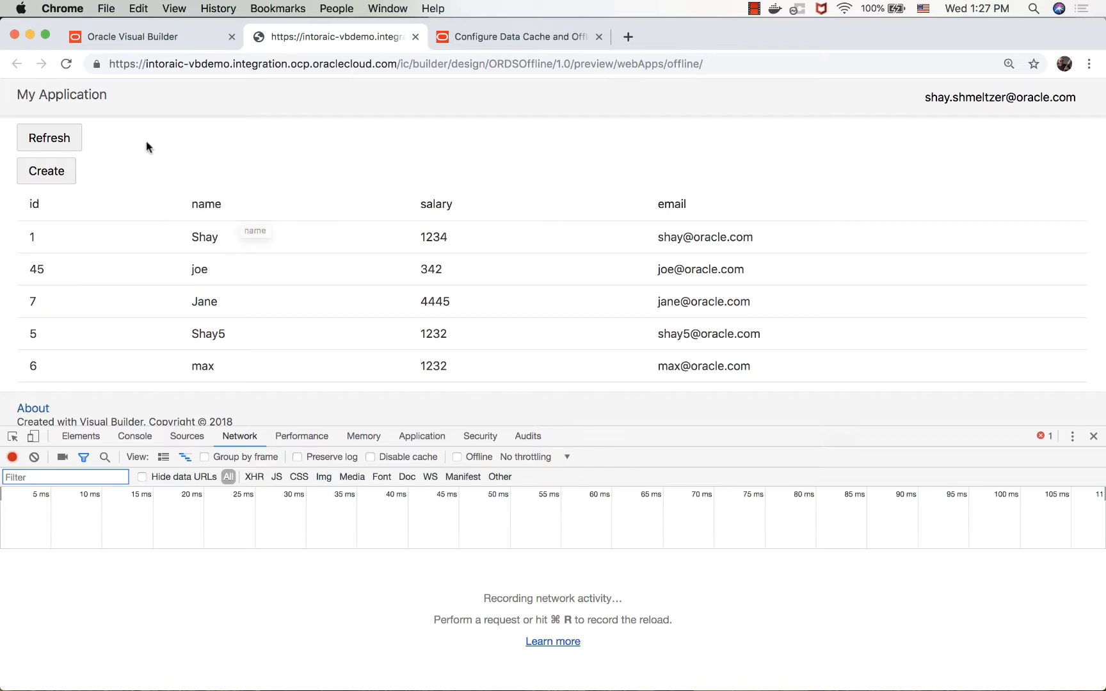
left_click(49, 137)
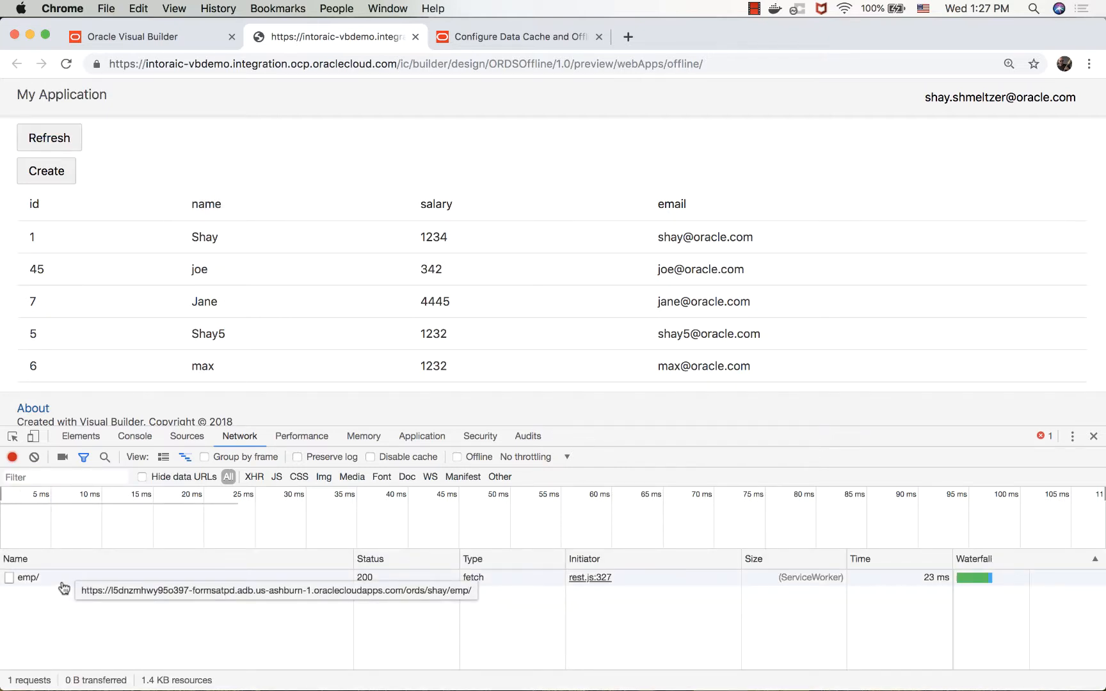
mouse_move(365, 577)
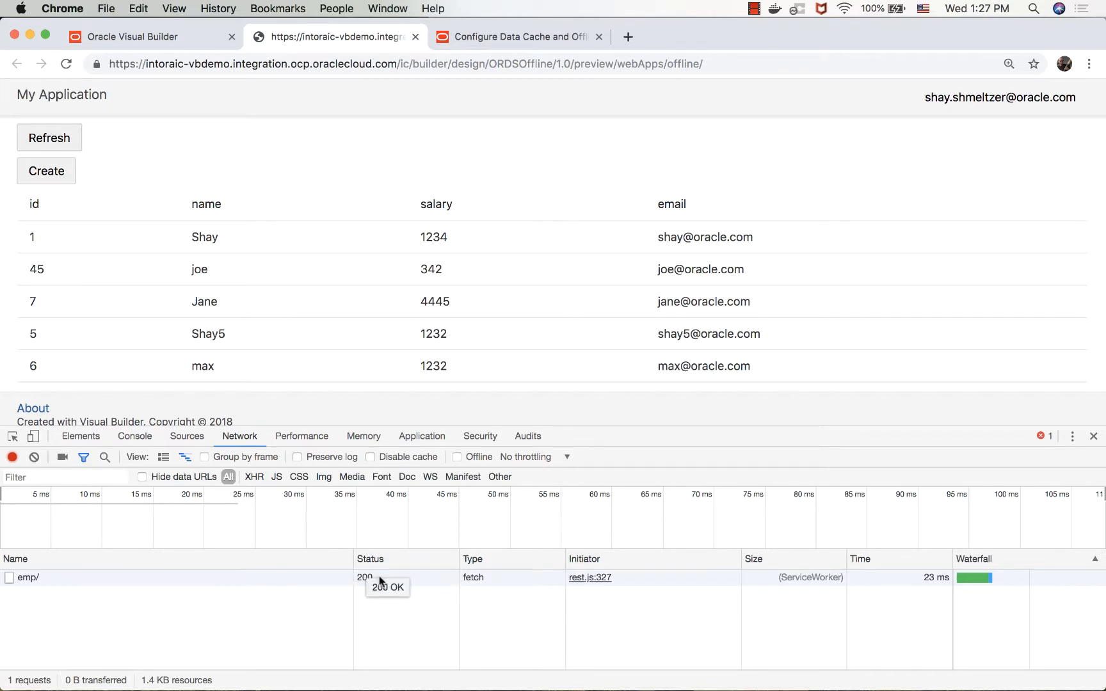
left_click(28, 577)
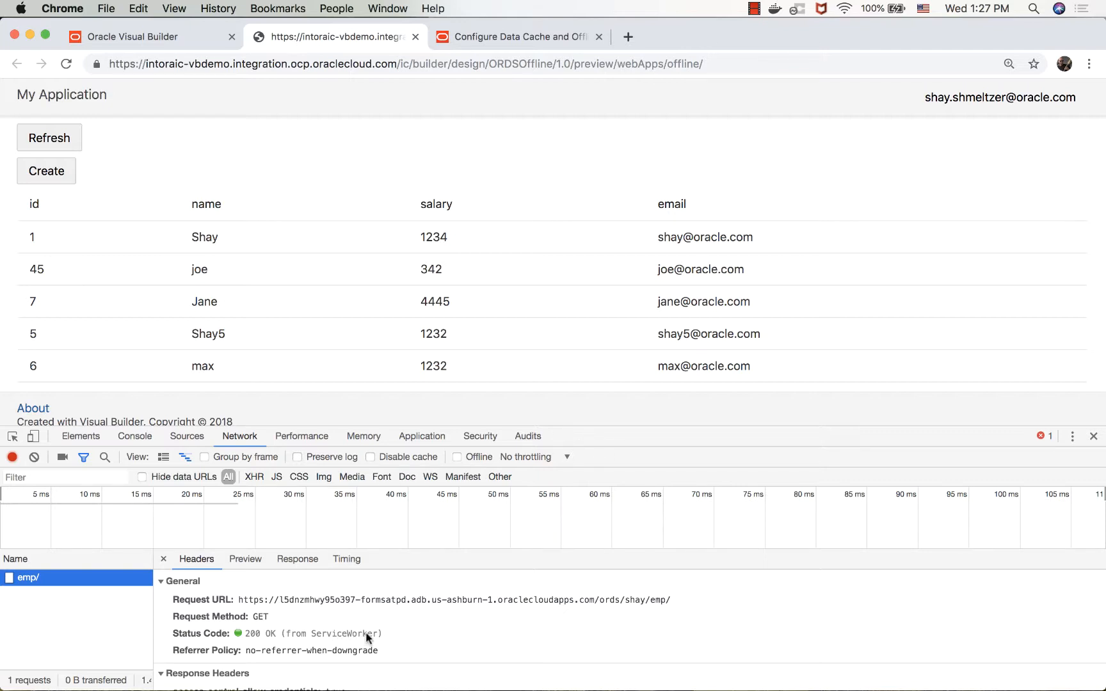
mouse_move(308, 343)
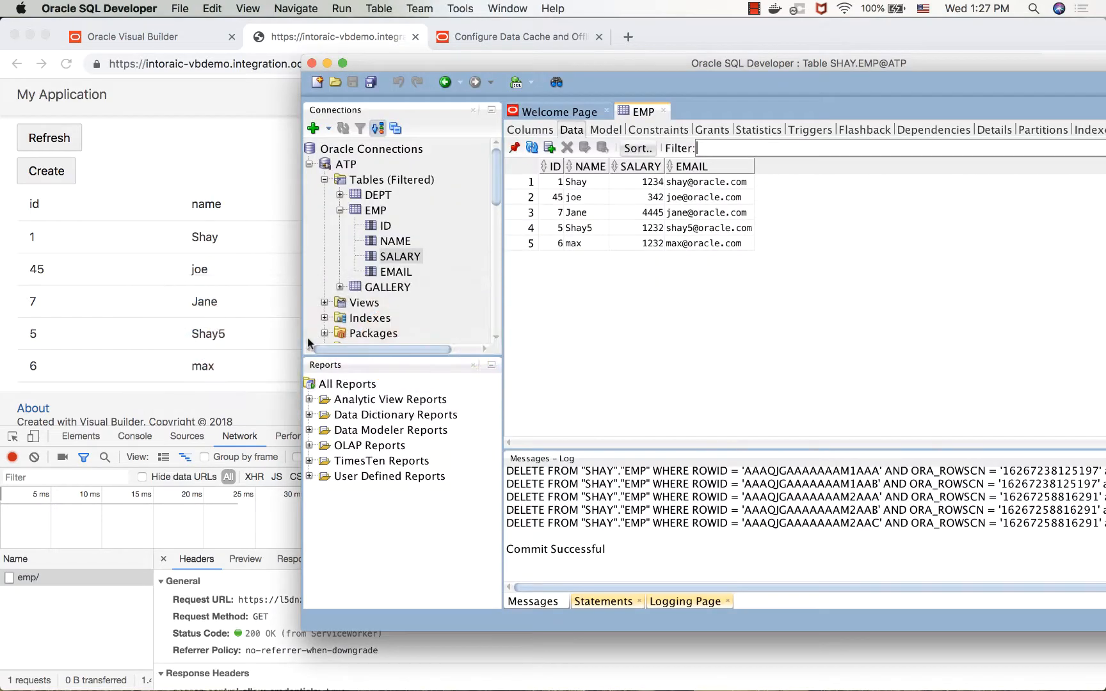
mouse_move(579, 206)
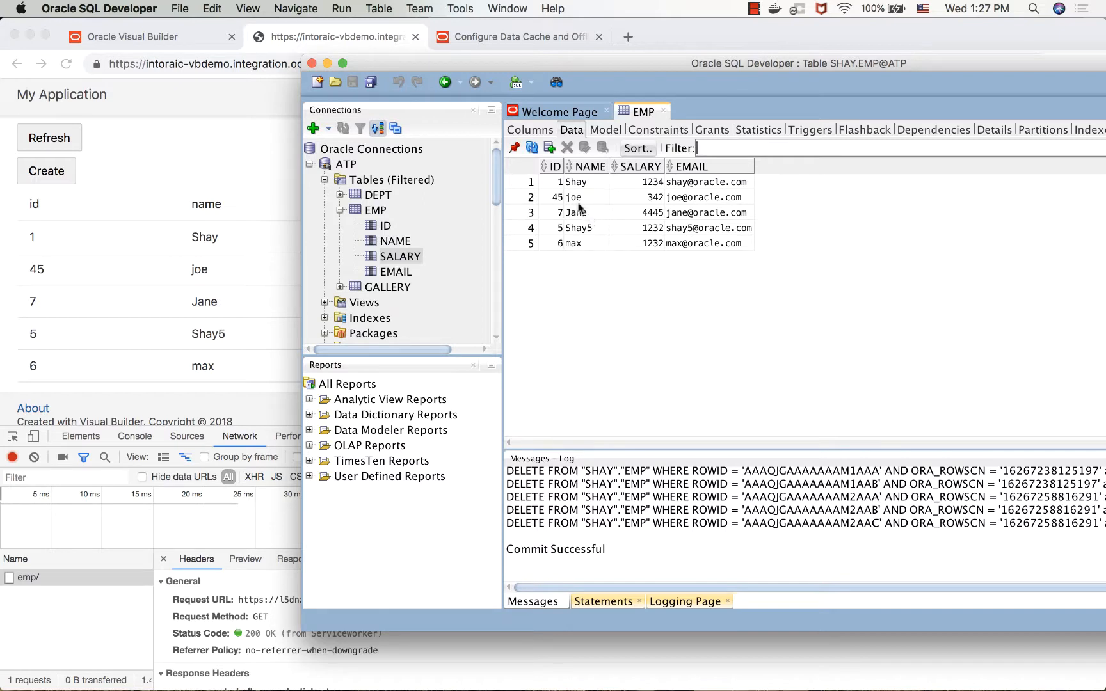
Delete employee joe's row (id 45) from EMP and commit
left_click(575, 197)
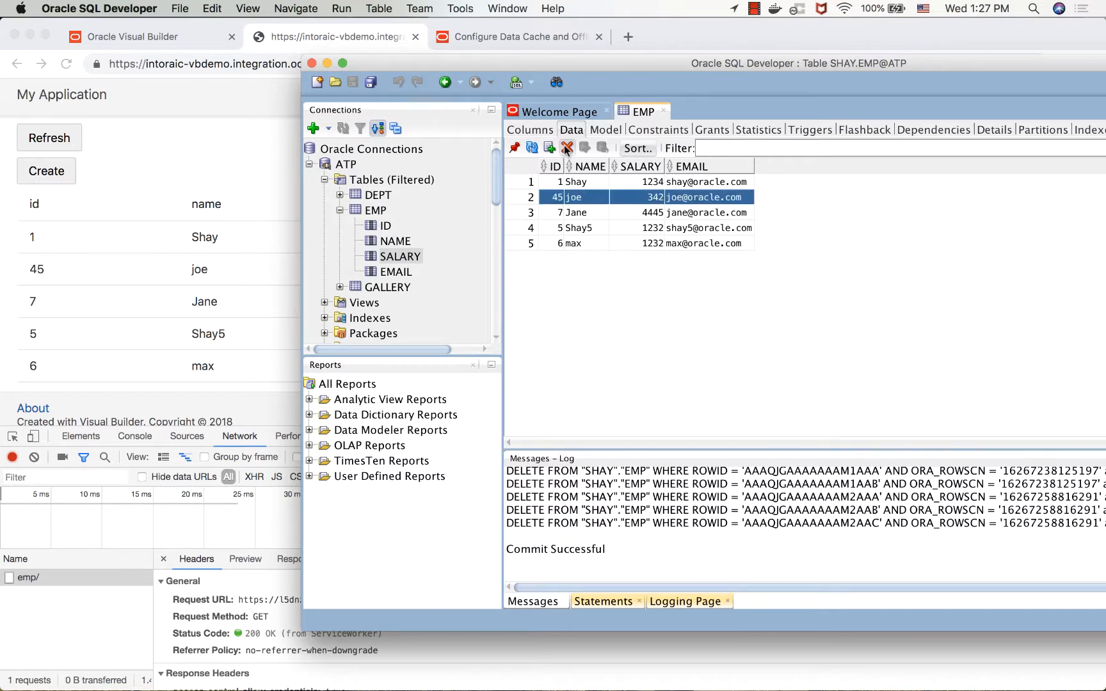
left_click(565, 148)
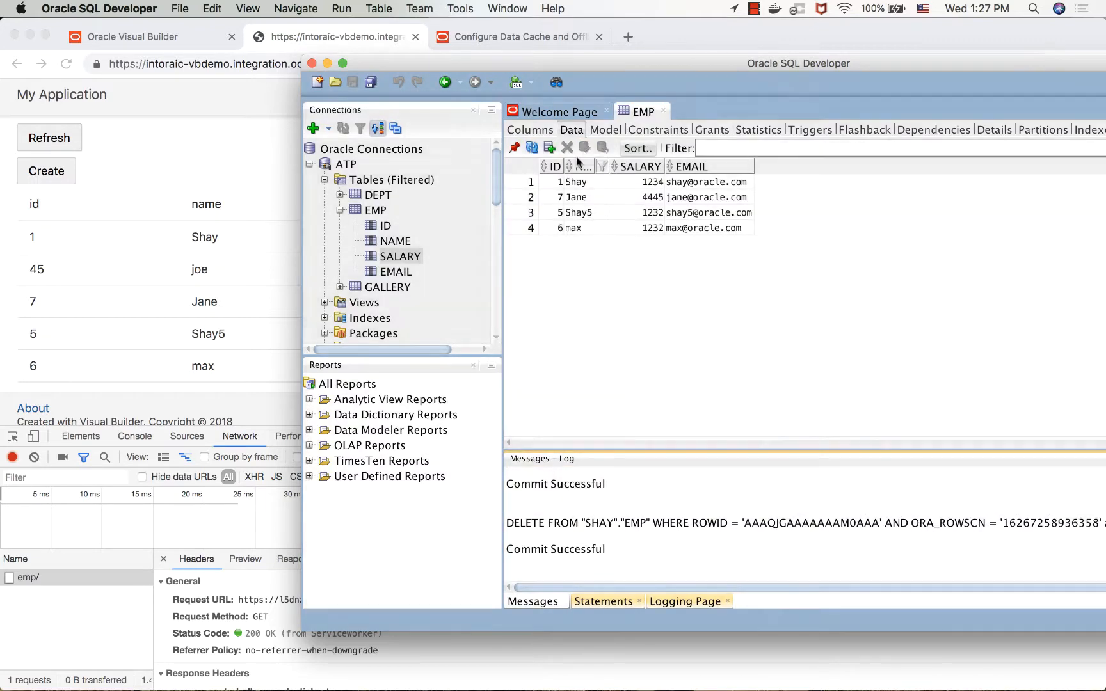
left_click(49, 137)
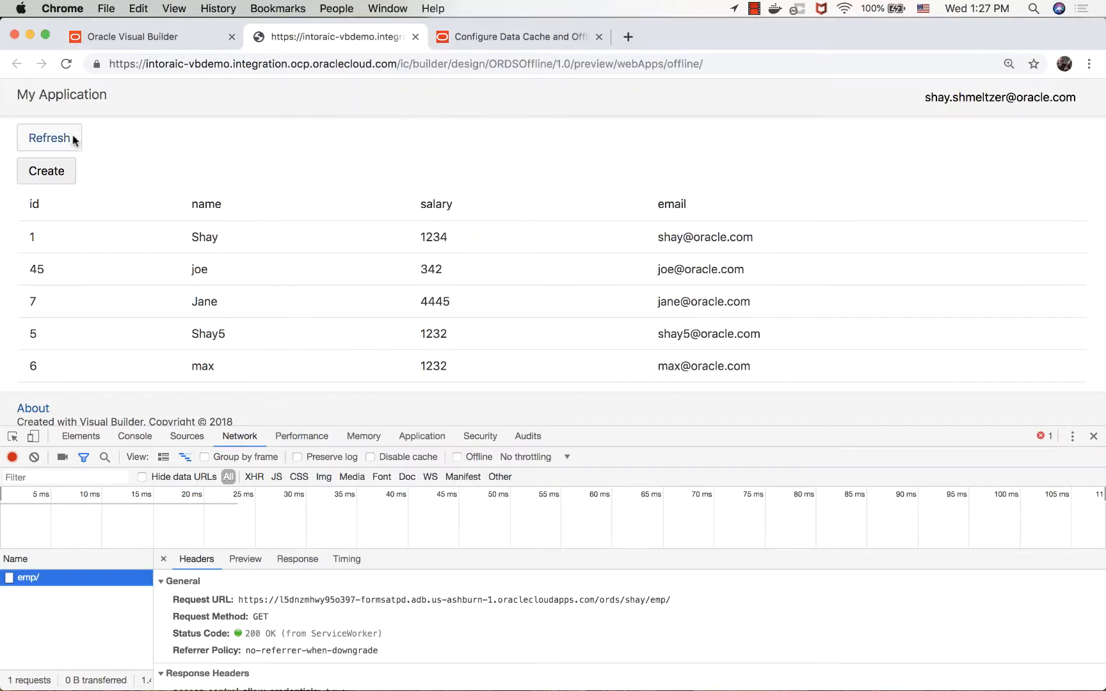
Refresh the preview's employee list, still showing cached joe, then return to the designer
left_click(49, 137)
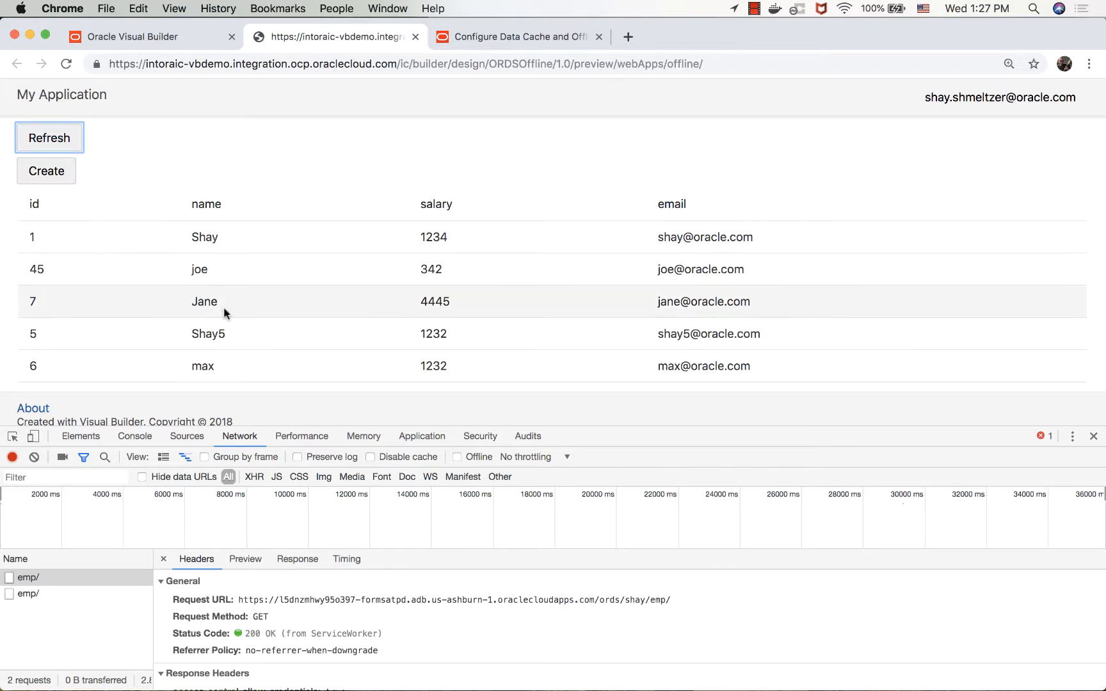
mouse_move(238, 285)
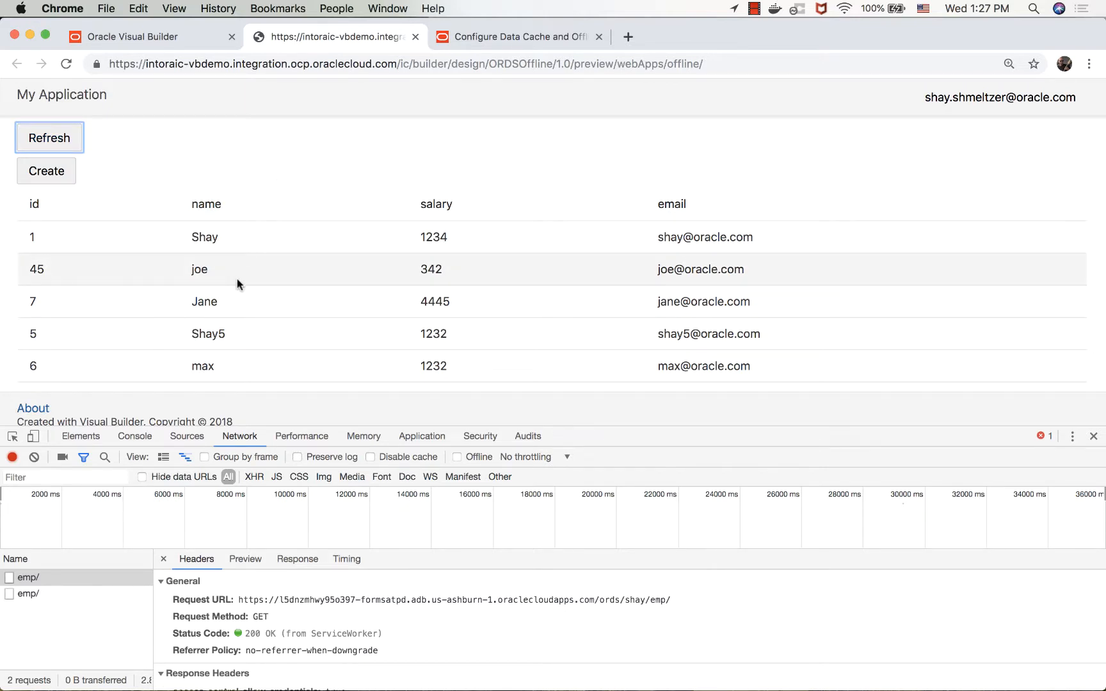
mouse_move(149, 36)
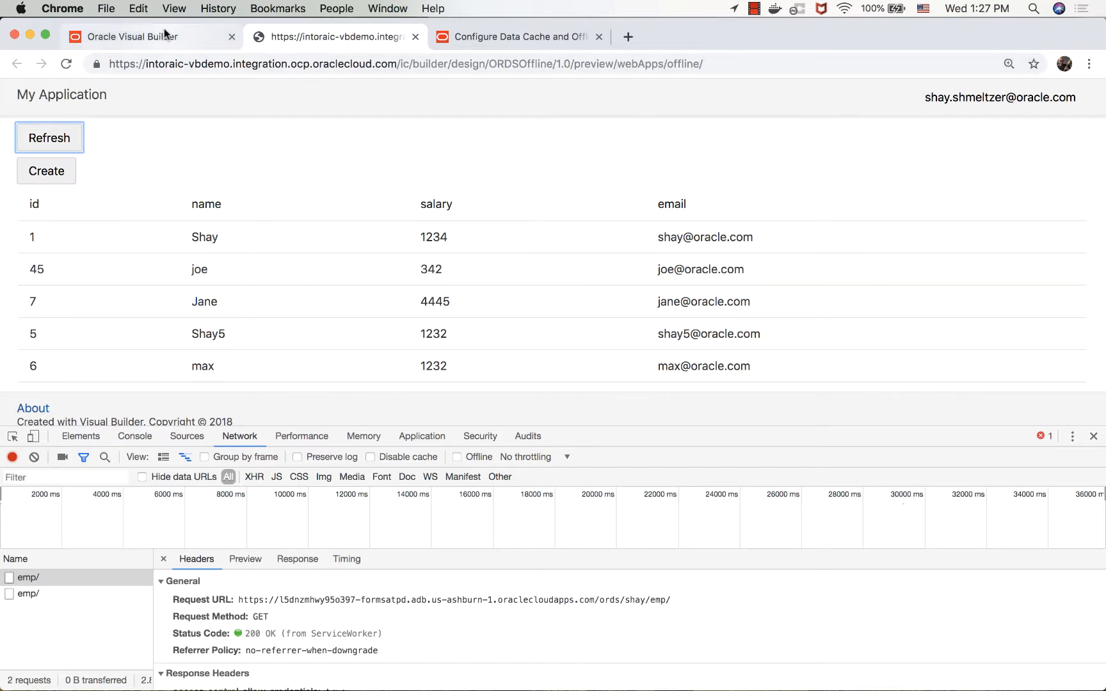
left_click(141, 35)
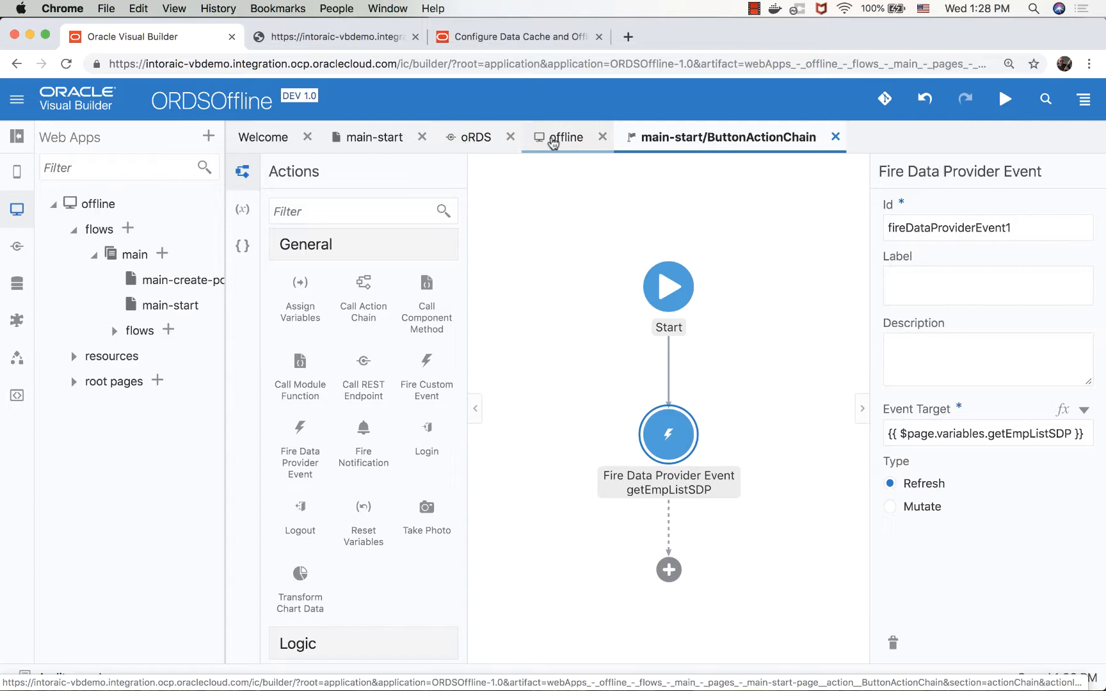
Reopen the offline app-flow code showing the cache-first fetch strategy handler
left_click(565, 137)
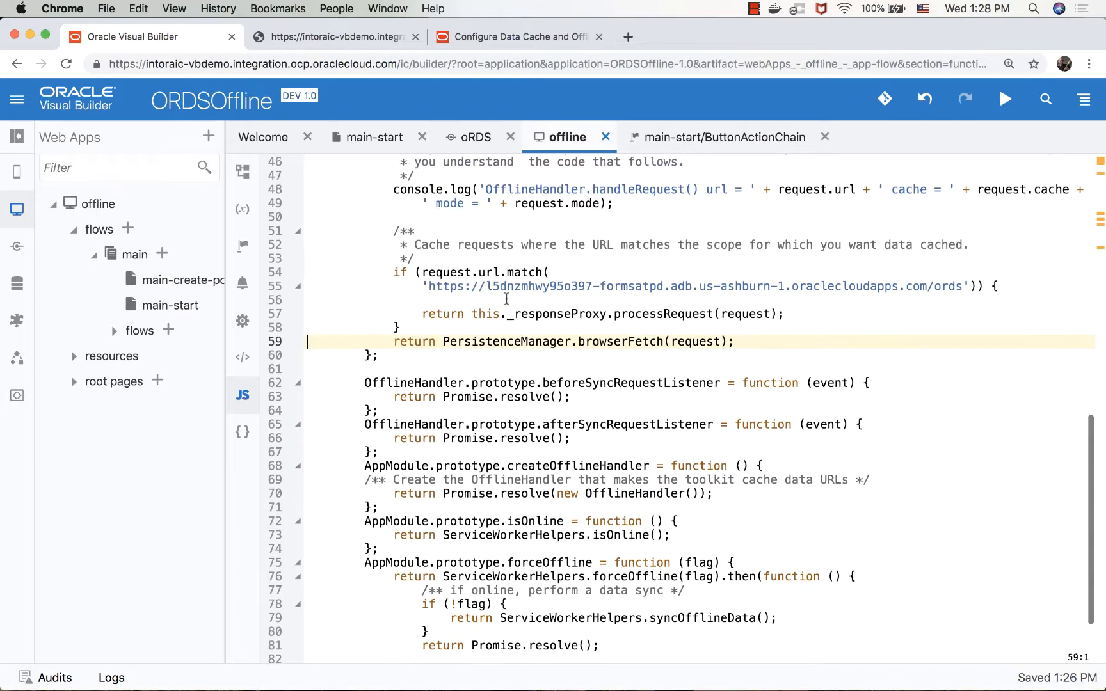
scroll("up", 3)
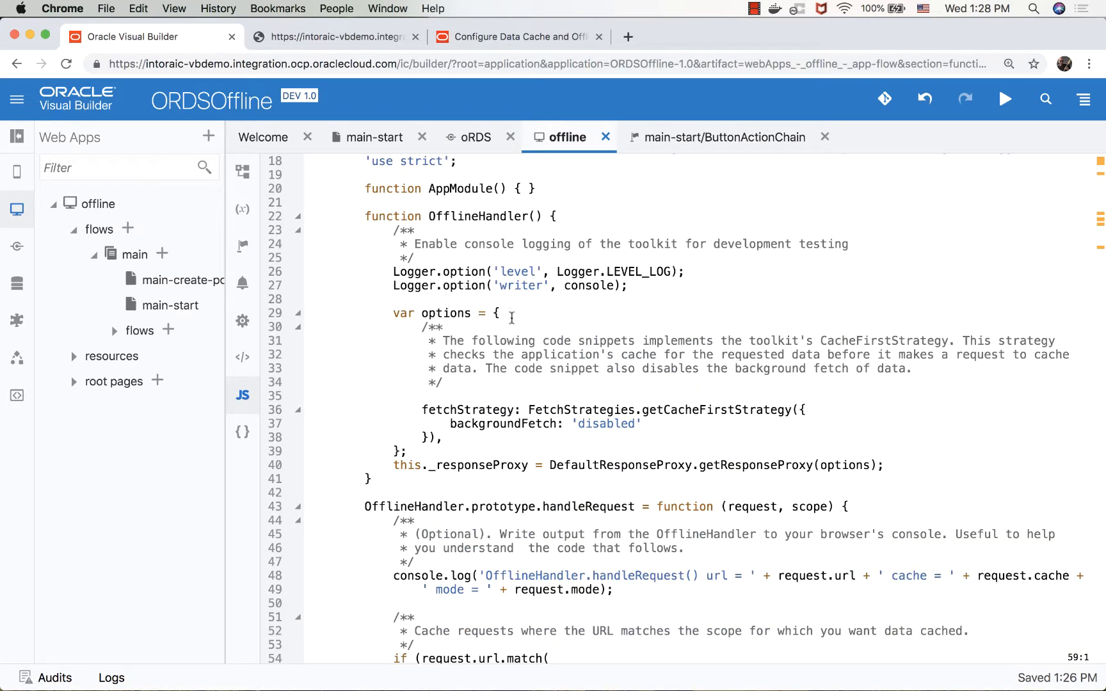
mouse_move(663, 410)
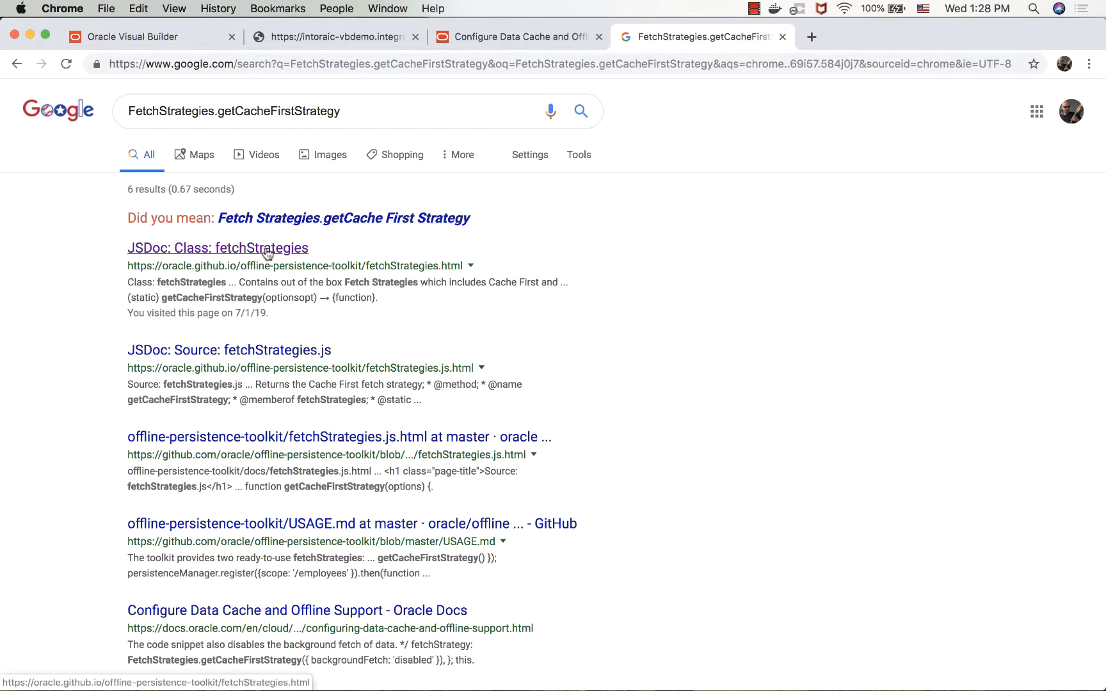
Find getCacheIfOfflineStrategy in the fetchStrategies JSDoc to replace getCacheFirstStrategy in the handler
left_click(218, 247)
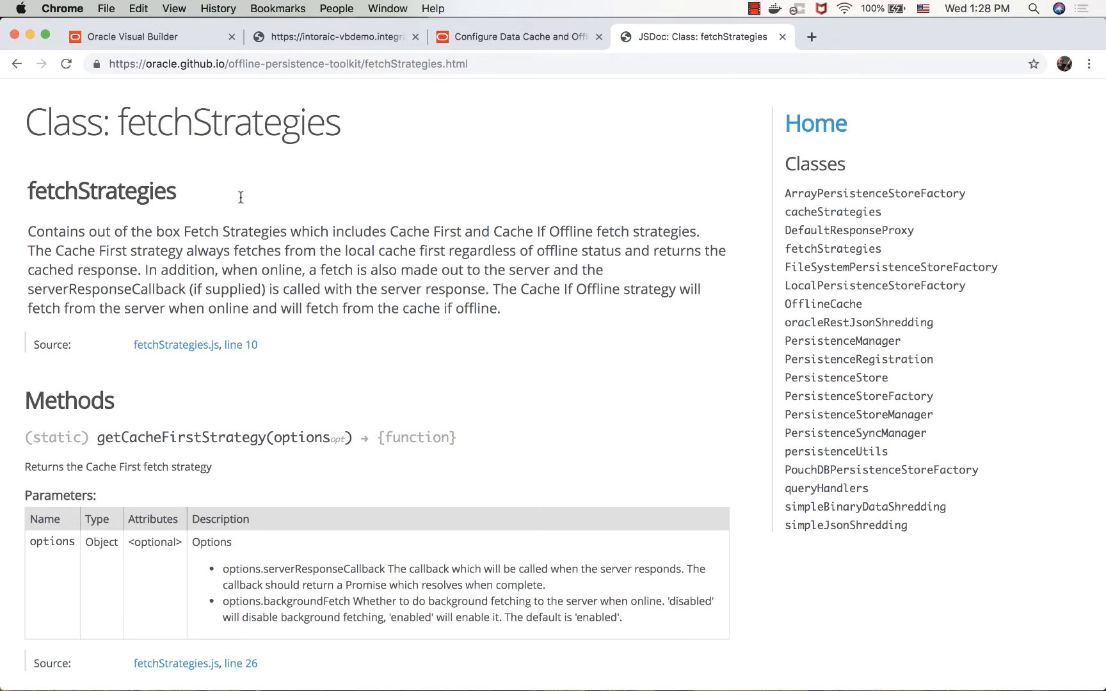
scroll("down", 3)
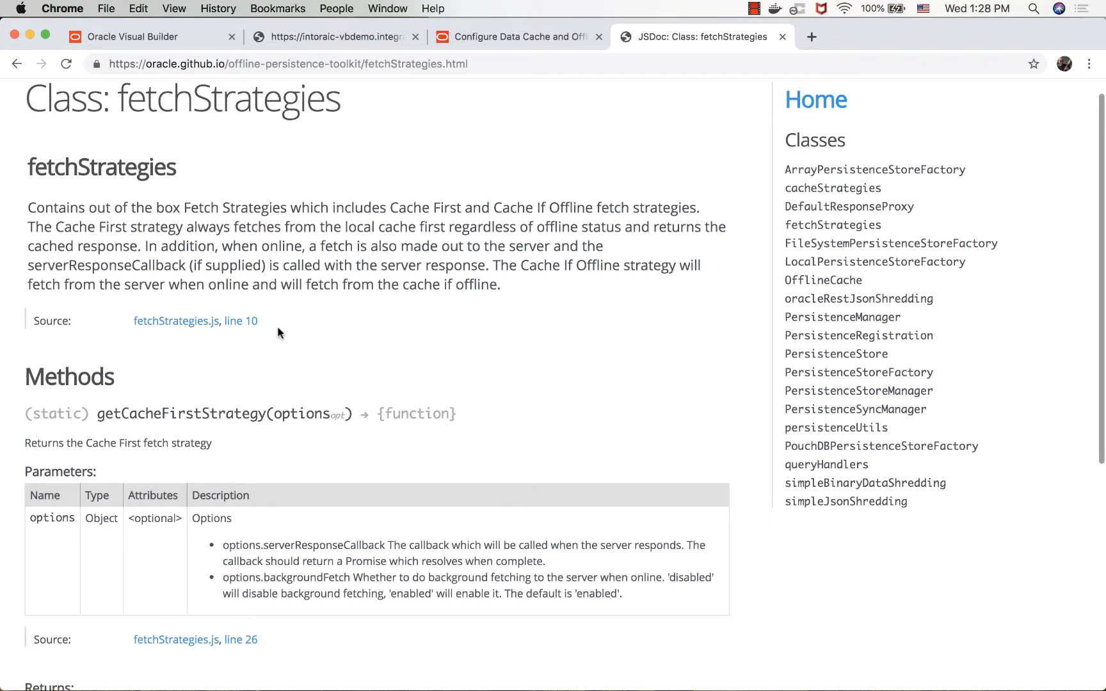
scroll("down", 3)
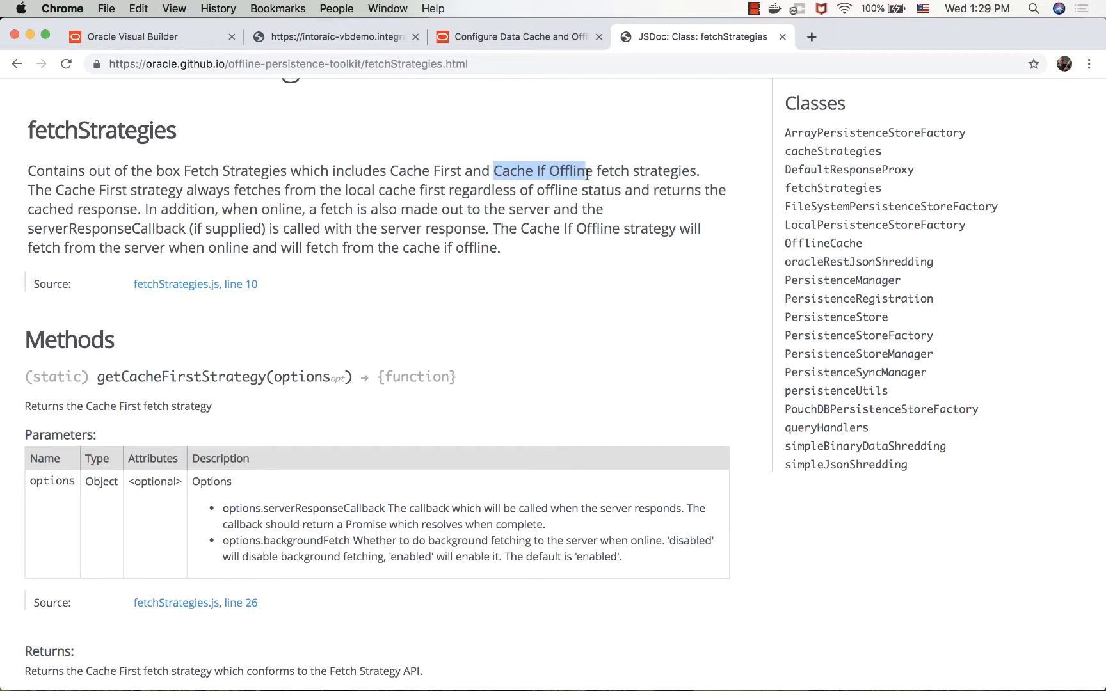
scroll("down", 3)
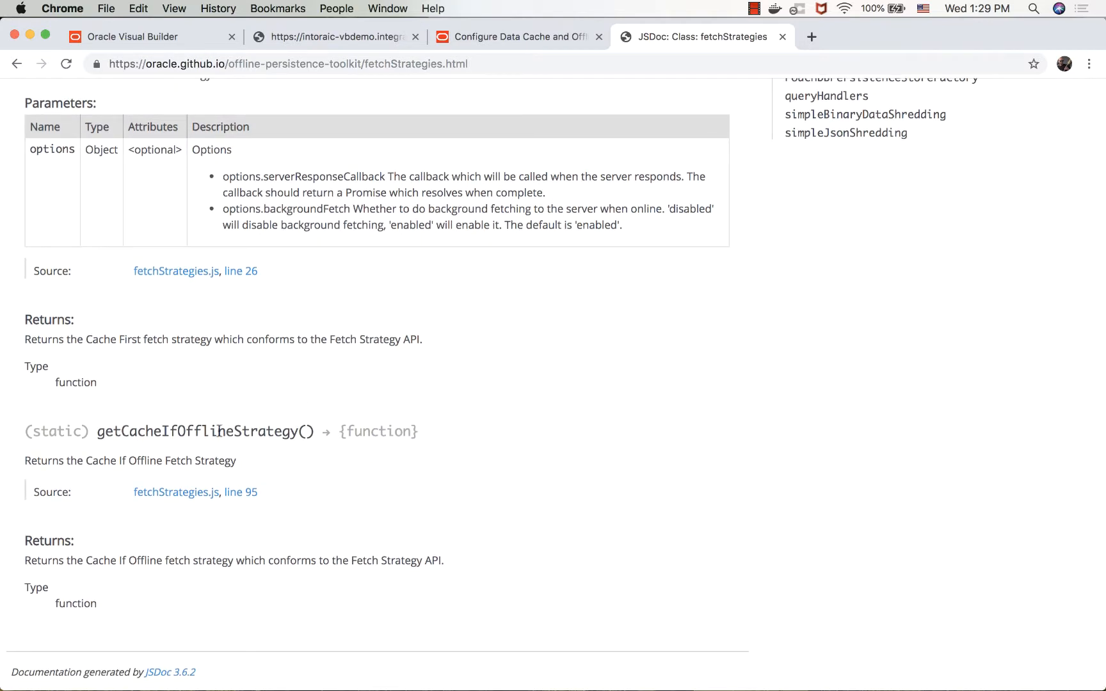
double_click(197, 431)
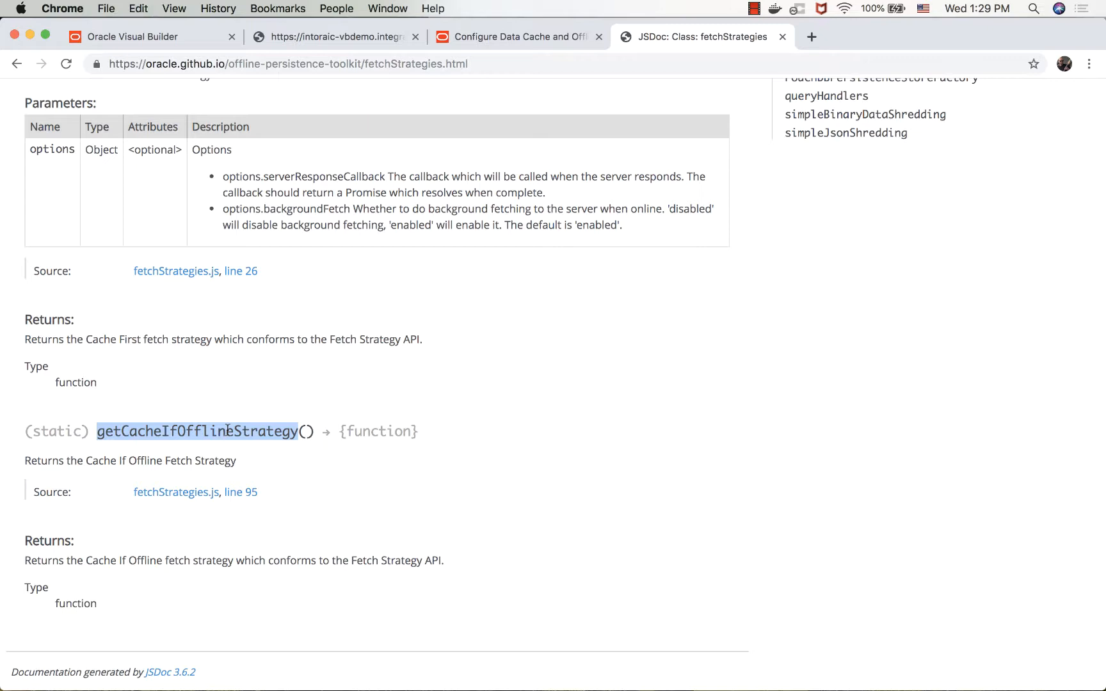
scroll("up", 3)
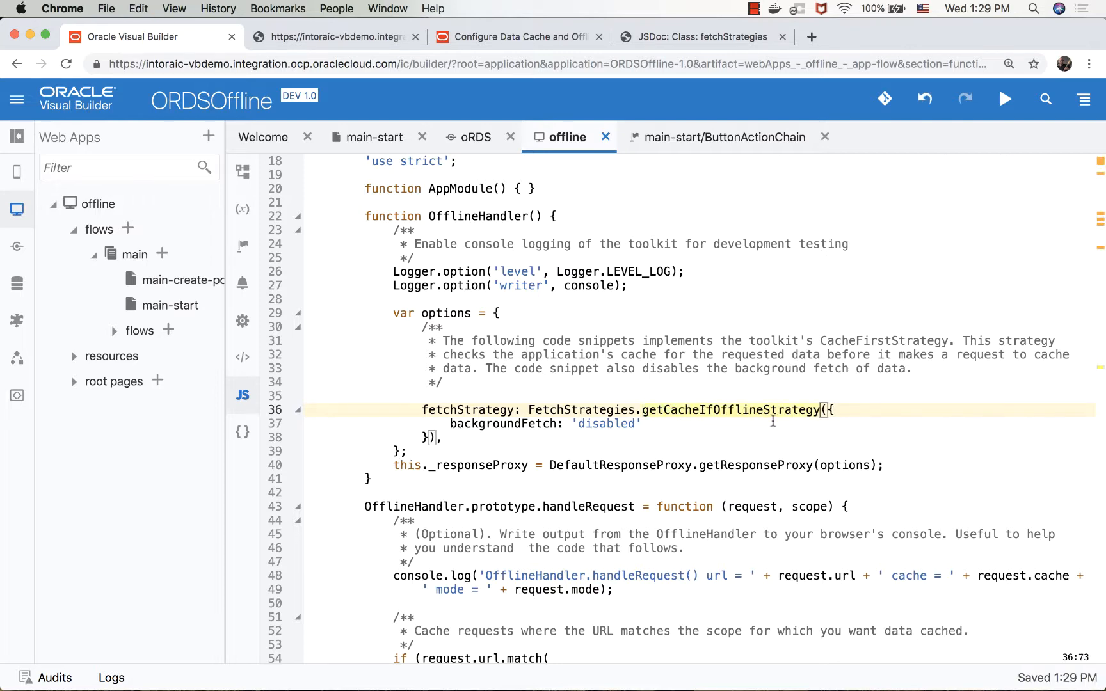
Run the offline app preview with the DevTools Network panel listing its requests
left_click(1005, 98)
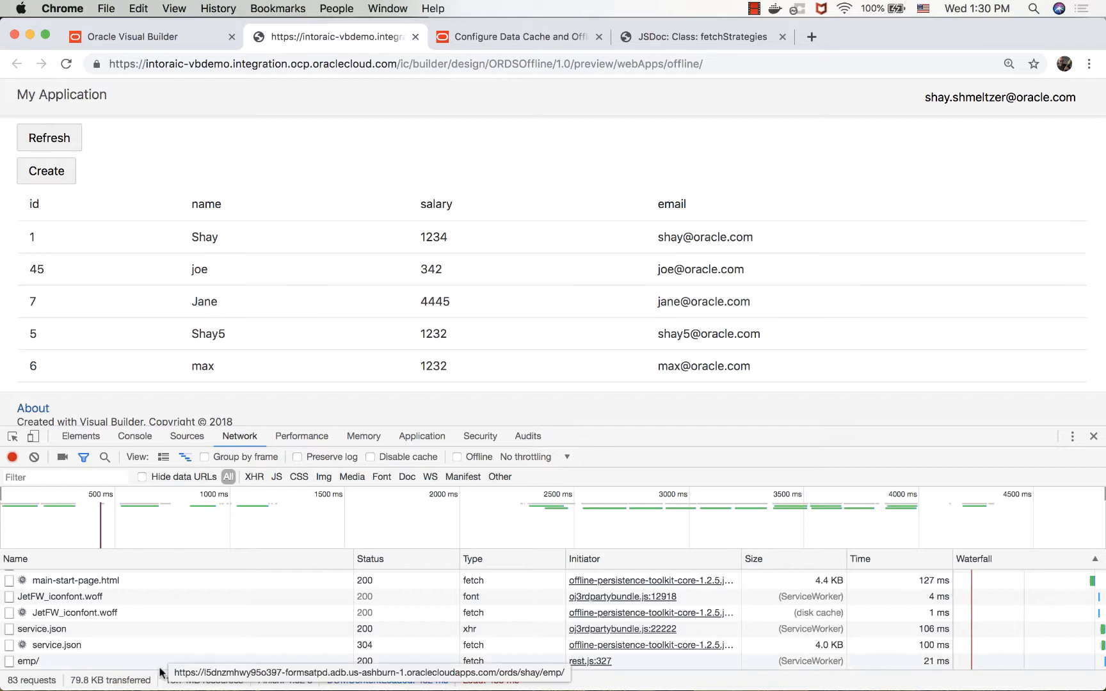
Clear the app's site data via DevTools Application storage and return to the Network panel
left_click(28, 660)
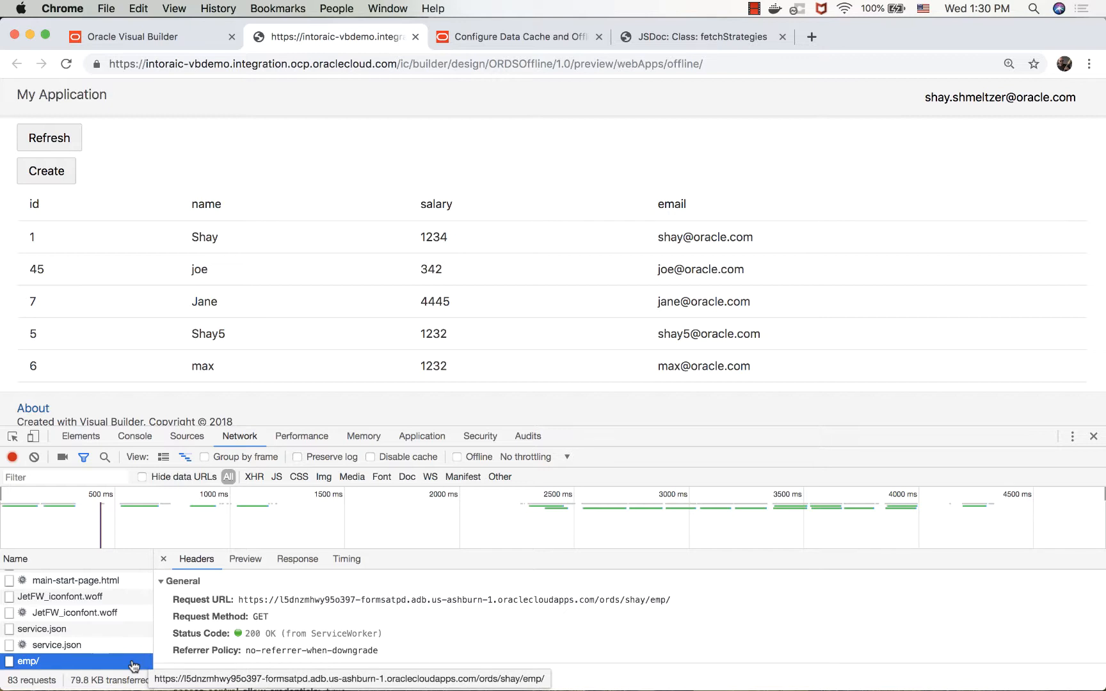
left_click(422, 435)
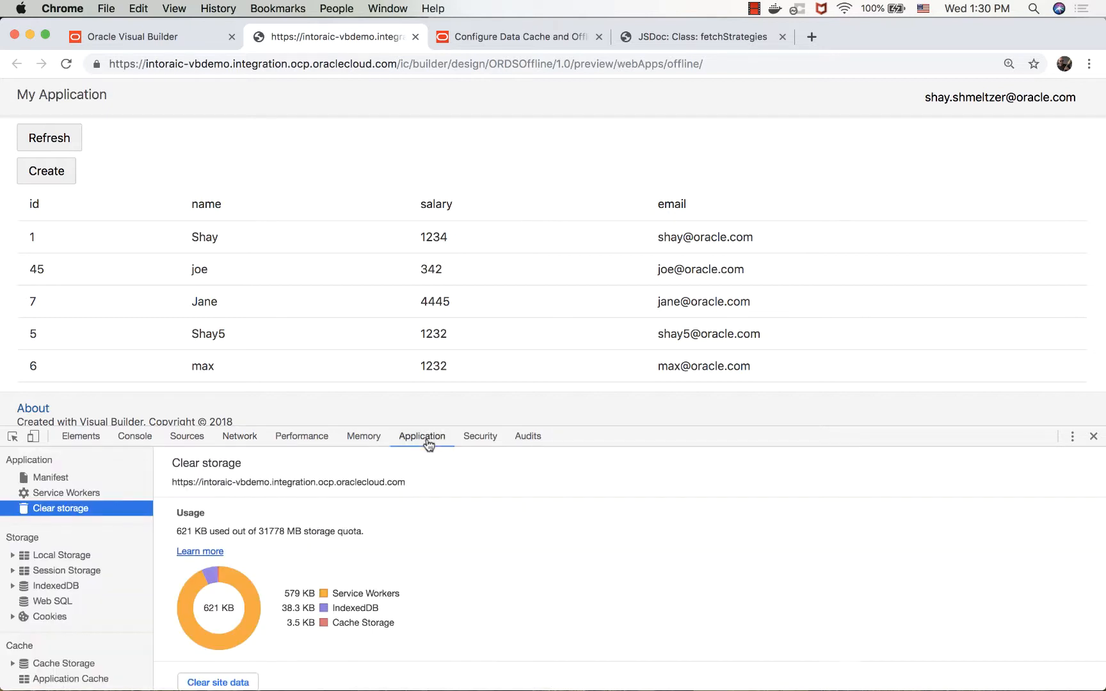
mouse_move(218, 683)
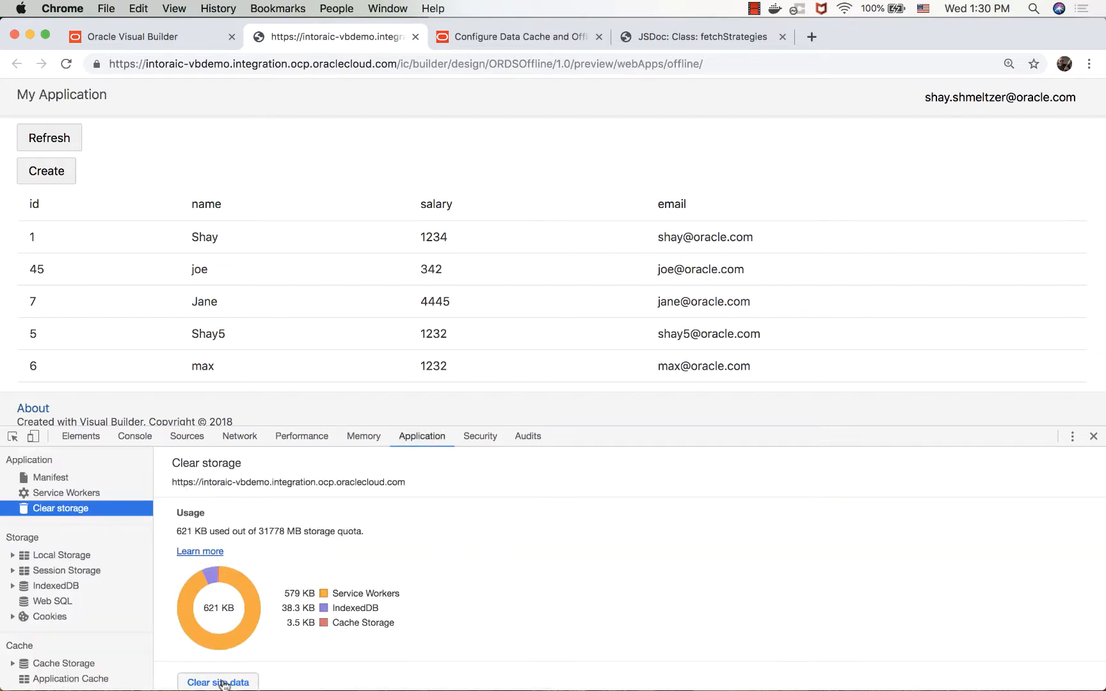
left_click(218, 682)
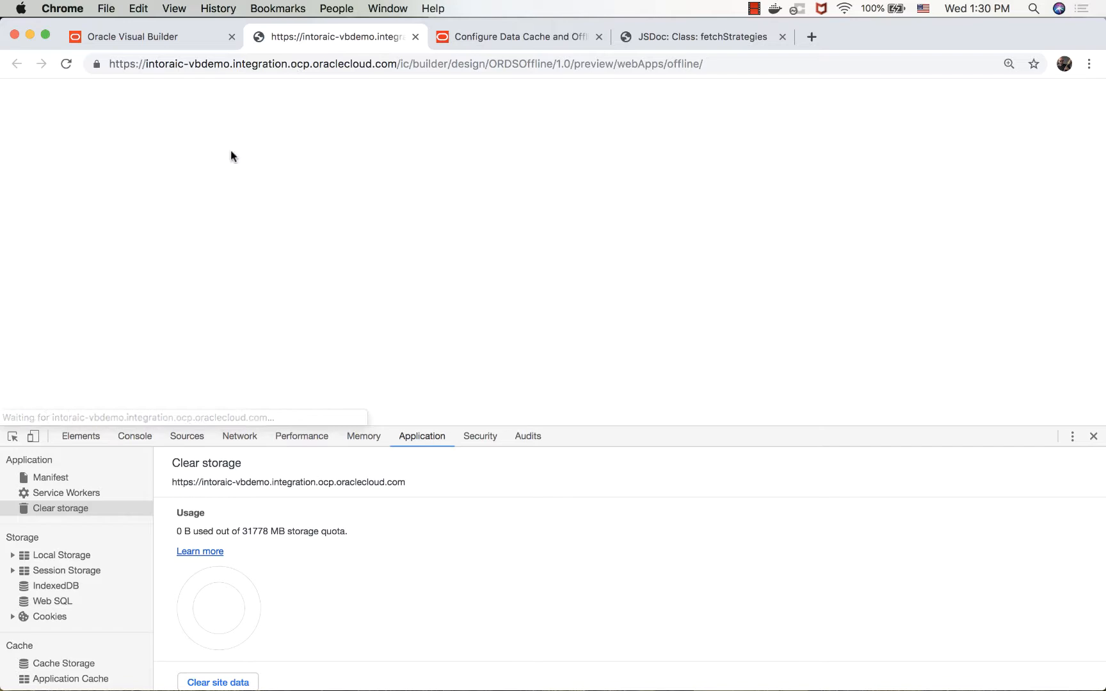
left_click(239, 435)
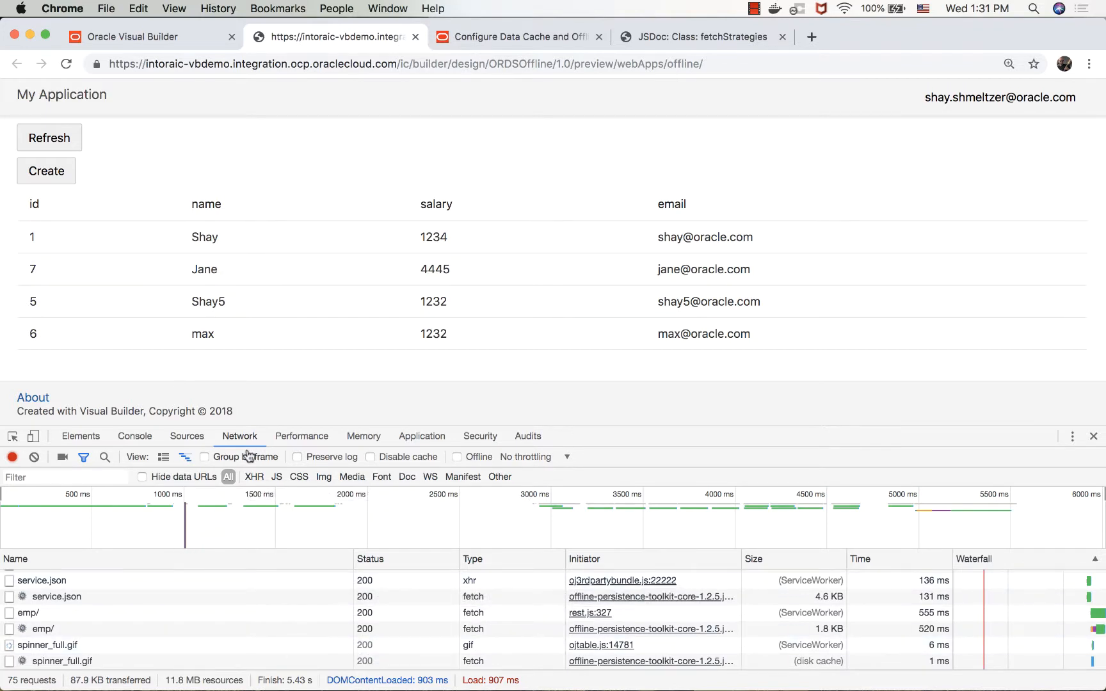
mouse_move(115, 628)
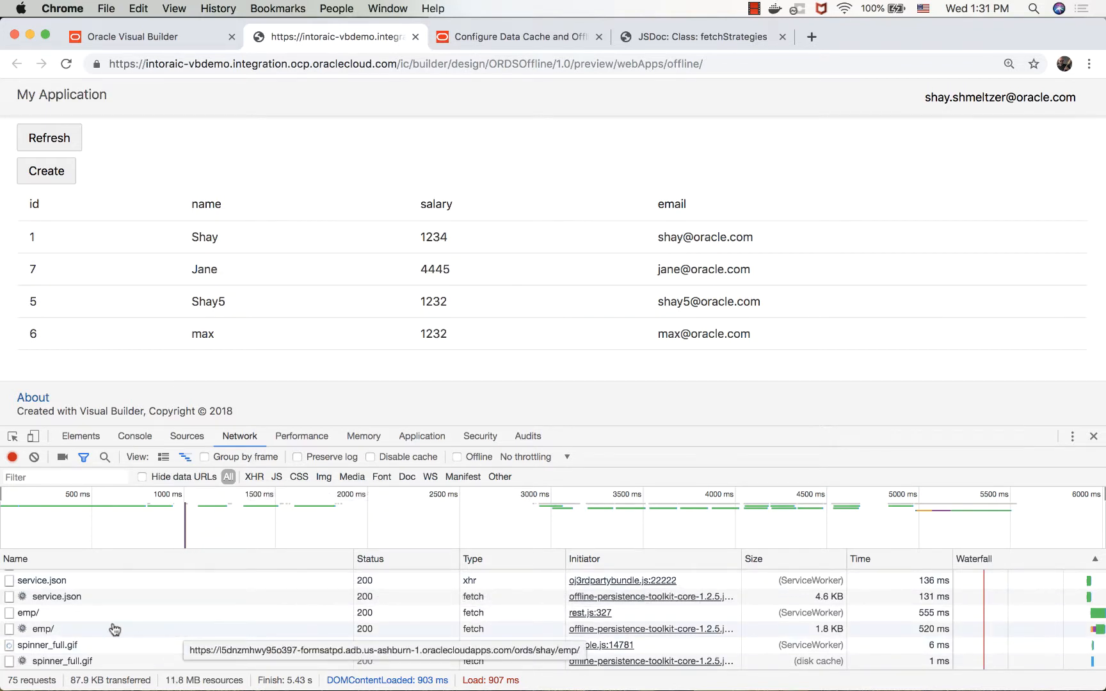
Force the network Offline, refresh the app, and inspect the emp/ request served from cache
left_click(42, 629)
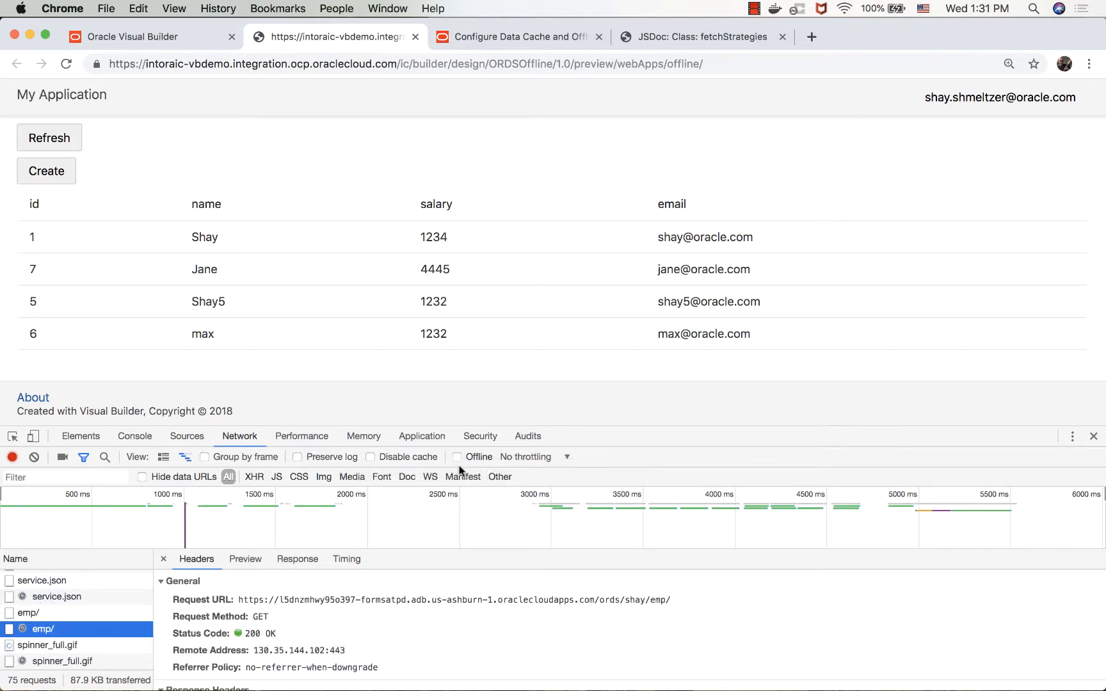
mouse_move(457, 456)
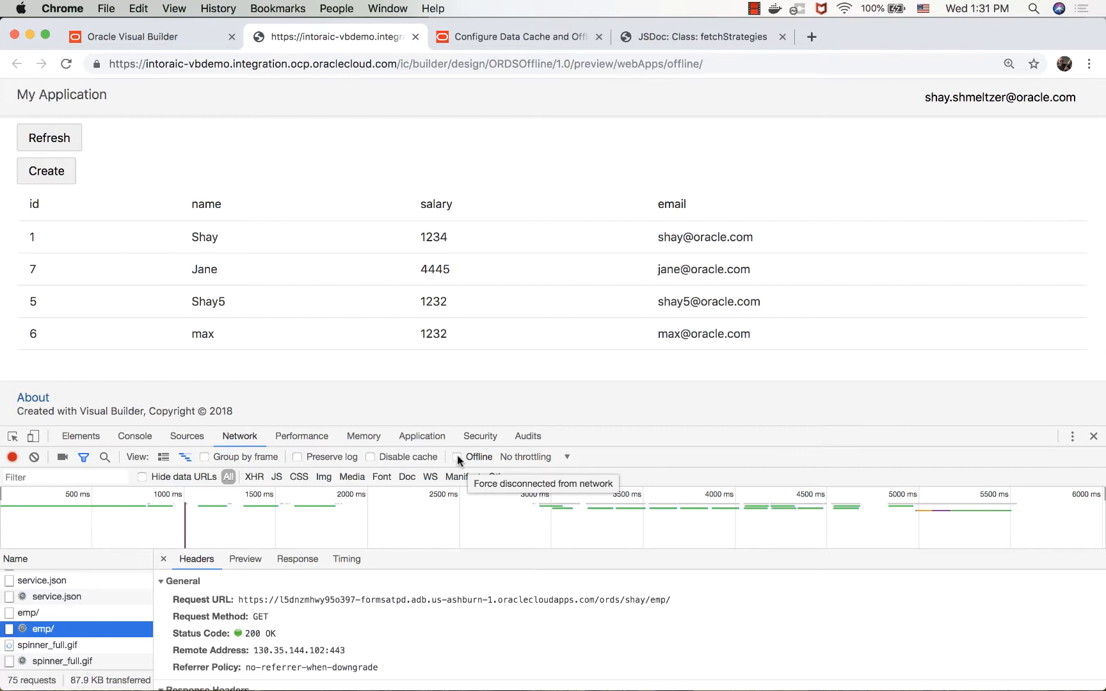
left_click(456, 457)
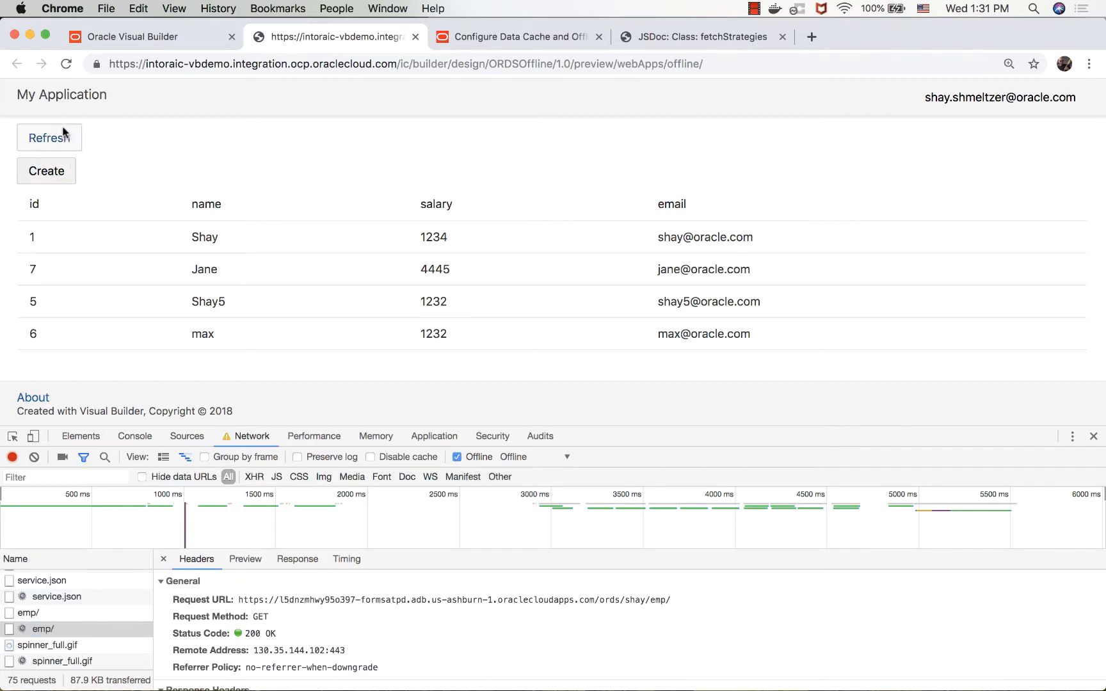
left_click(48, 137)
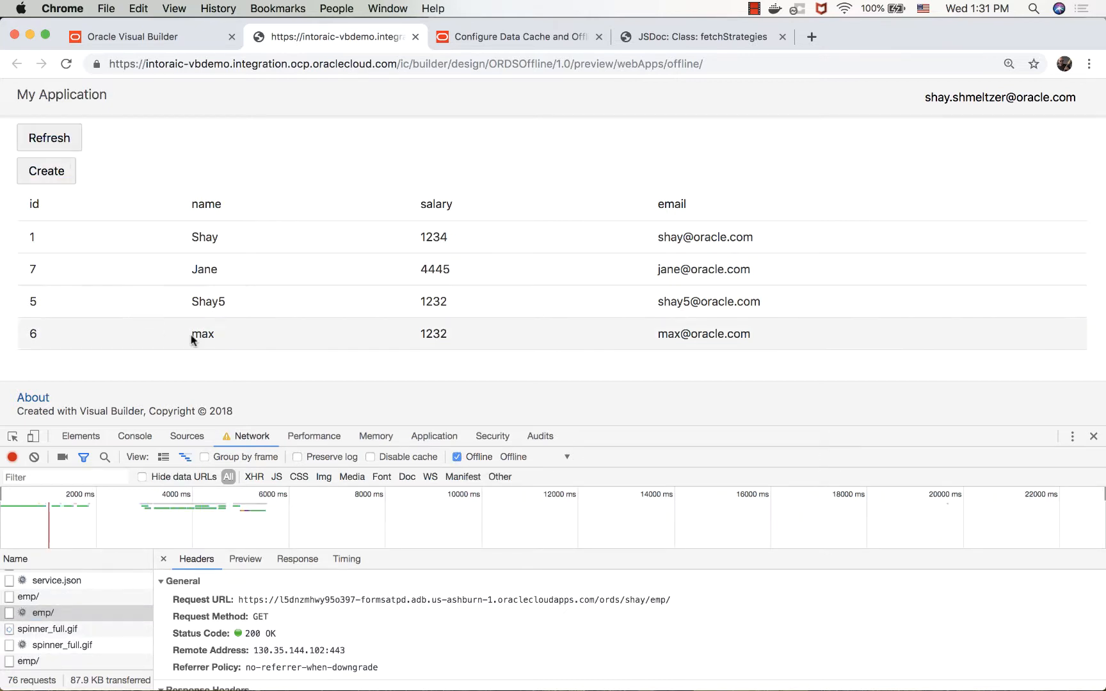
mouse_move(160, 644)
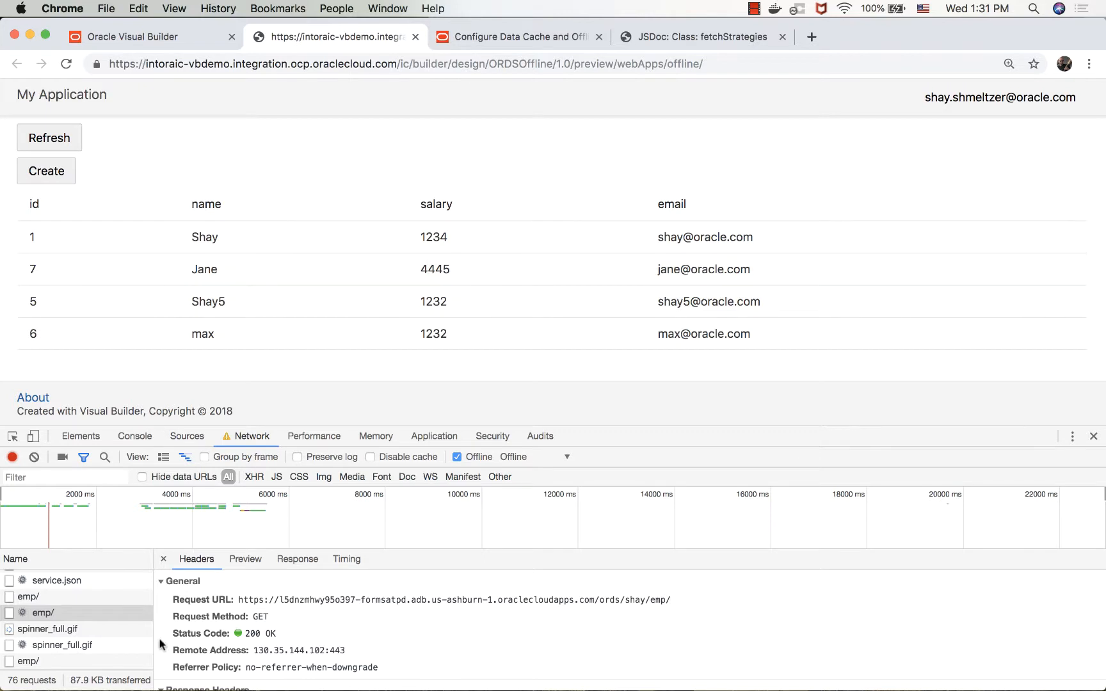
left_click(42, 661)
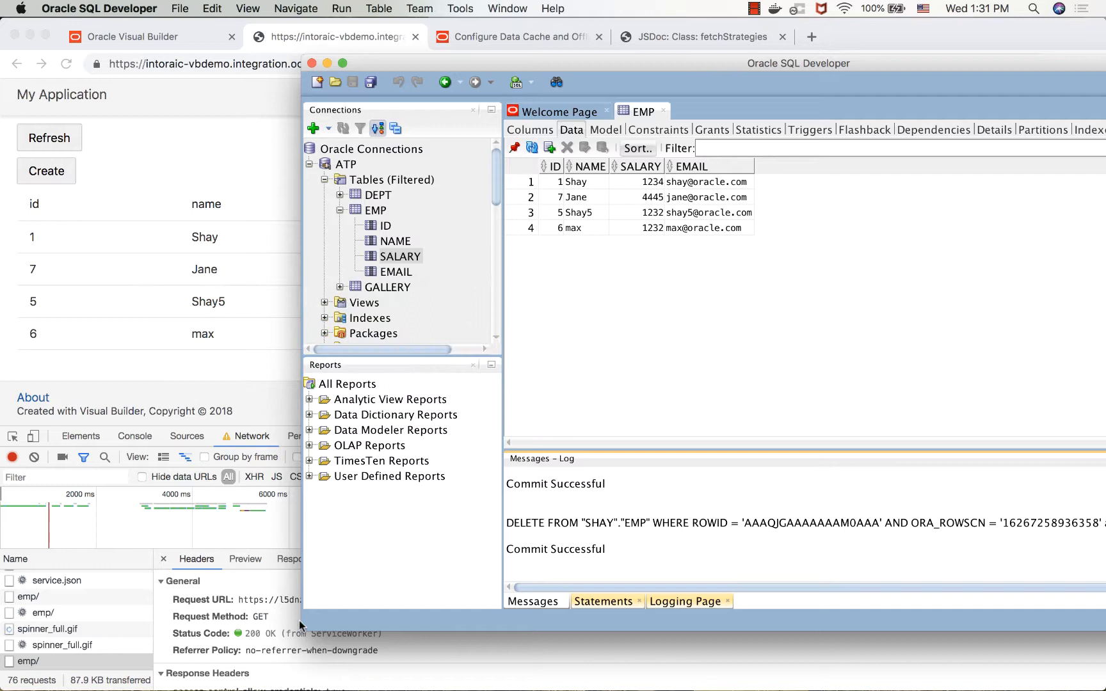
Delete the EMP row with id 5 and commit the change
double_click(577, 213)
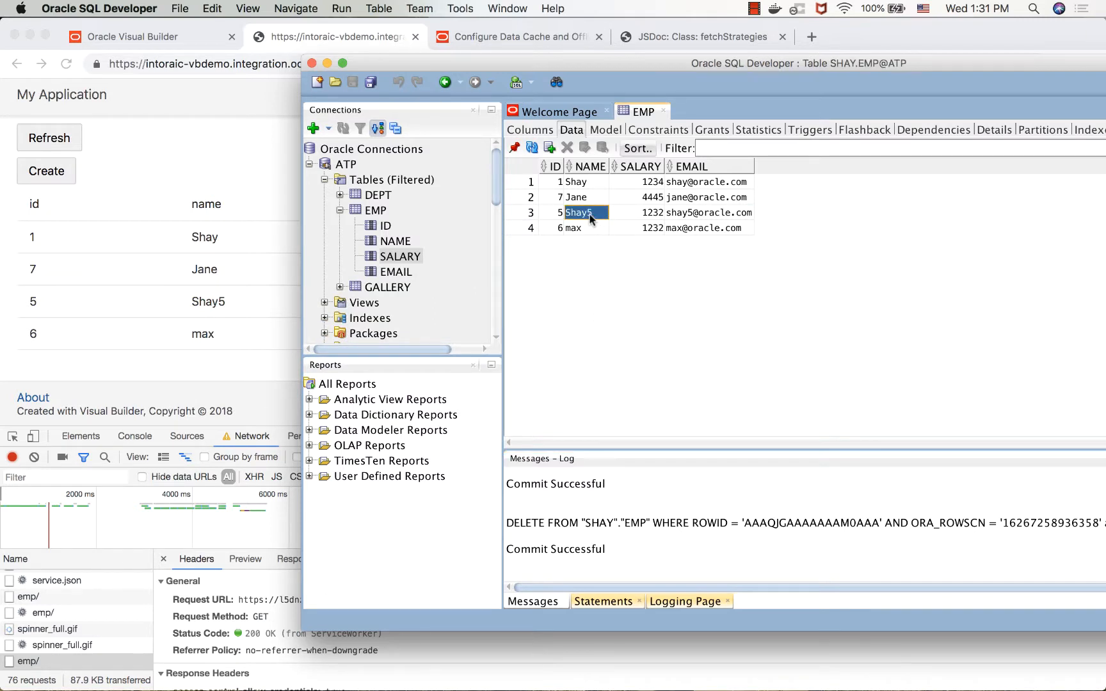
left_click(565, 147)
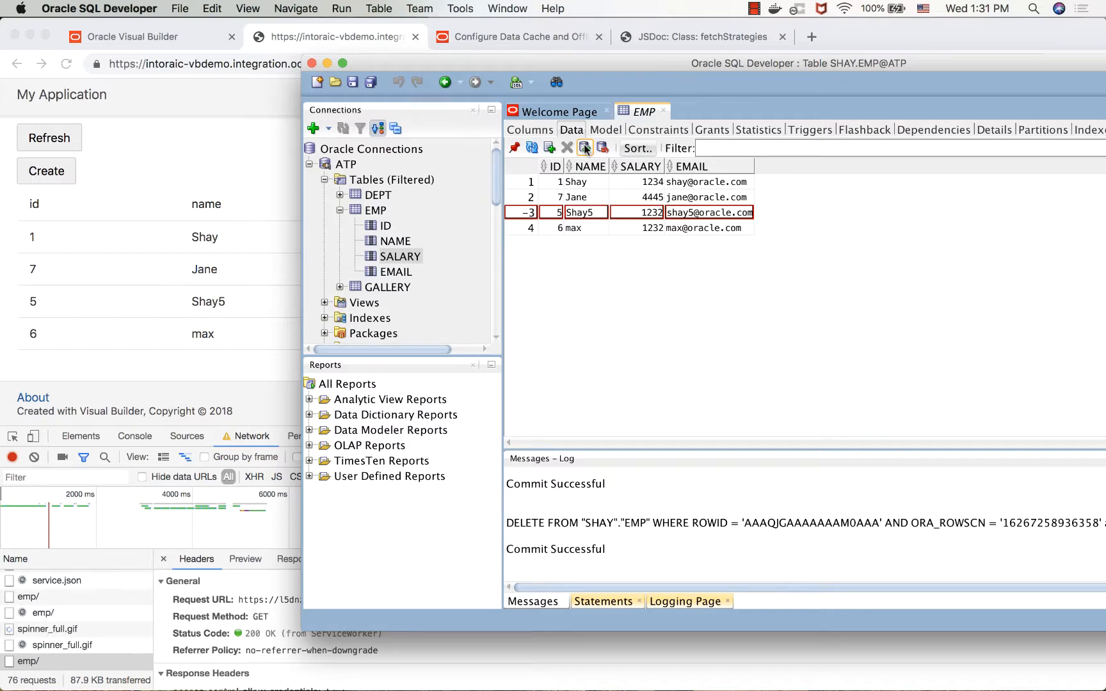
left_click(584, 149)
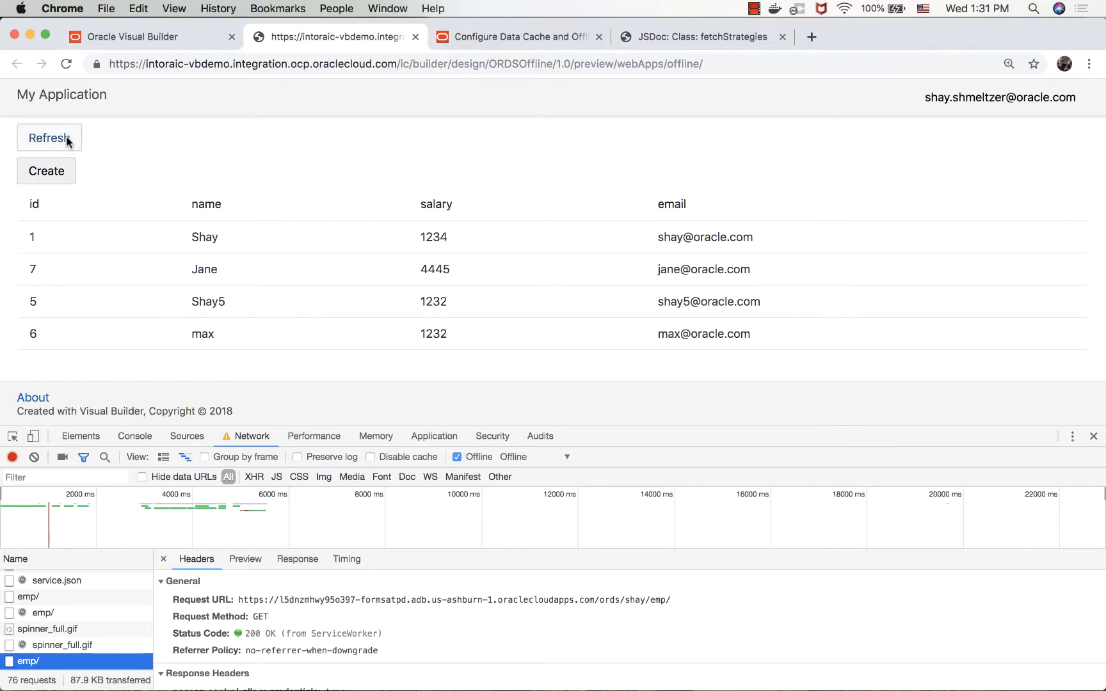
Untick Offline and refresh so Shay5 disappears, then start creating a new employee
left_click(48, 137)
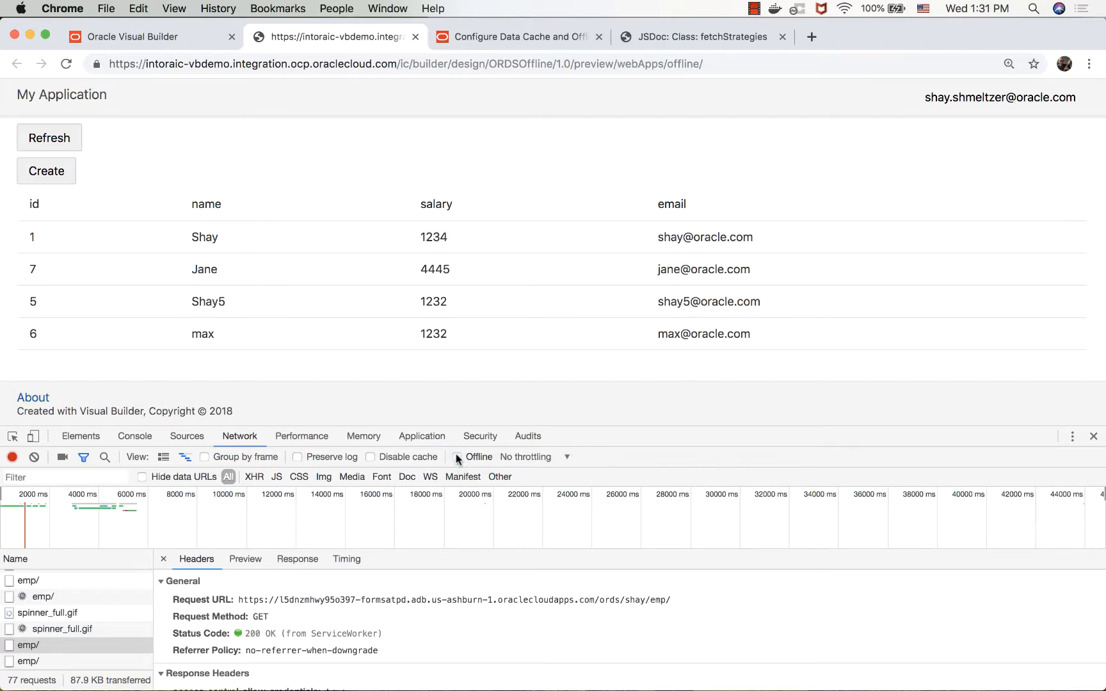
left_click(457, 457)
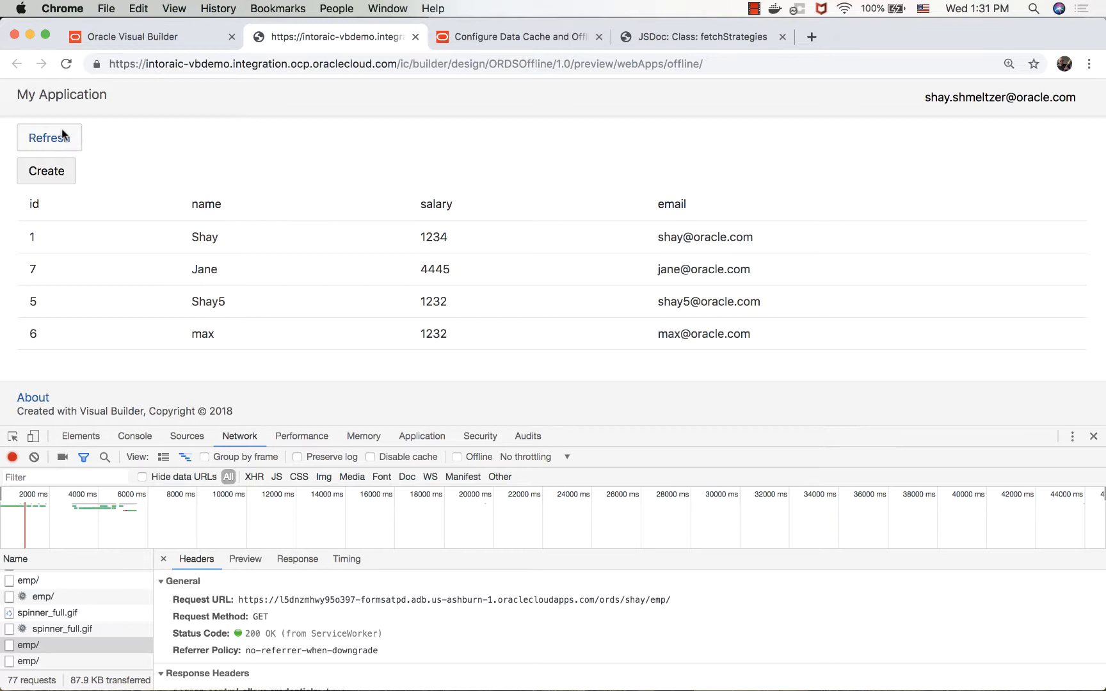
left_click(49, 137)
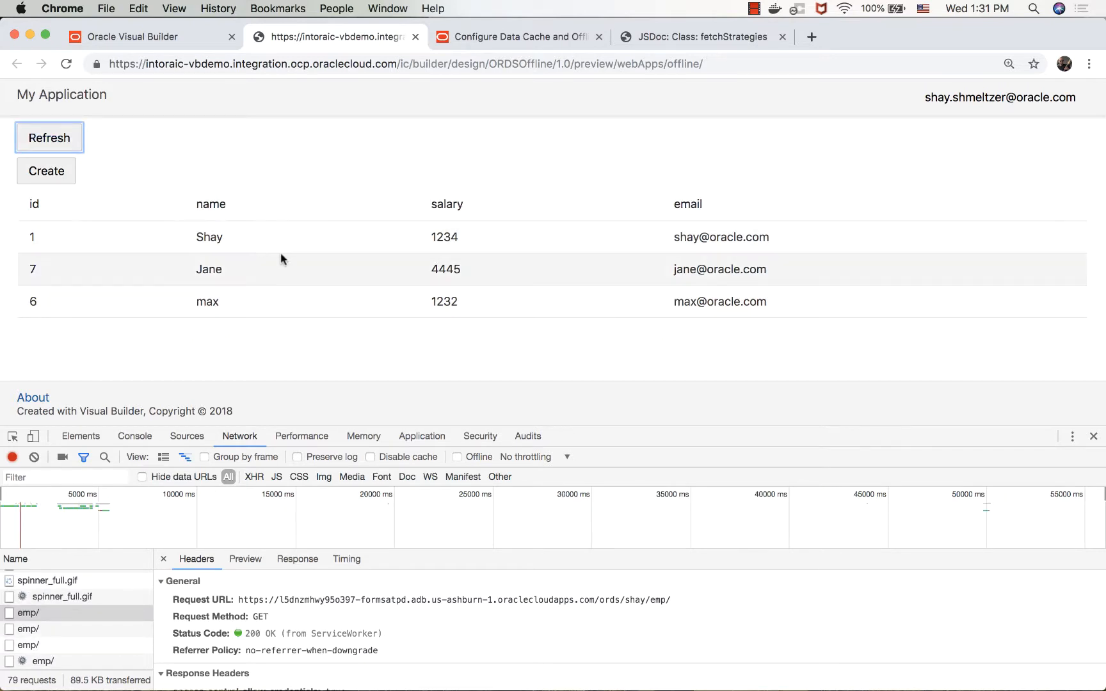
mouse_move(307, 312)
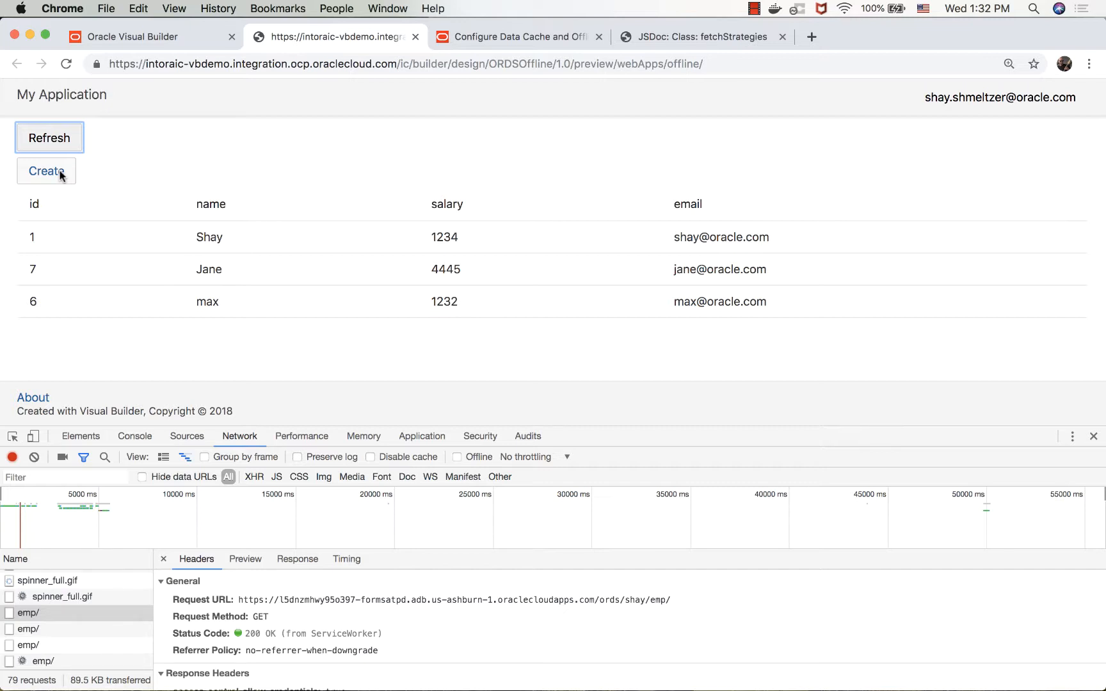
left_click(149, 37)
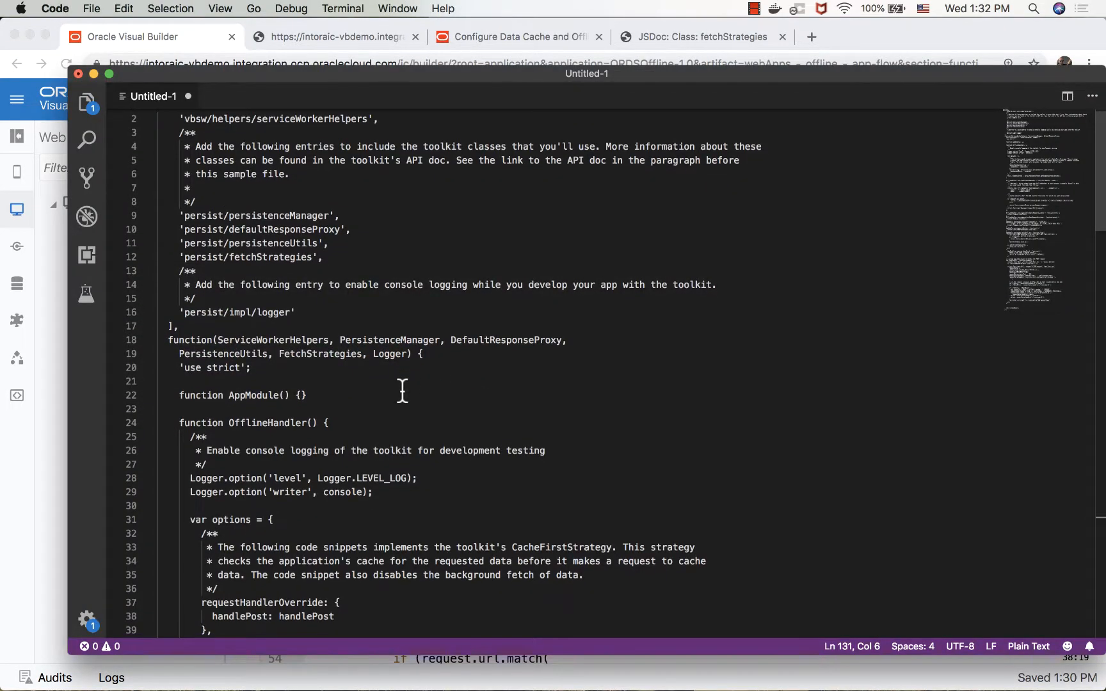
scroll("down", 3)
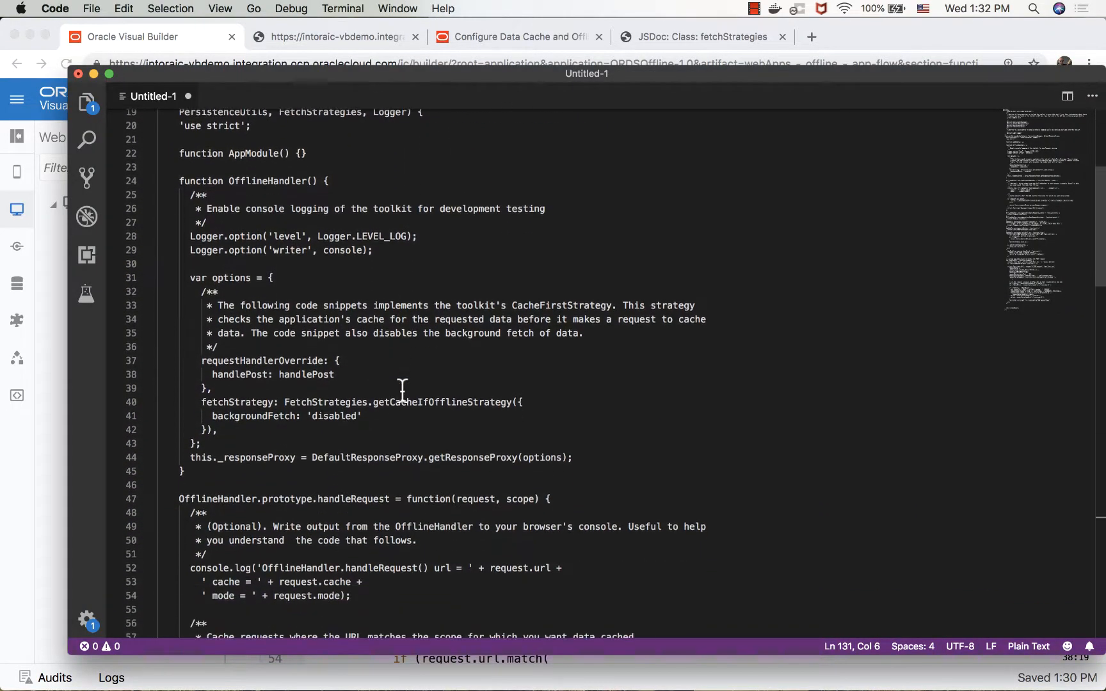
scroll("up", 3)
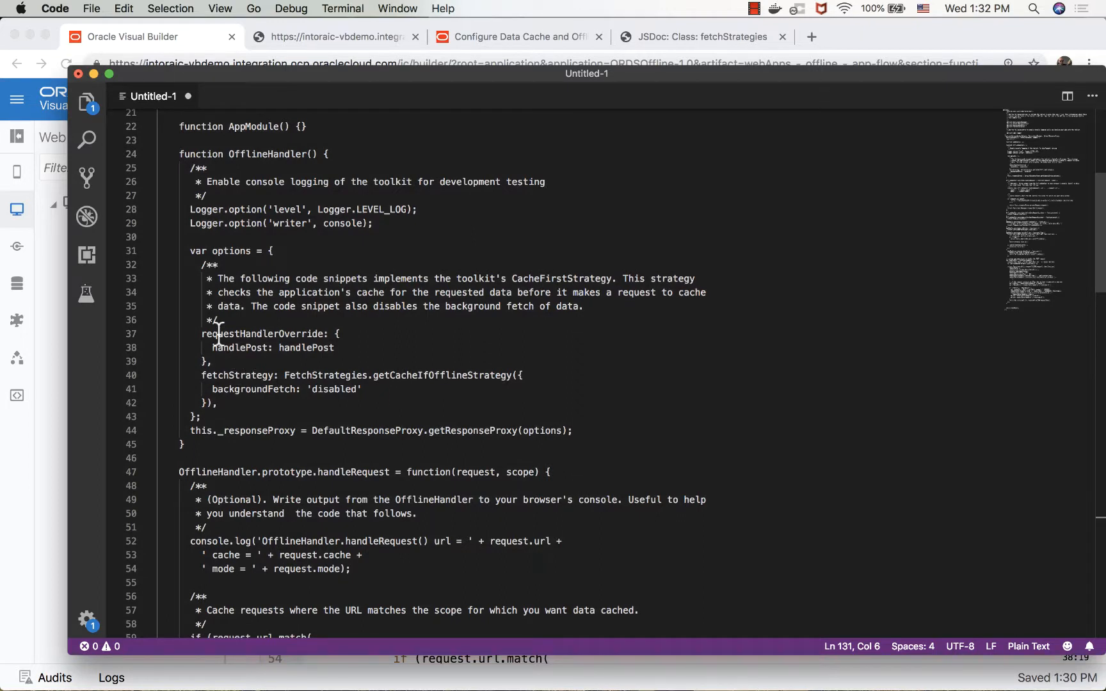
left_click(263, 334)
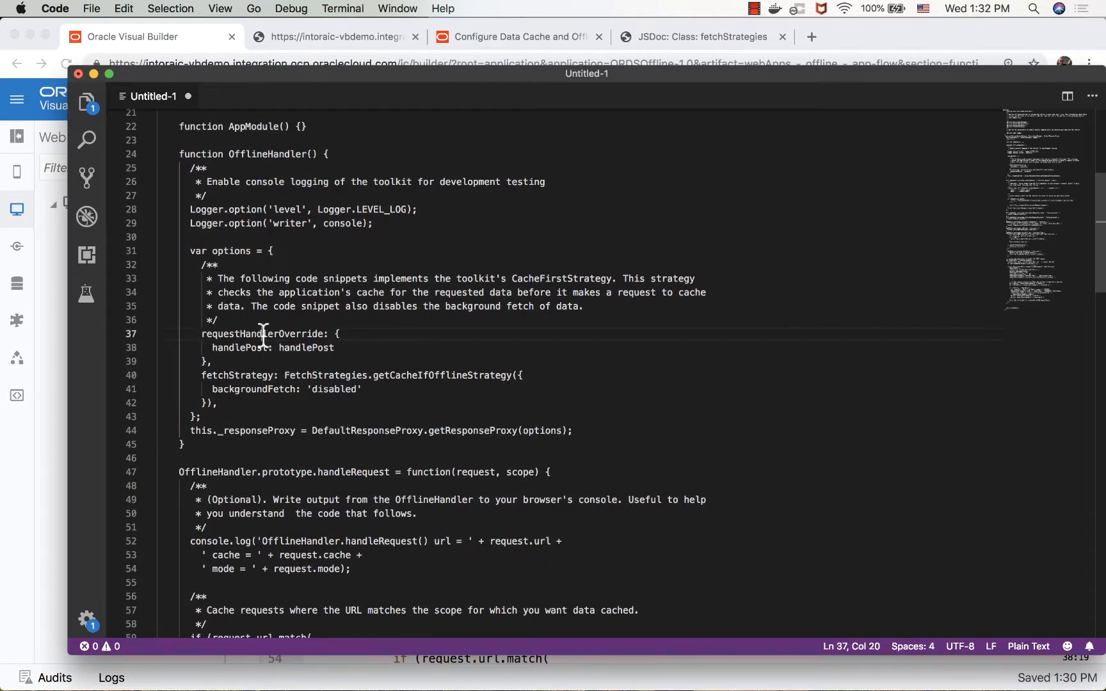
left_click(219, 361)
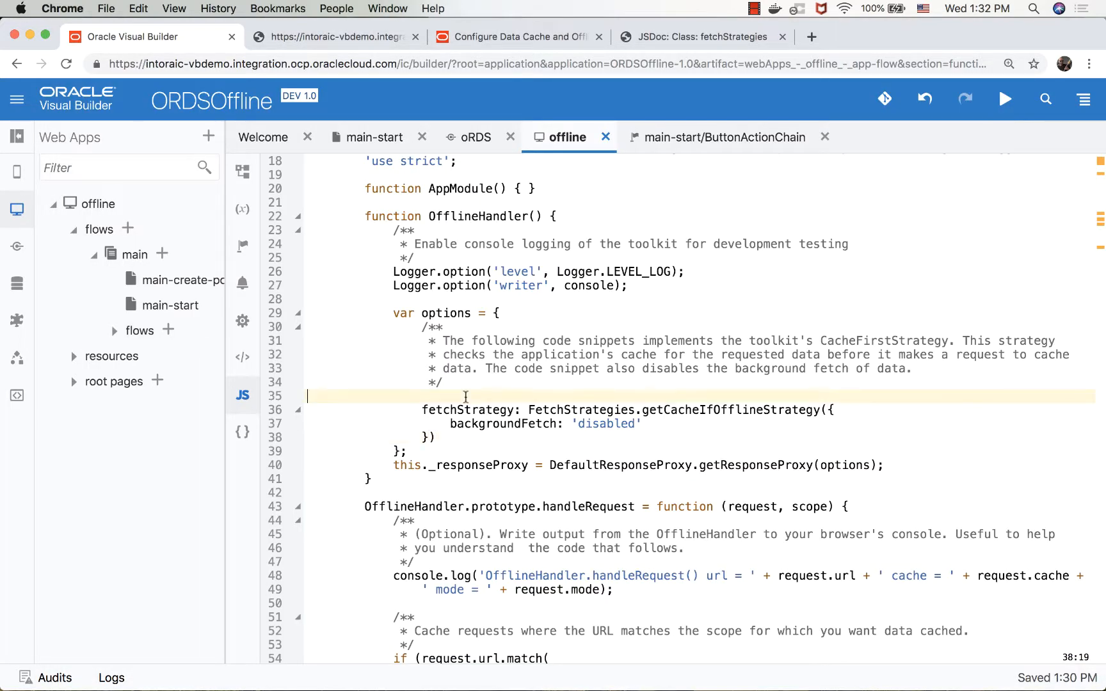
Add requestHandlerOverride: { handlePost: handlePost } above fetchStrategy in the offline handler options
type("requestHandlerOverride: {")
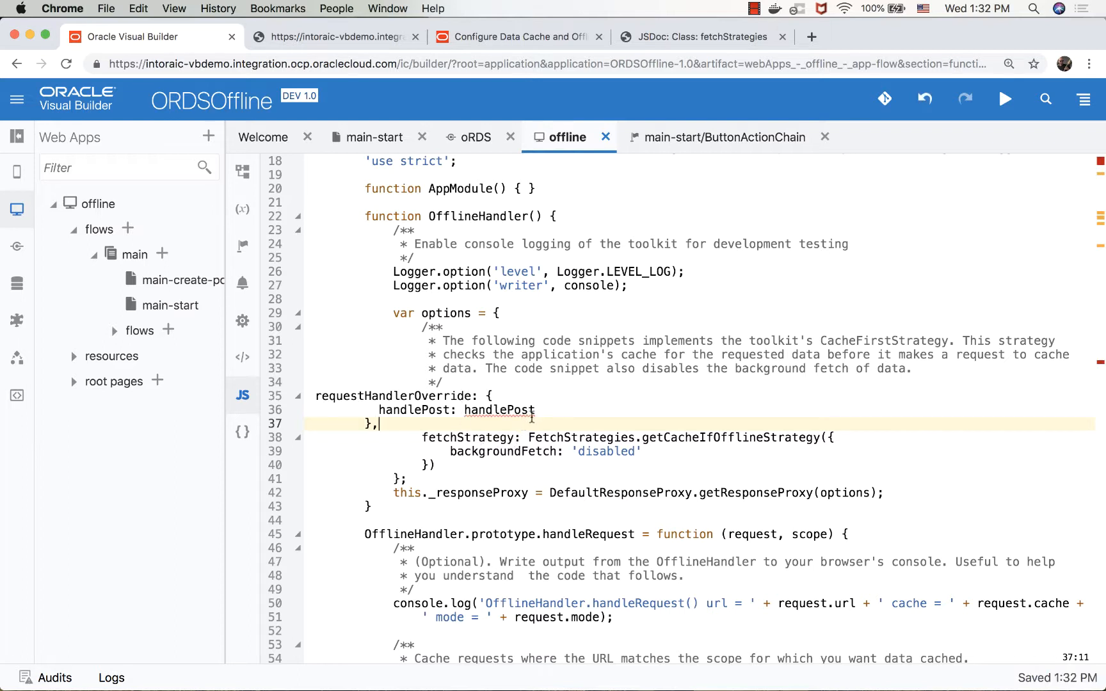
mouse_move(500, 409)
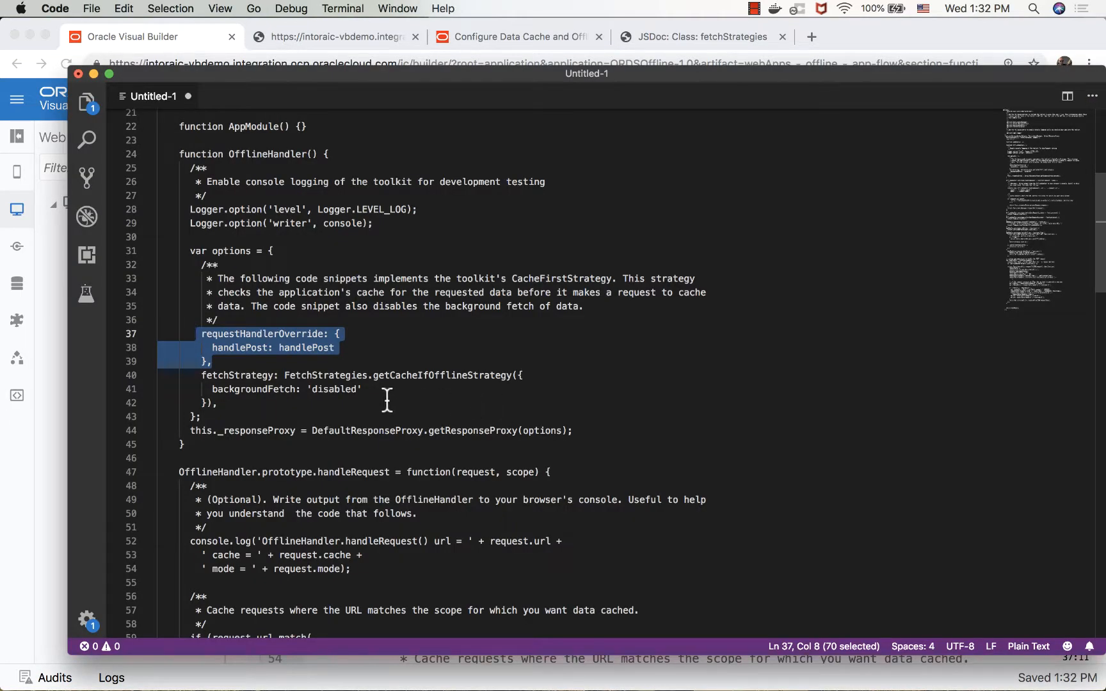
Find the handlePost function in the VS Code sample and copy it over to the Visual Builder offline code
scroll("down", 3)
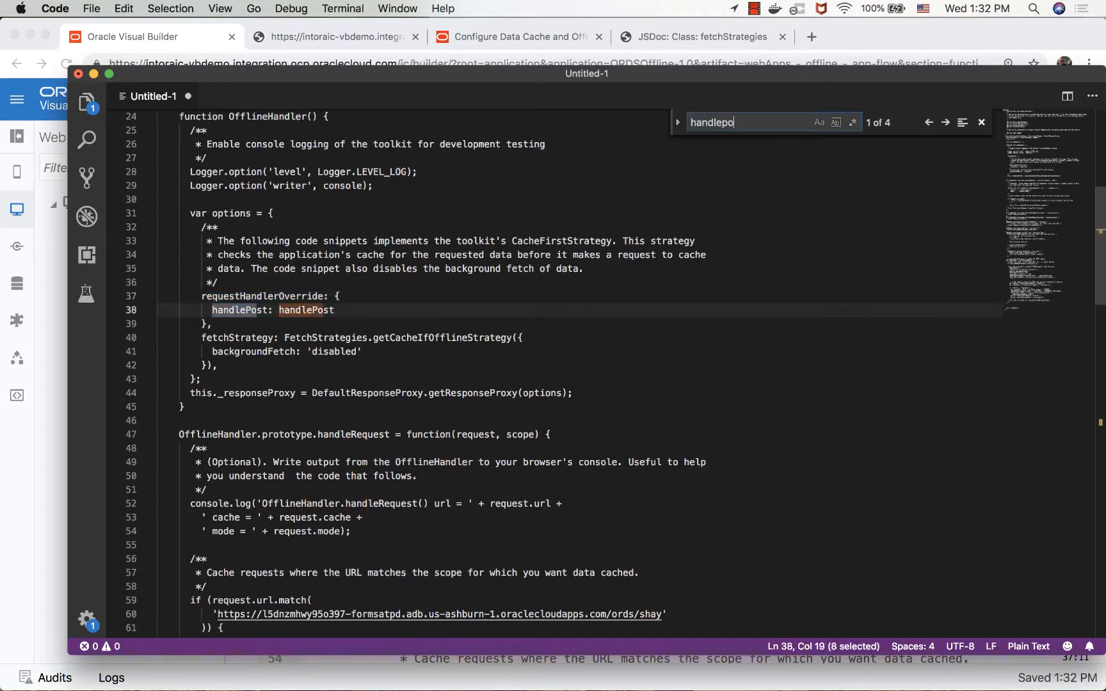
type("st")
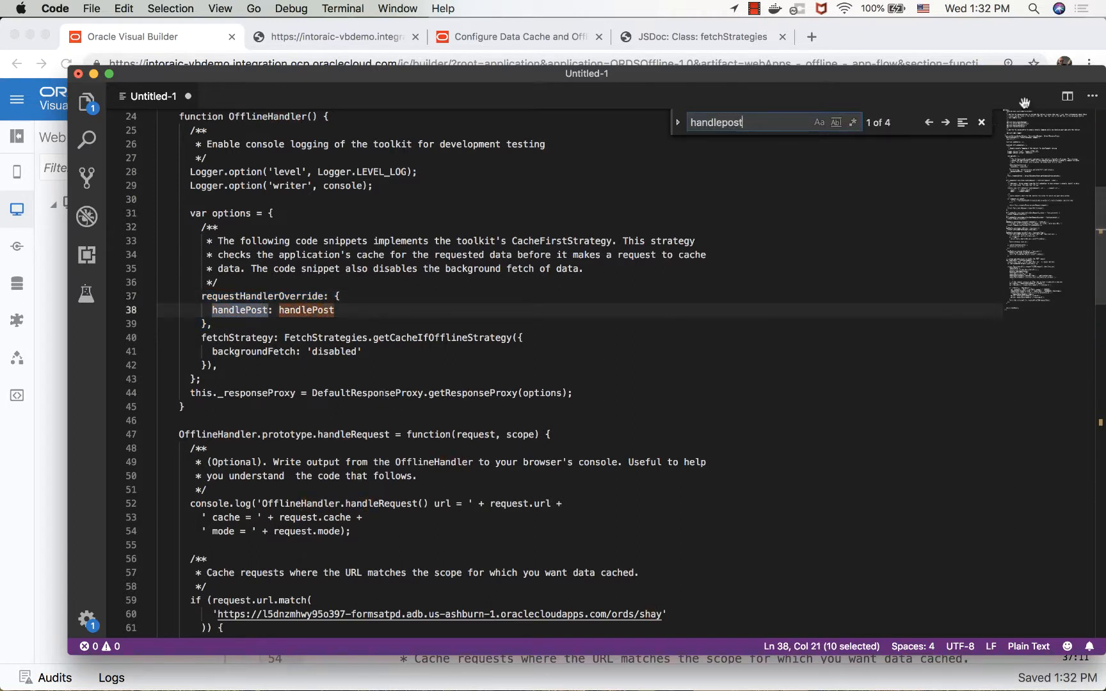
left_click(944, 121)
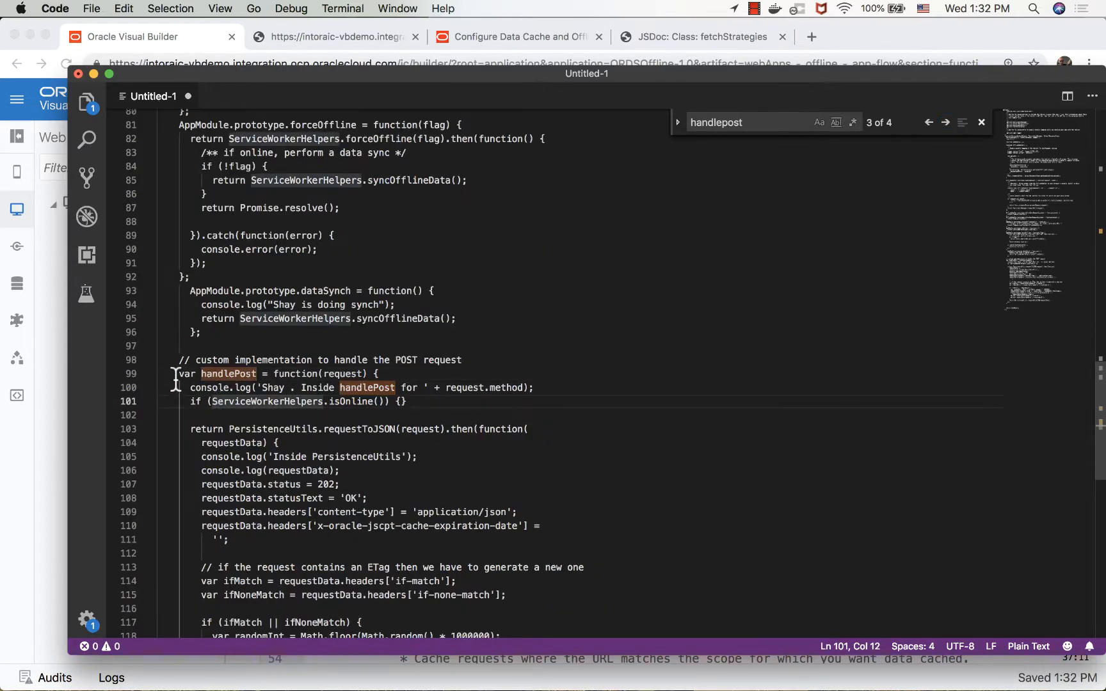
mouse_move(153, 362)
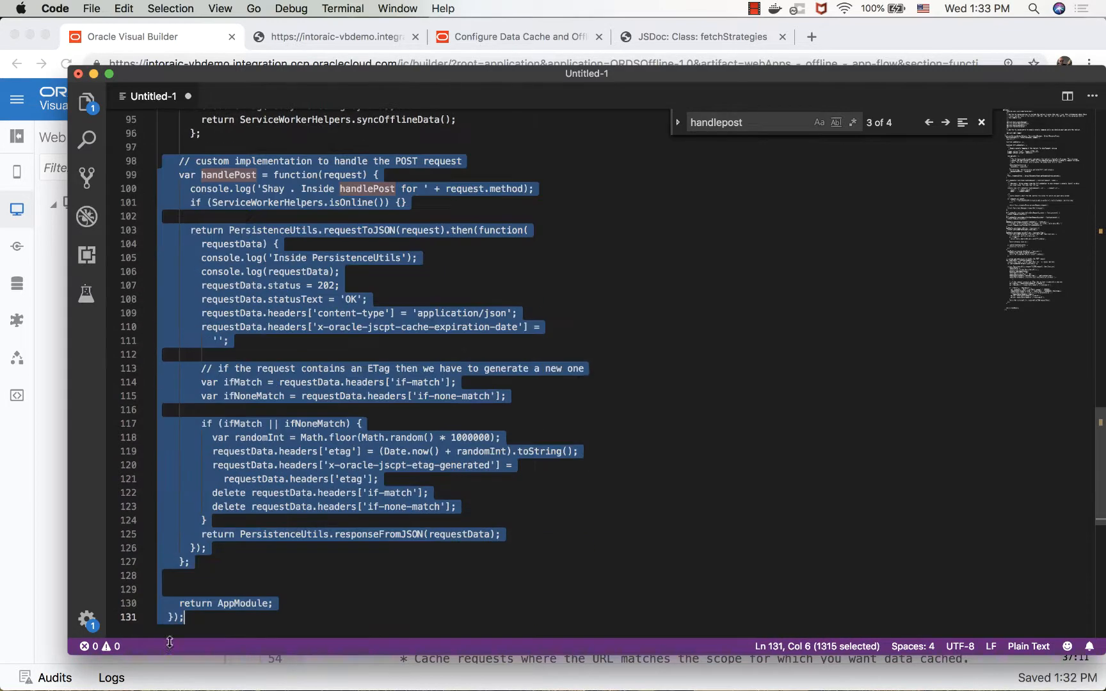
left_click(183, 575)
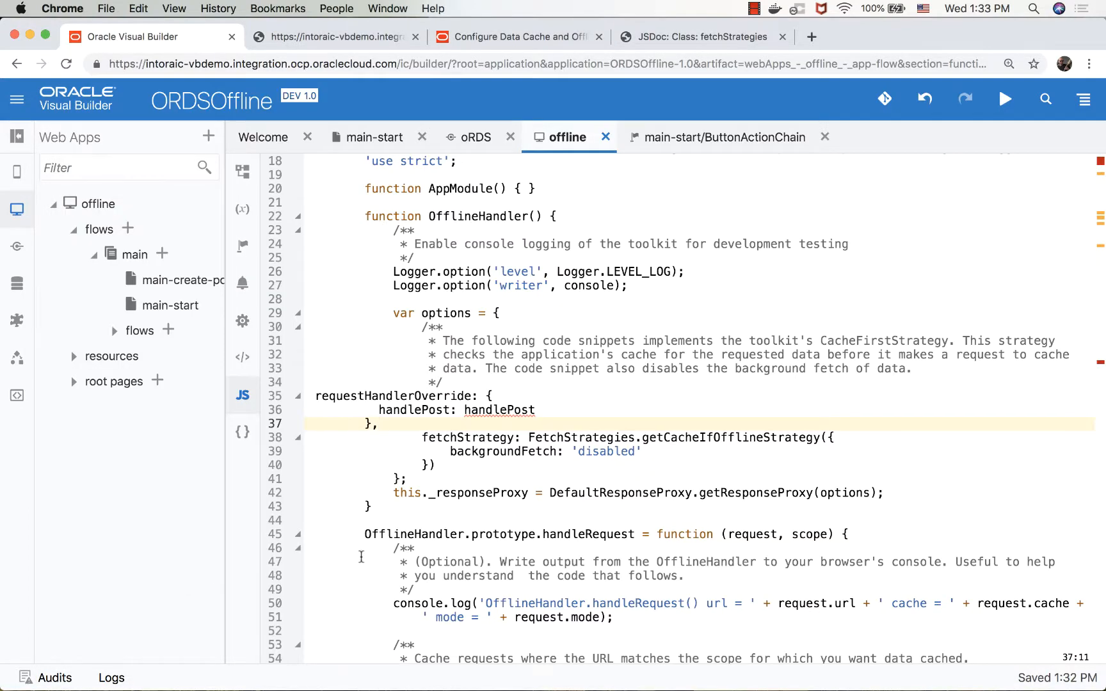
scroll("down", 3)
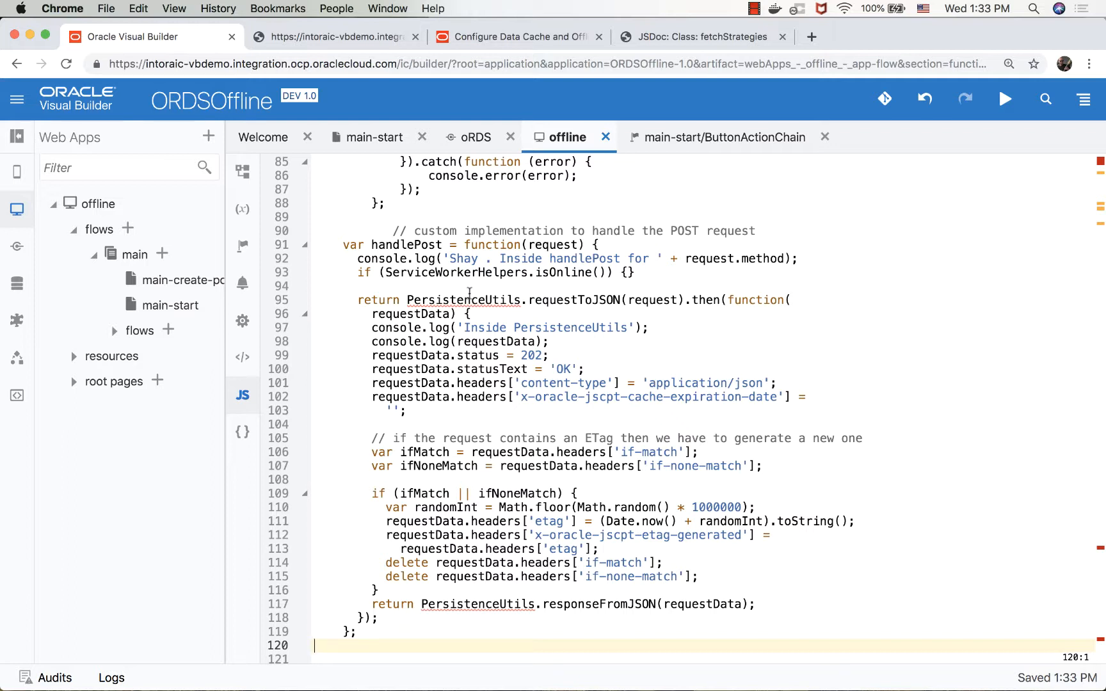
mouse_move(463, 299)
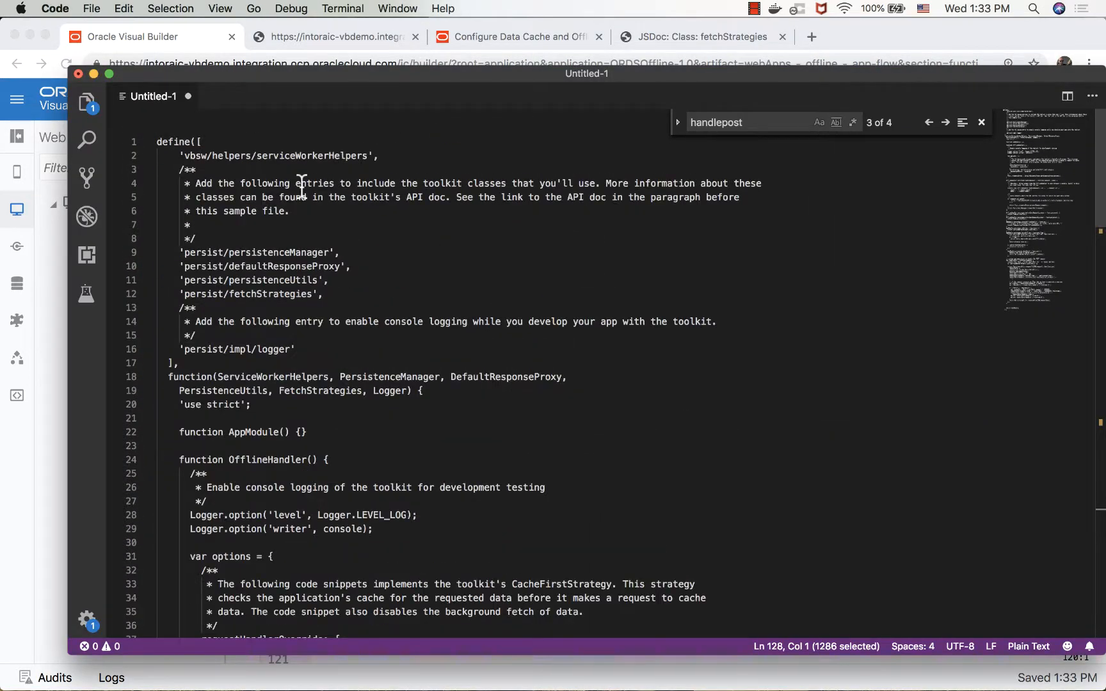
mouse_move(320, 281)
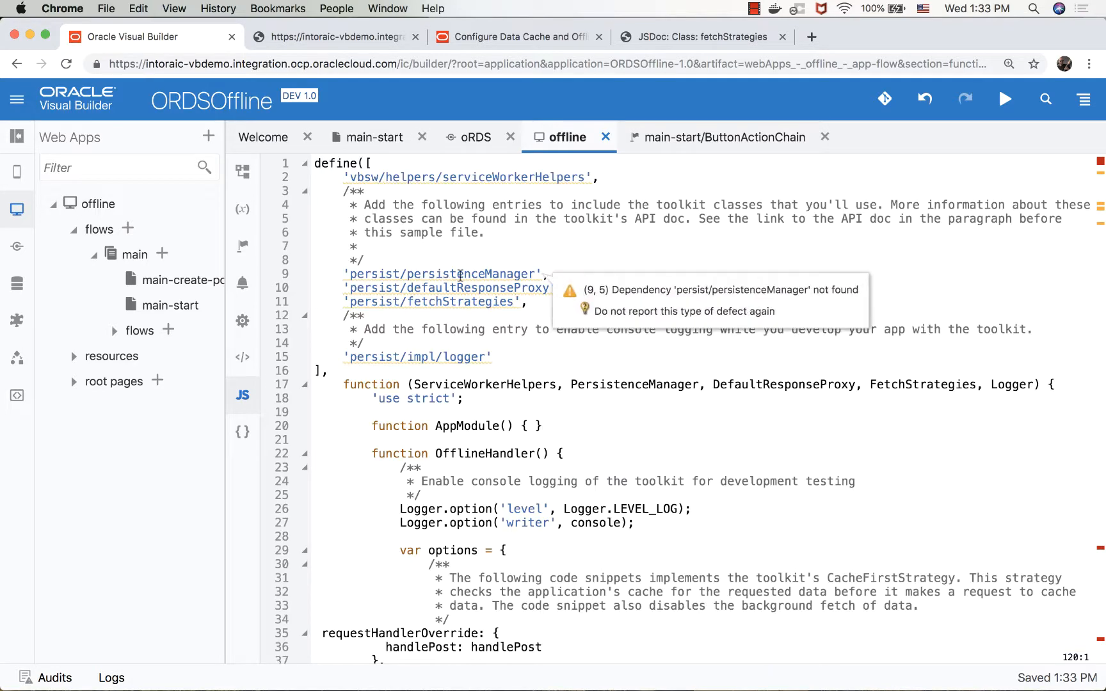
Add 'persist/persistenceUtils' to the define array and PersistenceUtils to the module function parameters
left_click(453, 260)
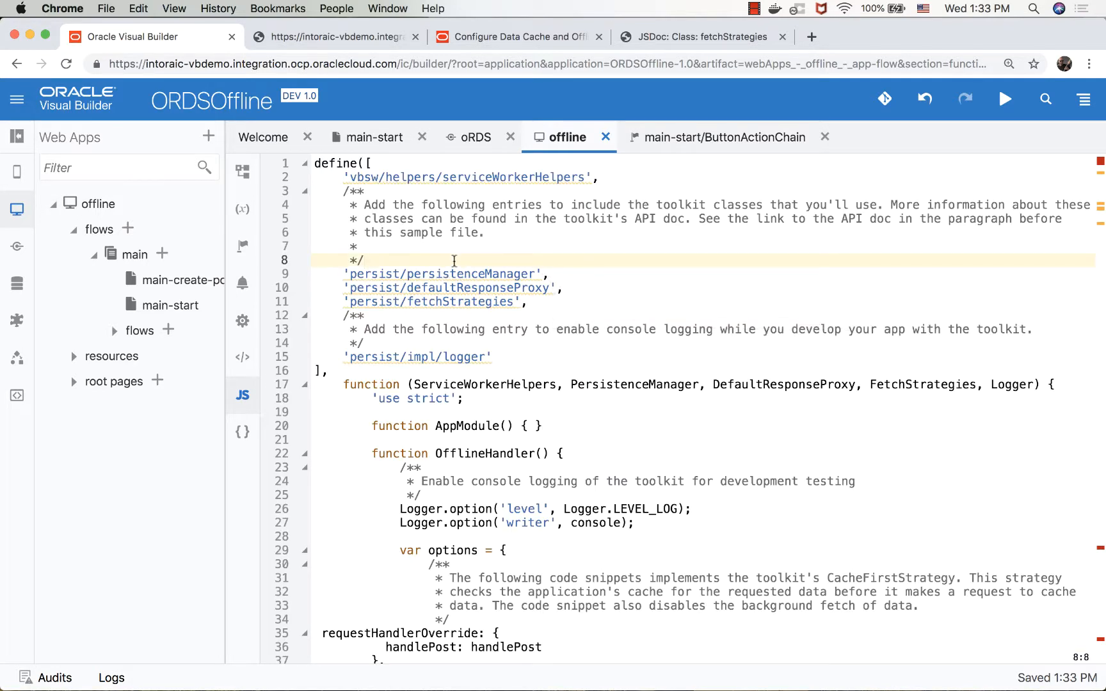
key("enter")
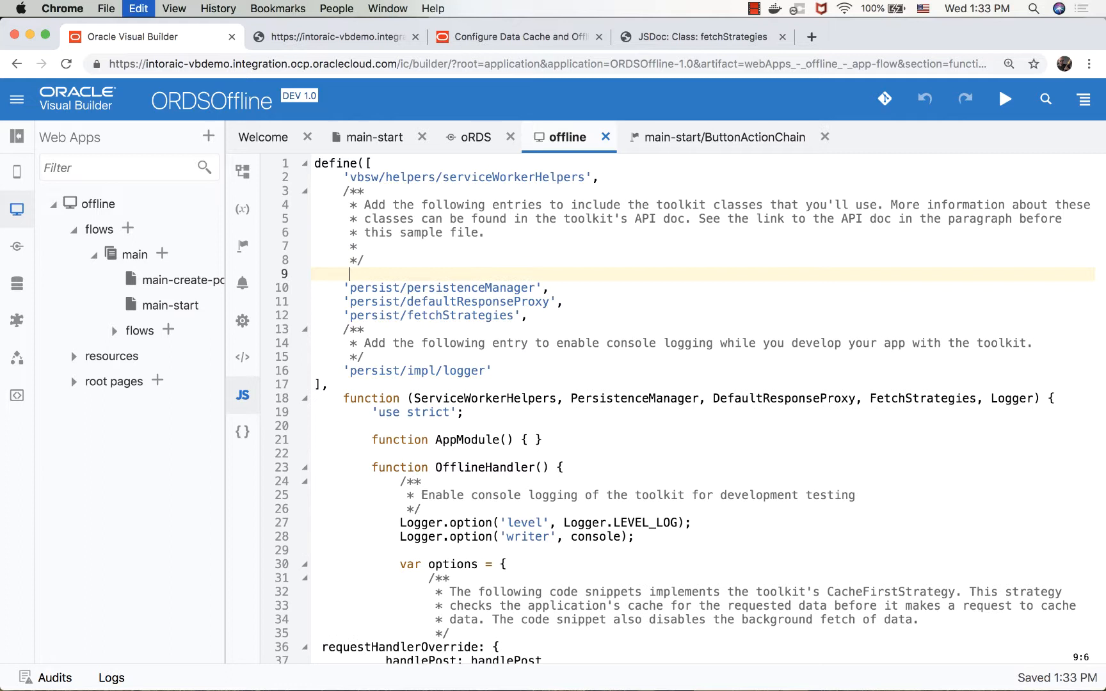
type("'persist/persistenceUtils',")
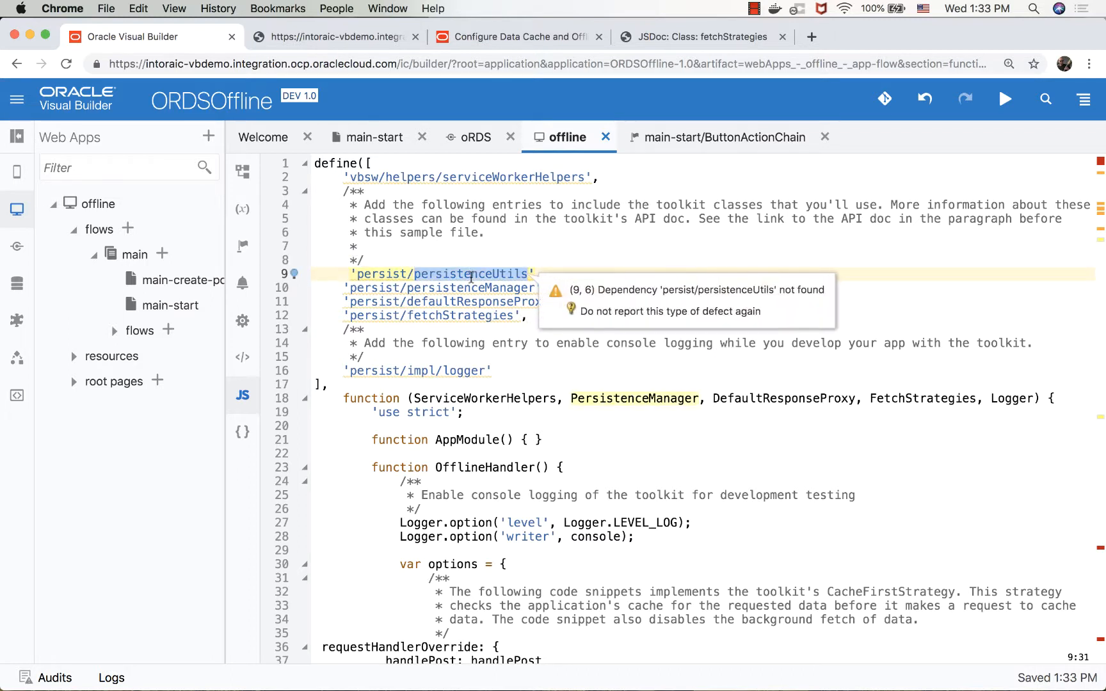
left_click(564, 398)
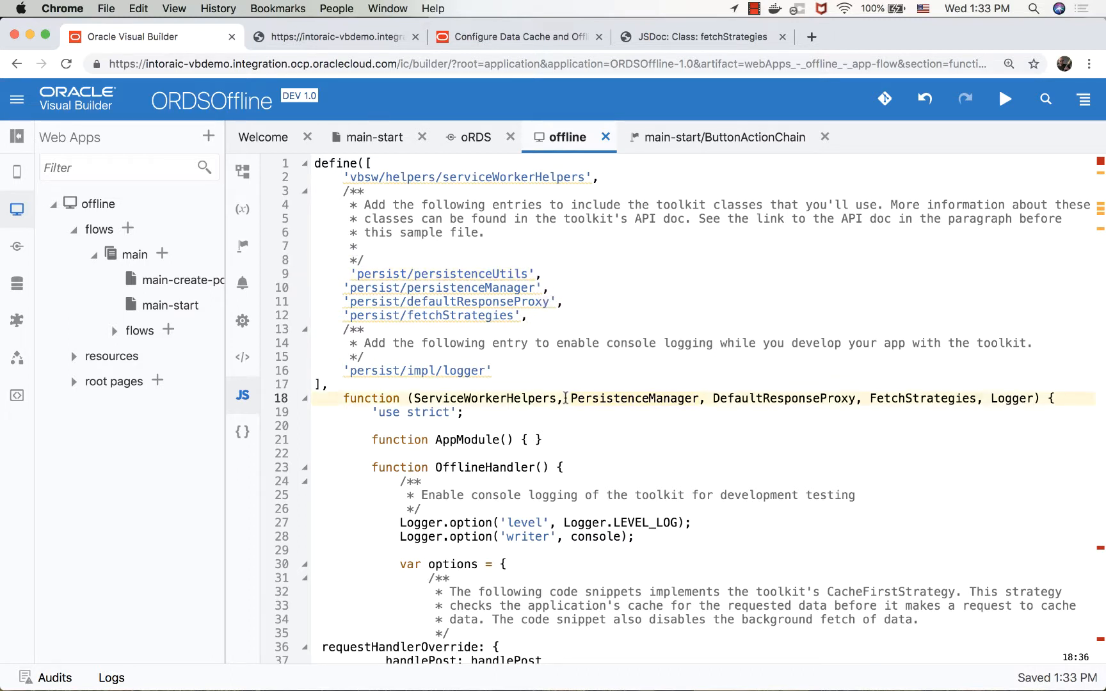
type("persistenceUtils,")
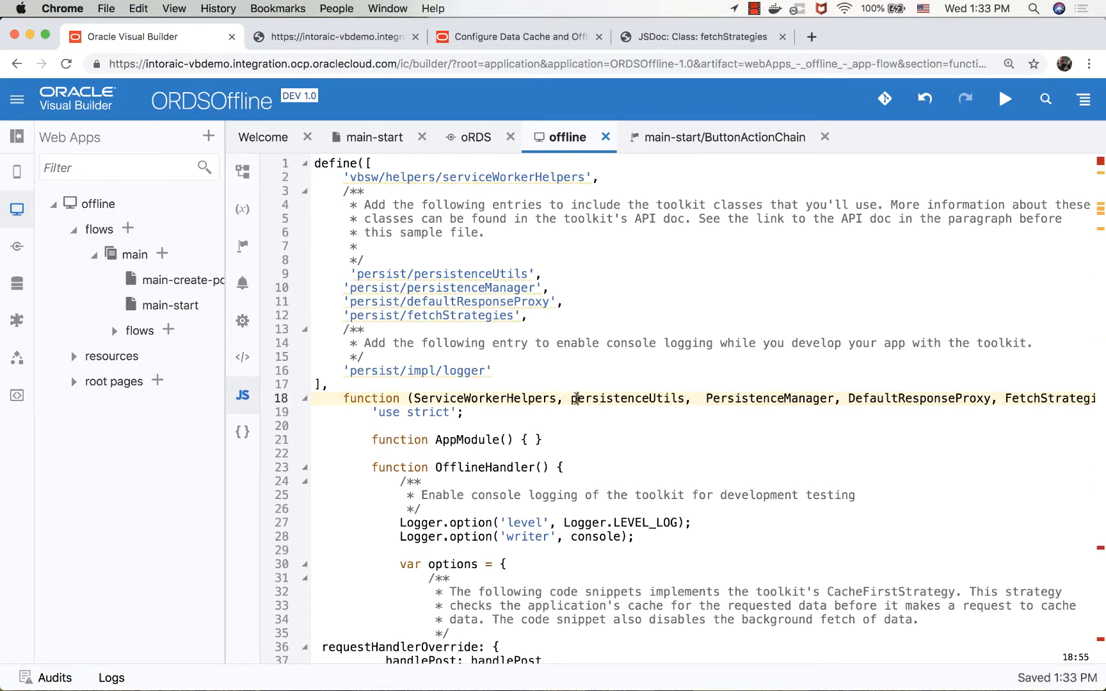
double_click(623, 398)
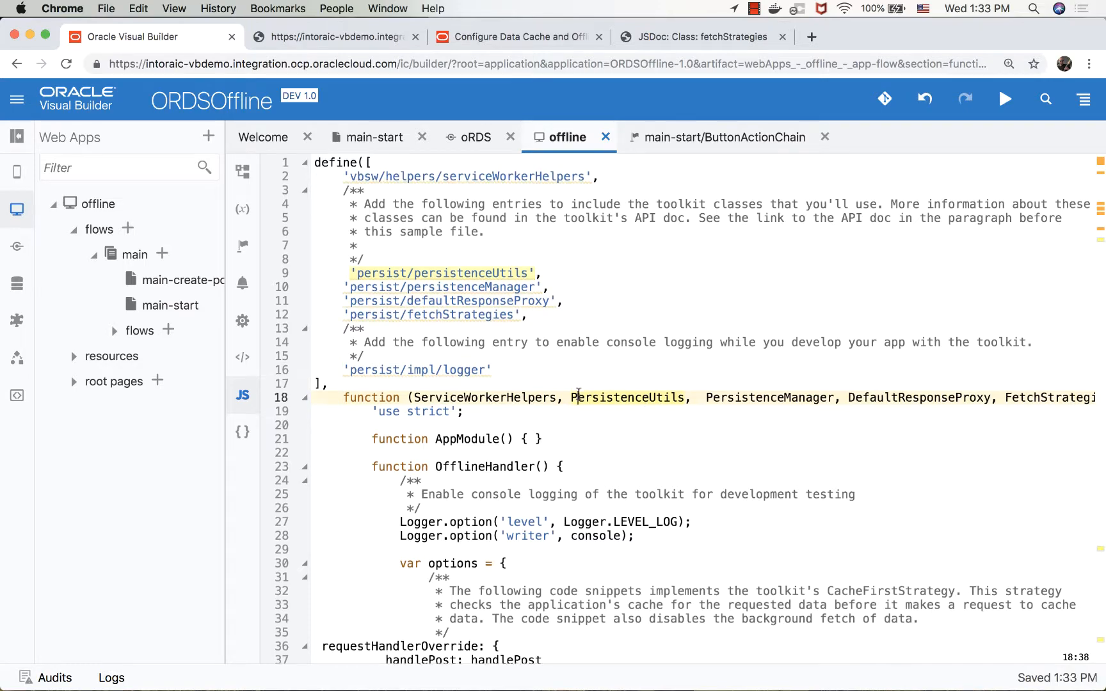
scroll("down", 3)
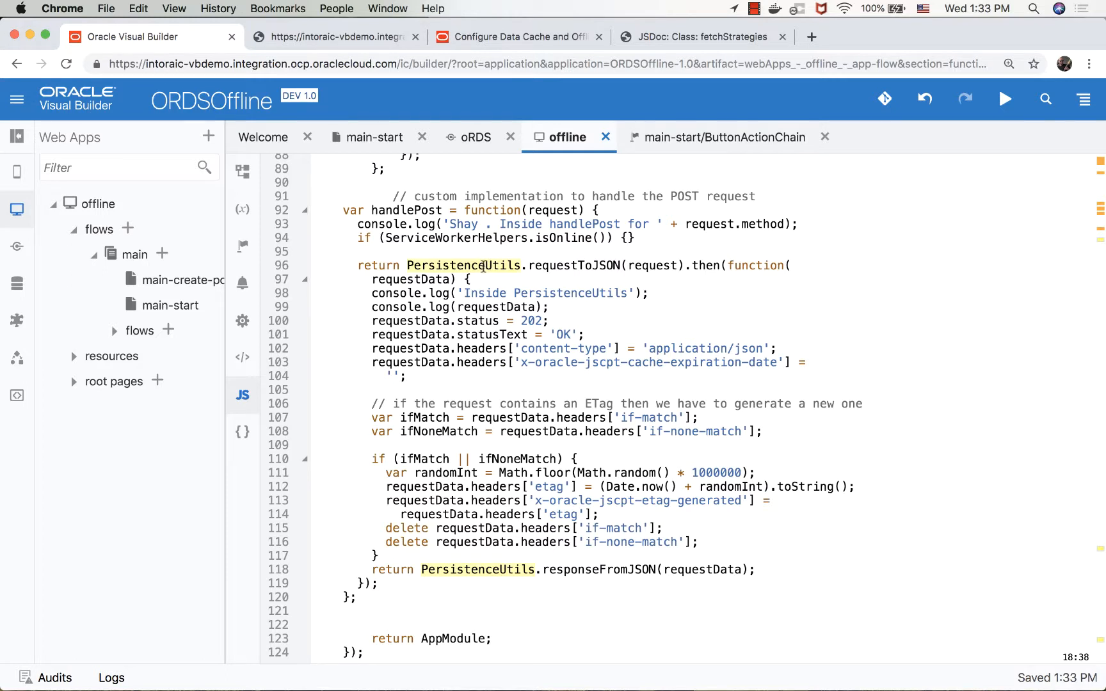
mouse_move(407, 210)
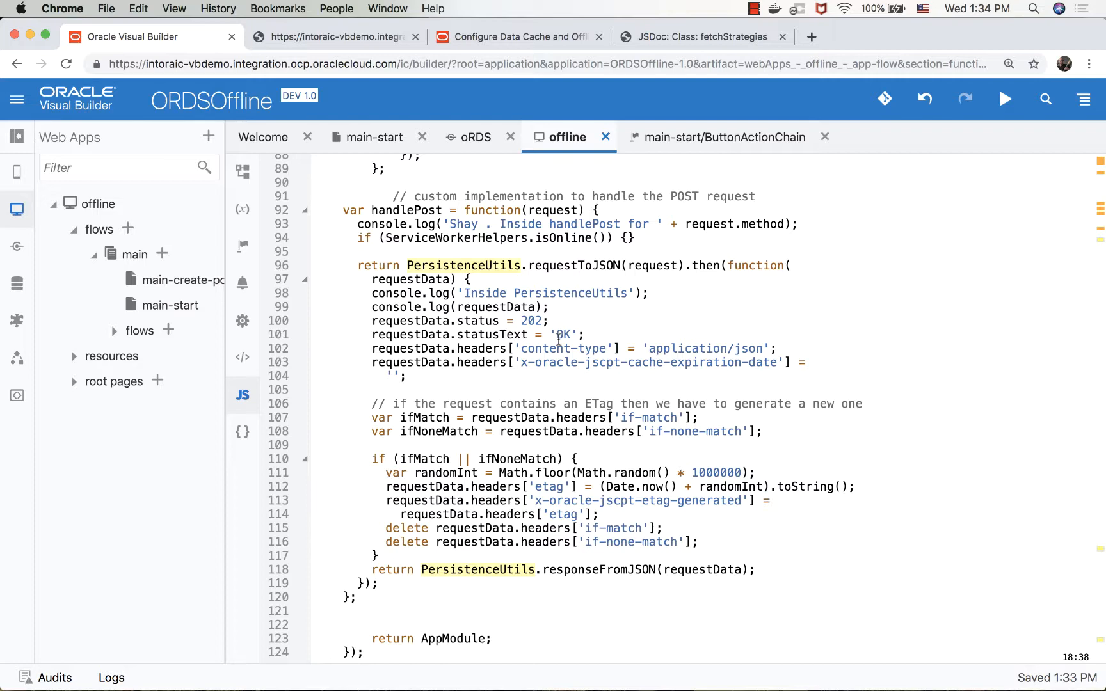
After forceOffline, add AppModule.prototype.dataSynch that logs and returns ServiceWorkerHelpers.syncOfflineData()
scroll("up", 3)
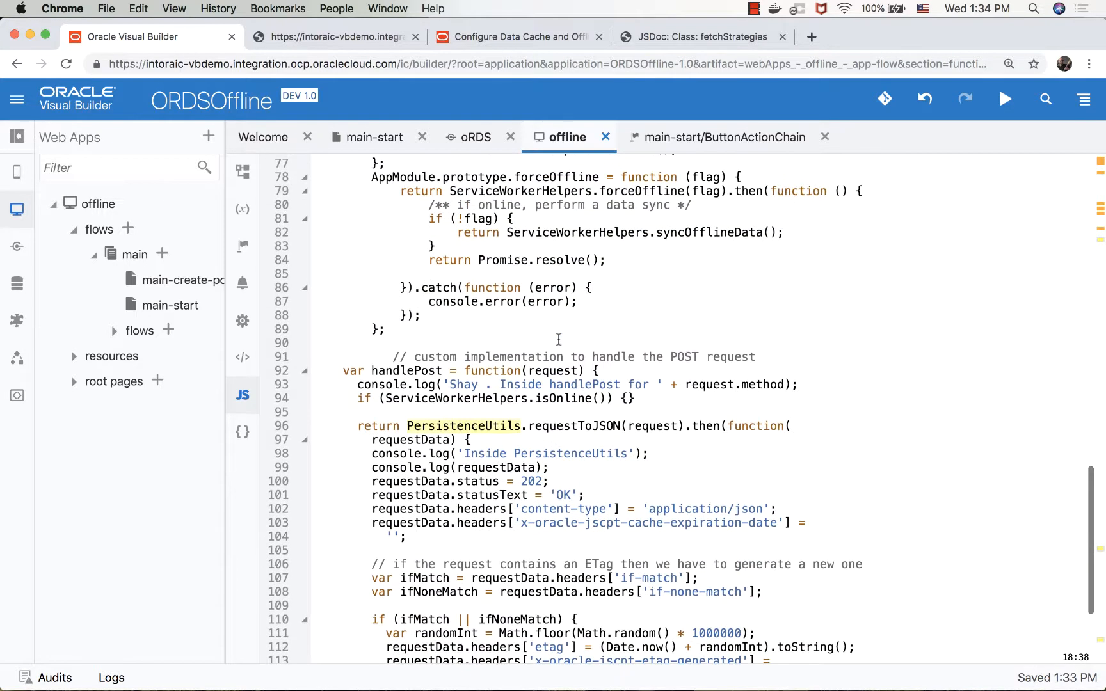
scroll("up", 3)
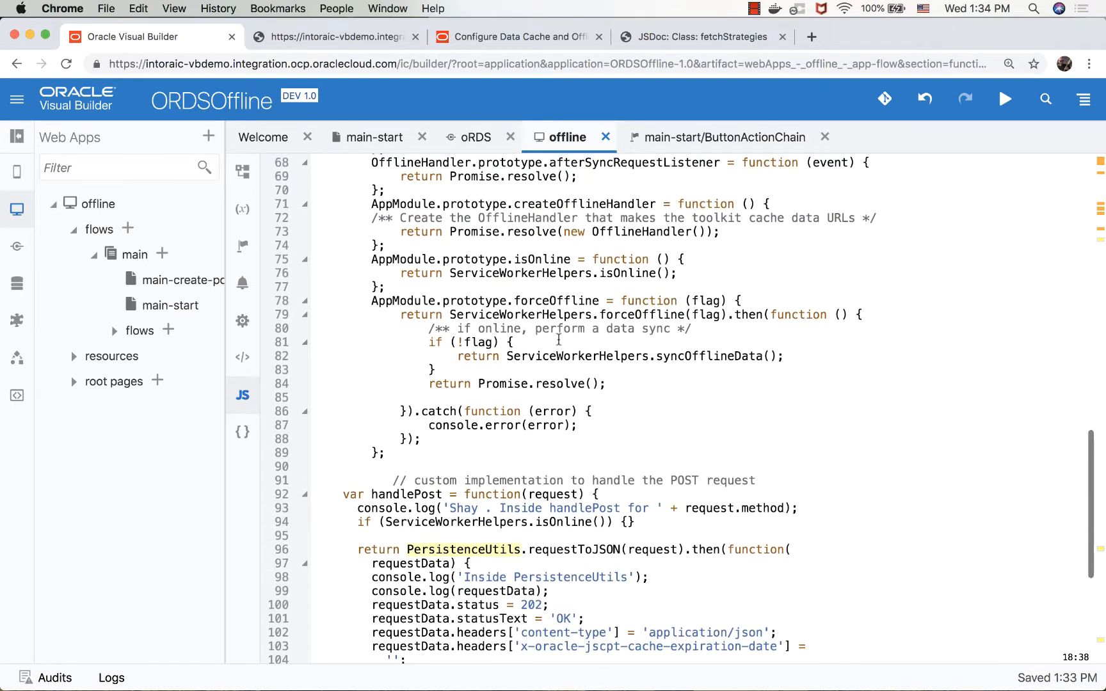
scroll("up", 3)
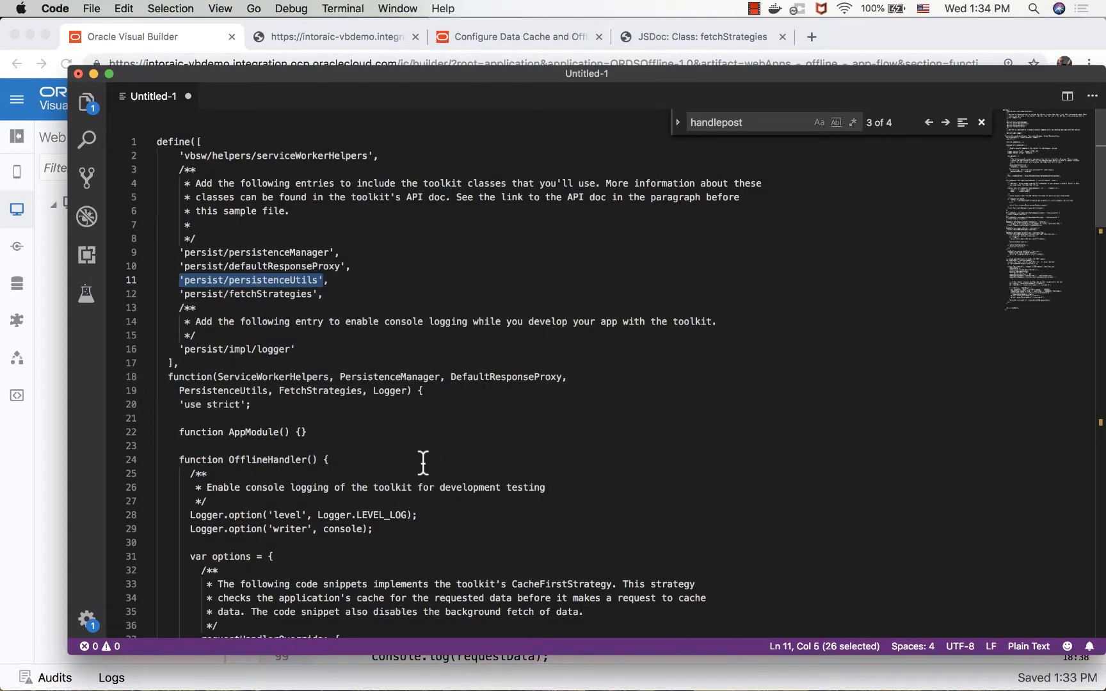
scroll("down", 3)
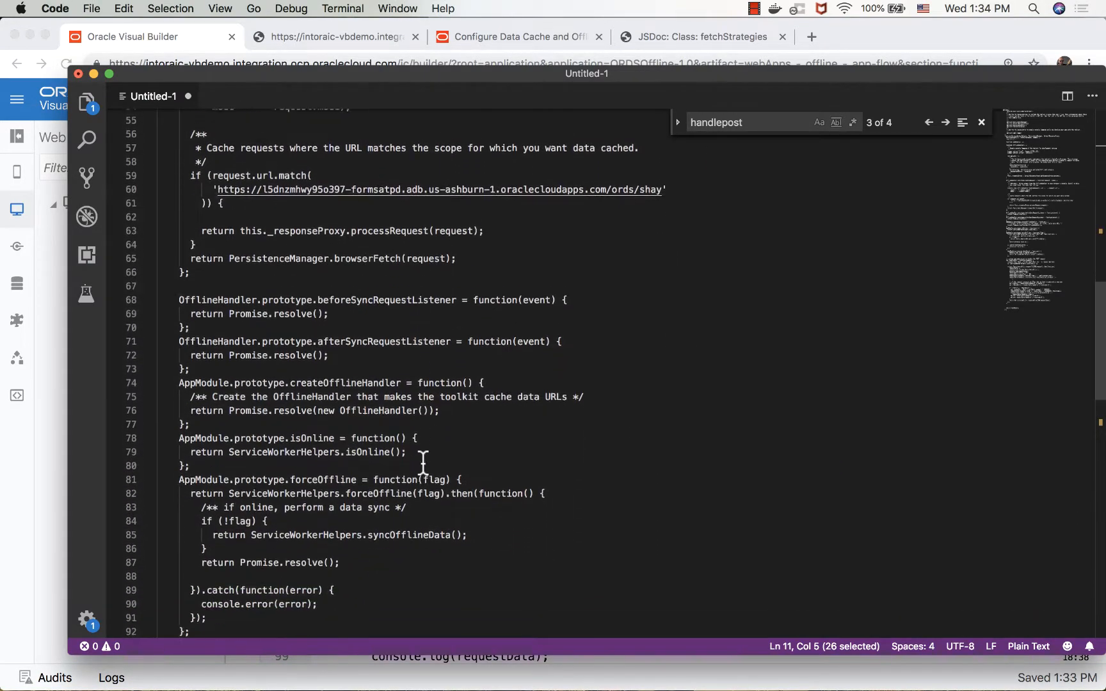
scroll("down", 3)
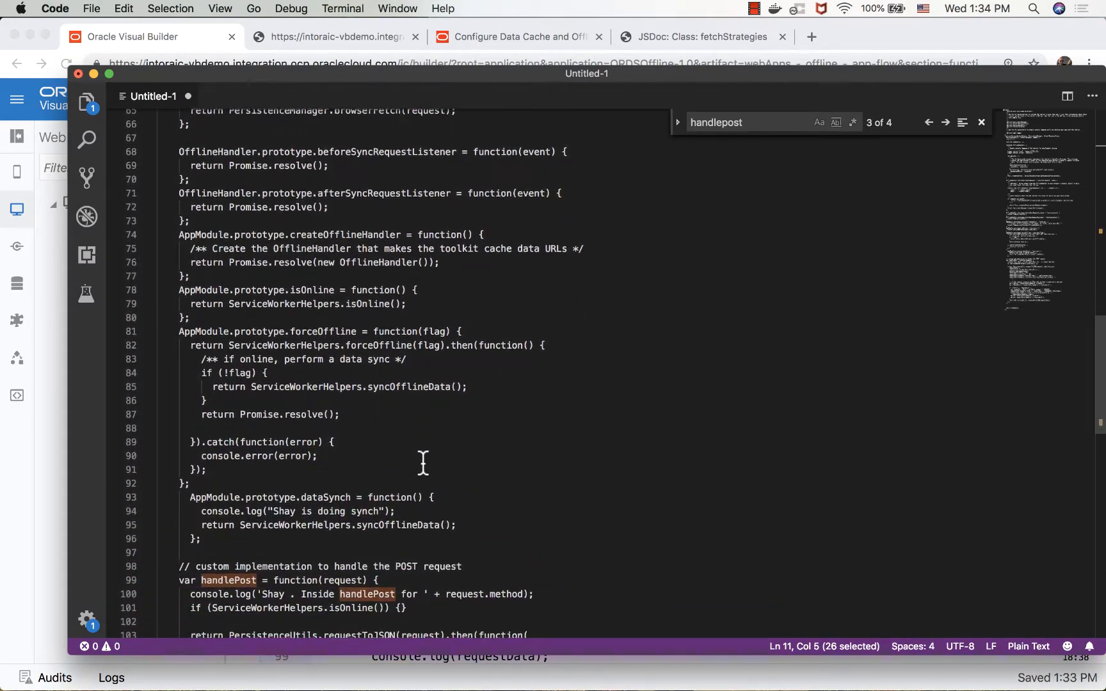
scroll("down", 3)
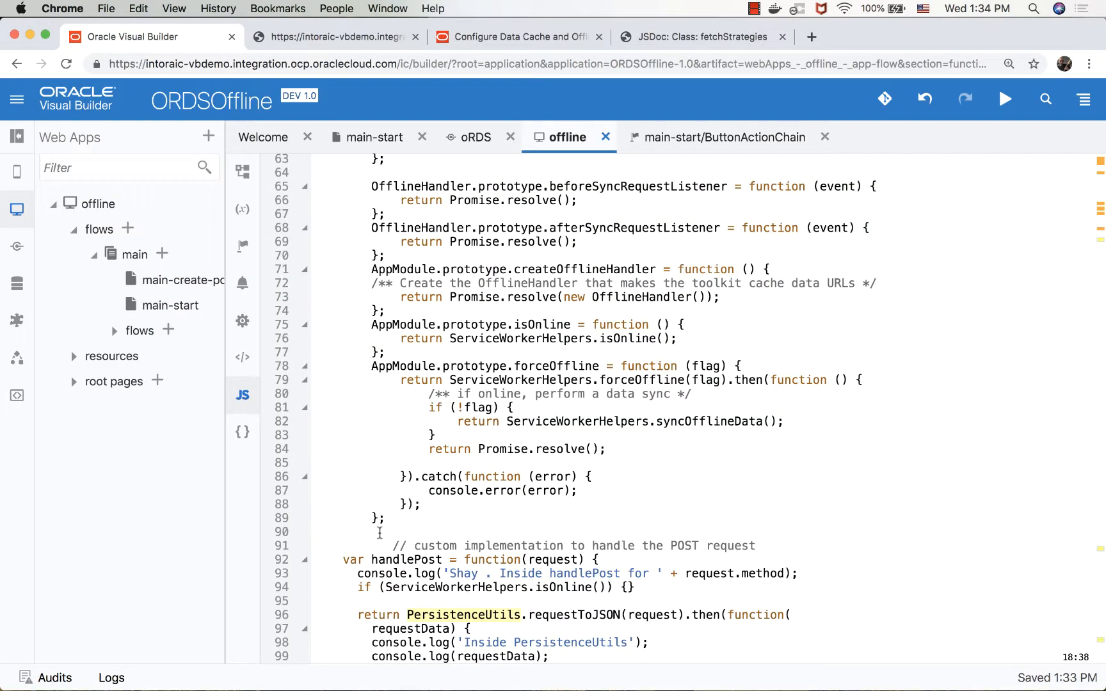
left_click(378, 531)
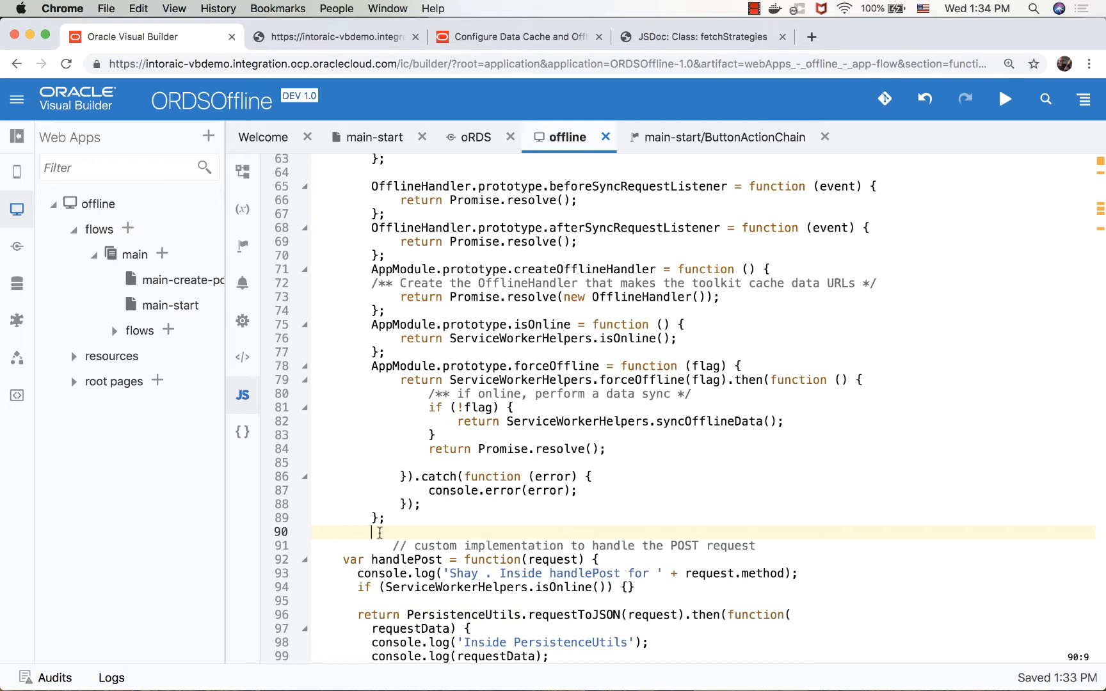
key("enter")
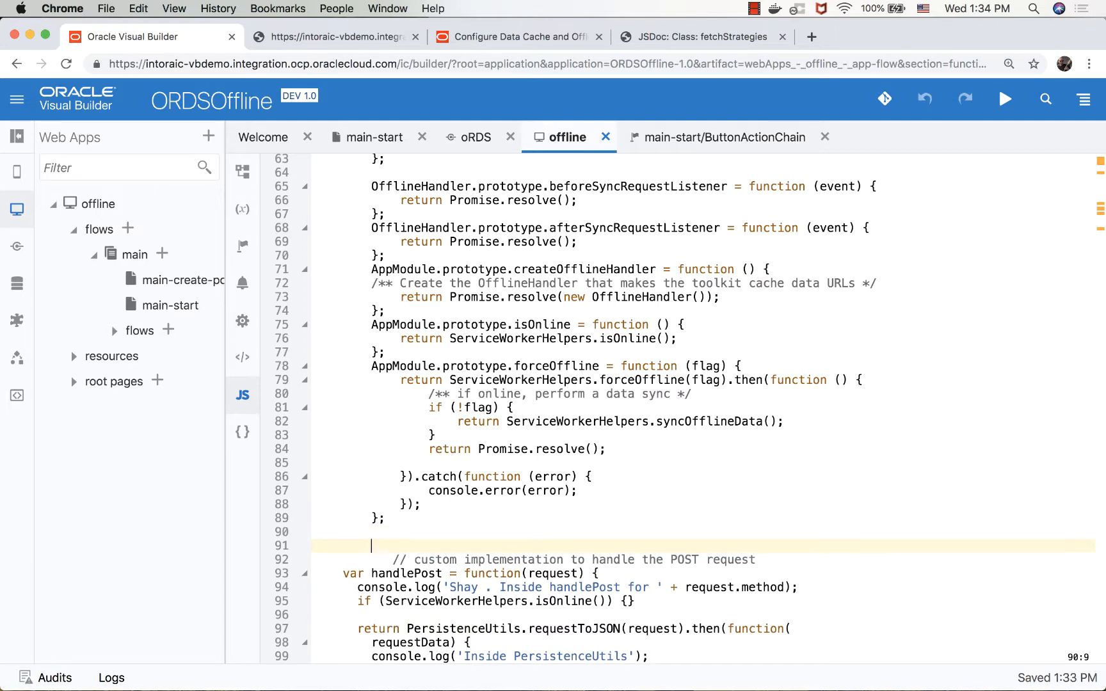
type("AppModule.prototype.dataSynch = function() {")
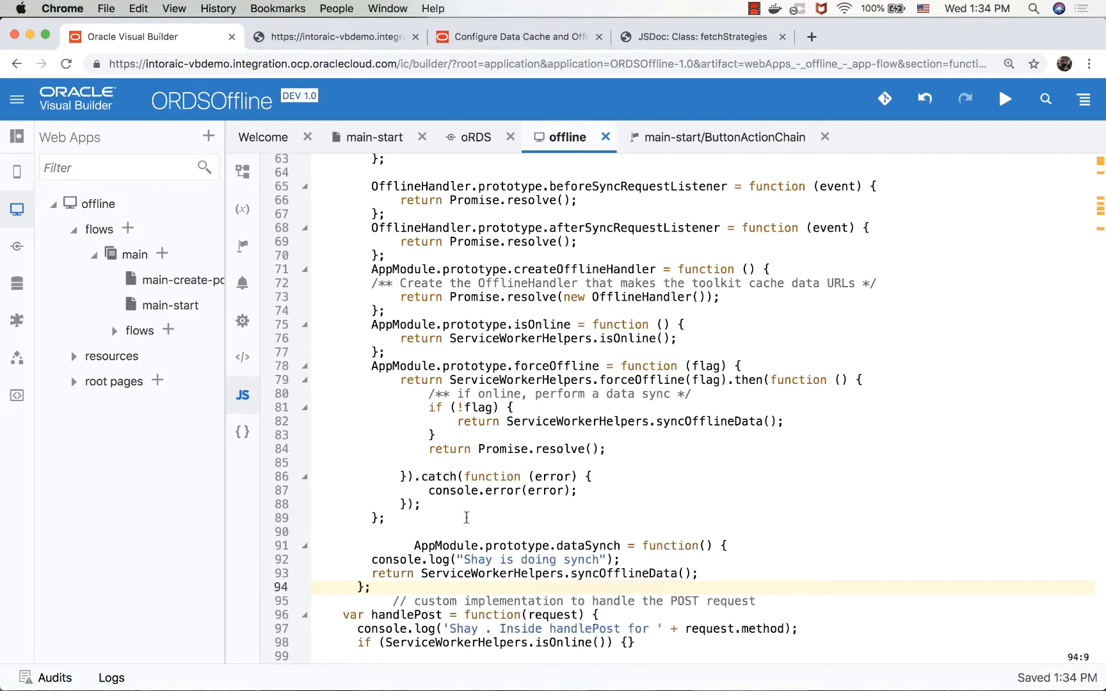
scroll("up", 3)
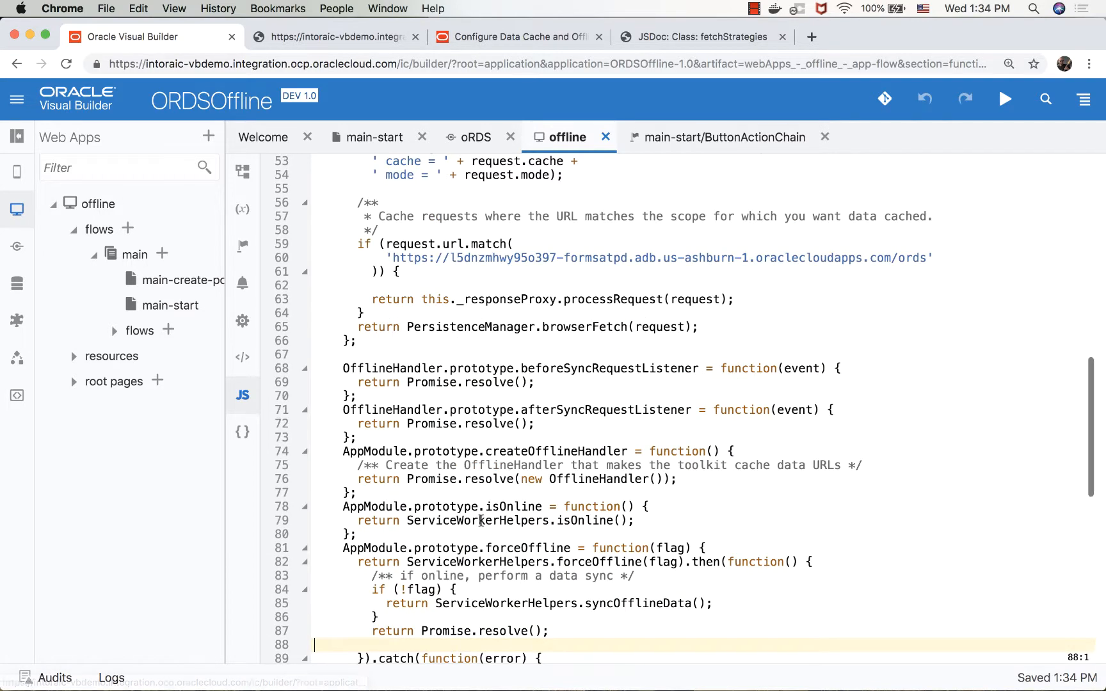
scroll("down", 3)
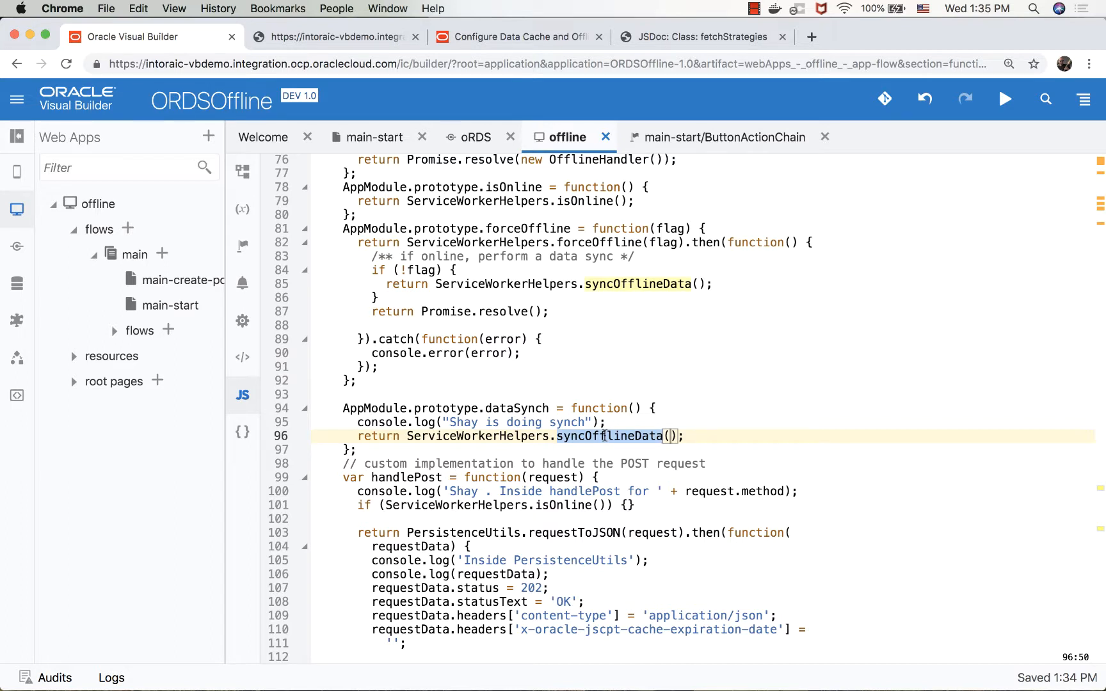
mouse_move(376, 137)
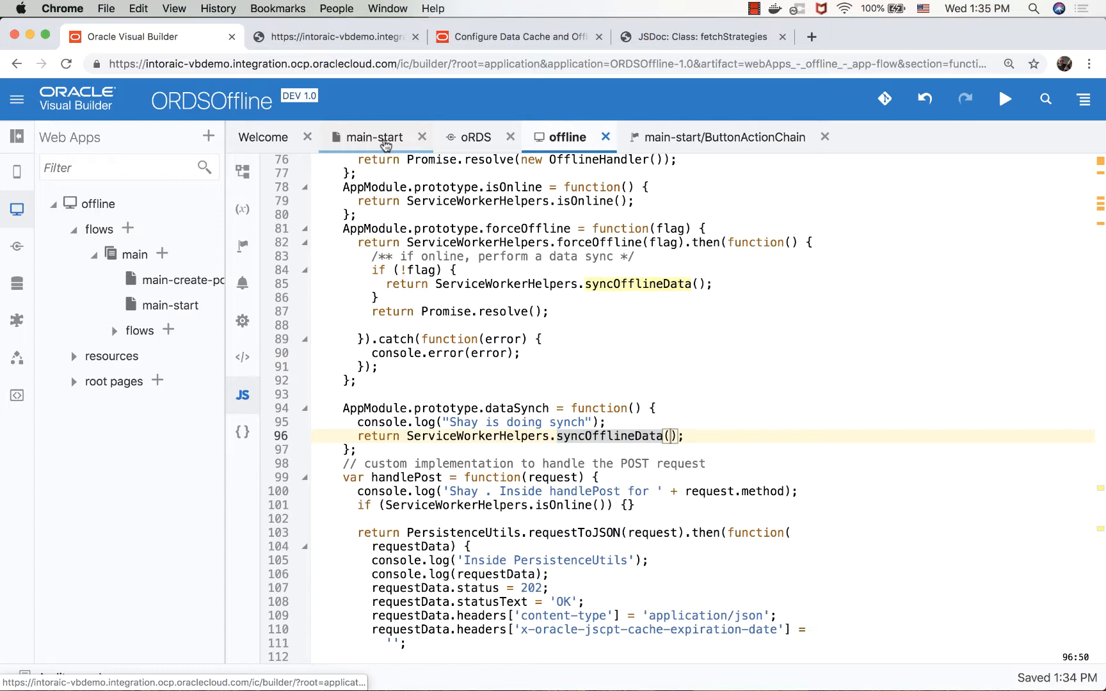
On main-start, set the second button's Text to Data Synch and start its action chain
left_click(375, 137)
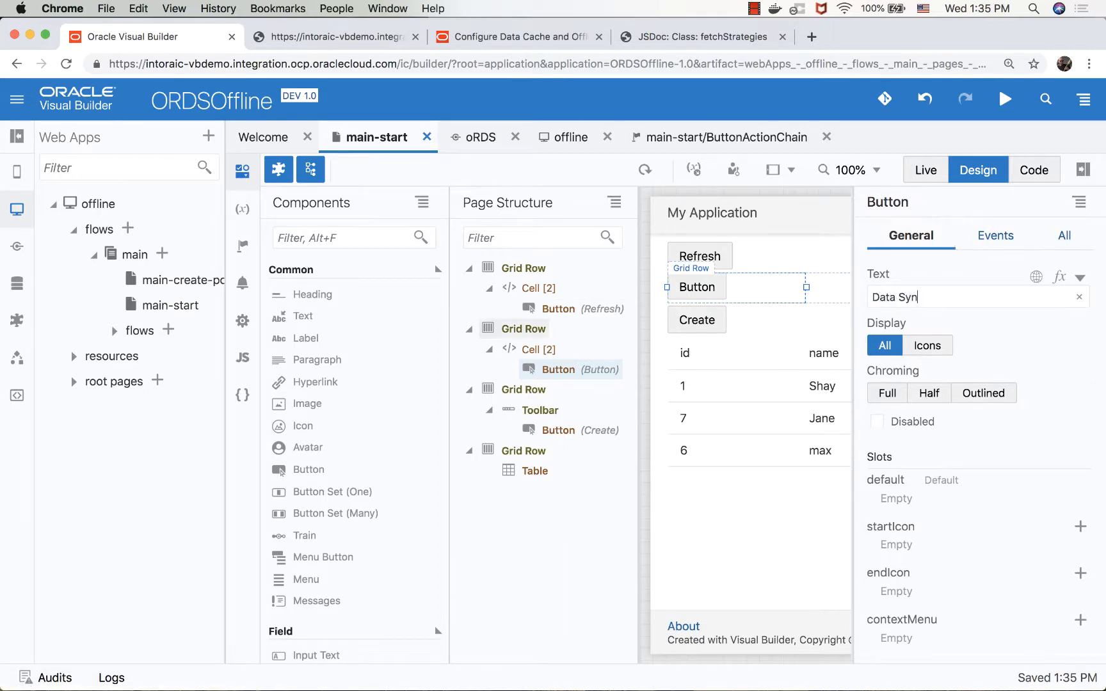
type("ch")
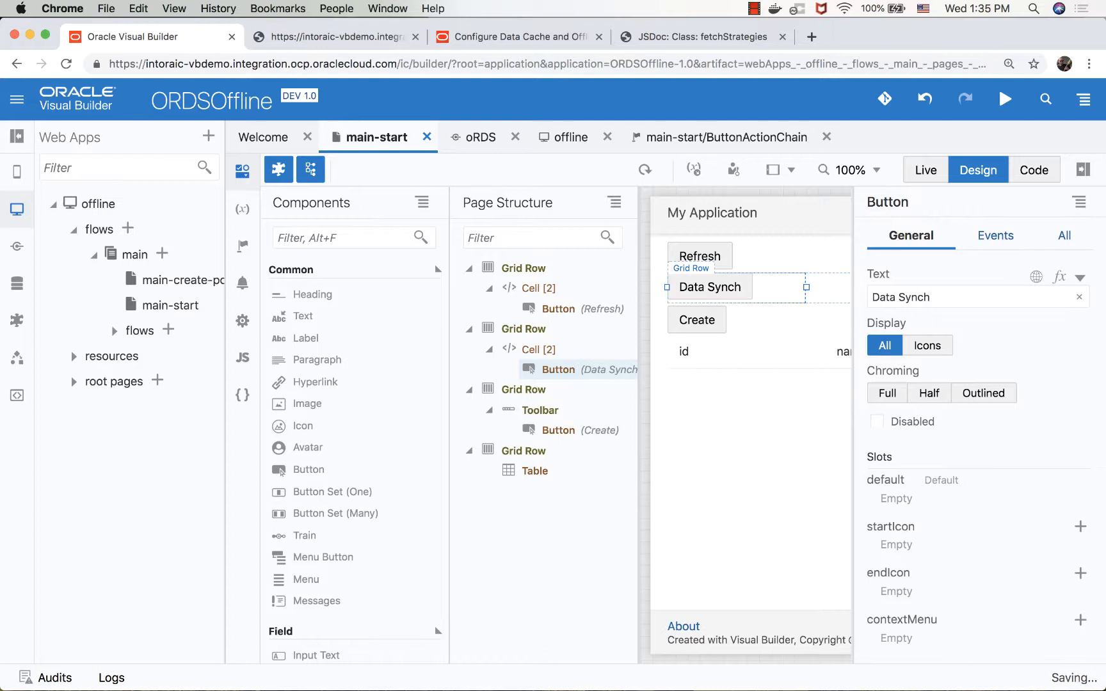
left_click(994, 235)
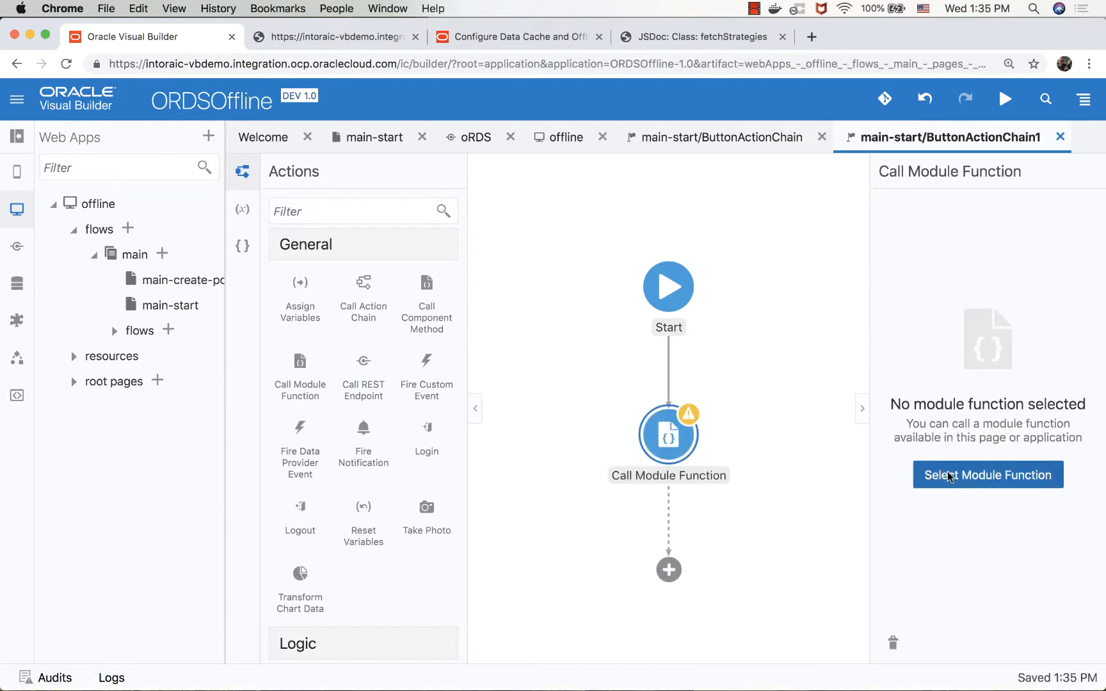
Point Call Module Function at dataSynch, then add a Fire Data Provider Event refreshing getEmpListSDP
left_click(986, 475)
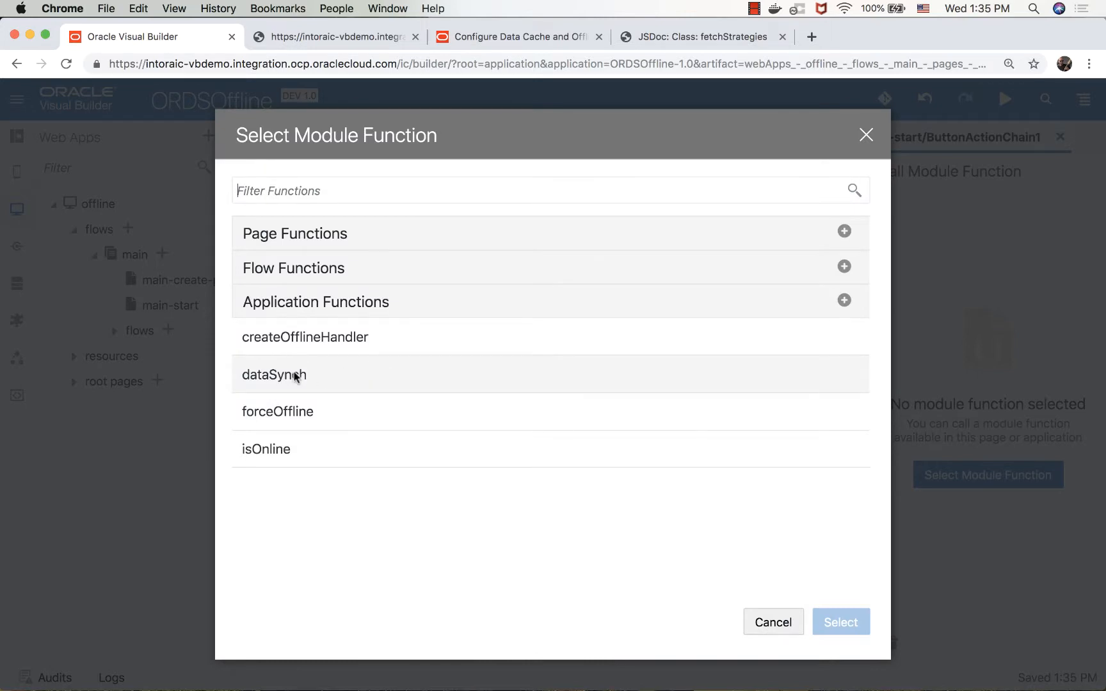
left_click(773, 622)
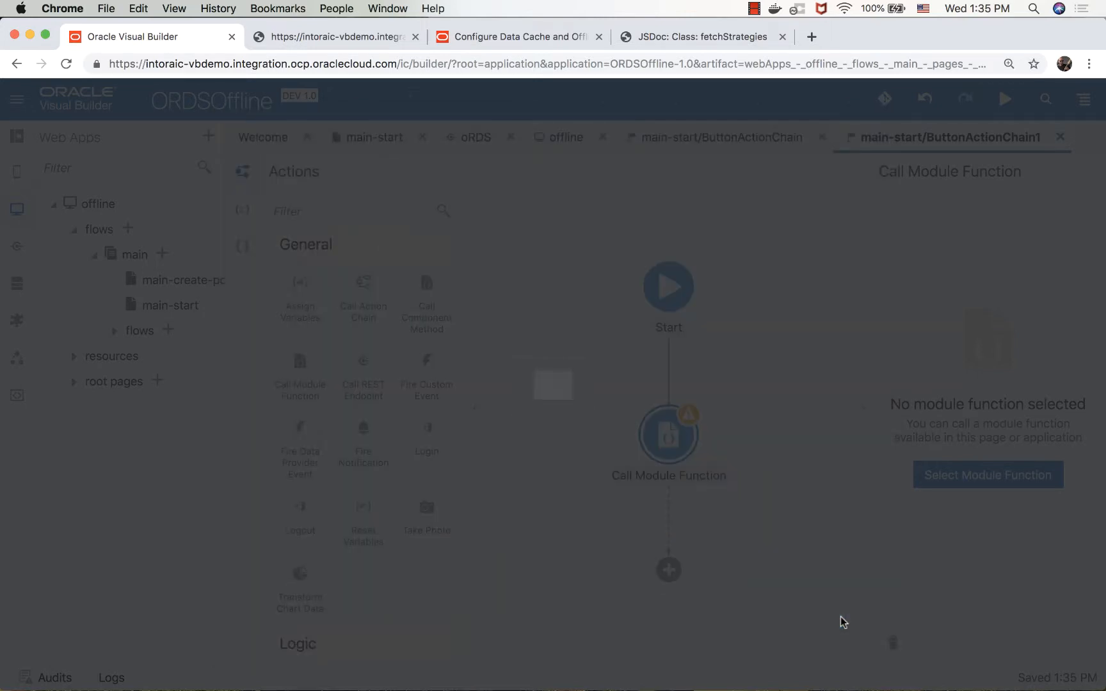
left_click(985, 474)
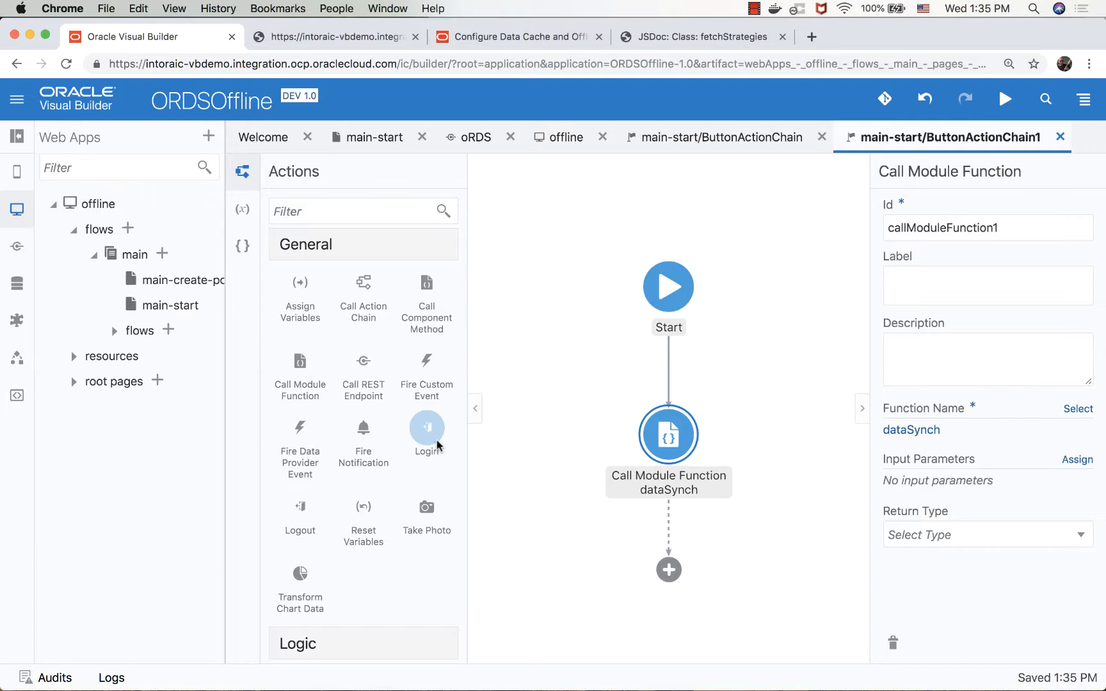
mouse_move(300, 426)
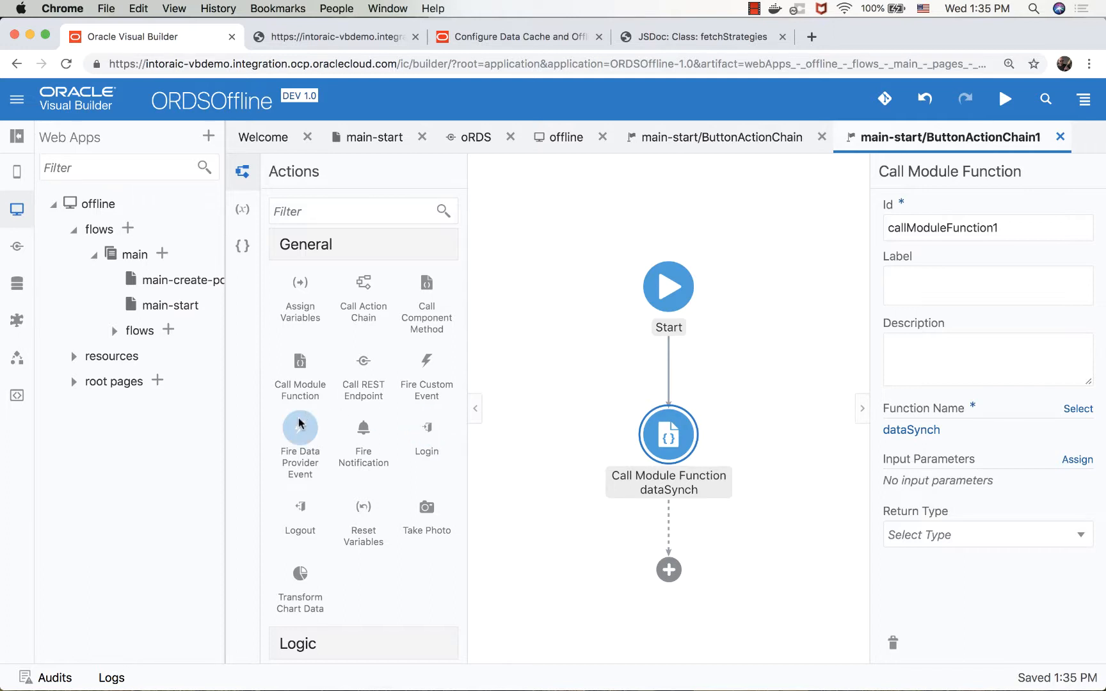
mouse_move(669, 568)
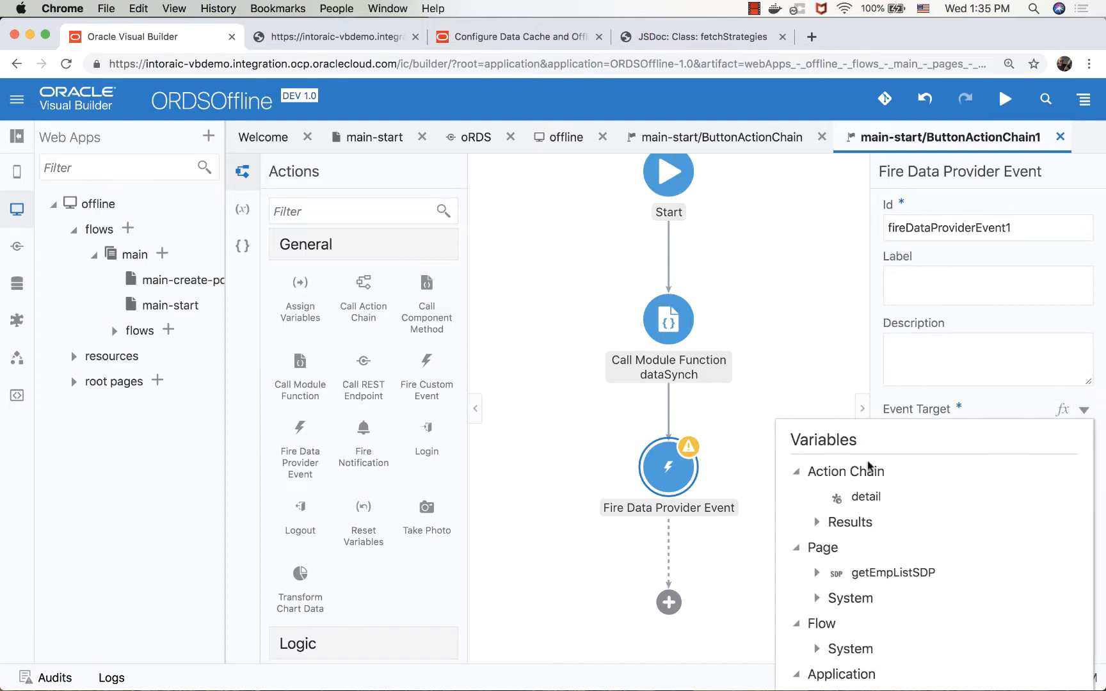
left_click(890, 572)
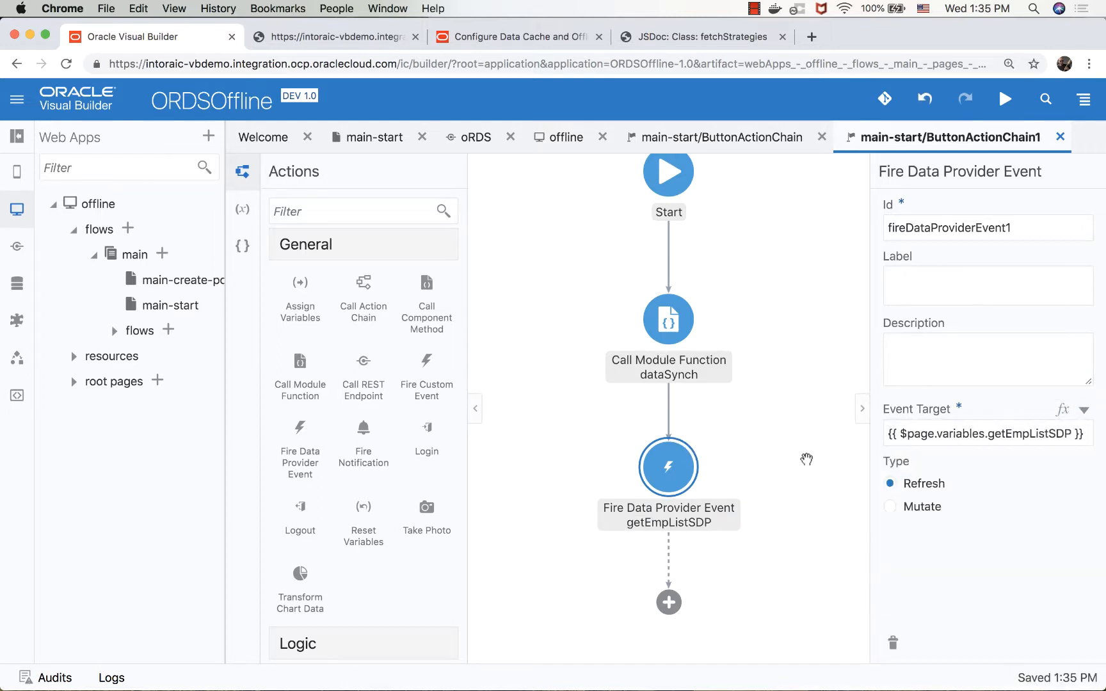
mouse_move(807, 444)
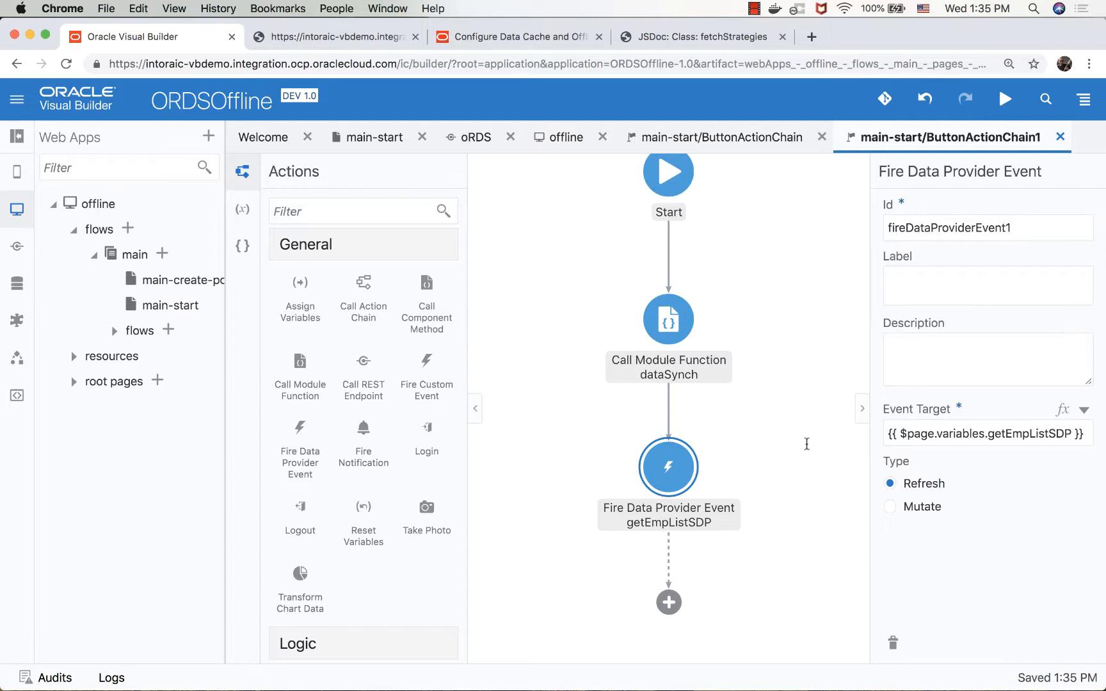
mouse_move(1005, 99)
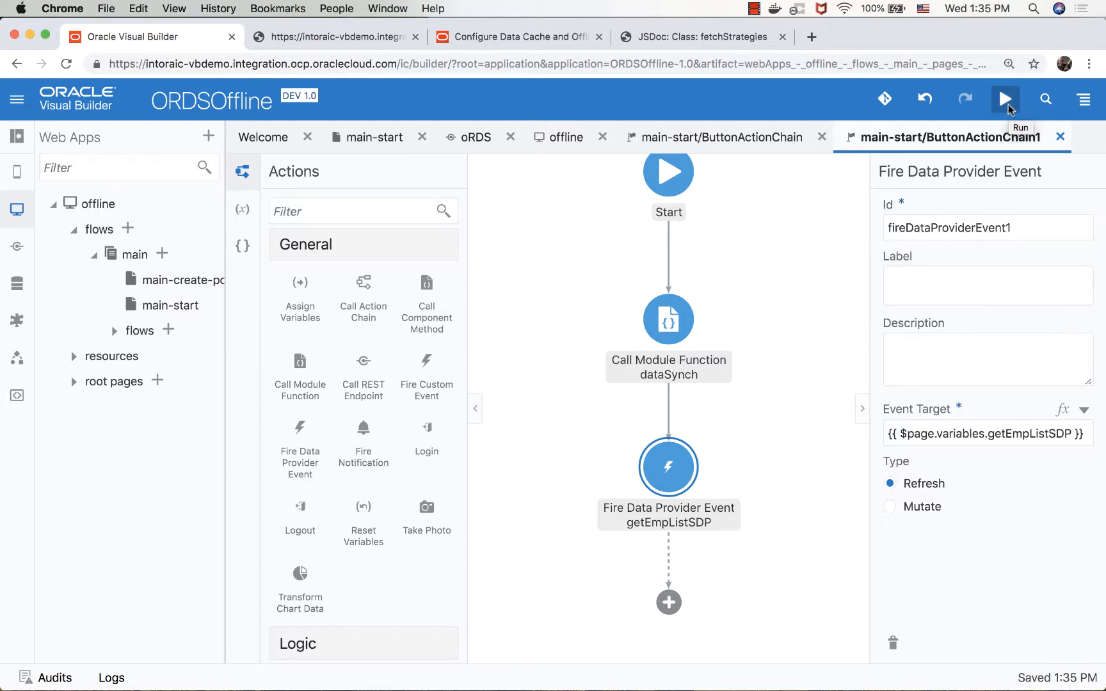
Run the preview, open the create form, clear DevTools Network and switch the browser to Offline
left_click(1005, 99)
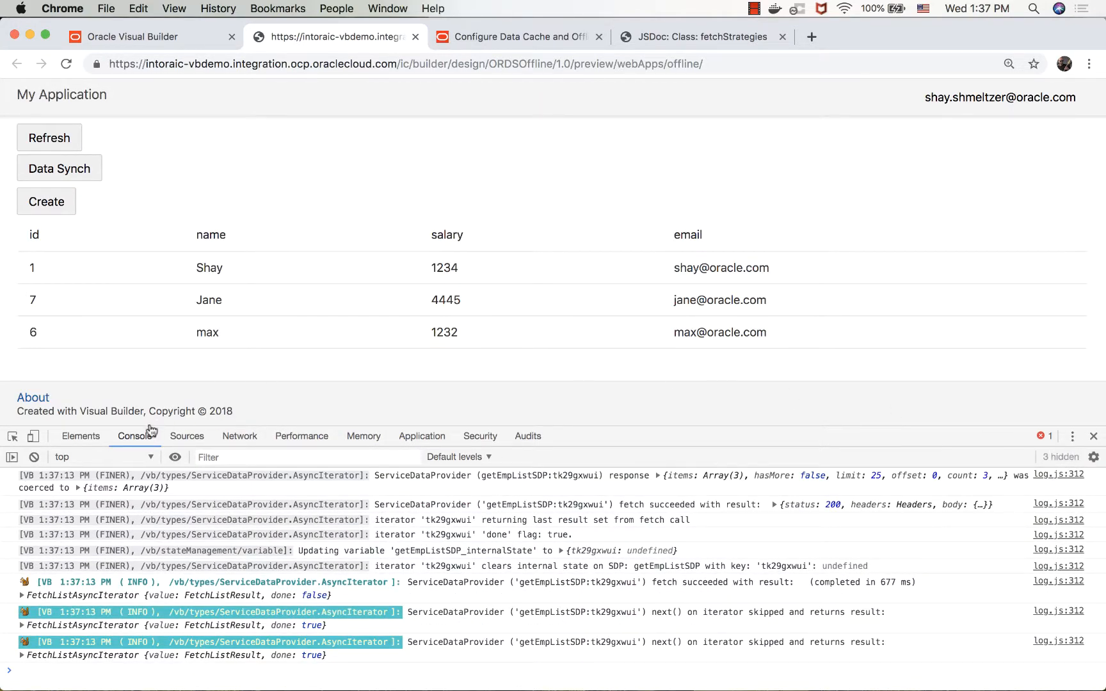
left_click(33, 457)
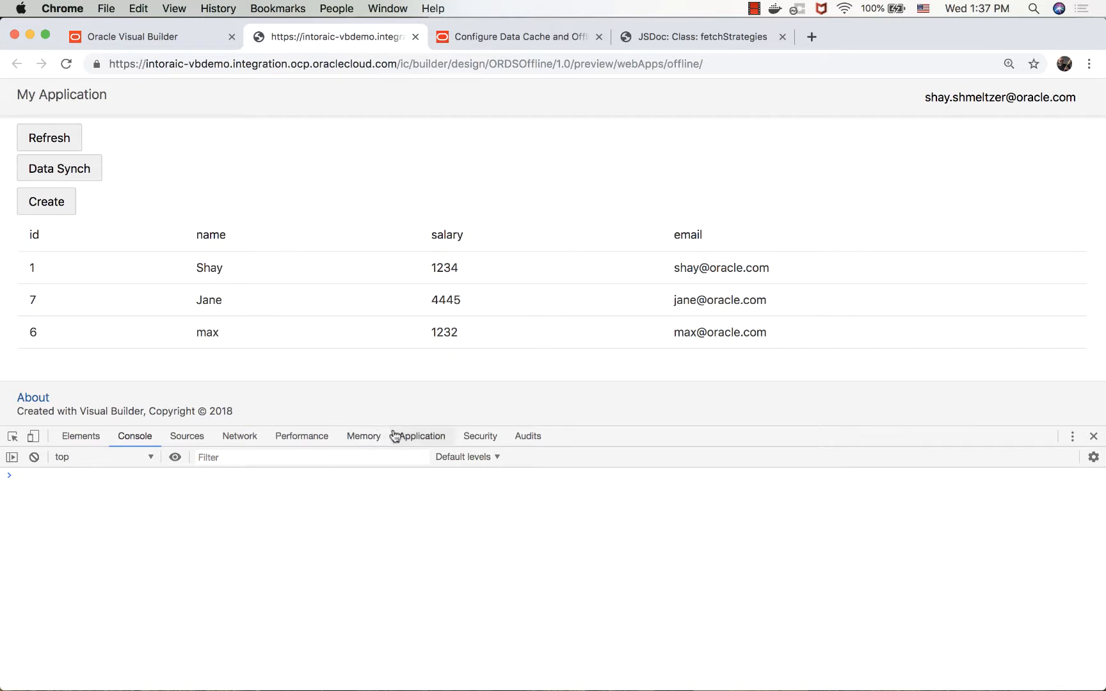
mouse_move(240, 436)
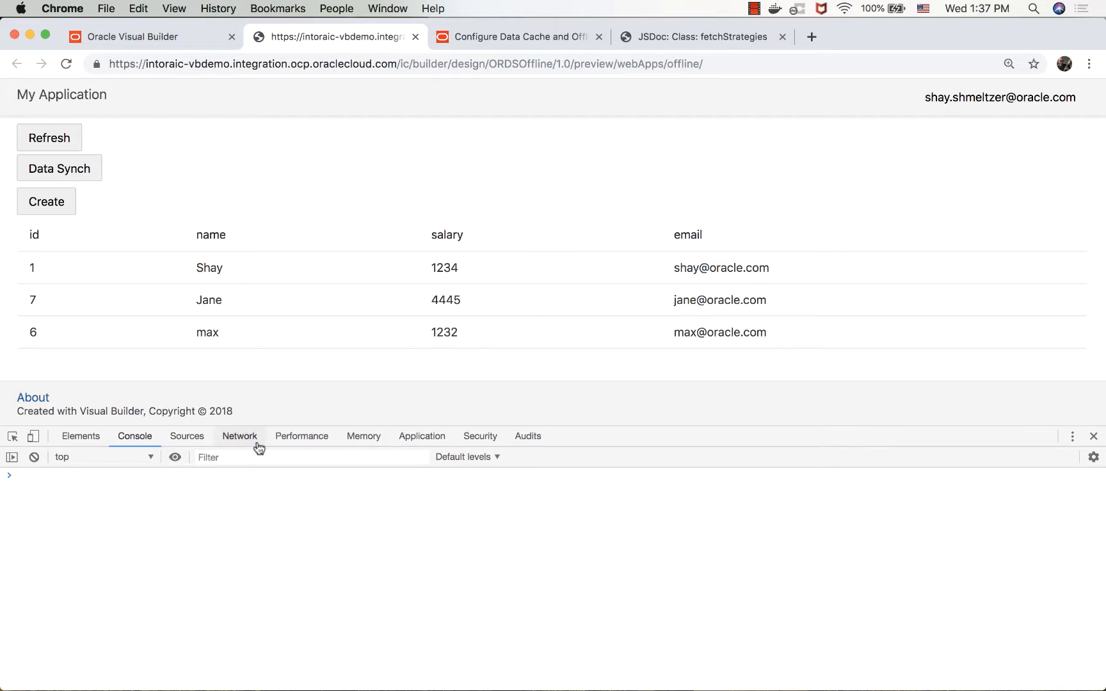
left_click(239, 437)
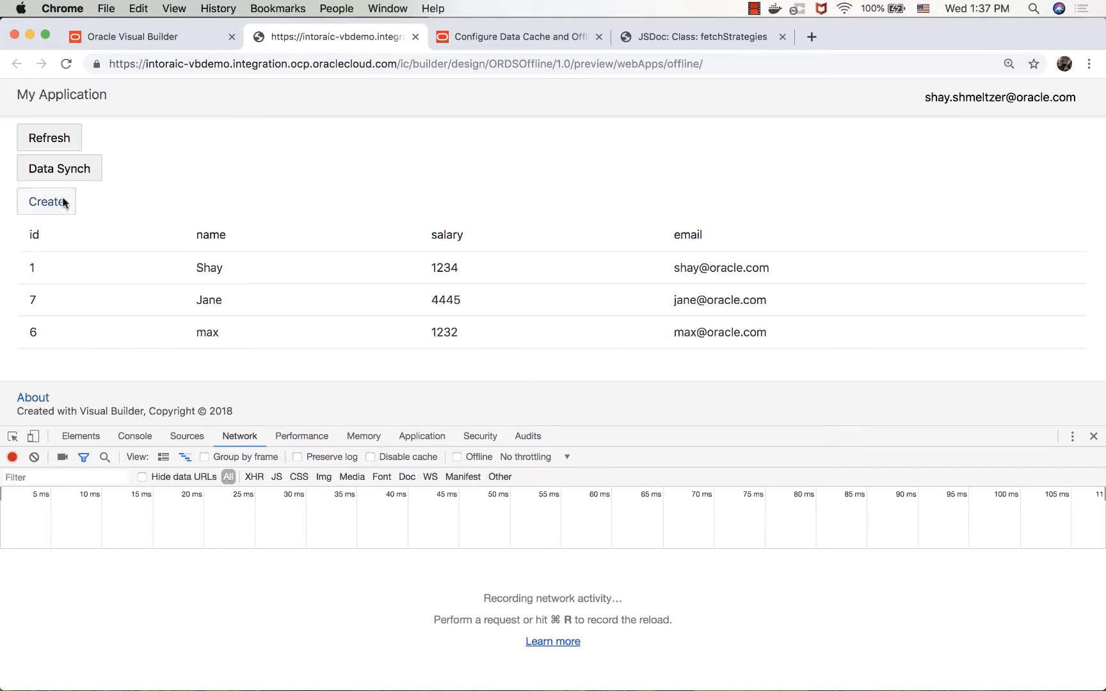
left_click(44, 201)
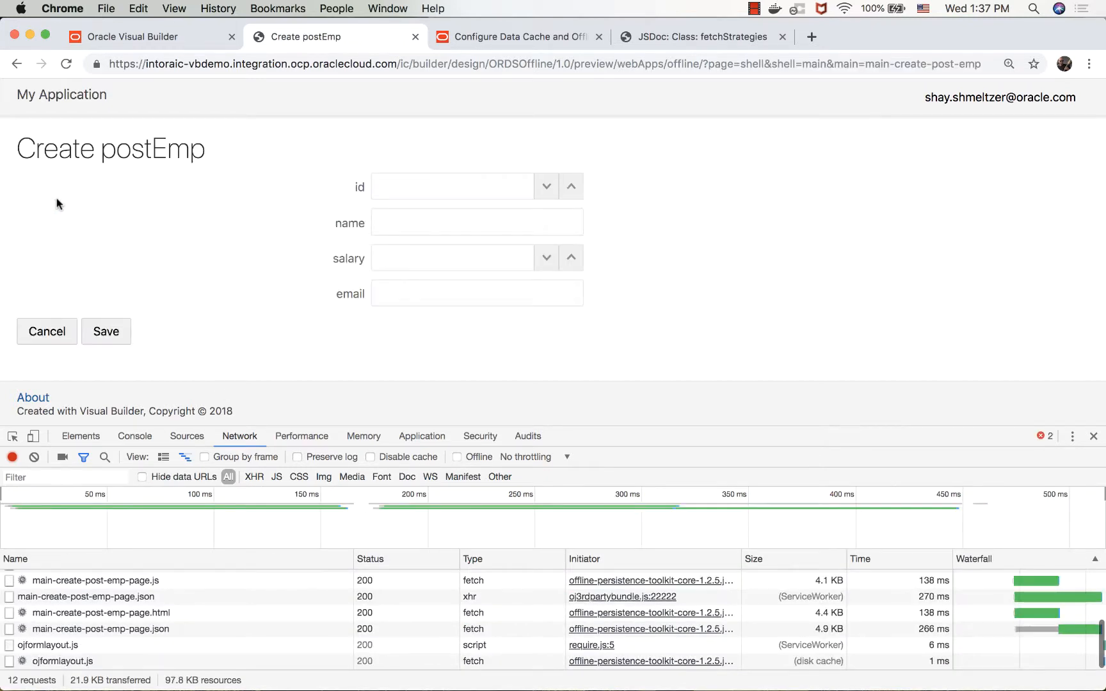
mouse_move(300, 246)
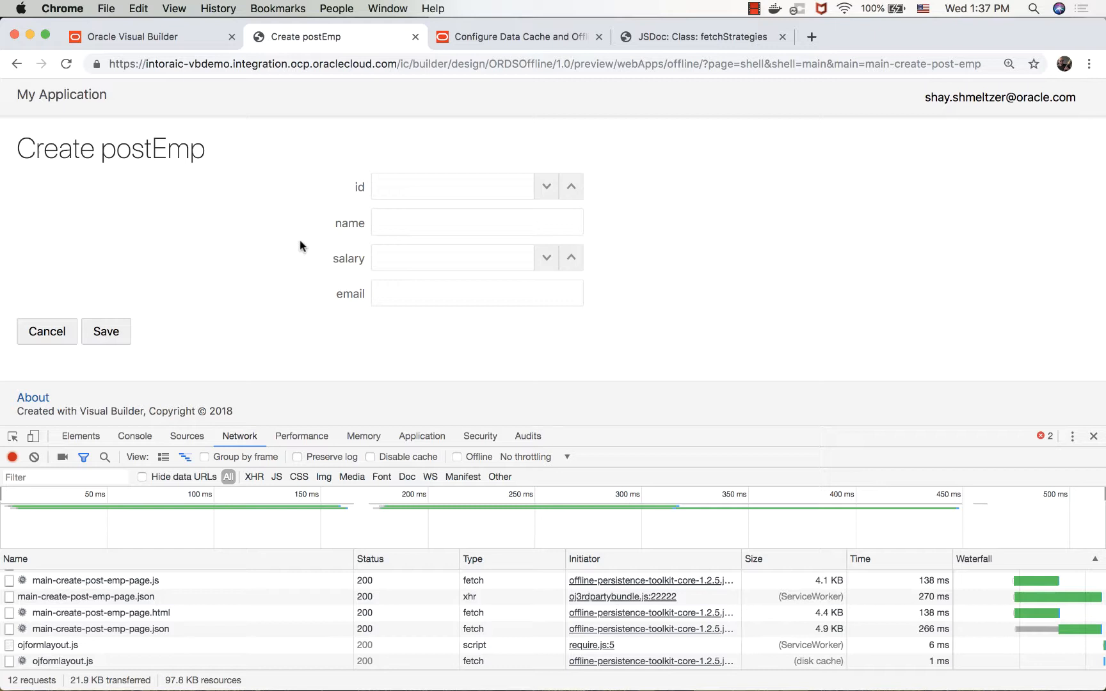
left_click(34, 457)
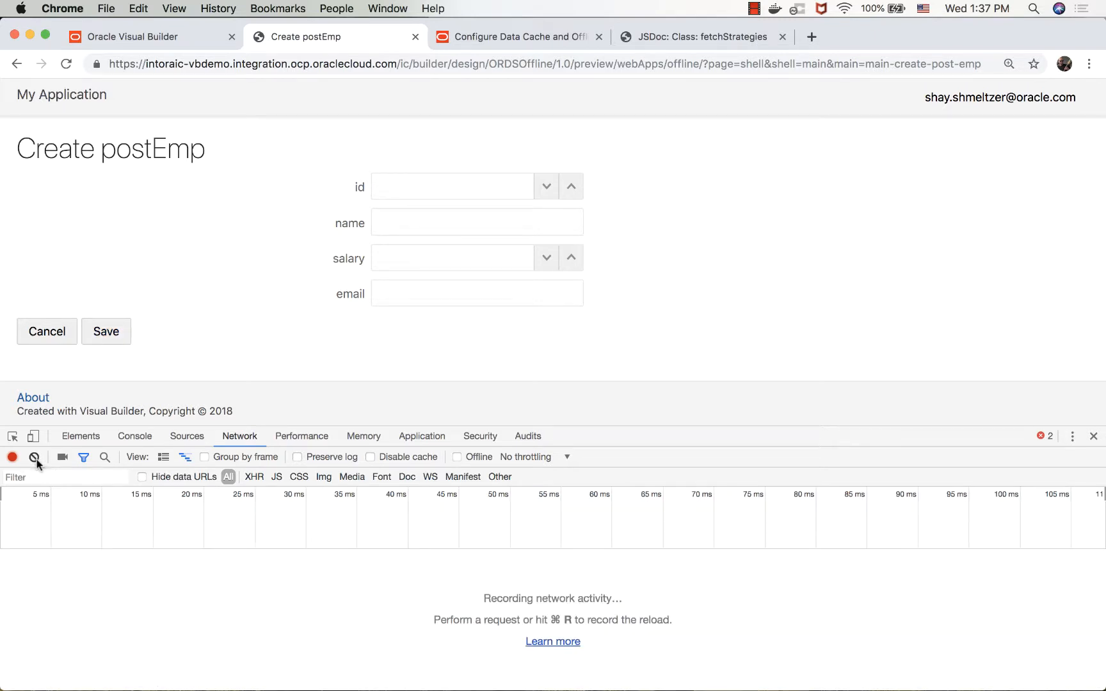
mouse_move(457, 457)
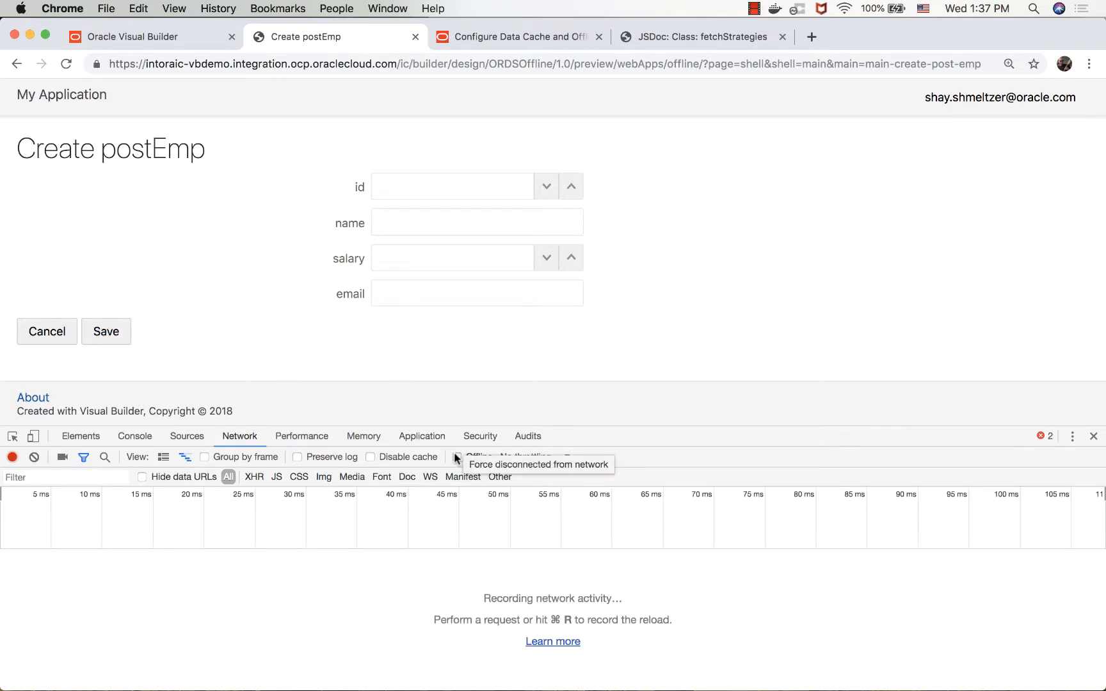
left_click(456, 457)
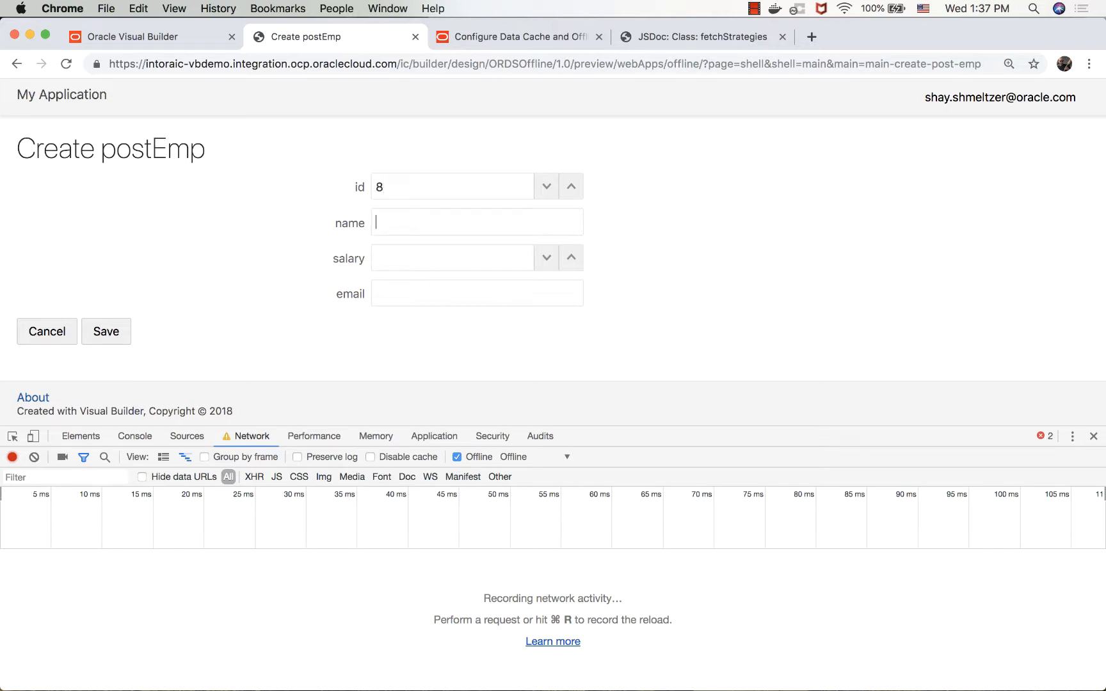
type("Jennifer")
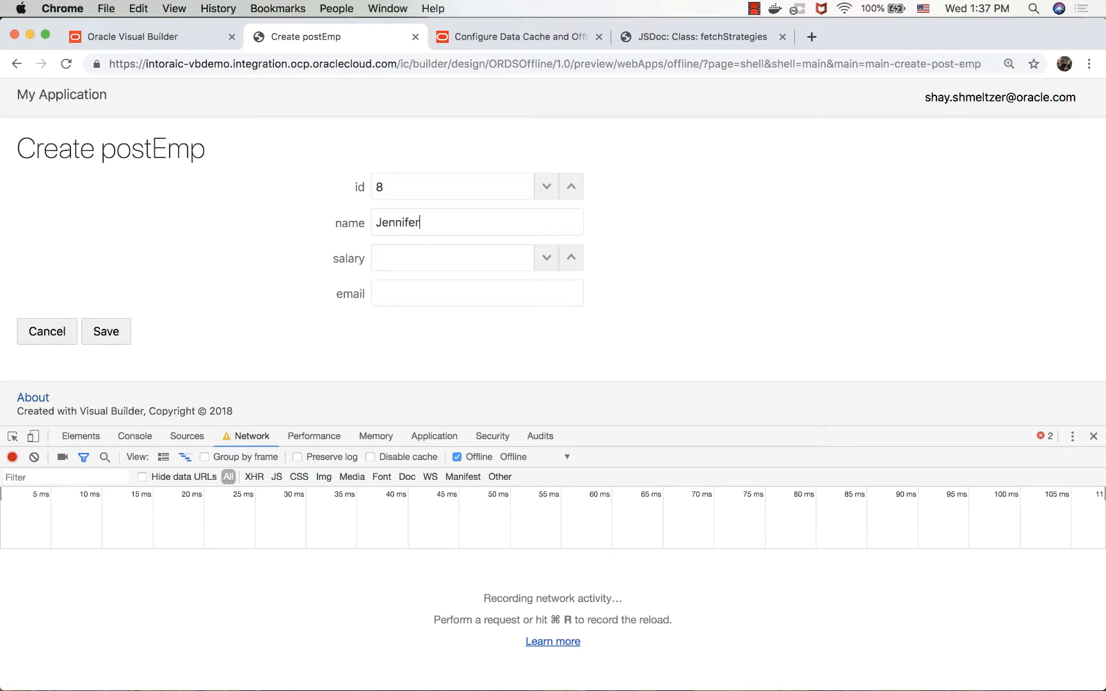
type("666")
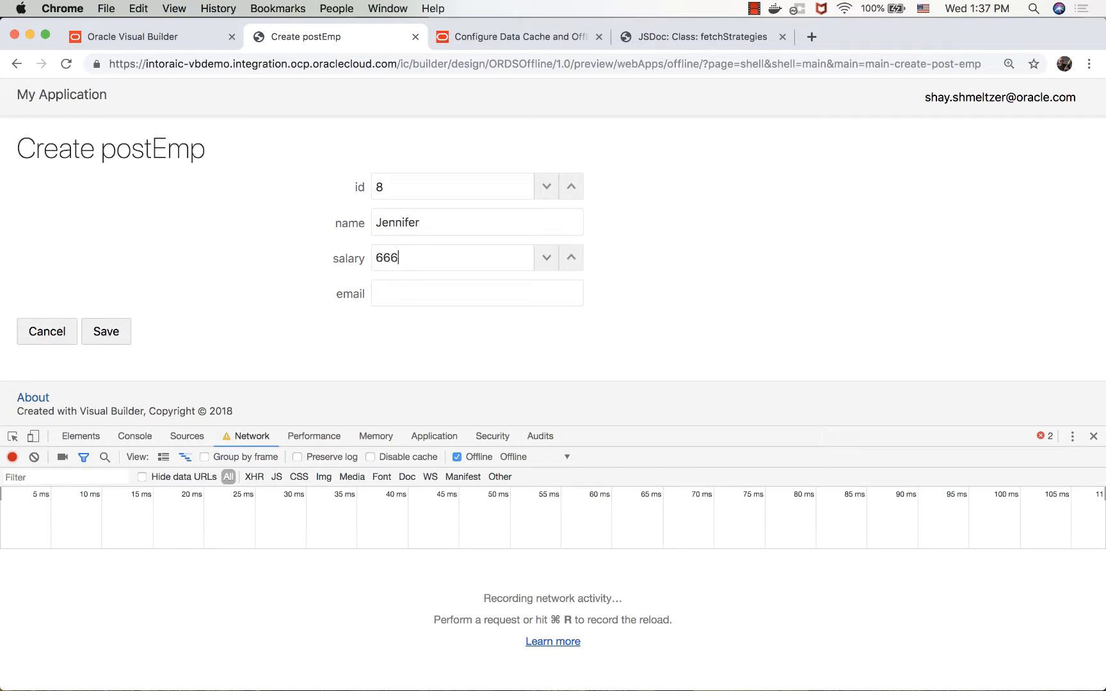
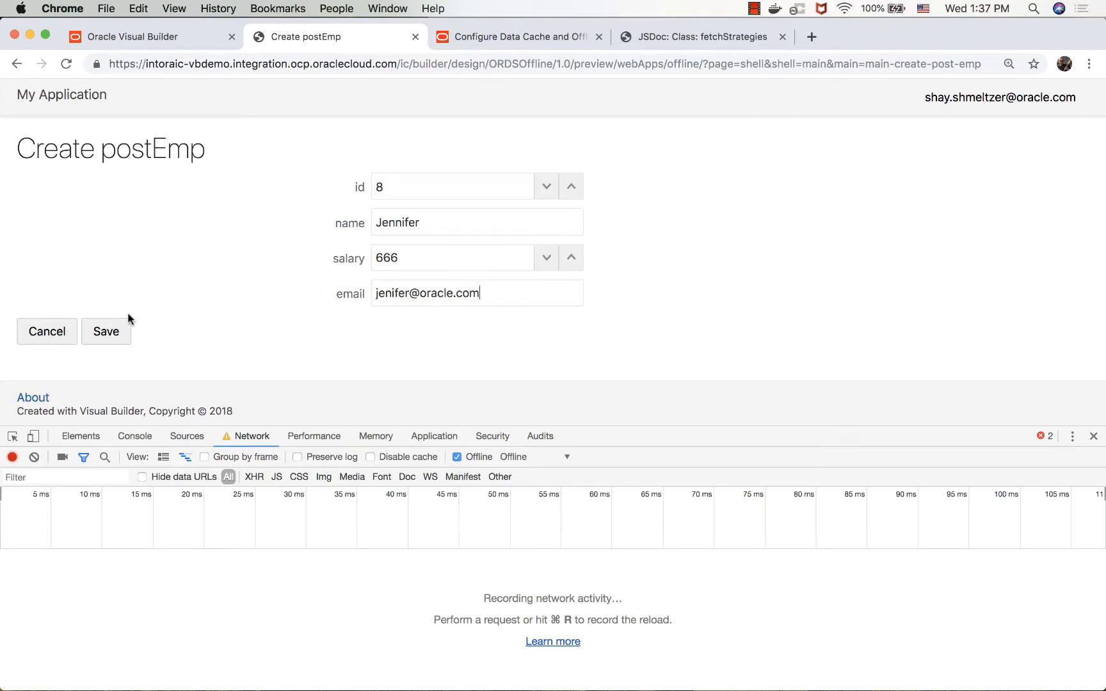
left_click(106, 331)
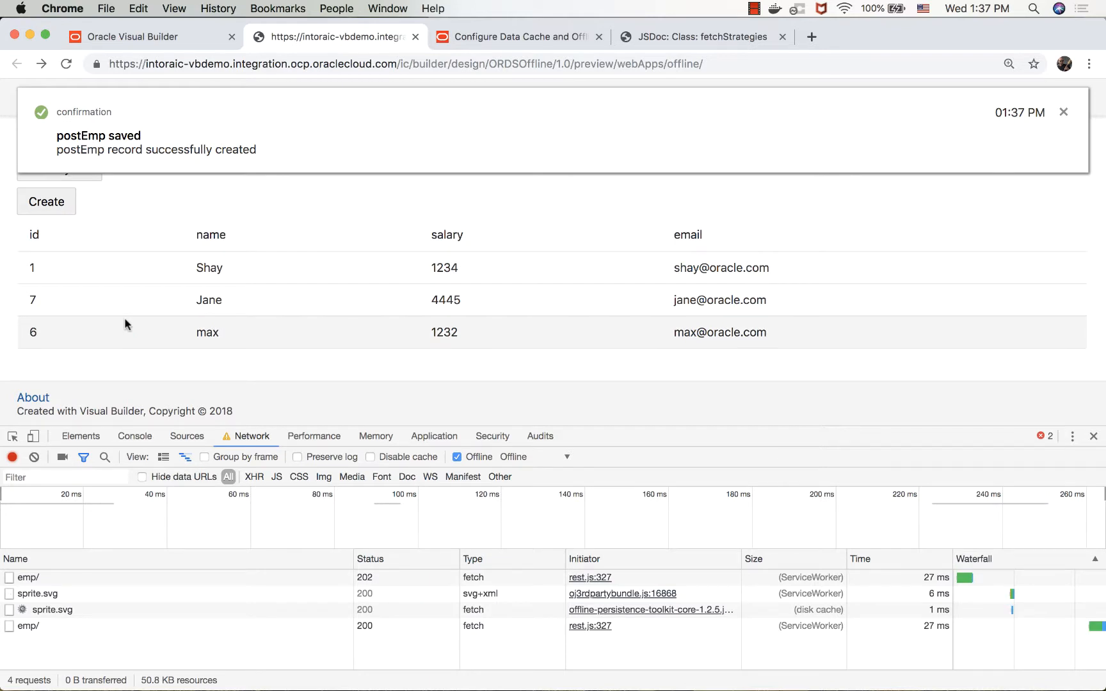
mouse_move(117, 149)
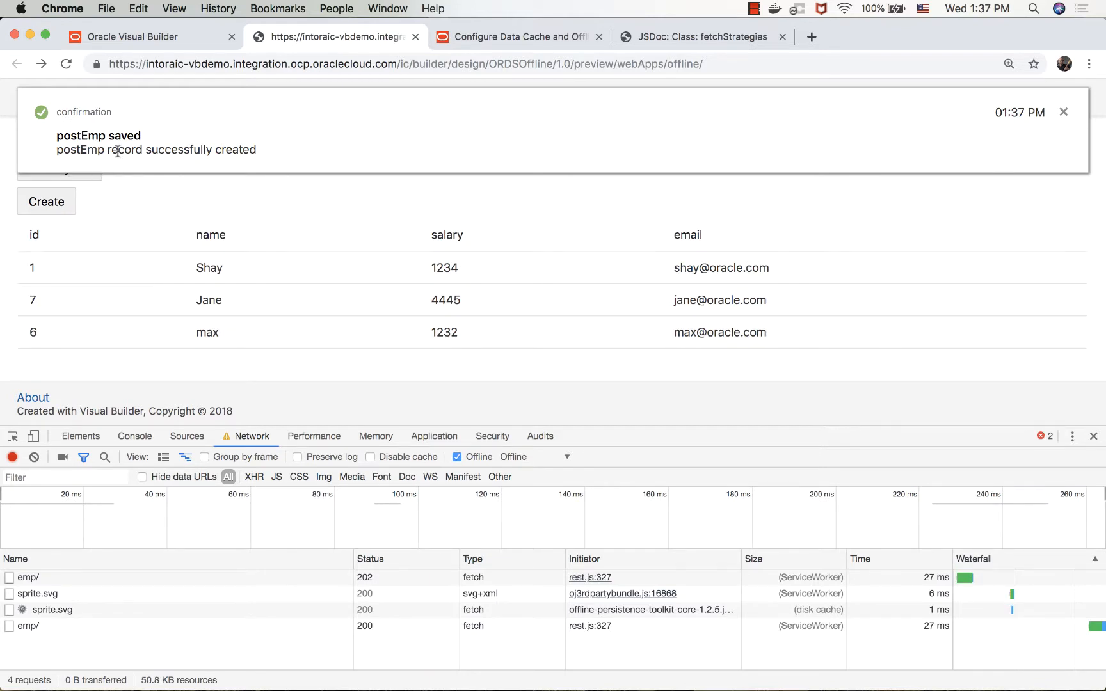
Dismiss the confirmation and inspect the emp/ POST request answered 202 by the ServiceWorker
left_click(1064, 111)
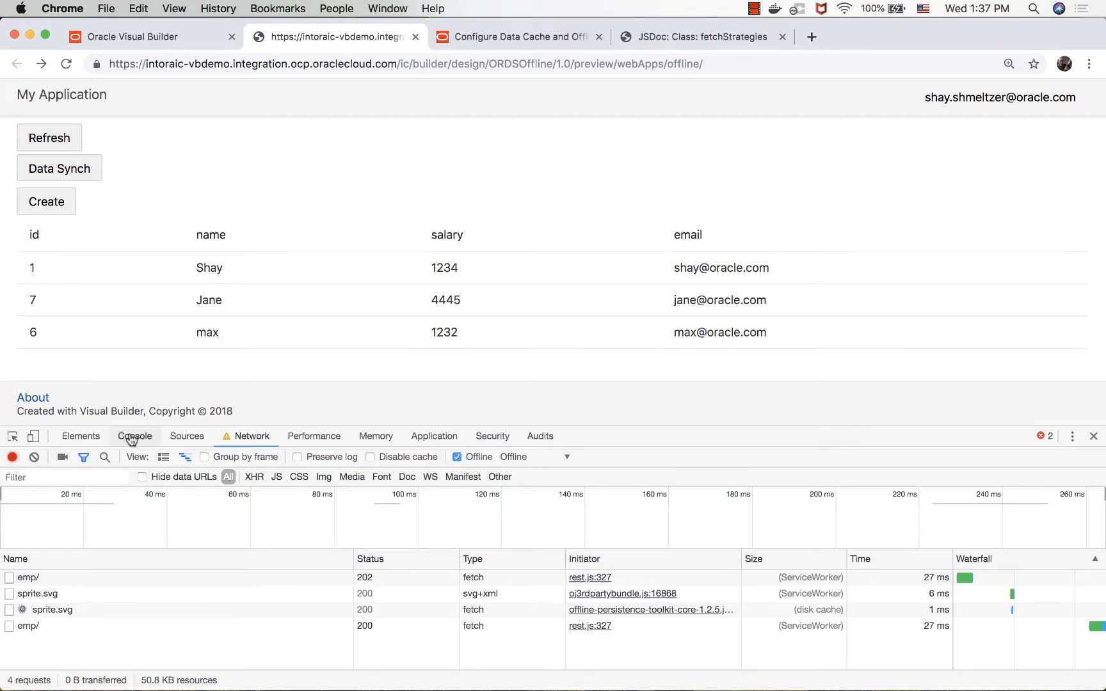
mouse_move(27, 626)
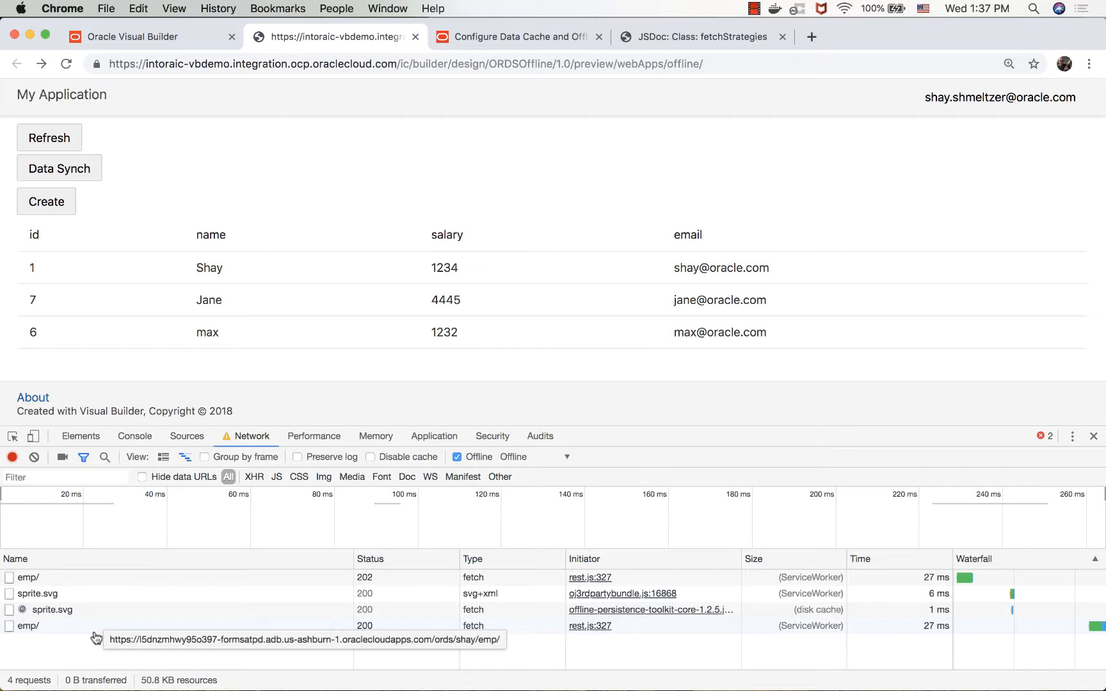
mouse_move(102, 584)
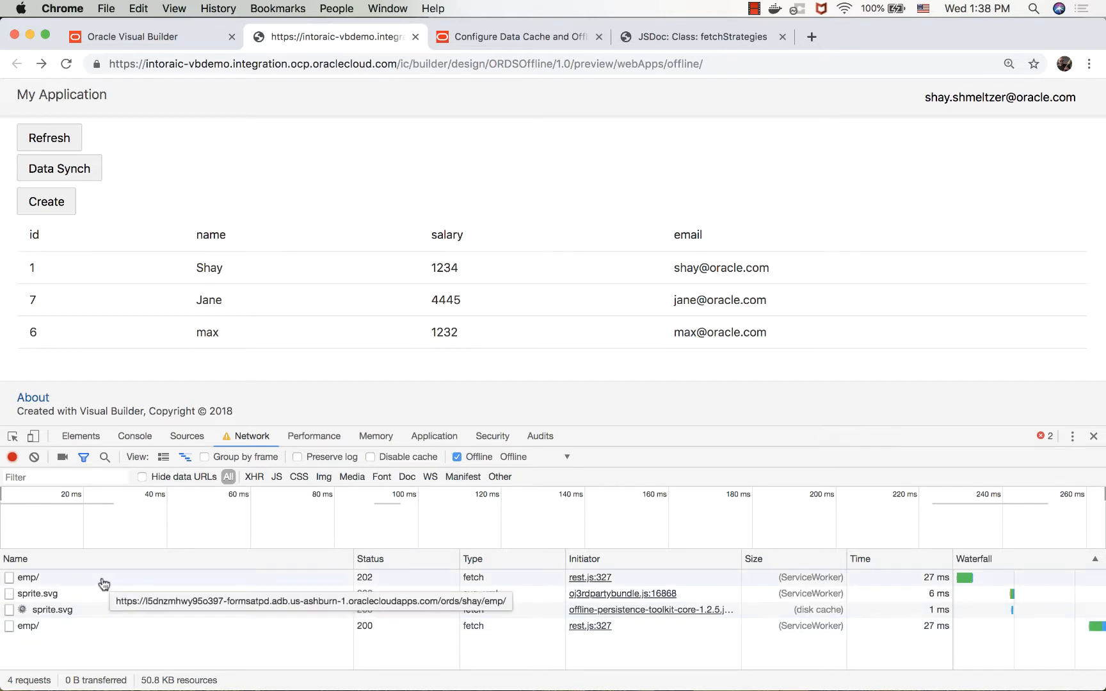
left_click(28, 578)
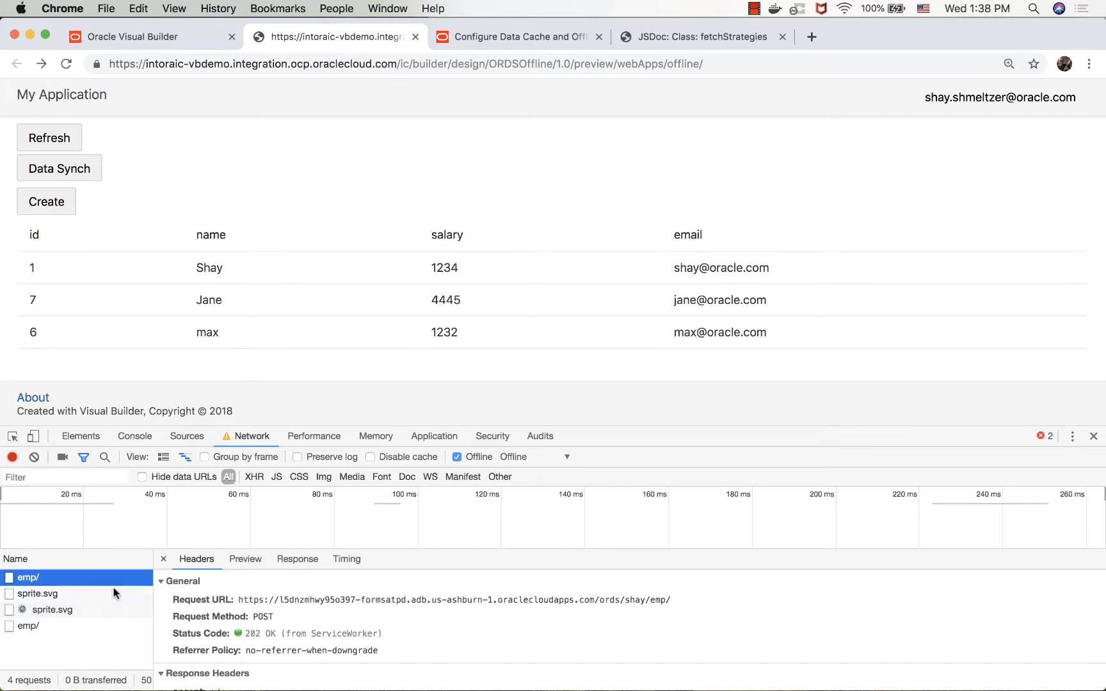
mouse_move(255, 609)
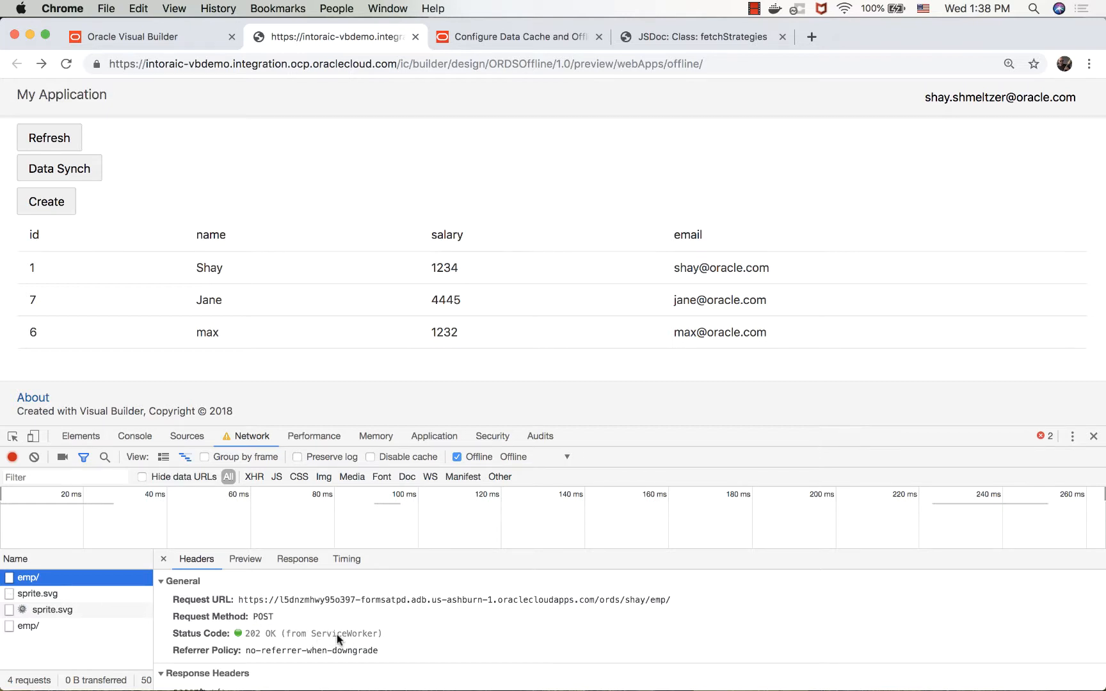
mouse_move(168, 216)
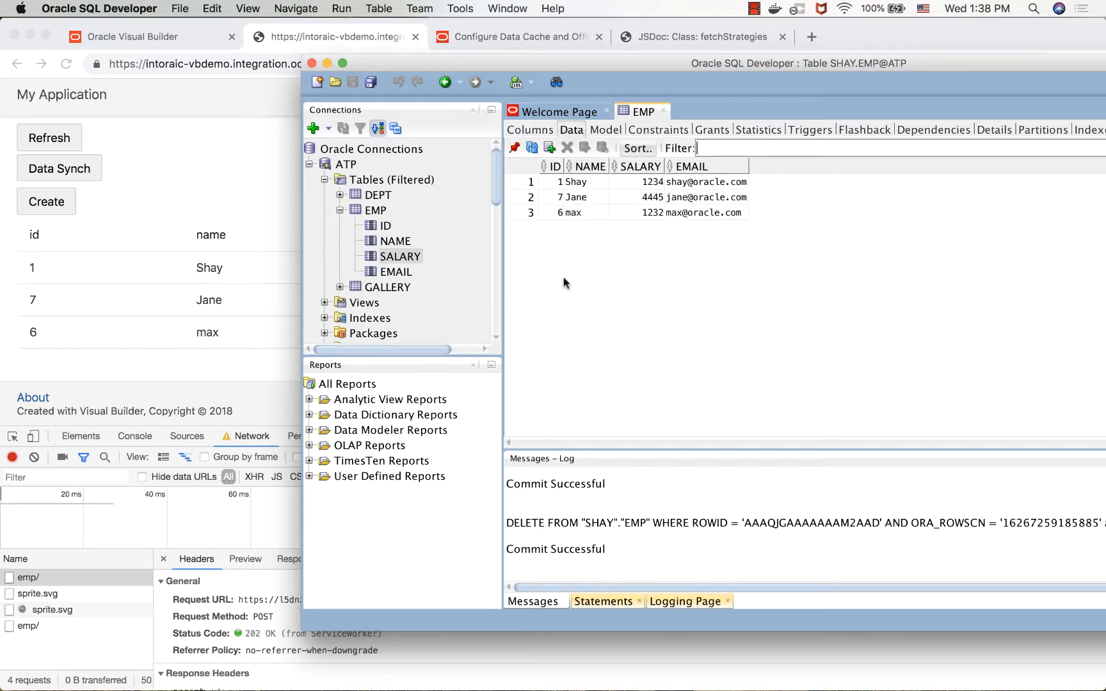
mouse_move(247, 211)
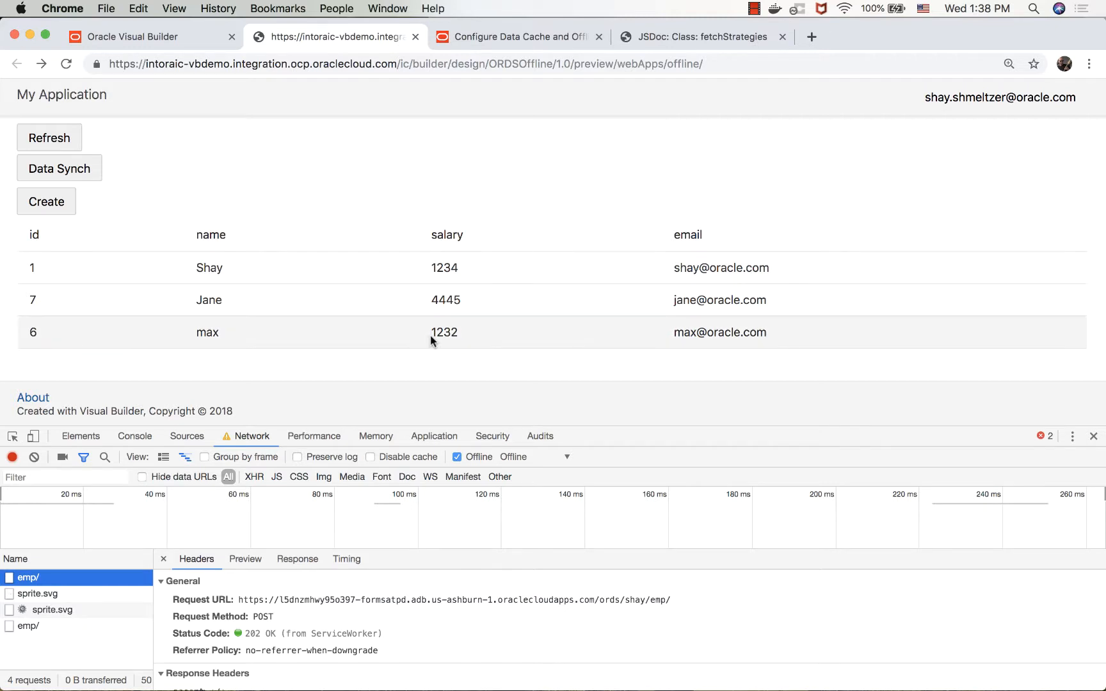
left_click(457, 457)
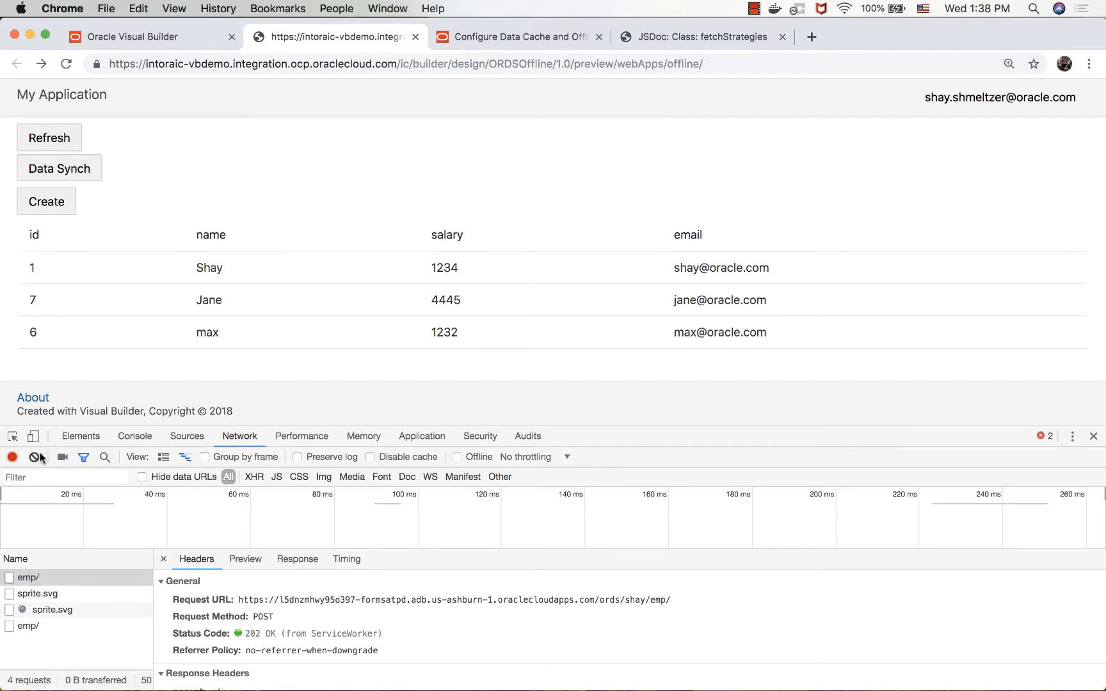
Move through Network and Console to the Application tab's storage and cache overview
left_click(33, 457)
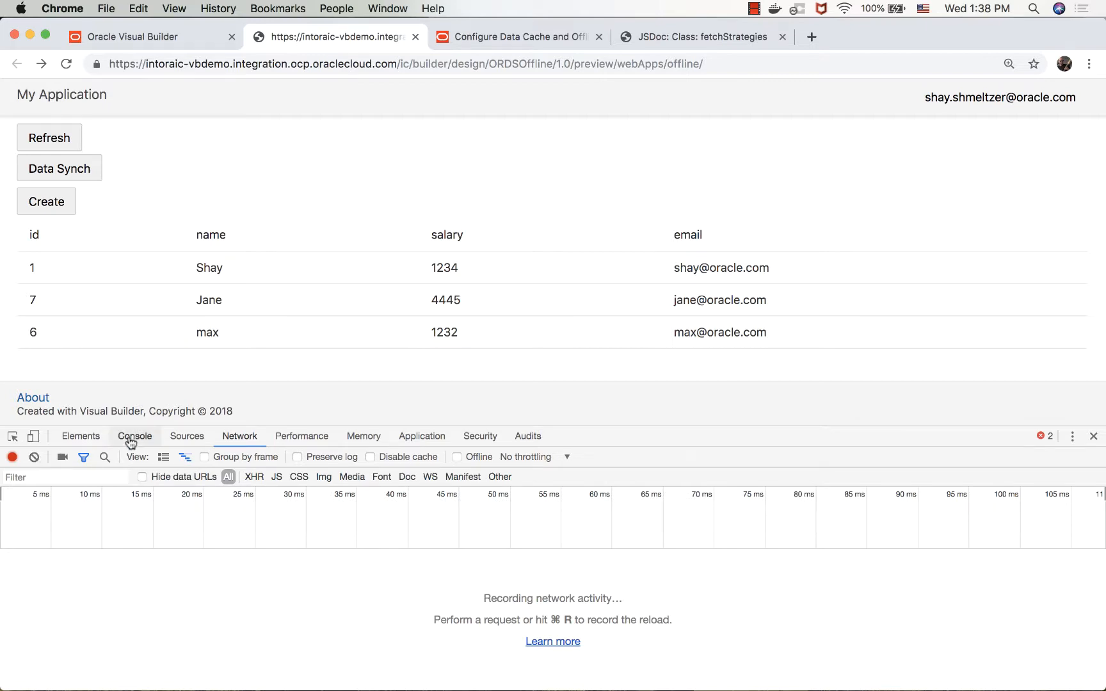
left_click(134, 437)
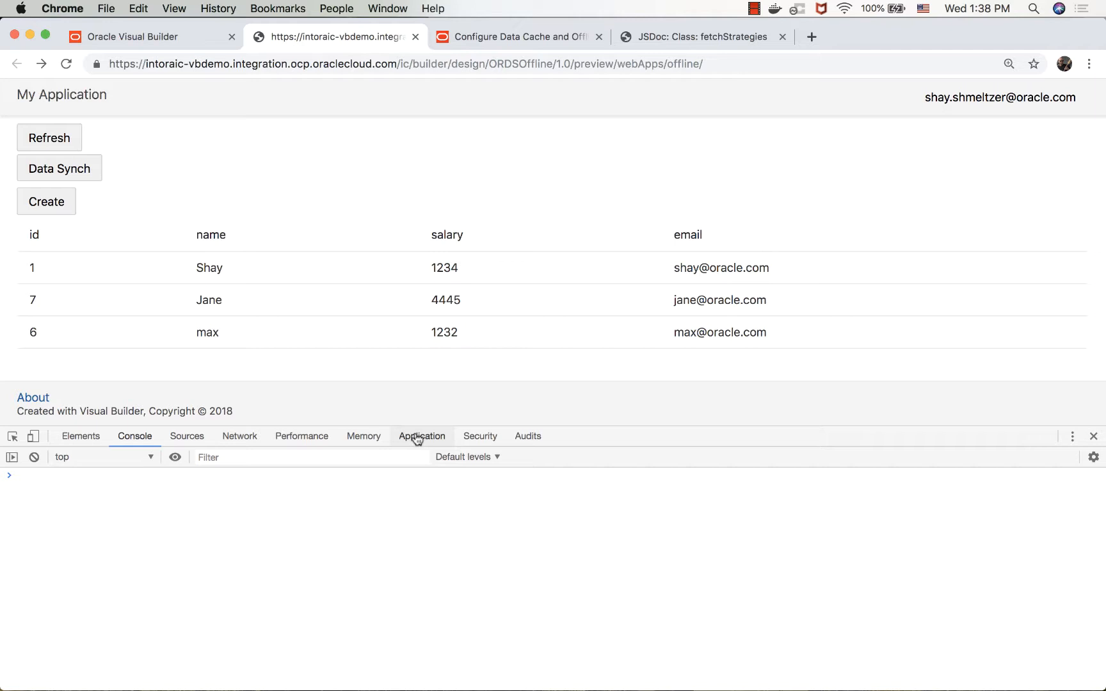
left_click(422, 435)
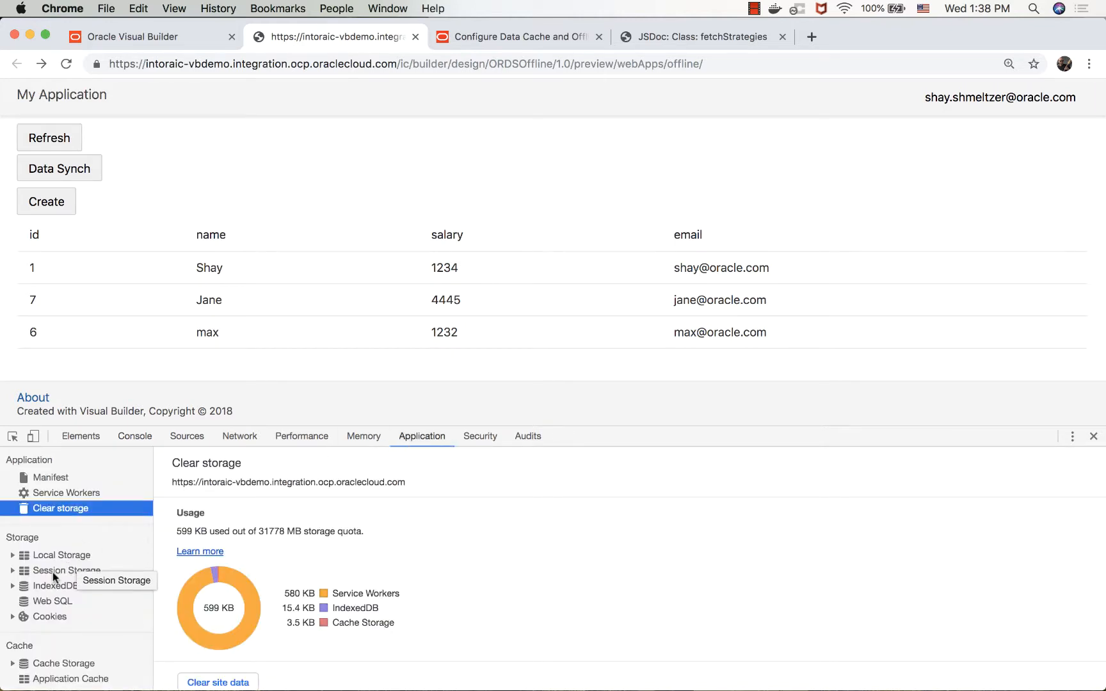
Expand IndexedDB's _pouch_syncLog0 database and select its by-sequence store
scroll("down", 3)
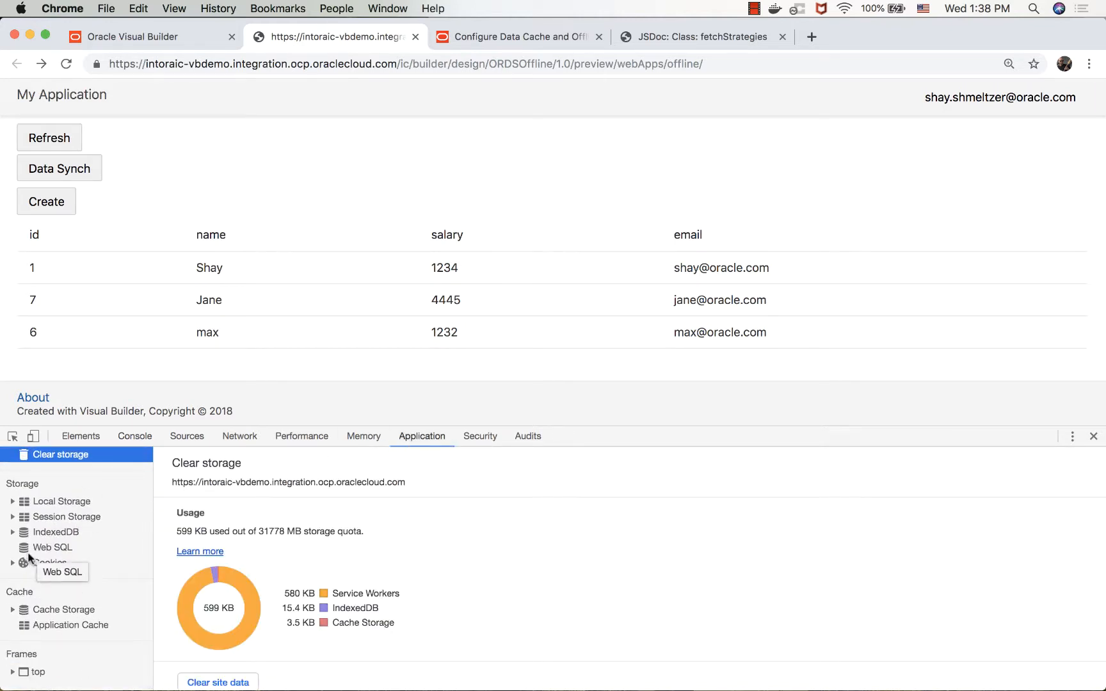
left_click(13, 531)
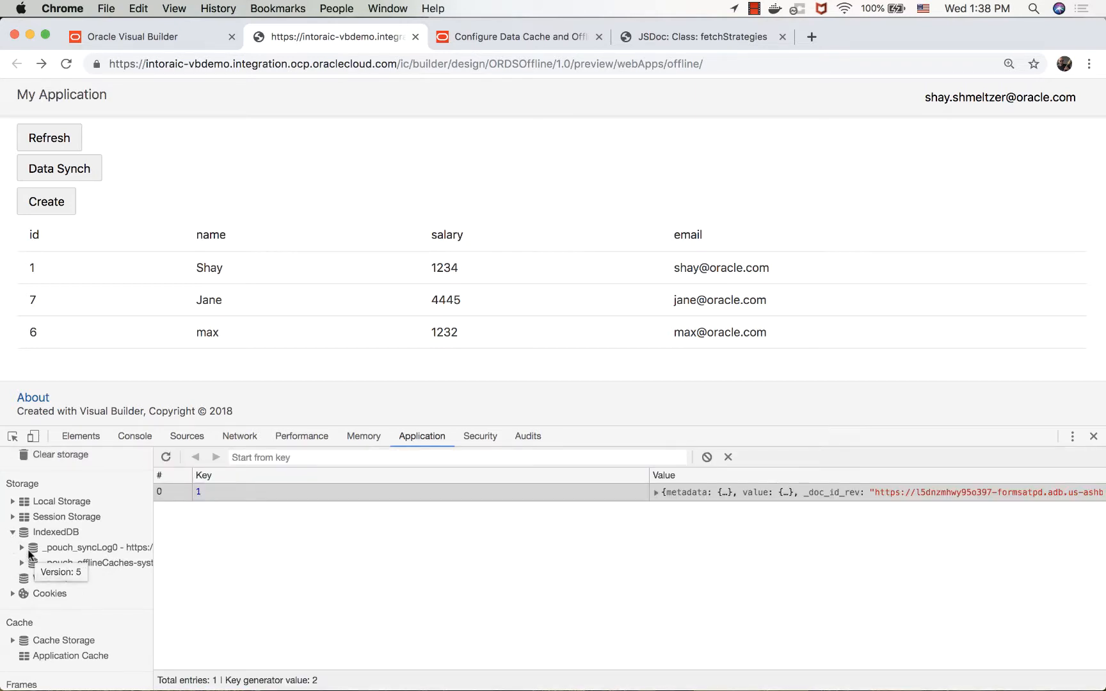
left_click(22, 548)
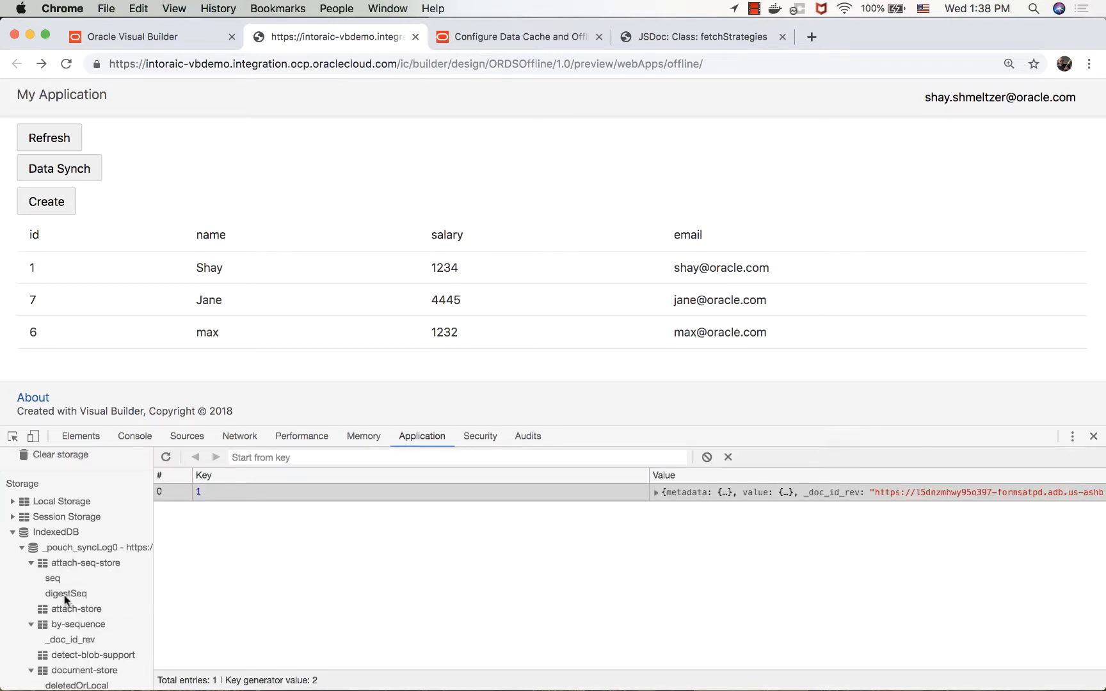
left_click(82, 625)
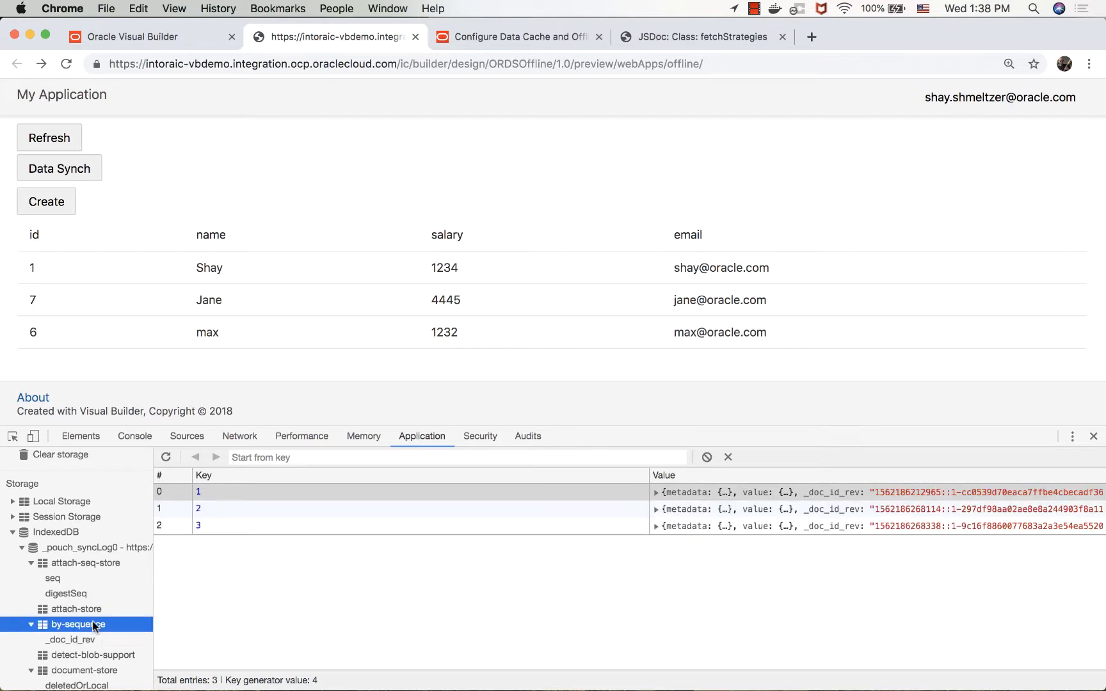
mouse_move(501, 498)
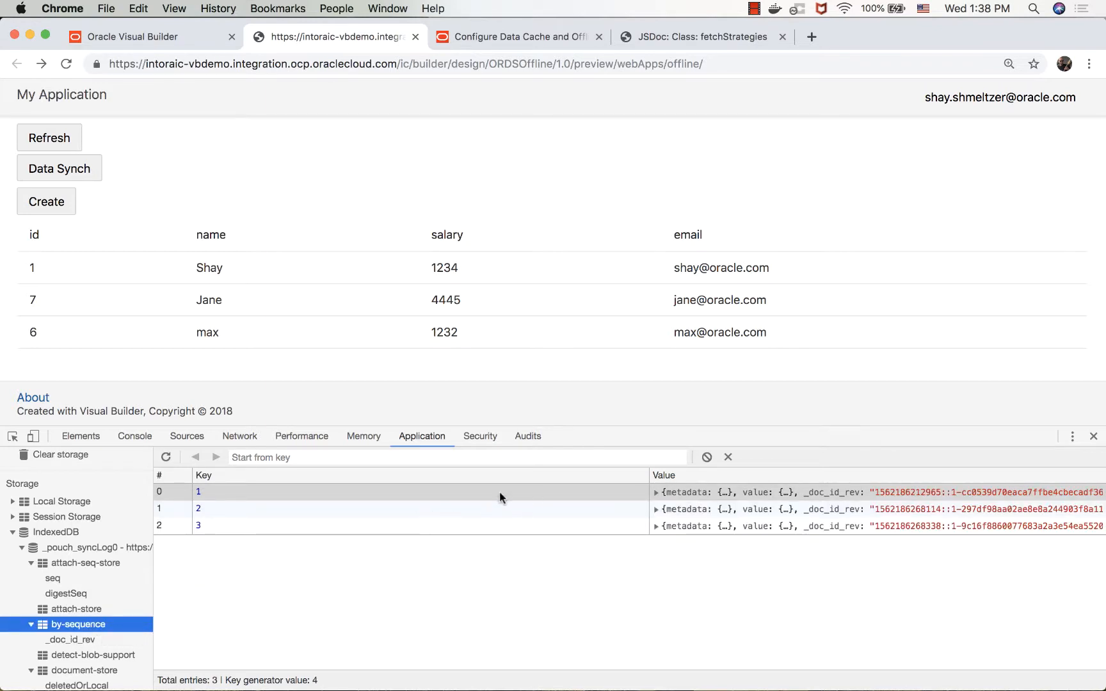
mouse_move(600, 503)
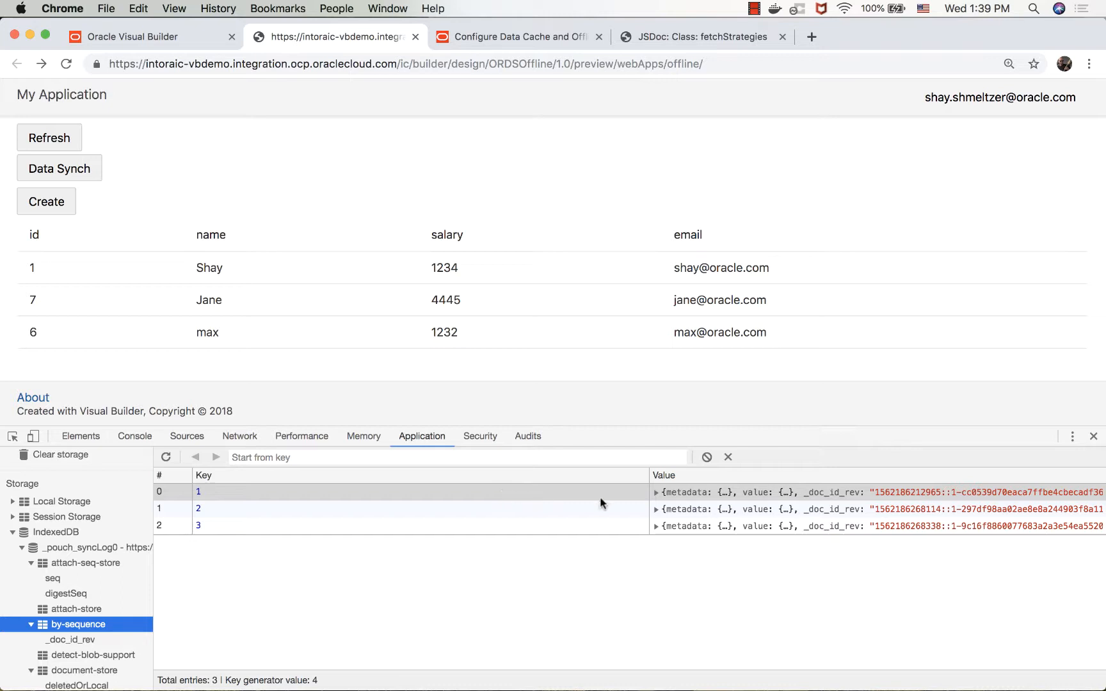
Expand the three queued entries to confirm two GET requests and the recorded POST
left_click(655, 493)
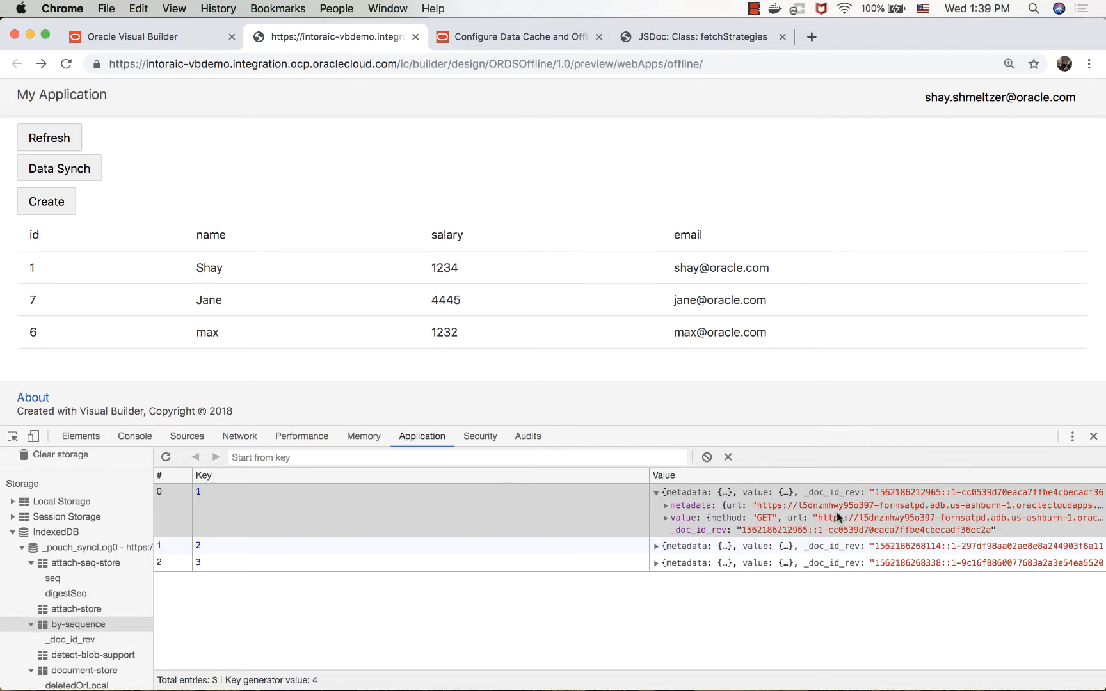
left_click(655, 492)
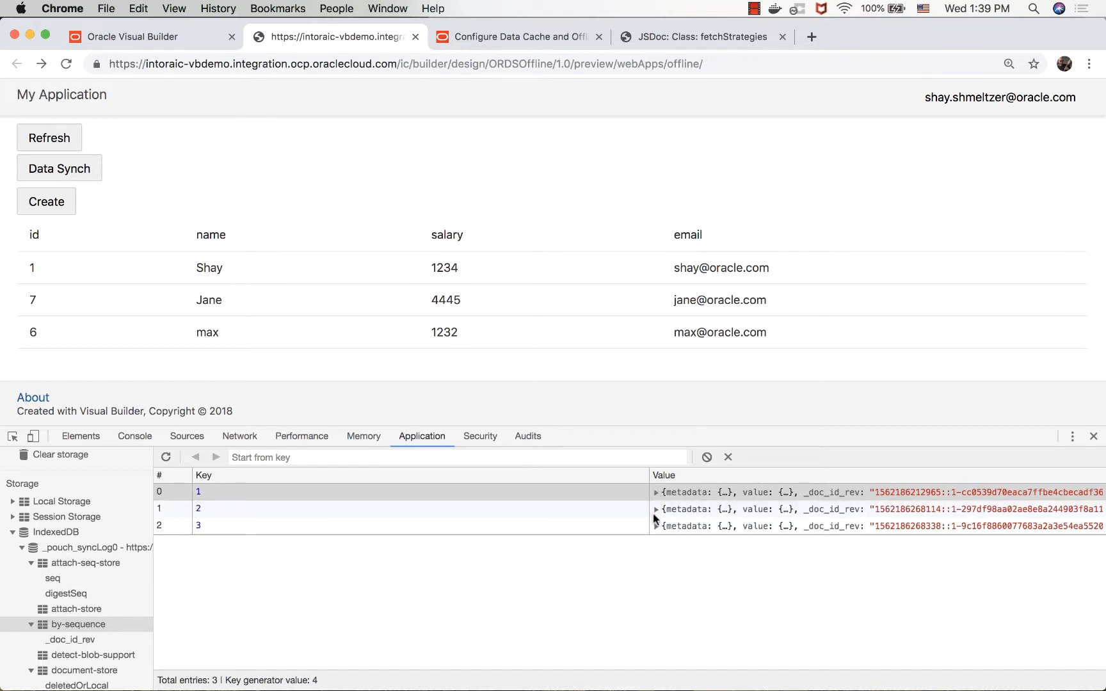
left_click(655, 509)
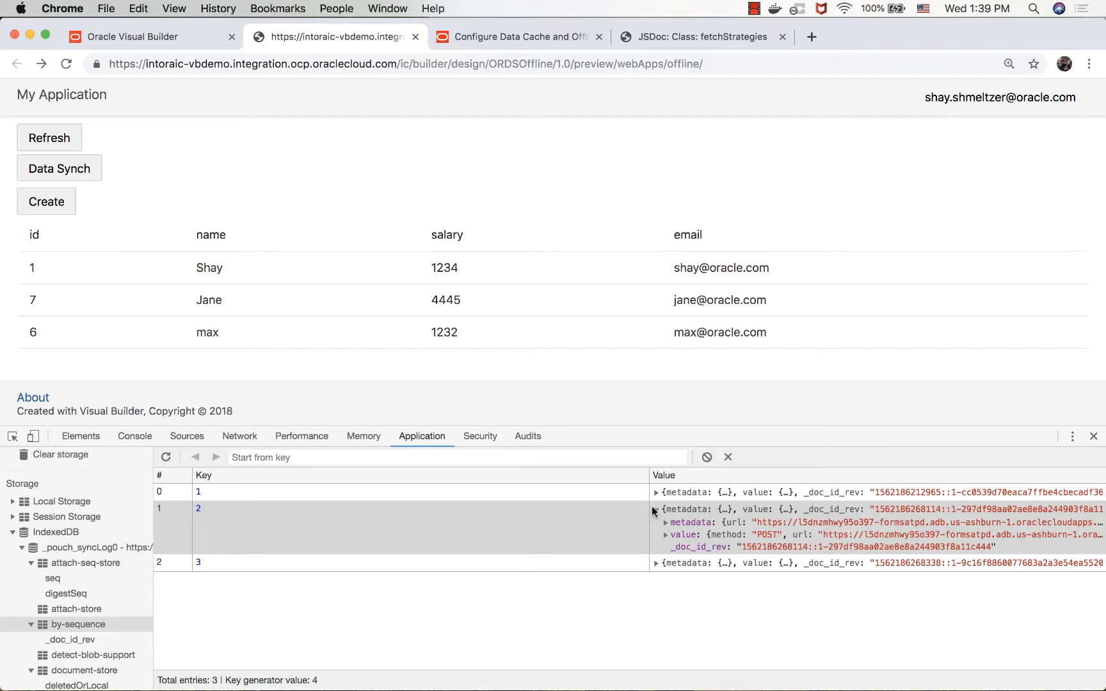
left_click(655, 526)
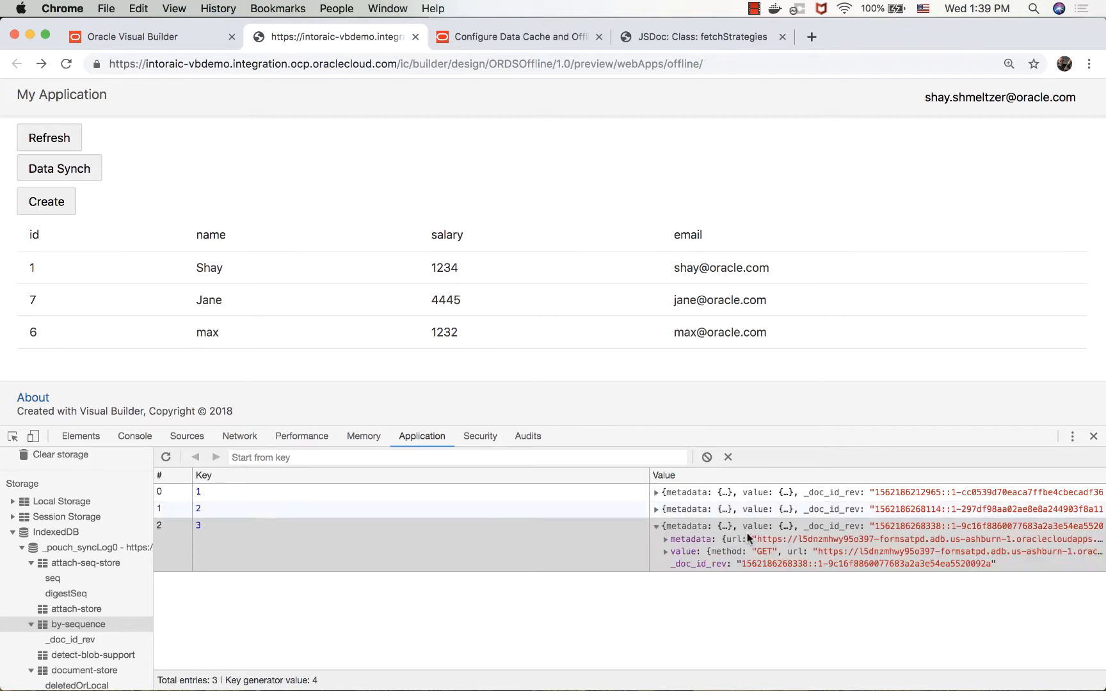
left_click(655, 526)
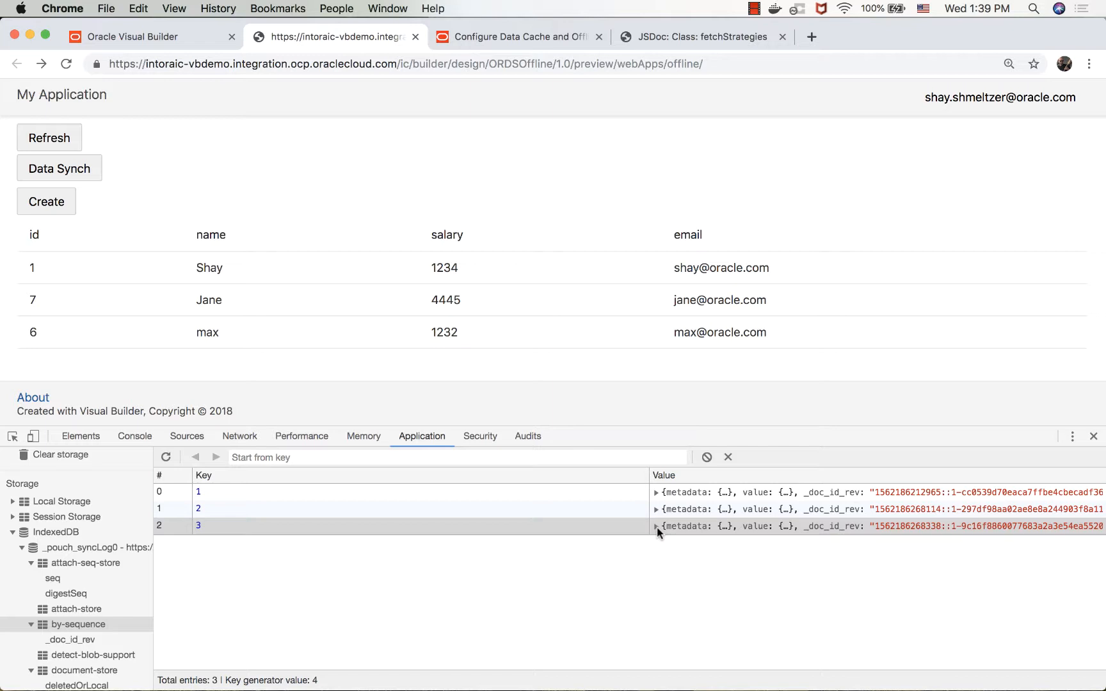
mouse_move(260, 392)
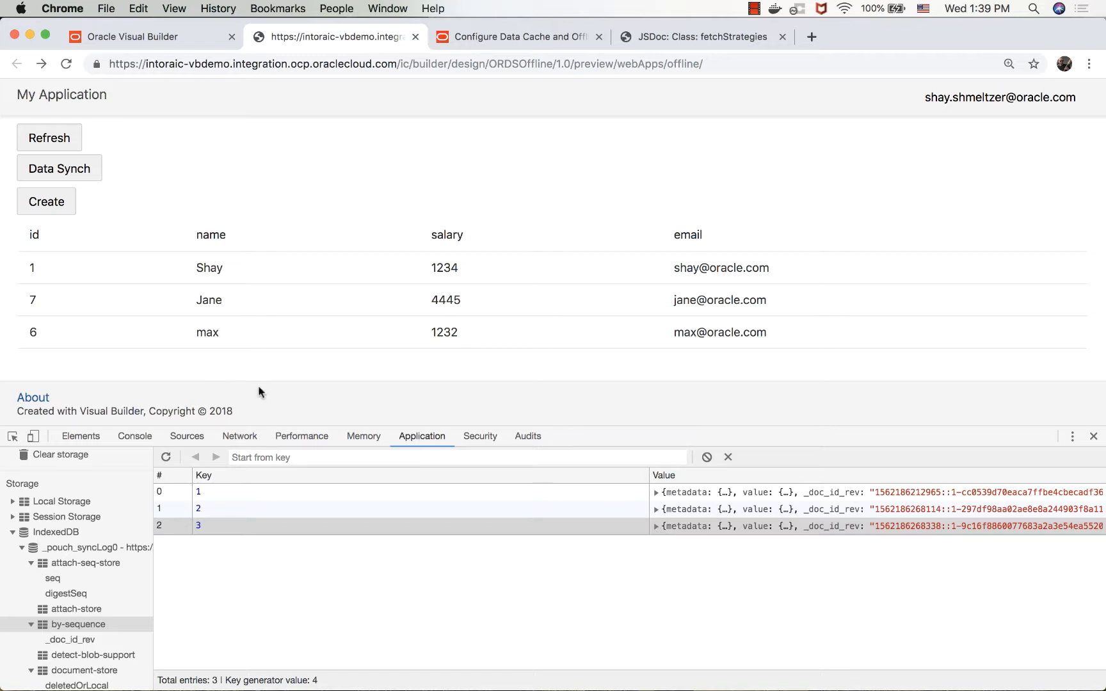
mouse_move(301, 437)
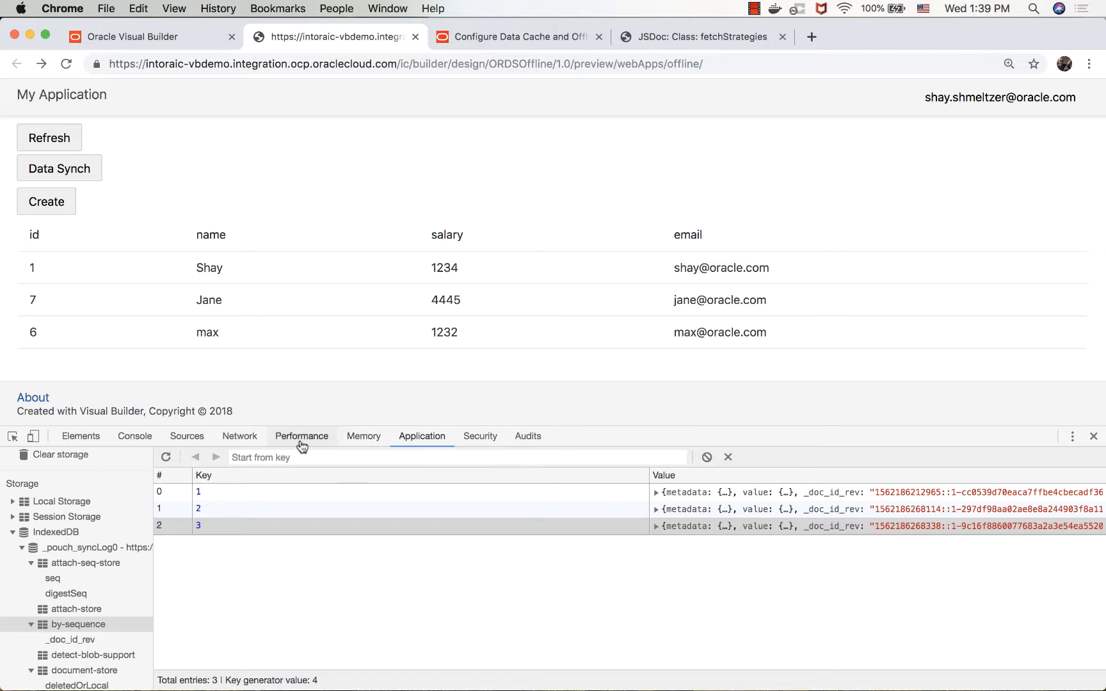
Press Data Synch to replay the offline POST so Jennifer (id 8, salary 666) appears in the table
left_click(238, 436)
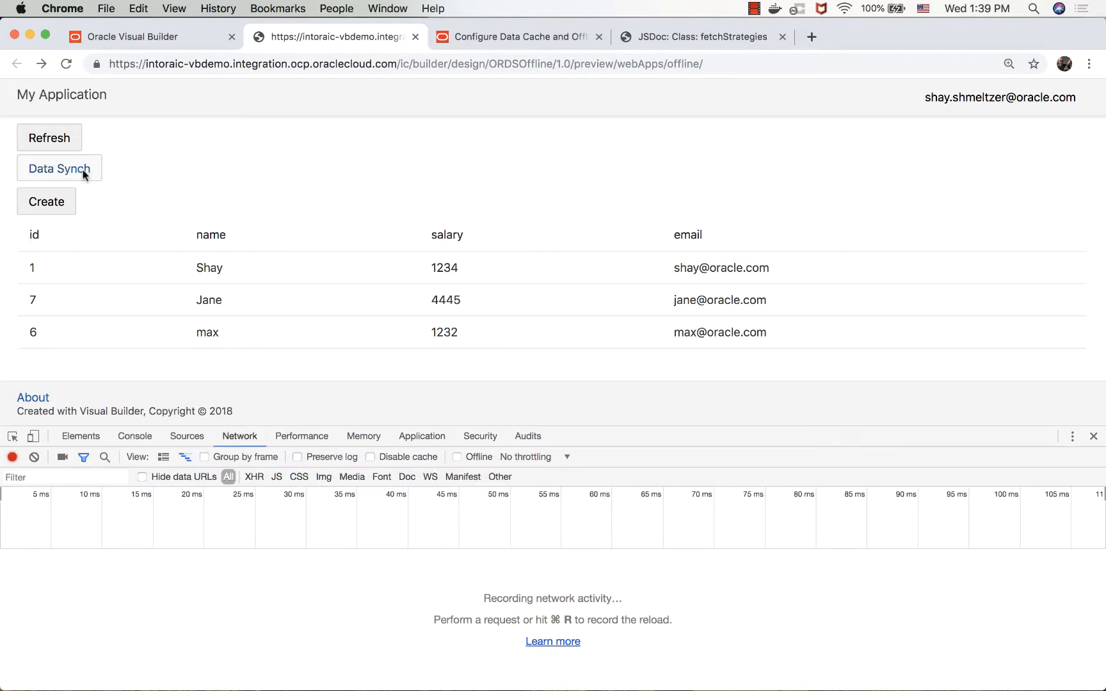
left_click(134, 436)
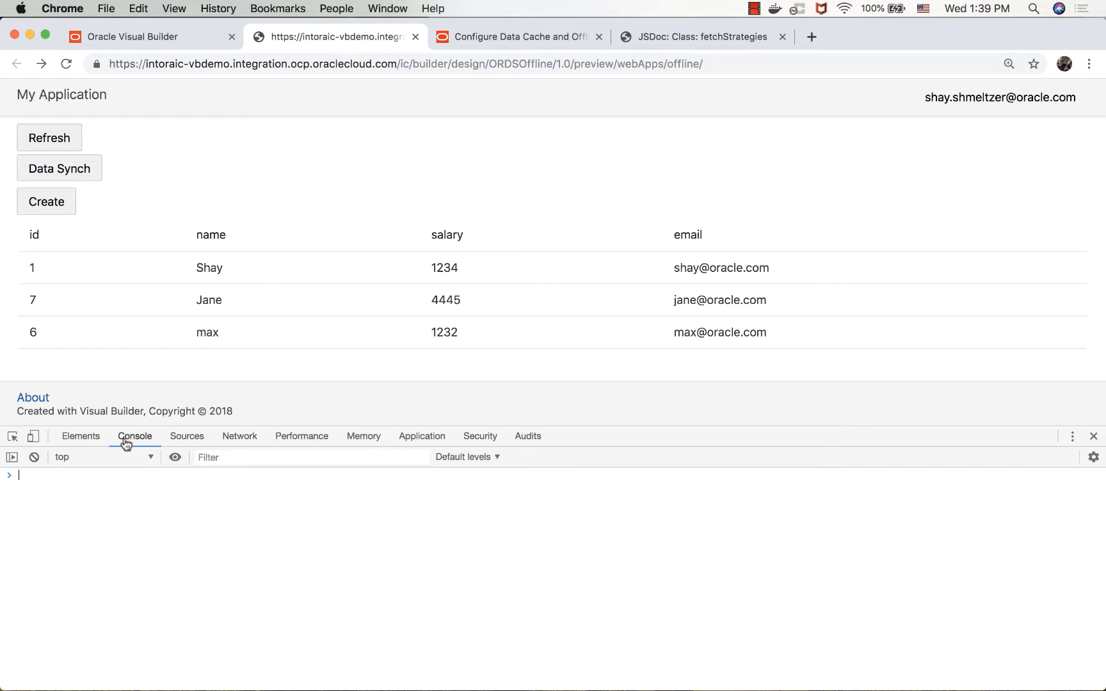
left_click(59, 168)
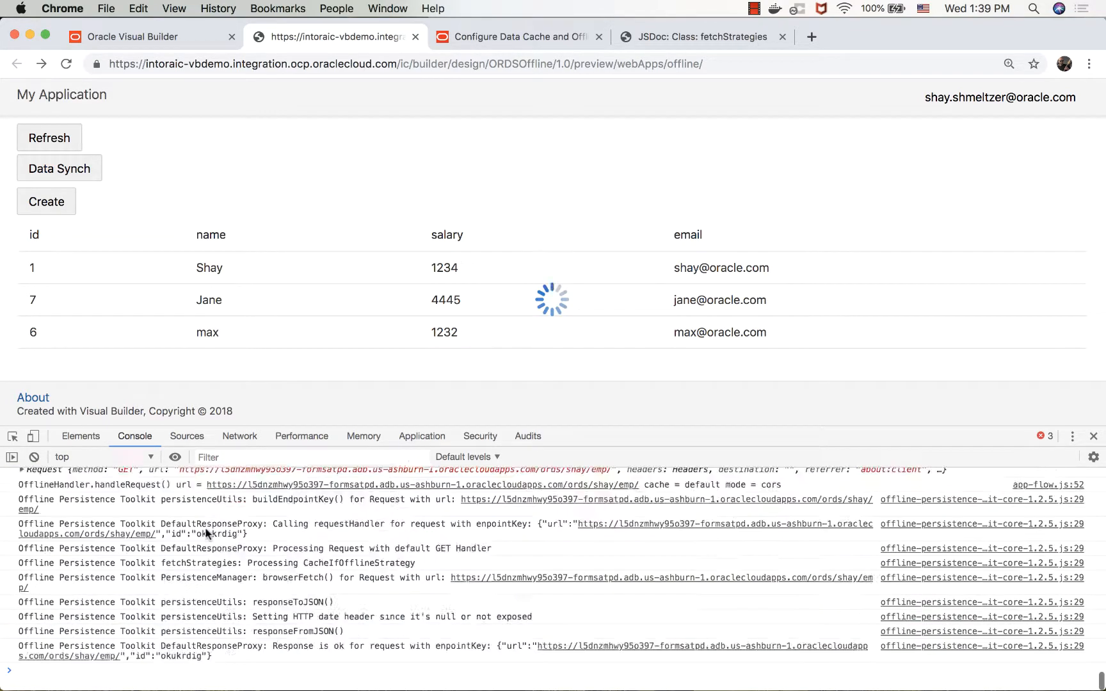
left_click(49, 137)
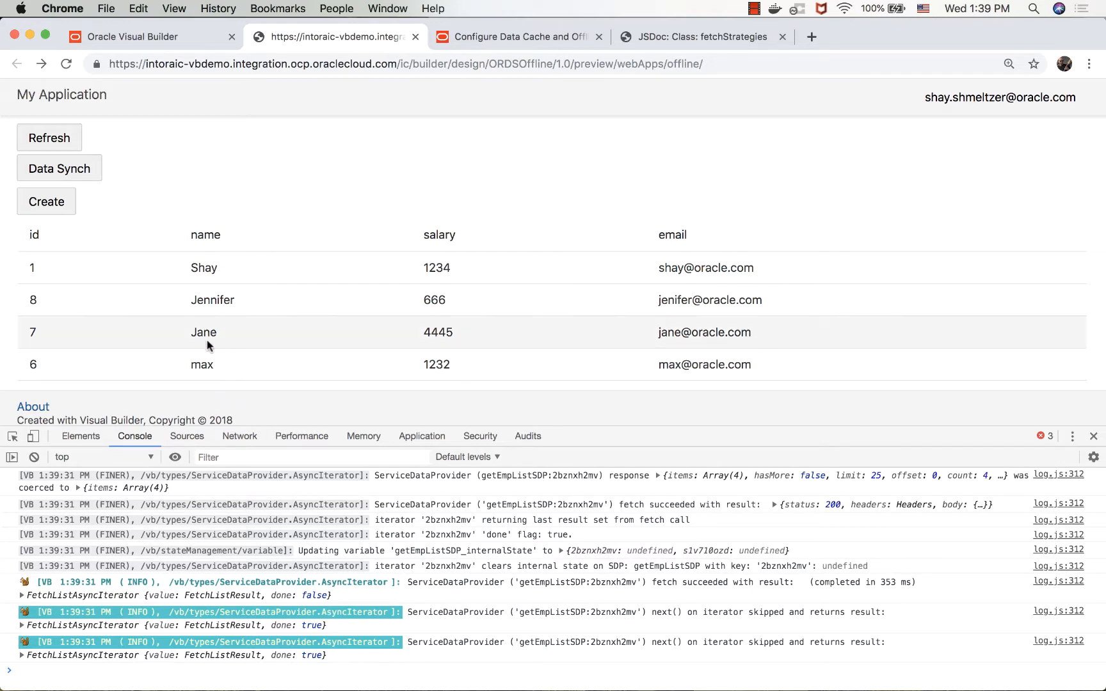
mouse_move(243, 336)
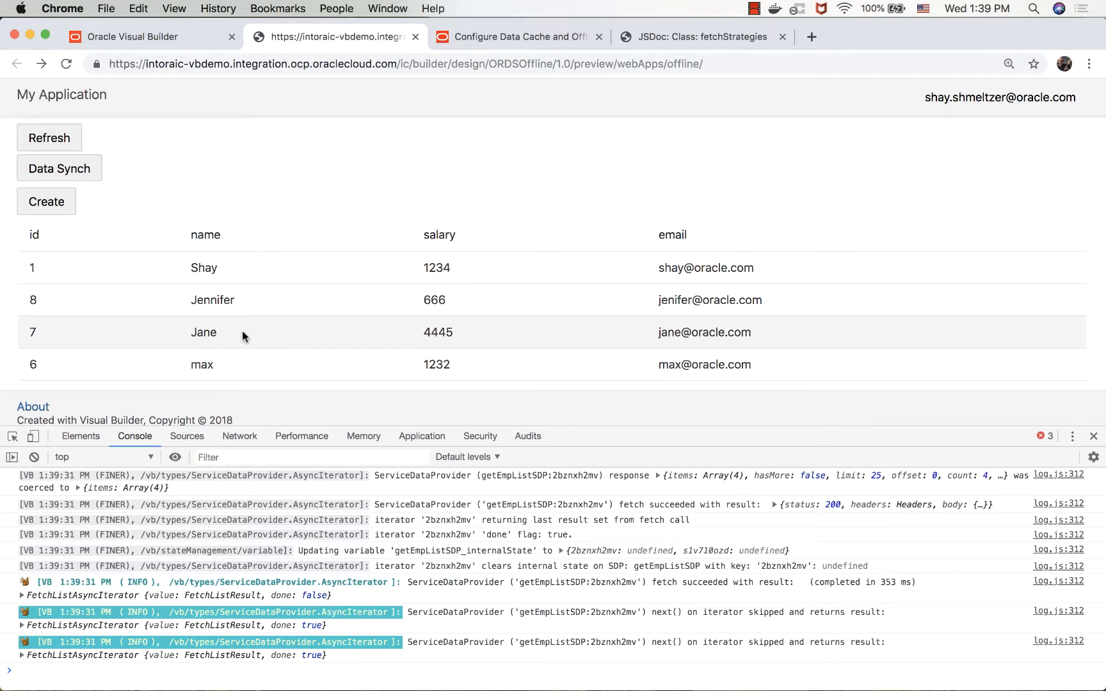
mouse_move(243, 338)
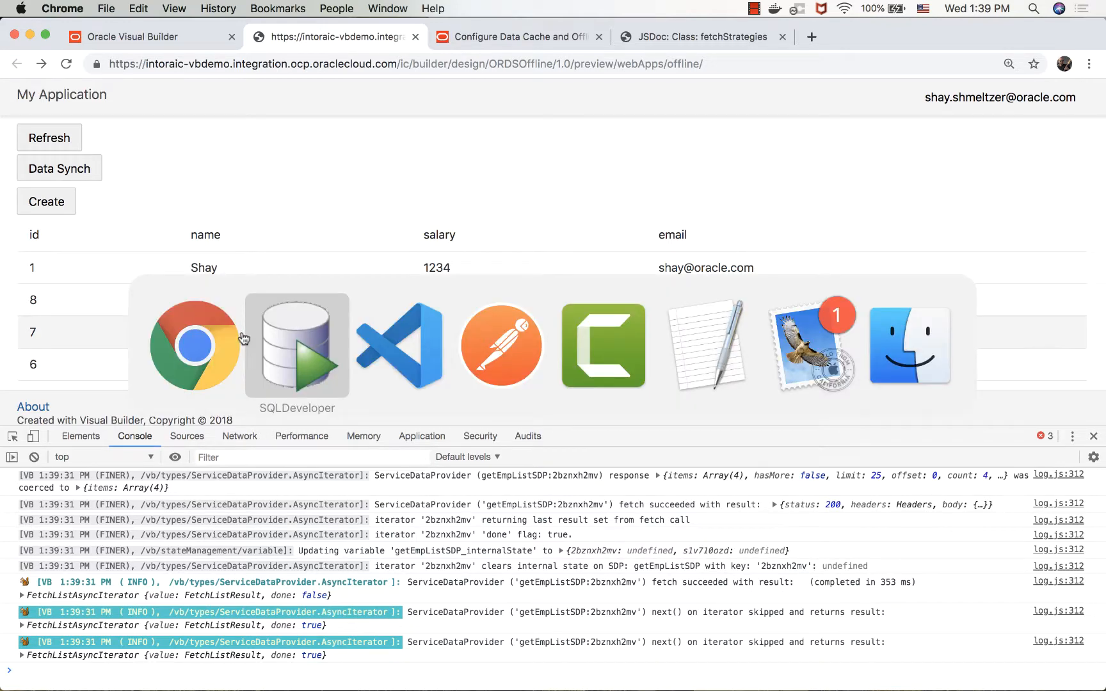
Refresh the EMP table in SQL Developer to show the new row for Jennifer, id 8, salary 666
left_click(296, 346)
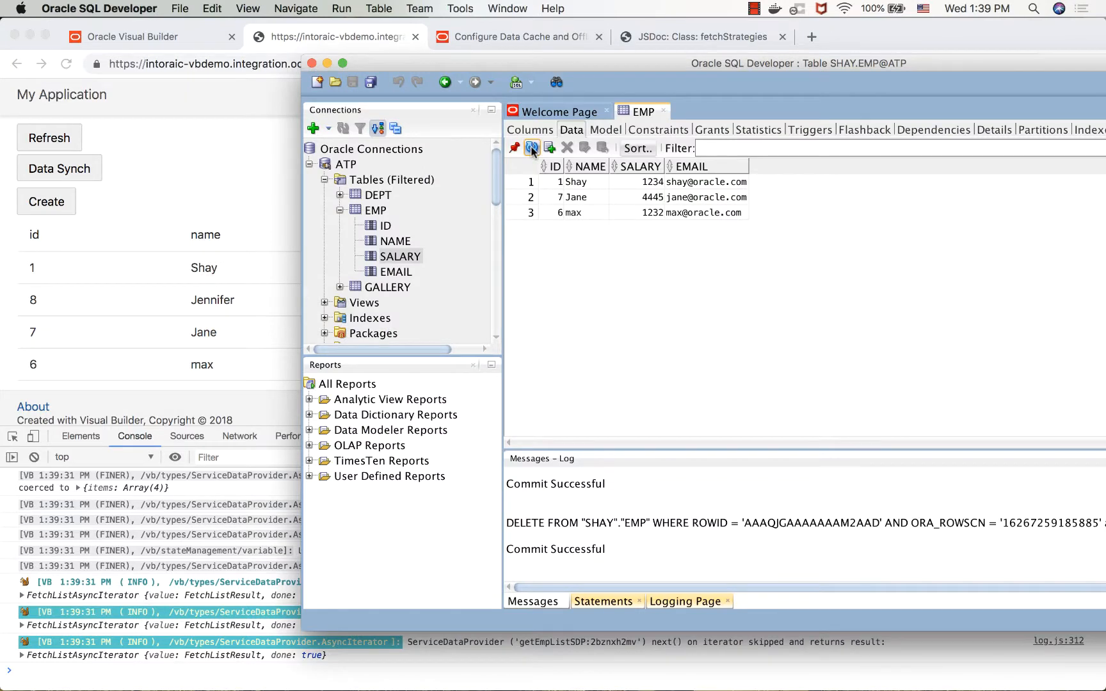
left_click(531, 148)
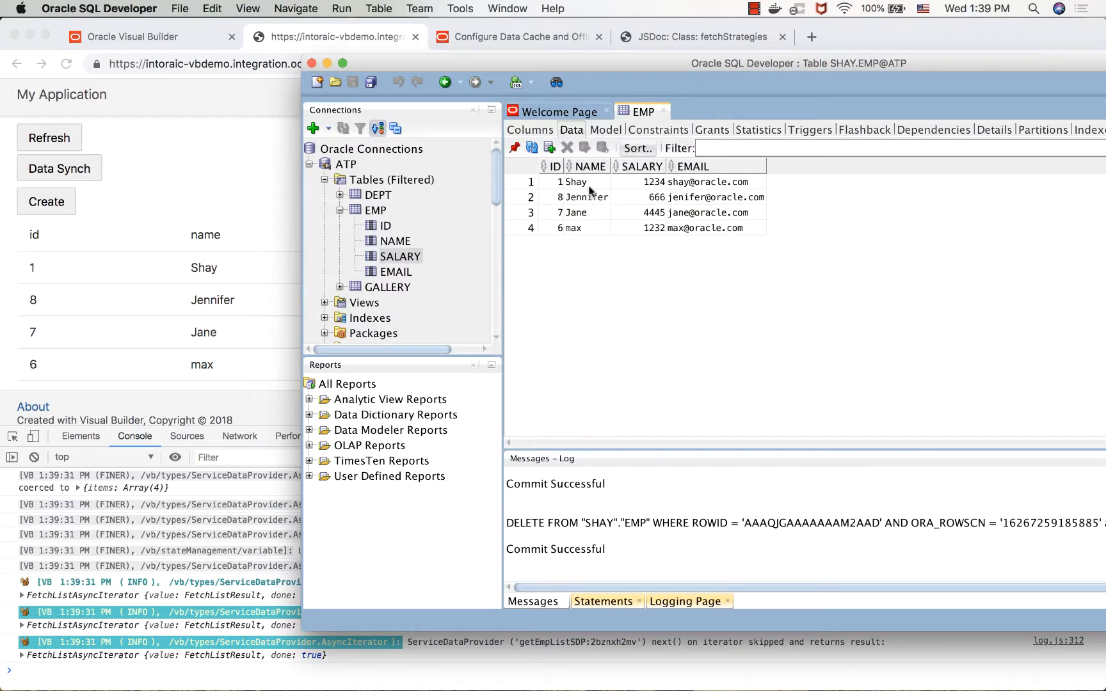
mouse_move(584, 258)
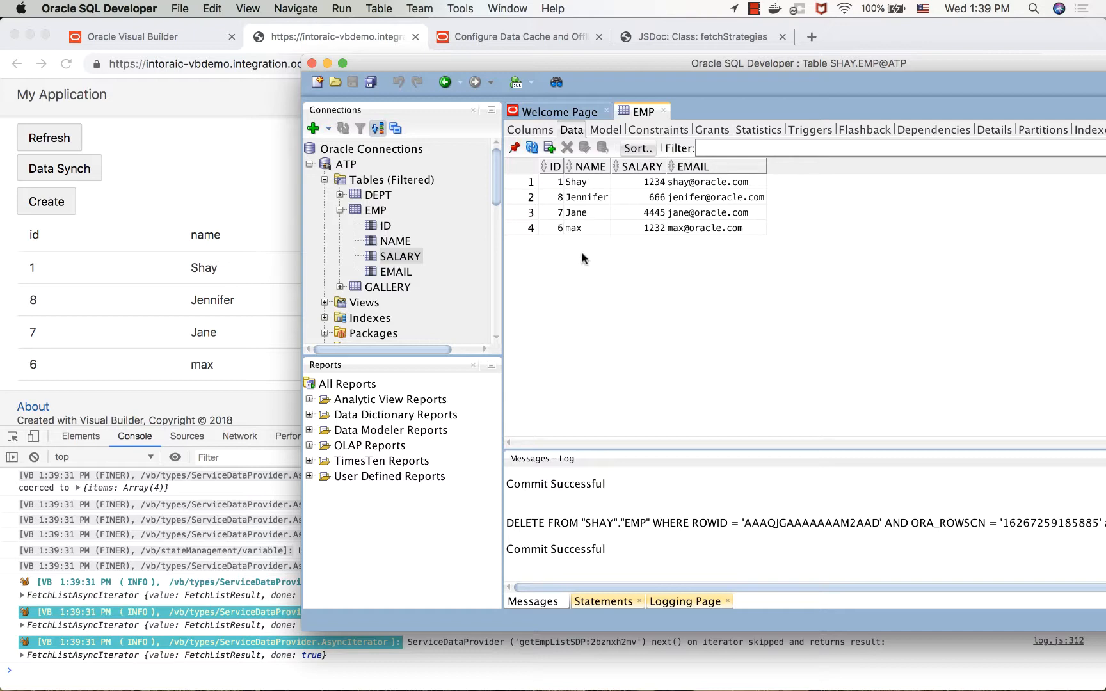
mouse_move(145, 169)
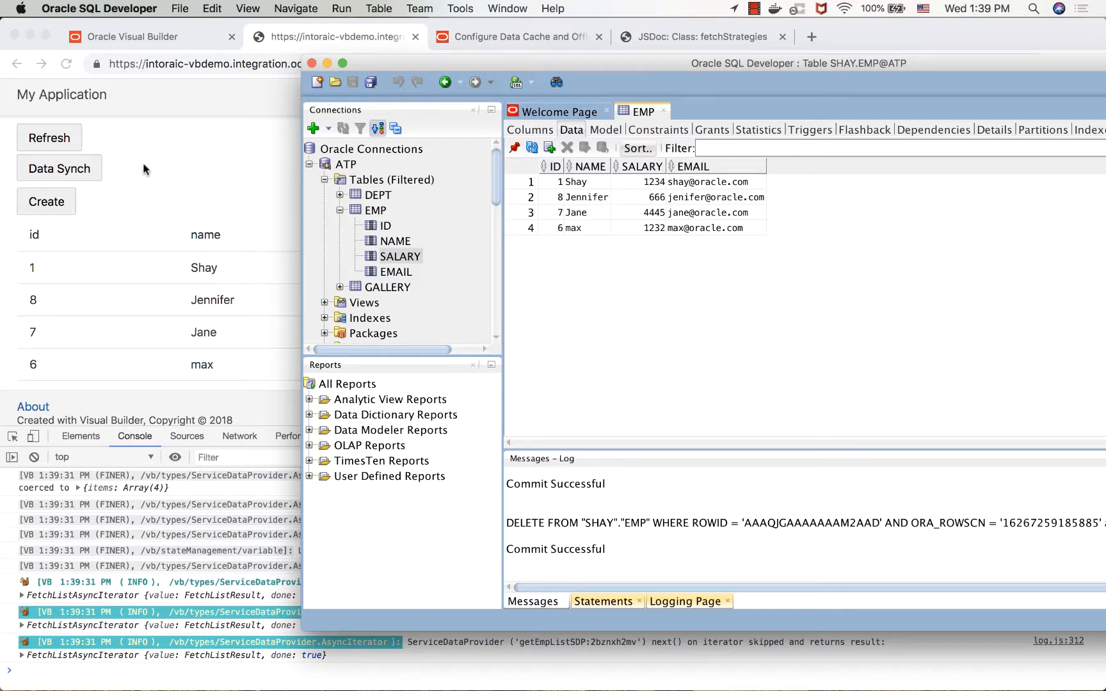